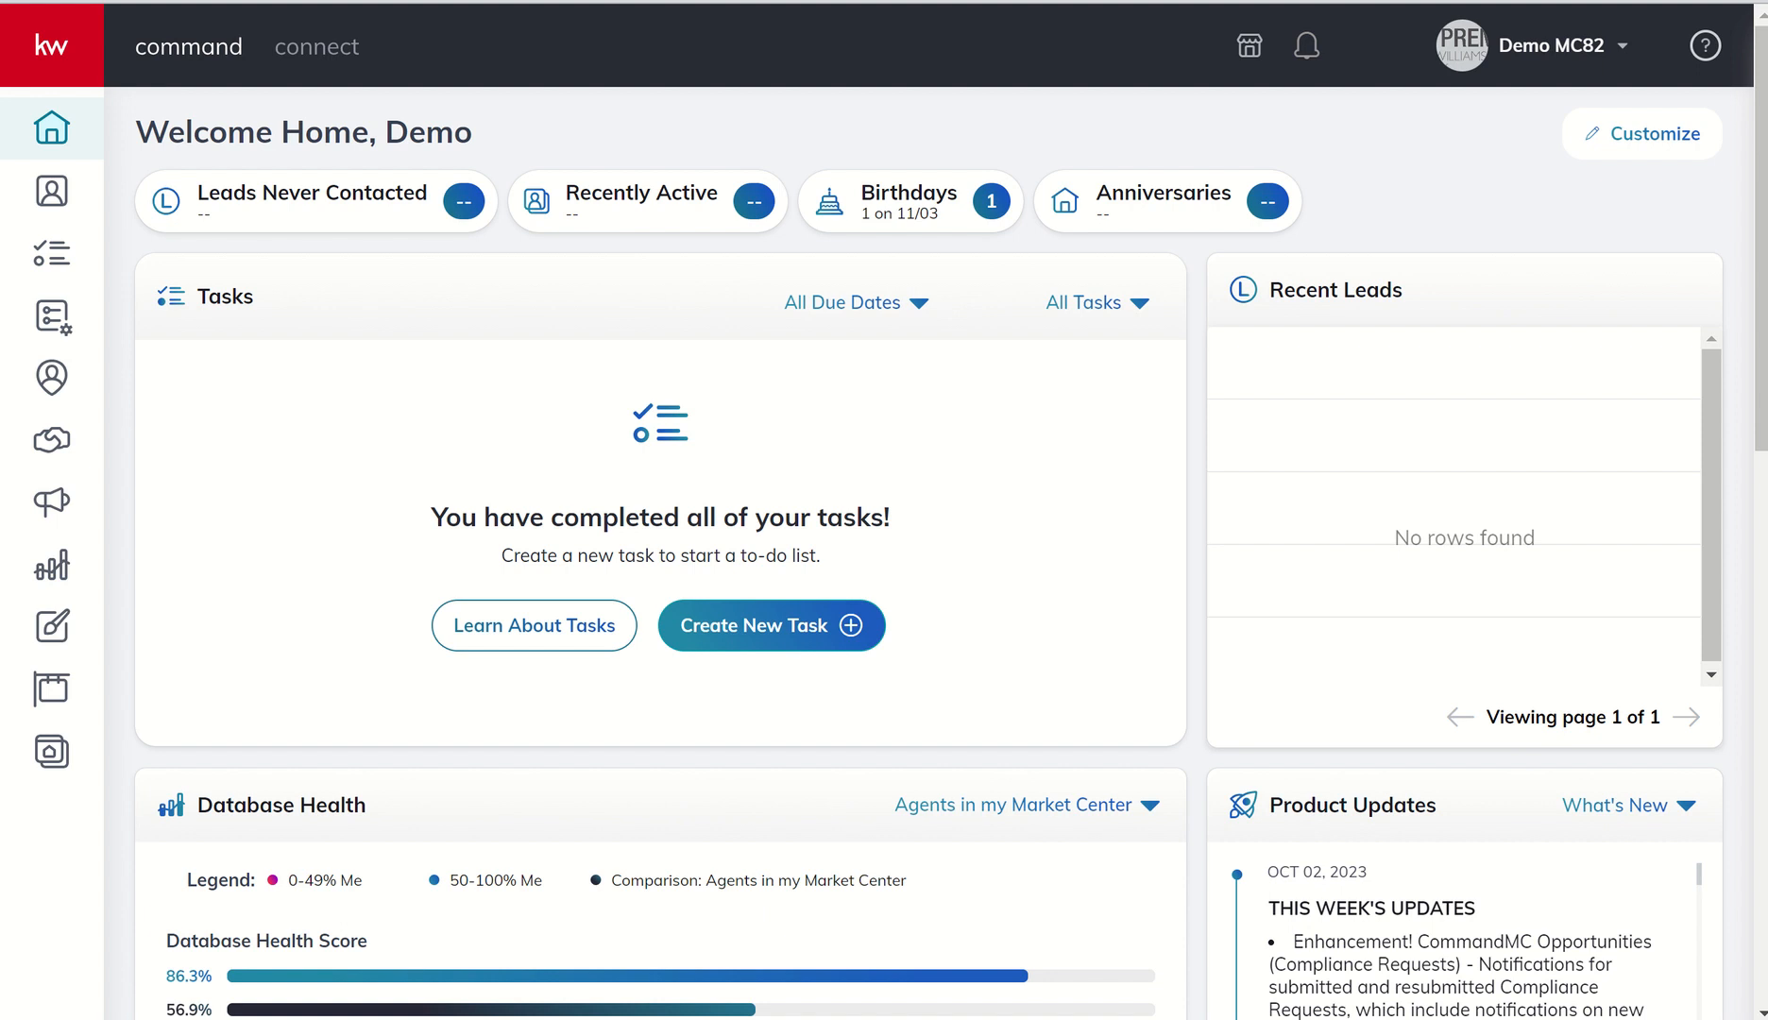
mouse_move(125, 57)
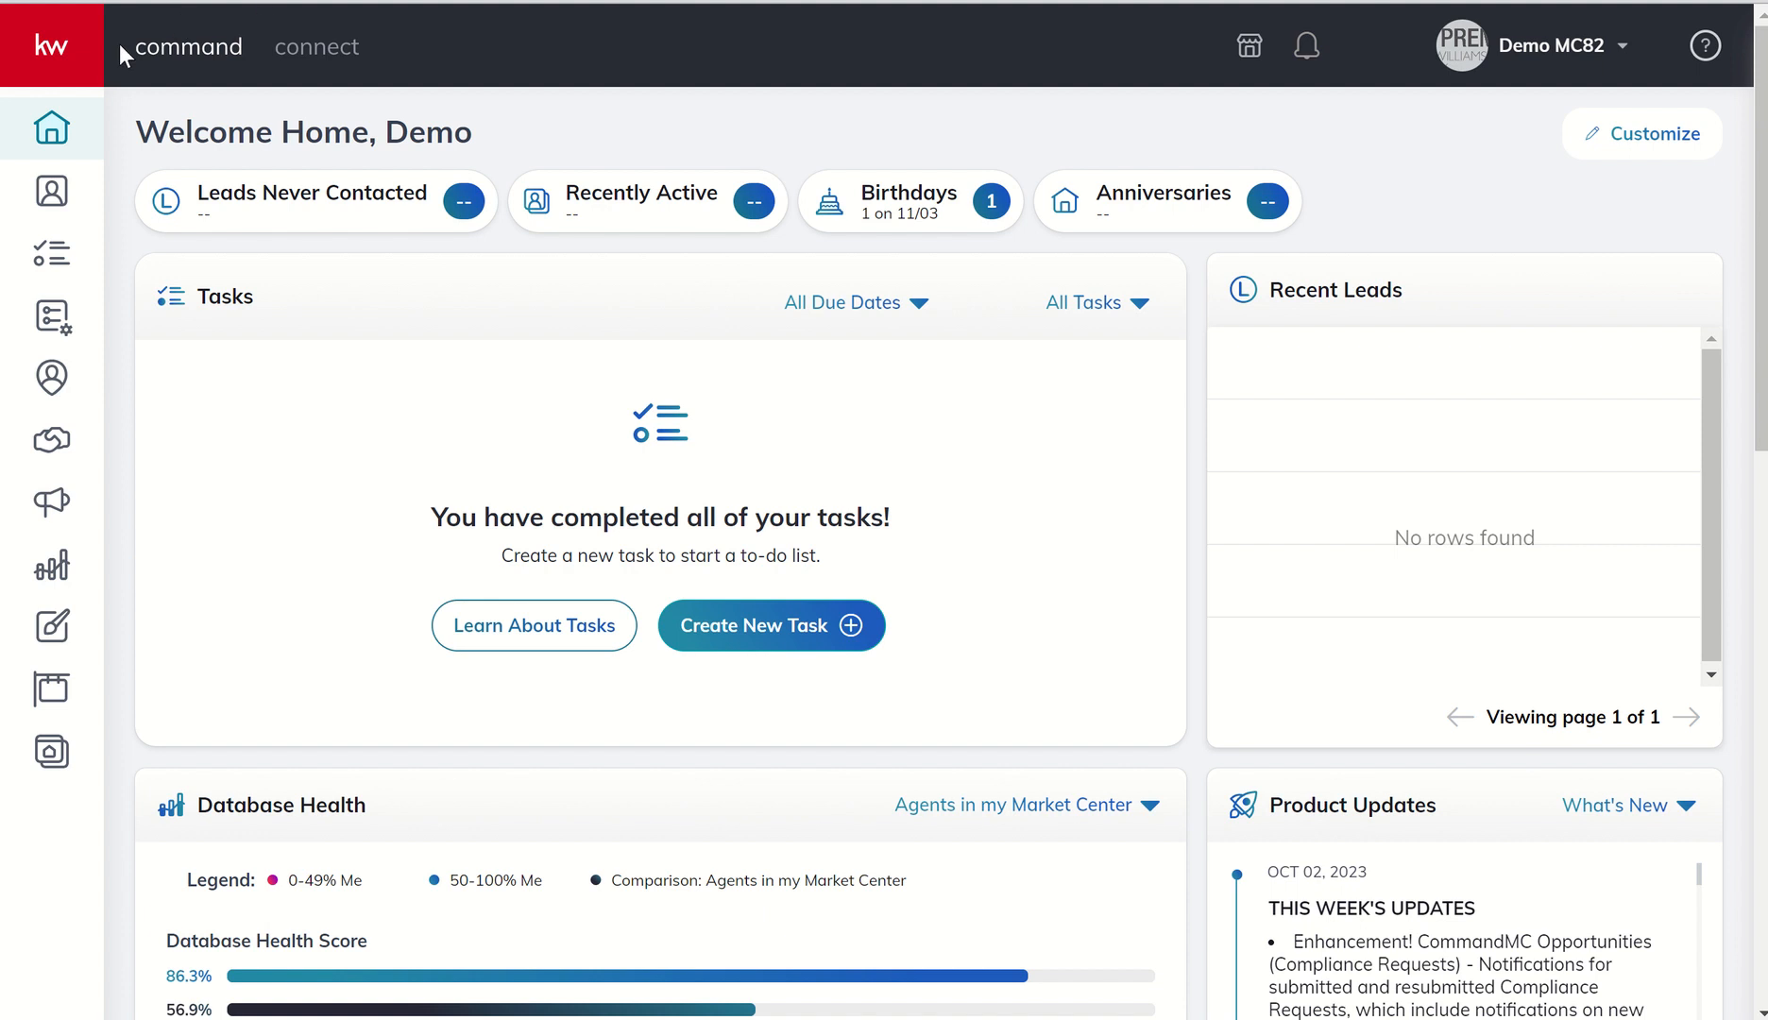
mouse_move(51, 254)
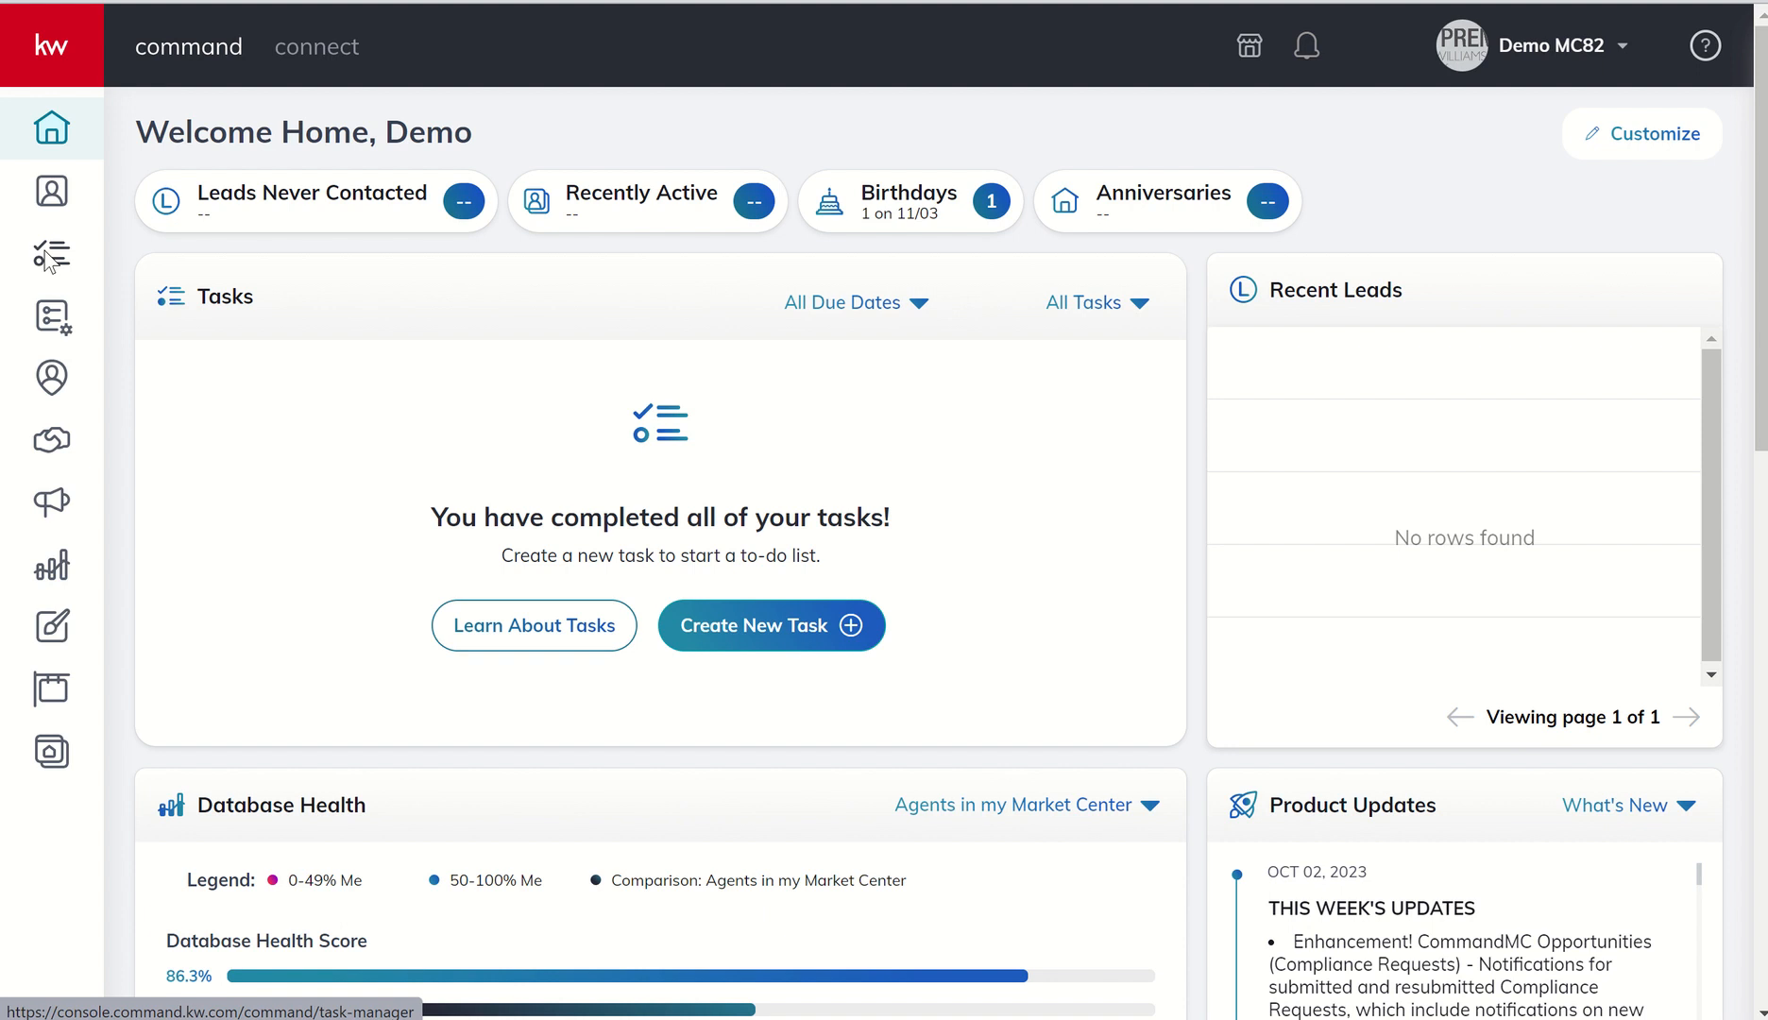
Step: Show the full Tasks manager on the empty To Do list
left_click(49, 255)
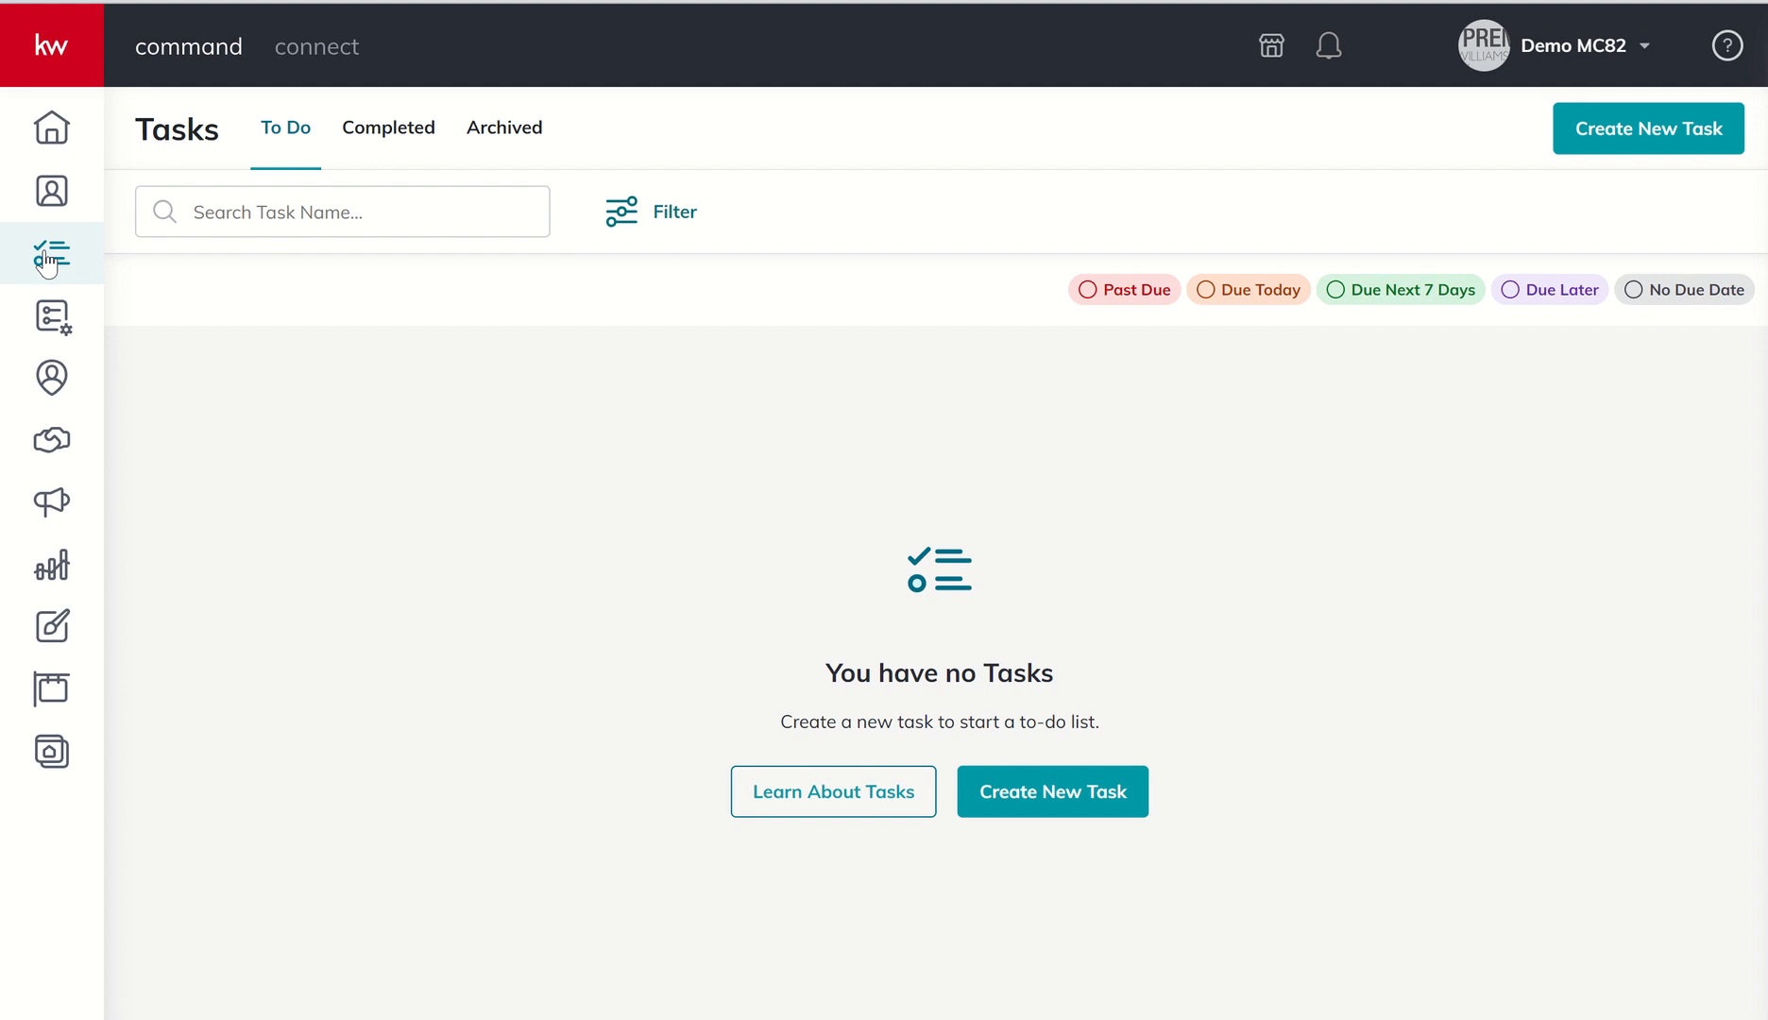
mouse_move(51, 253)
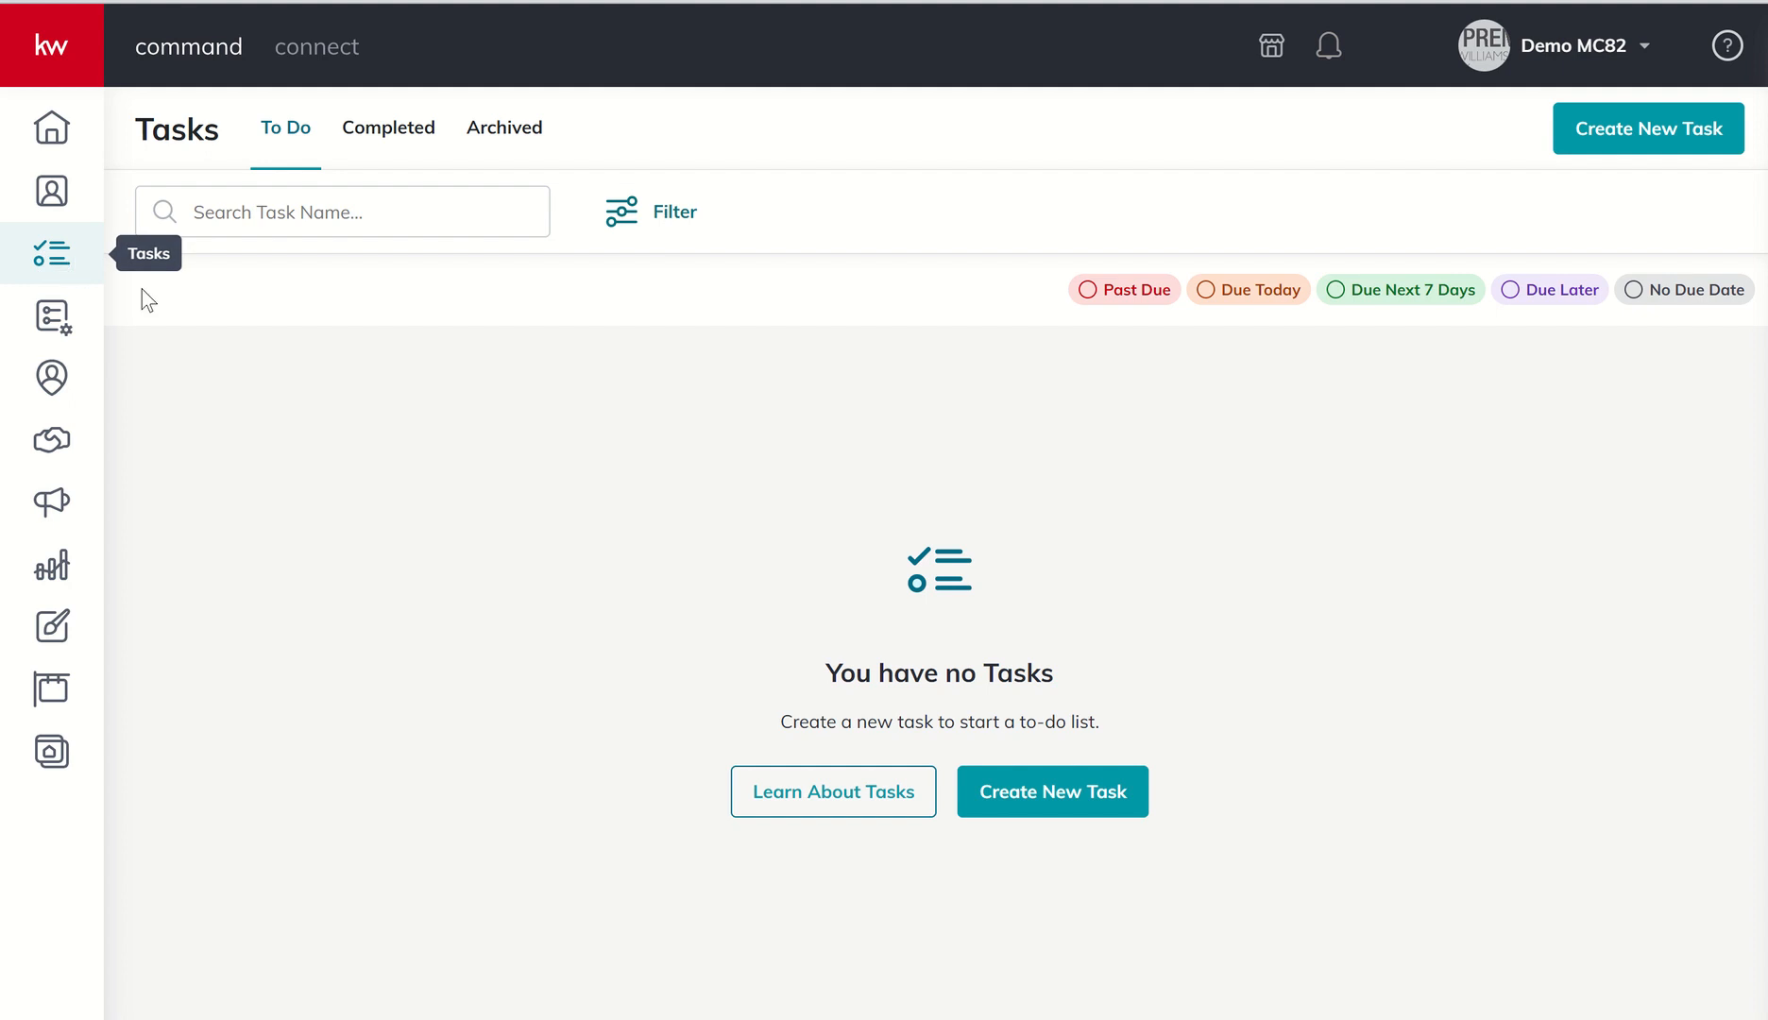
mouse_move(312, 379)
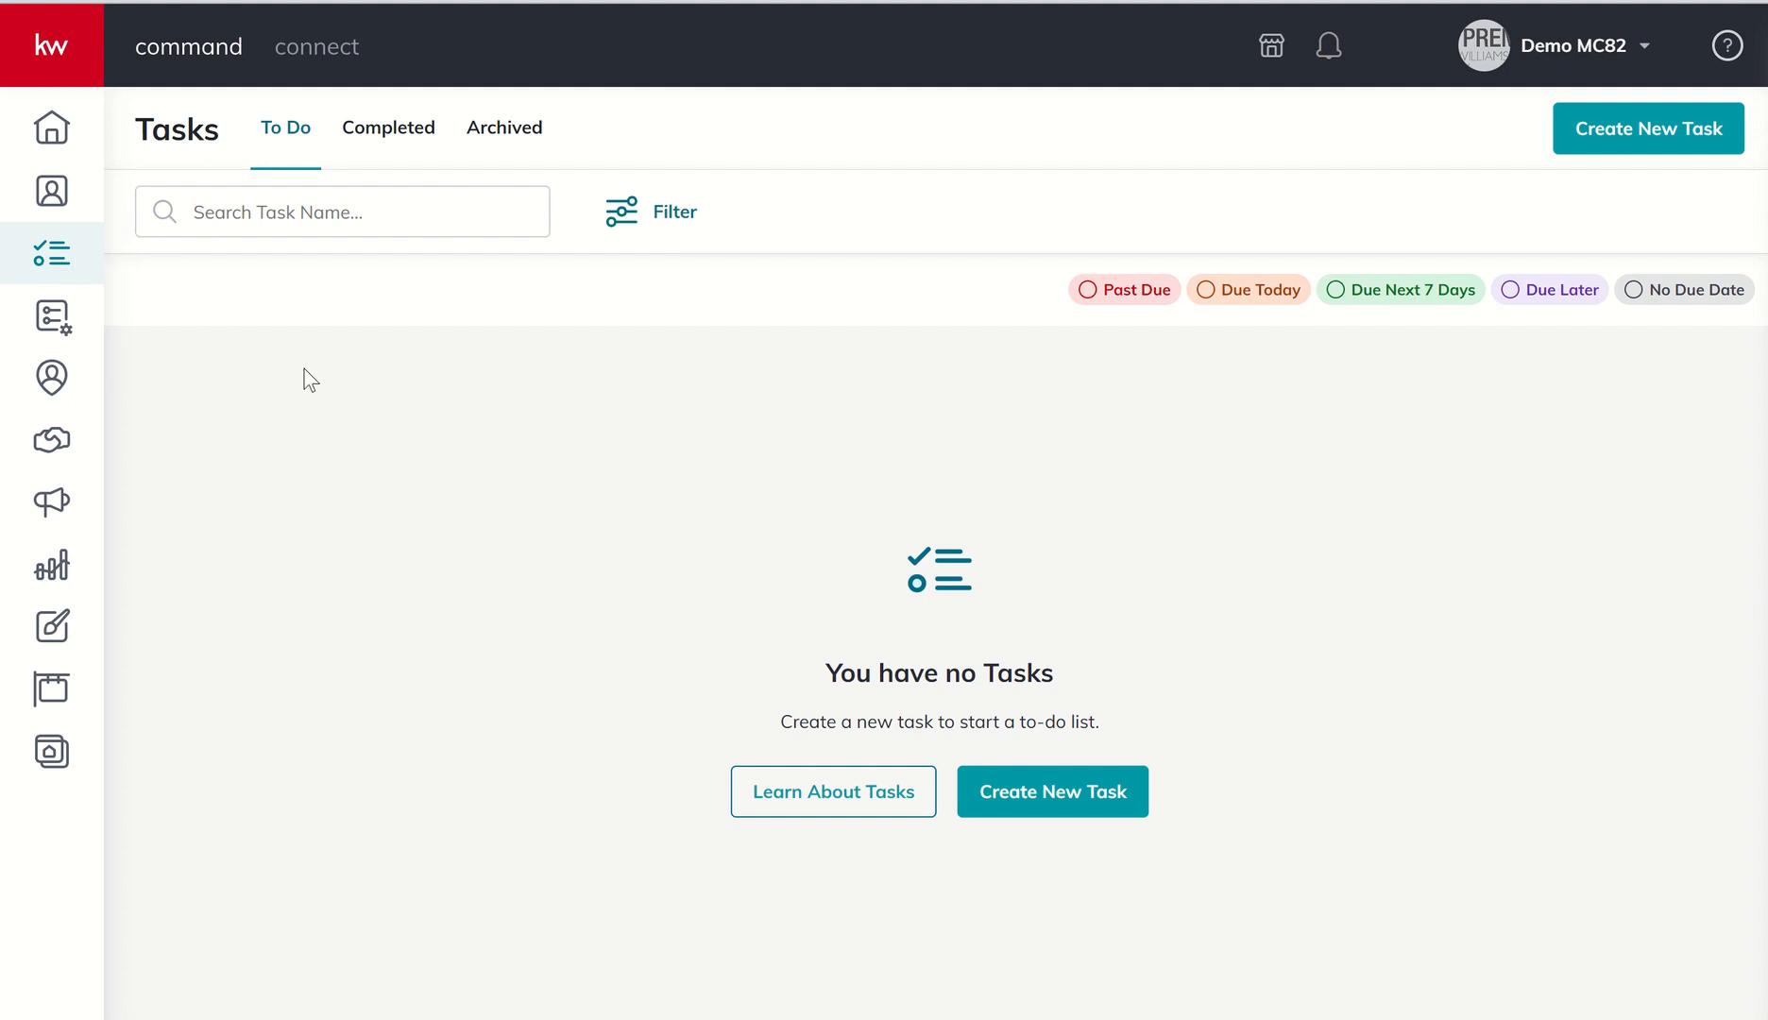
mouse_move(310, 350)
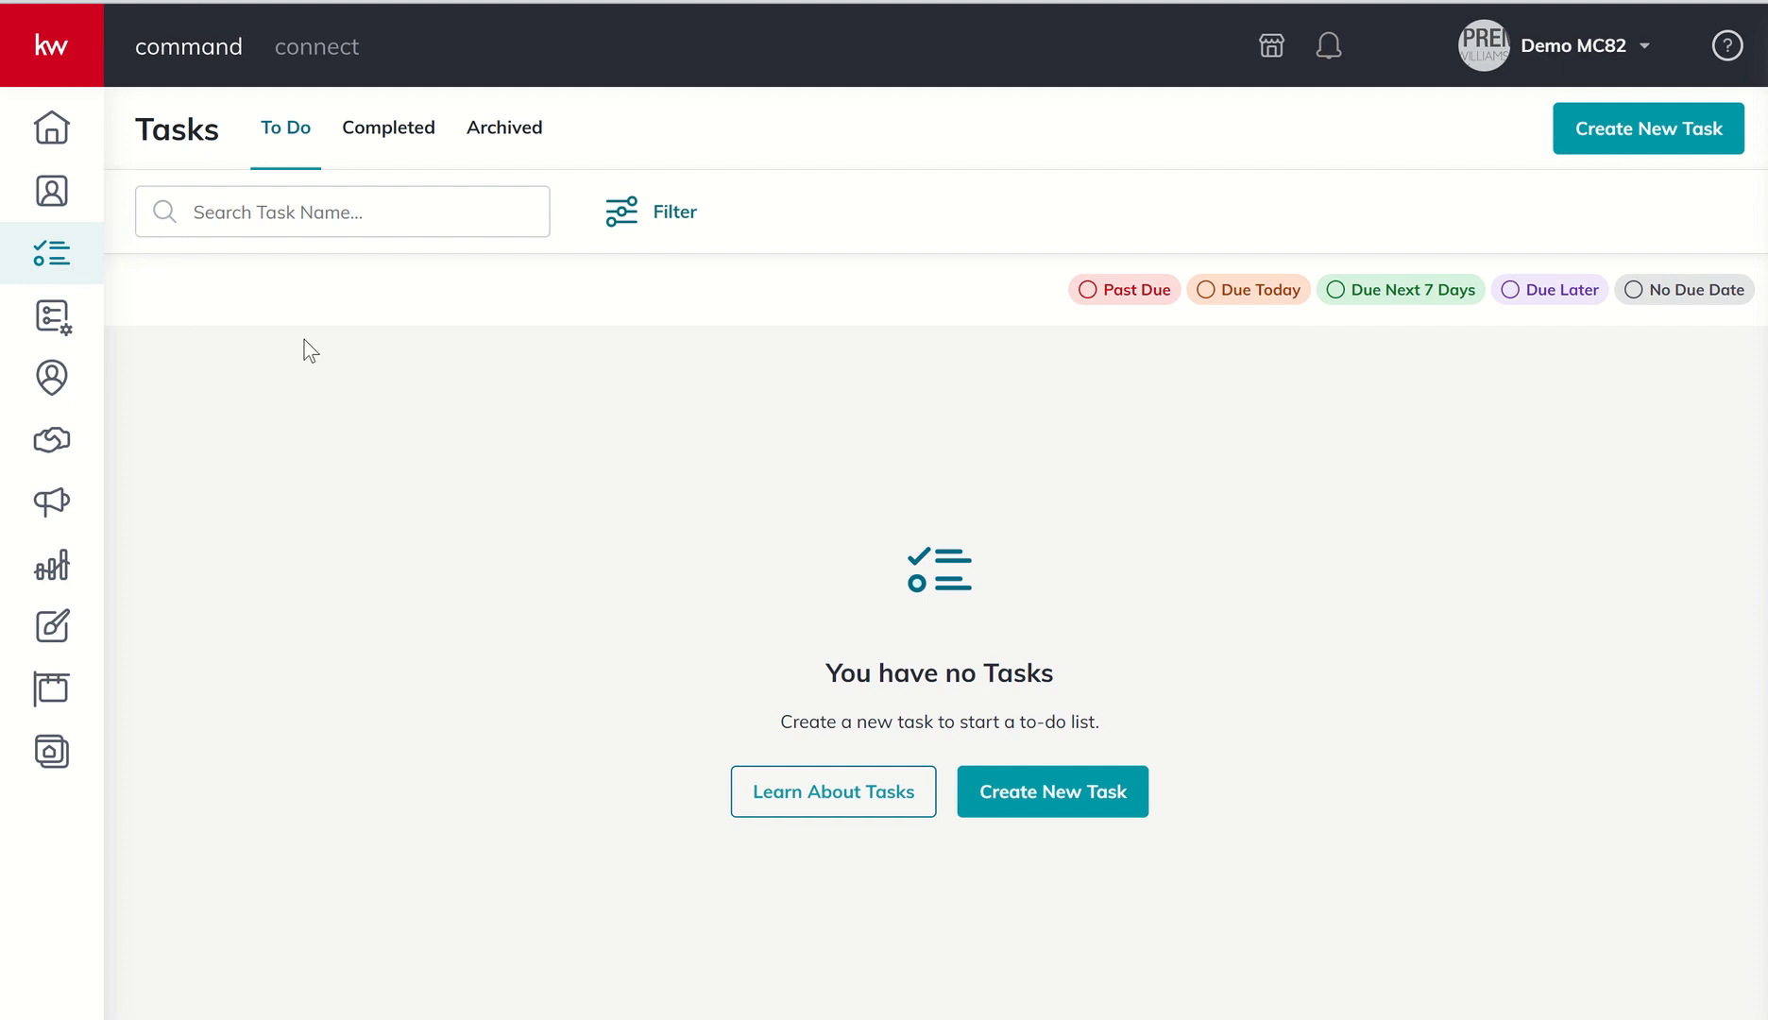
mouse_move(317, 324)
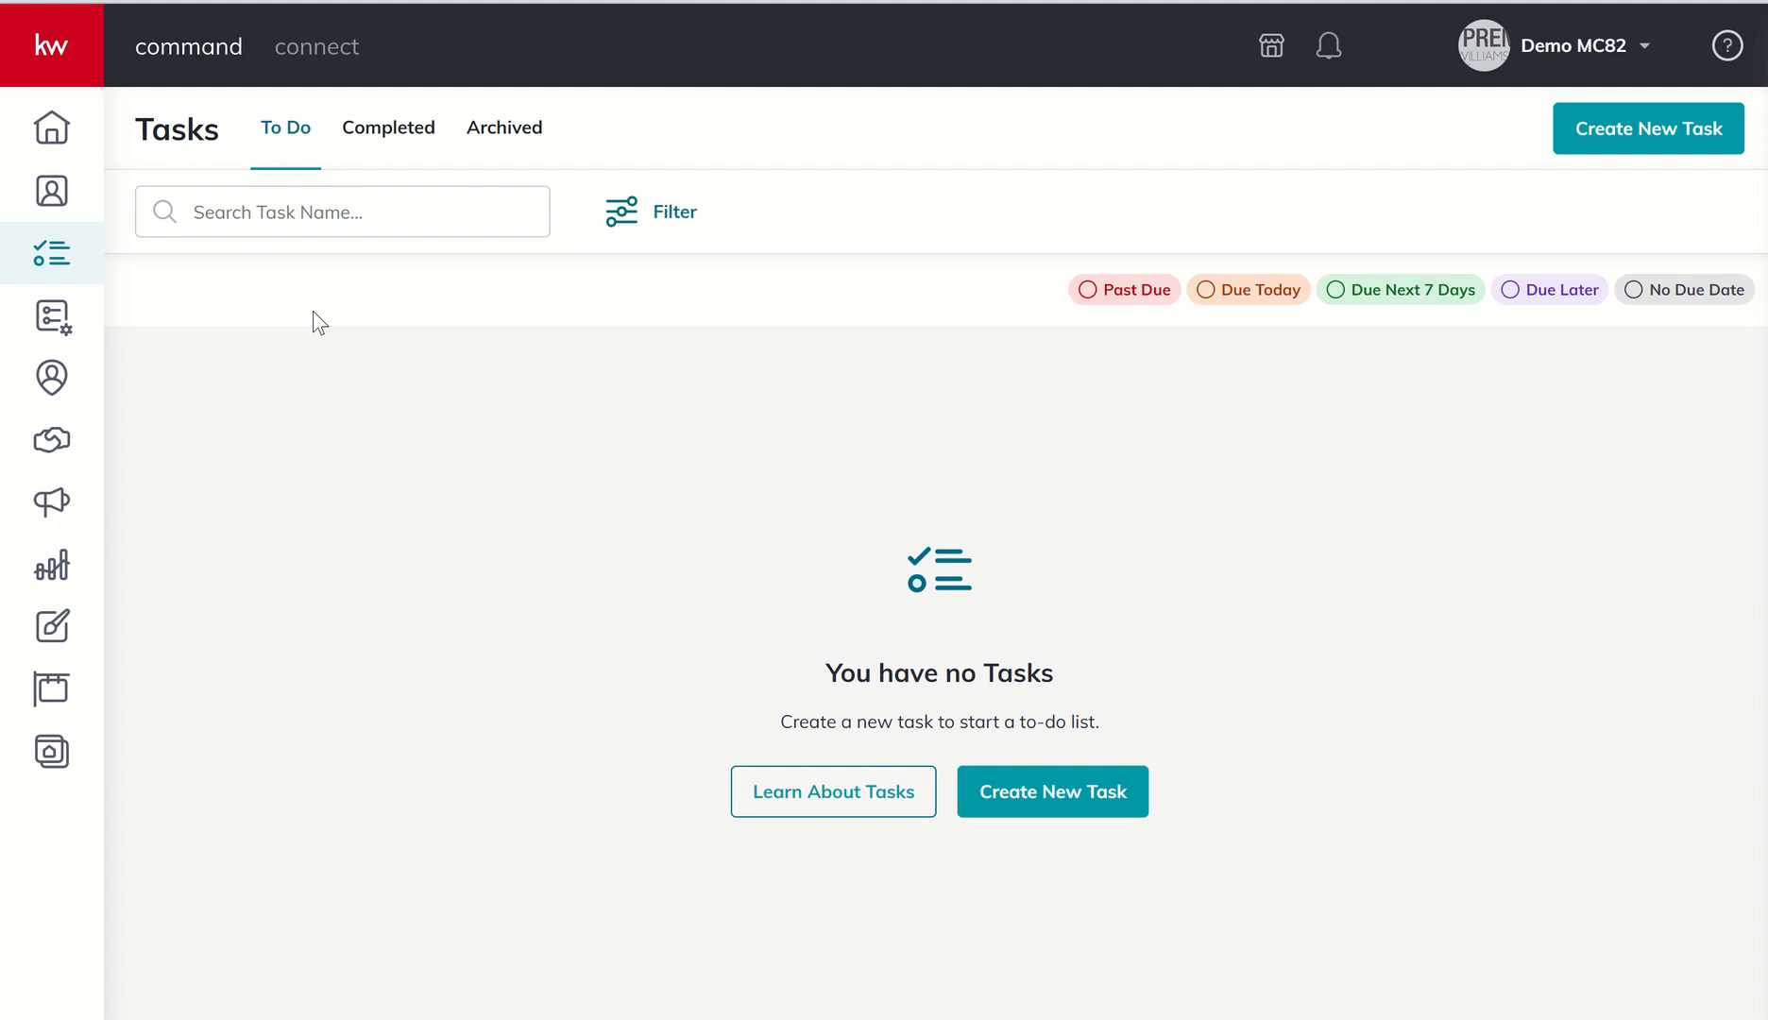
mouse_move(291, 155)
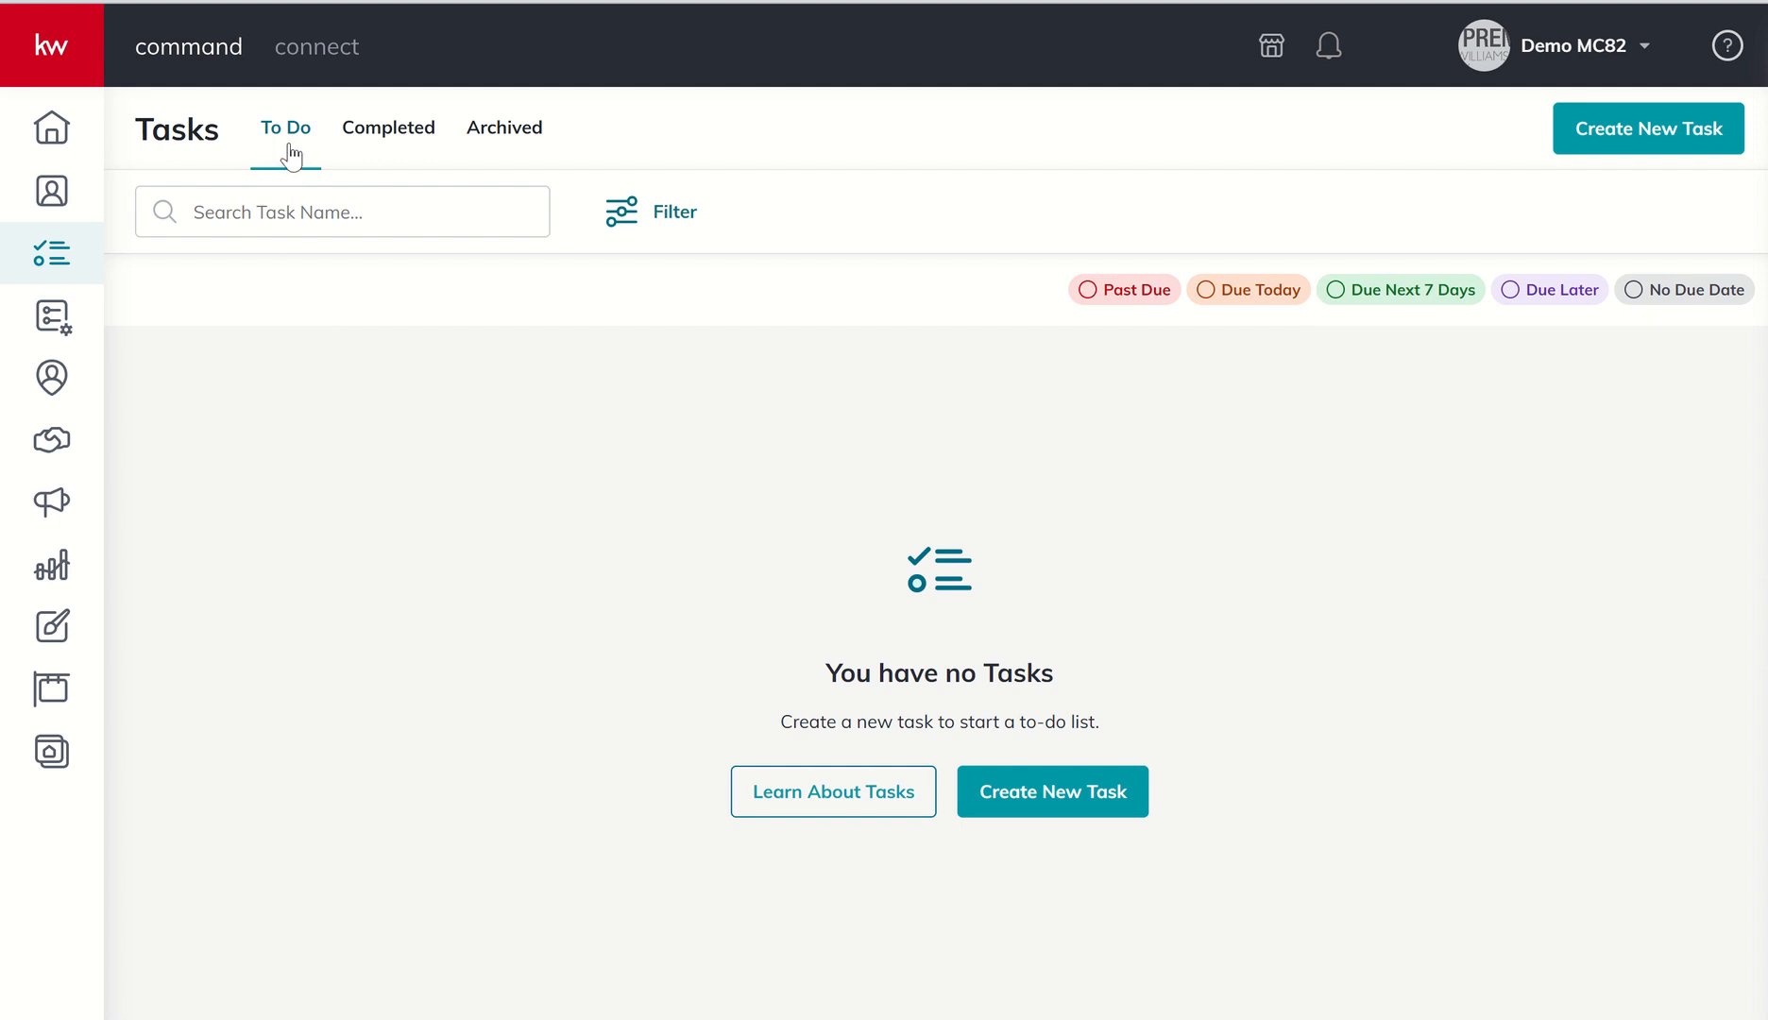
mouse_move(406, 622)
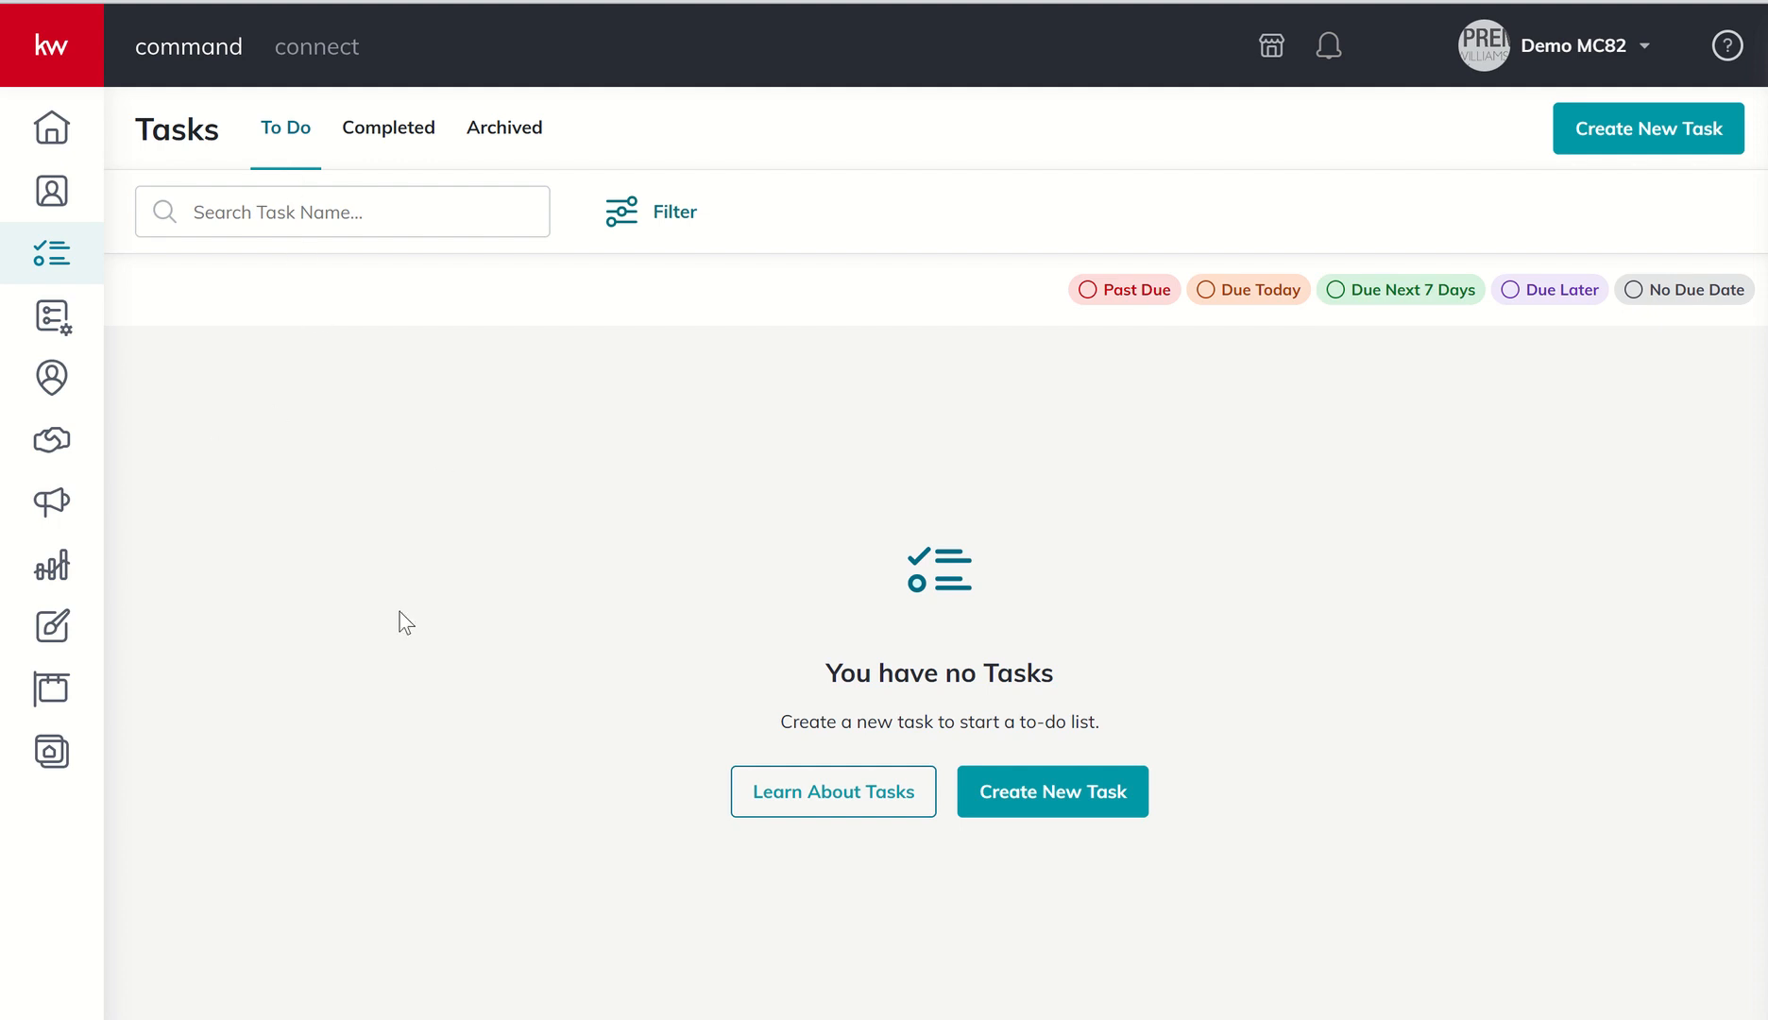
mouse_move(1502, 337)
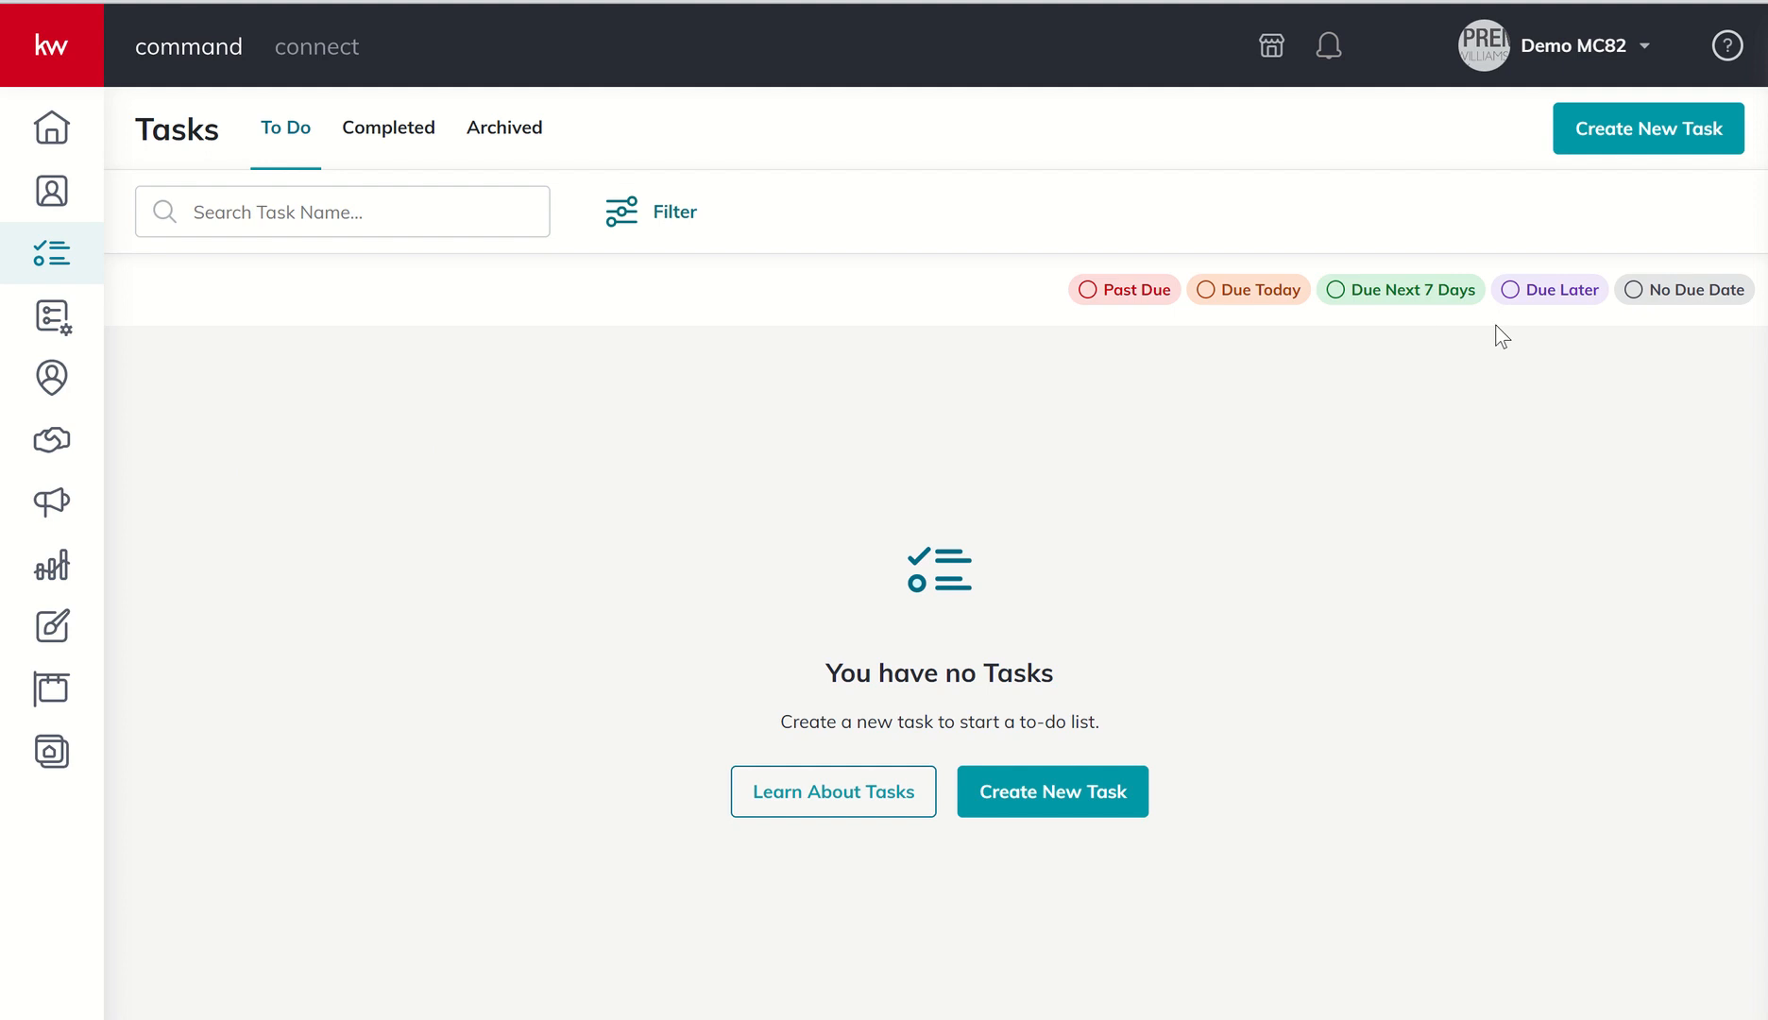
mouse_move(1001, 432)
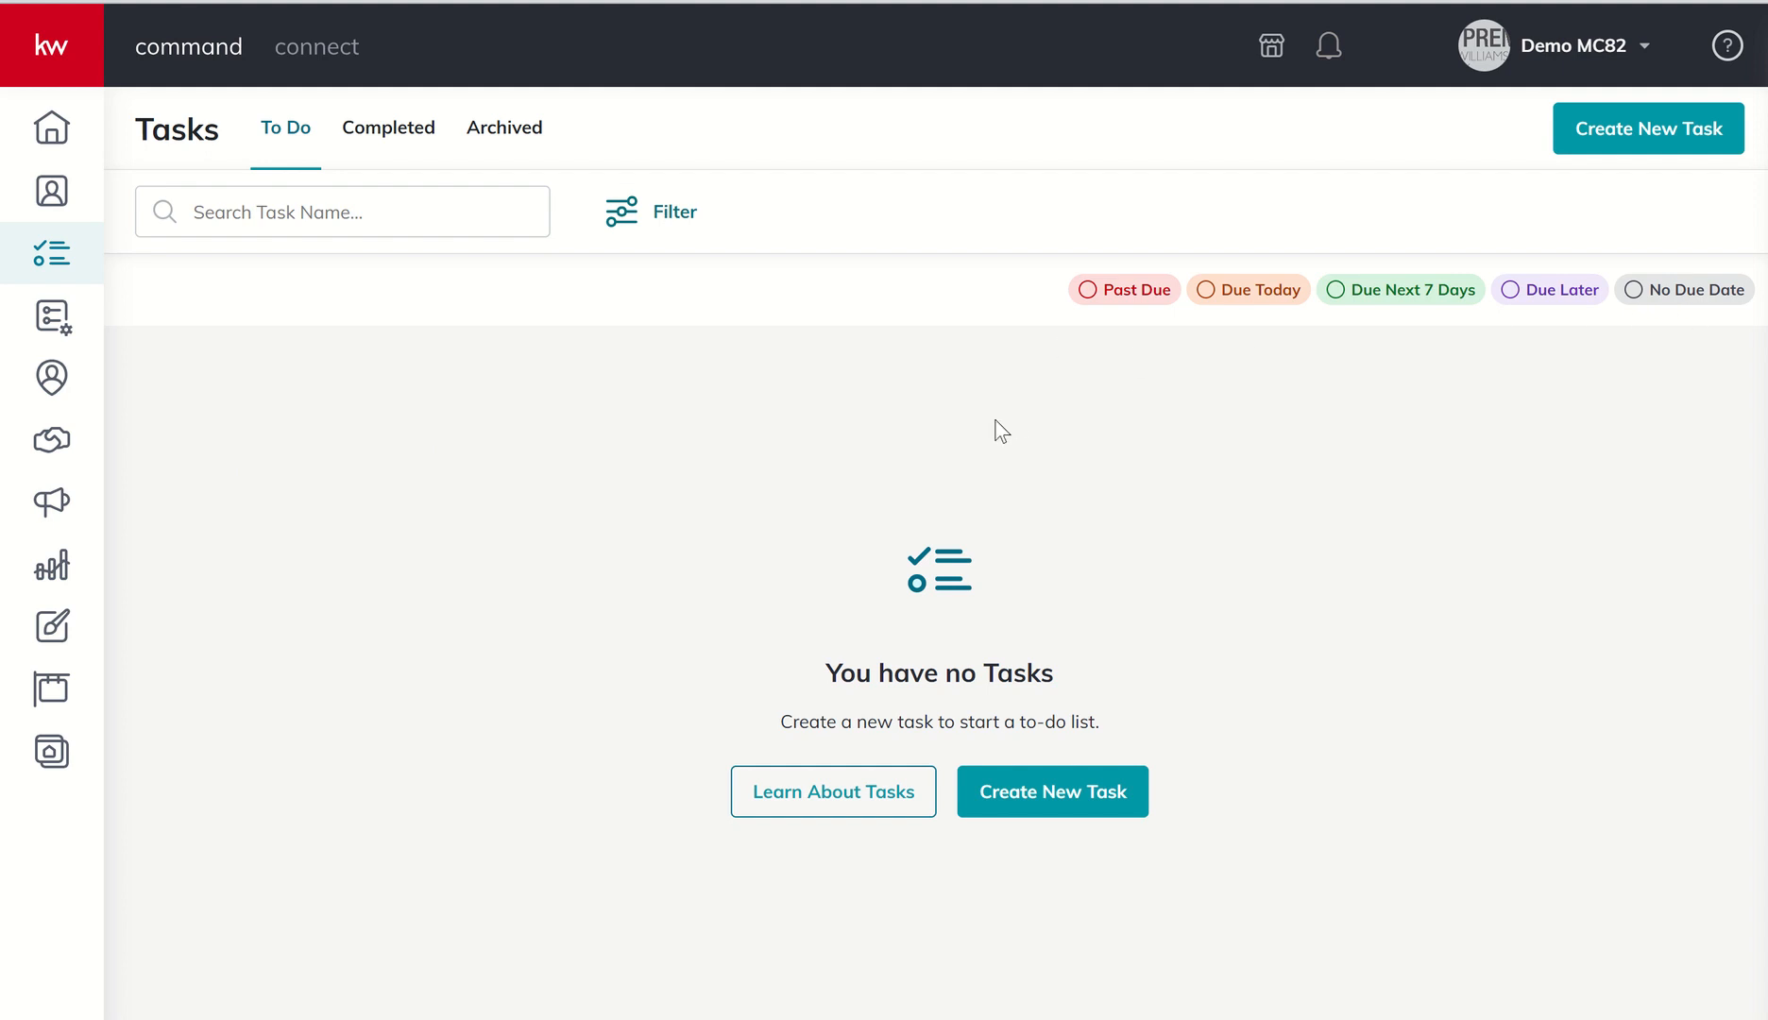
mouse_move(465, 529)
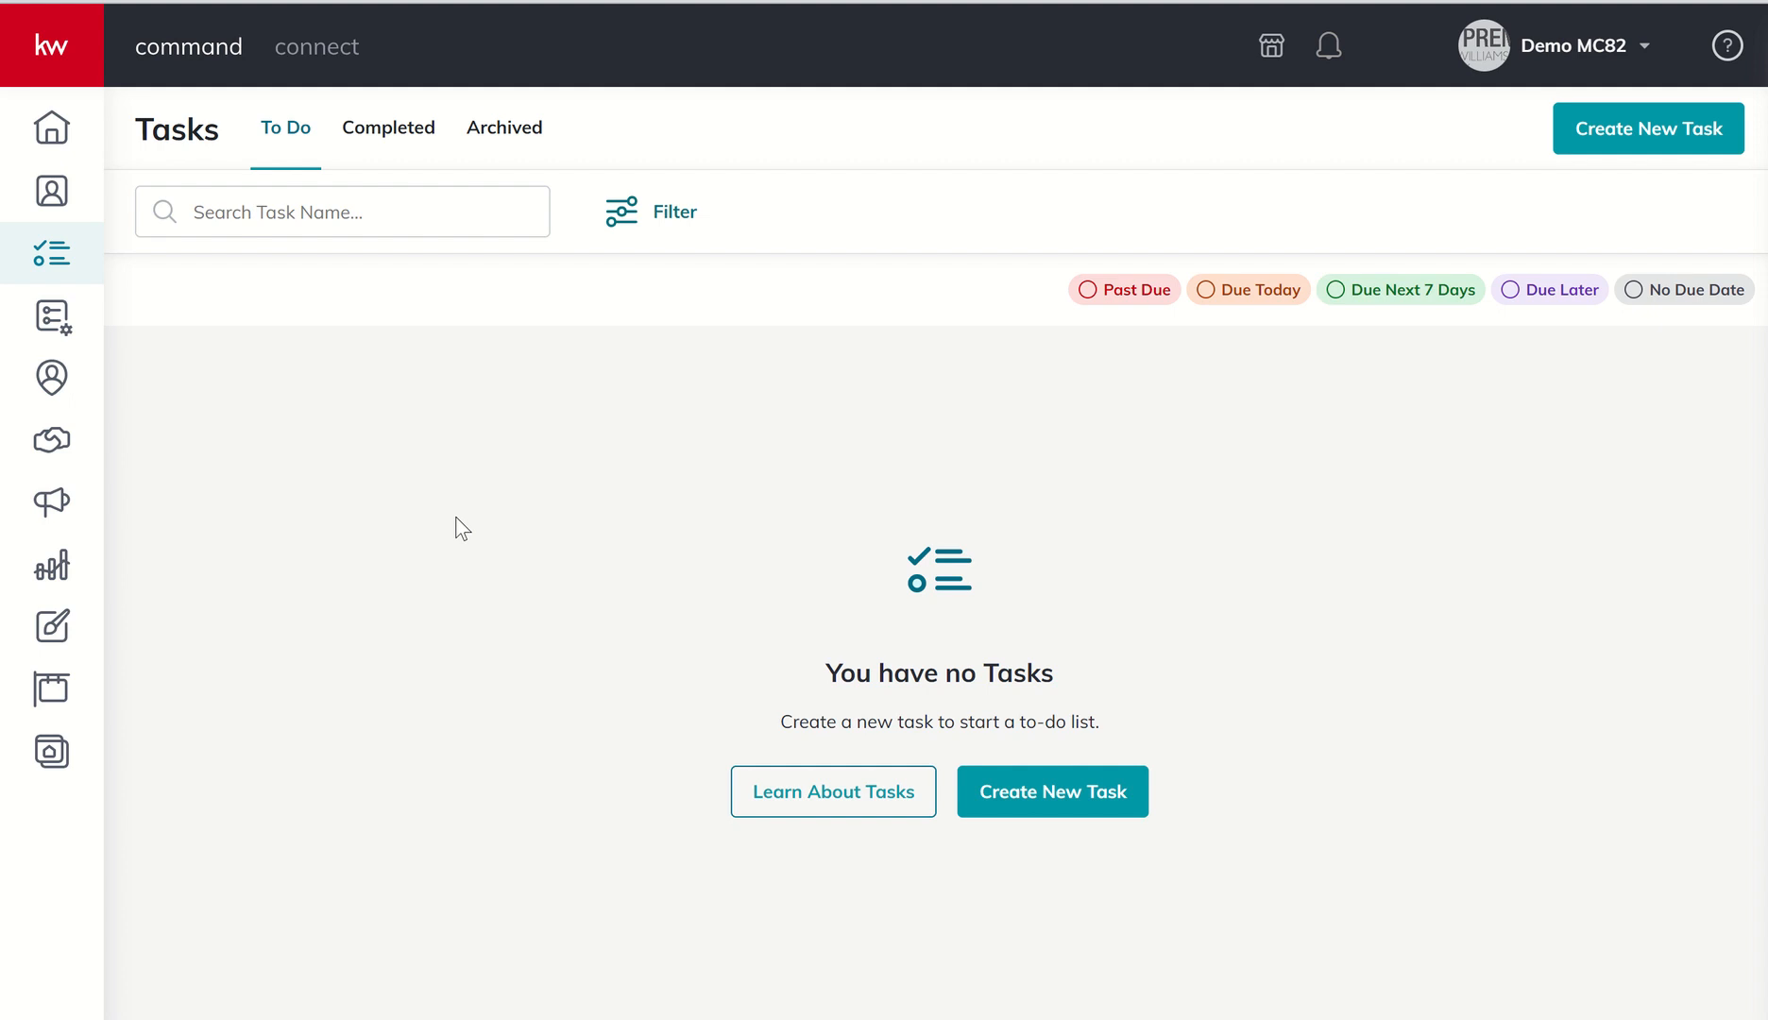
mouse_move(1157, 329)
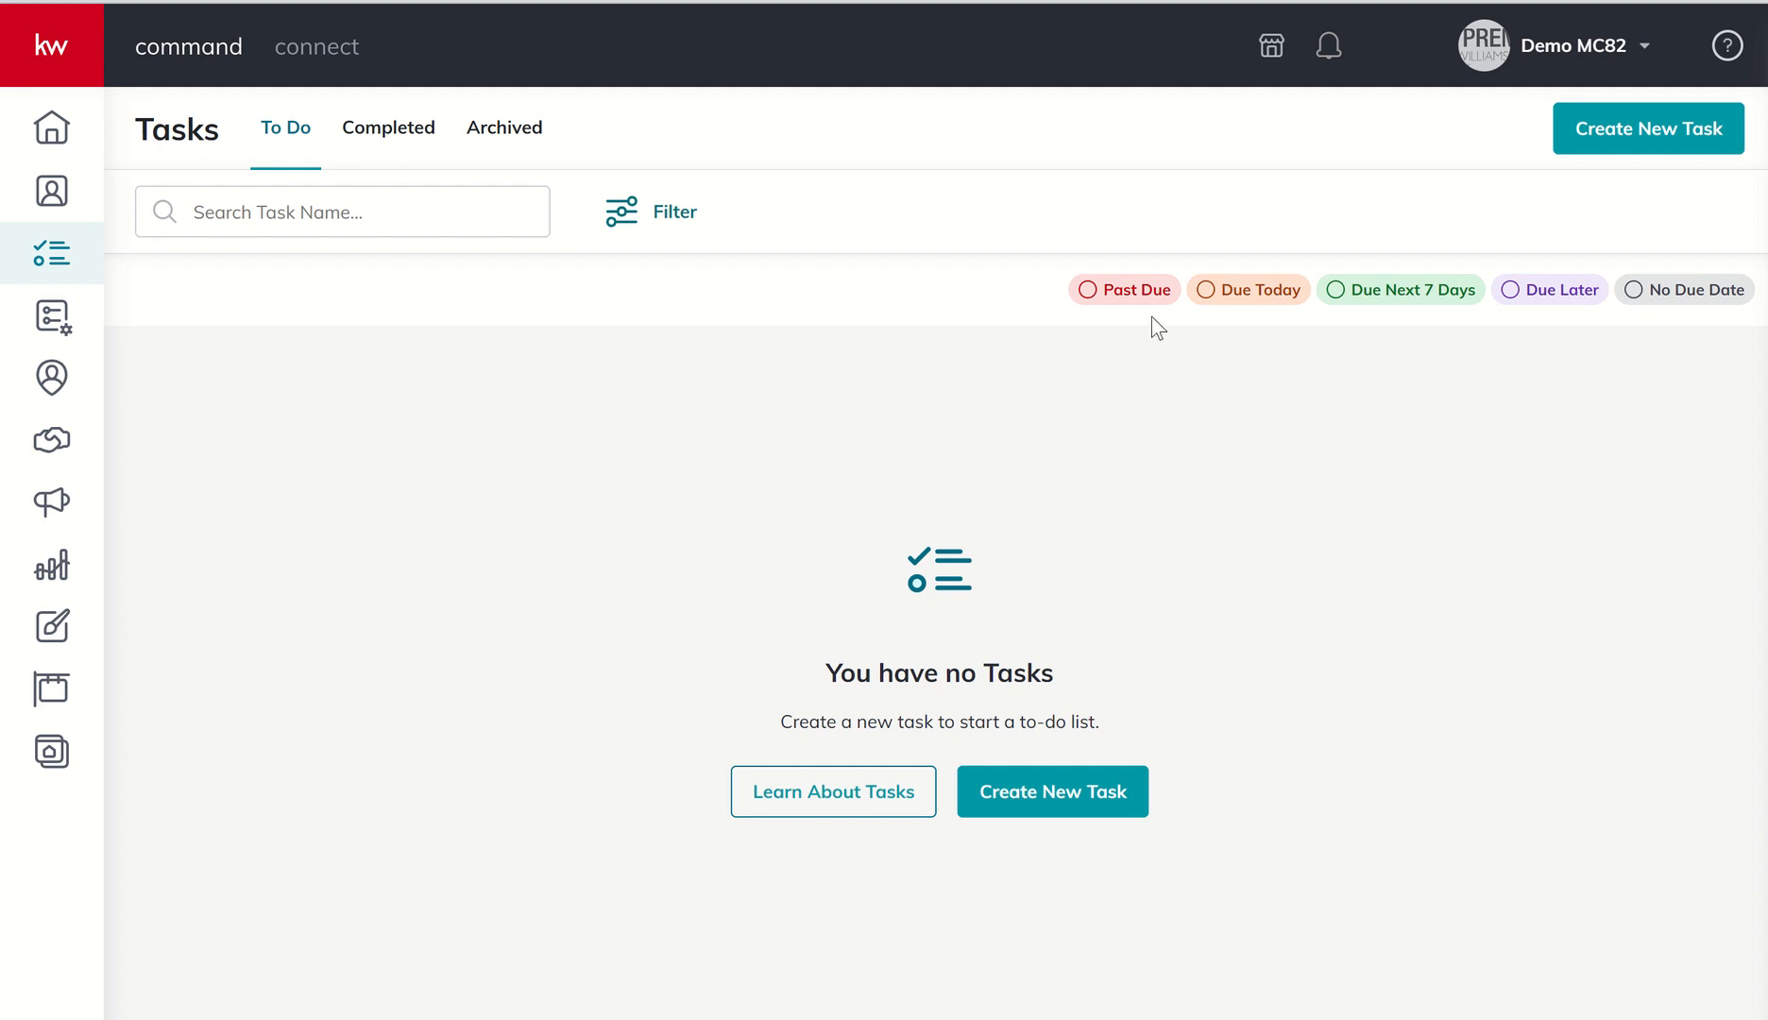
mouse_move(1249, 289)
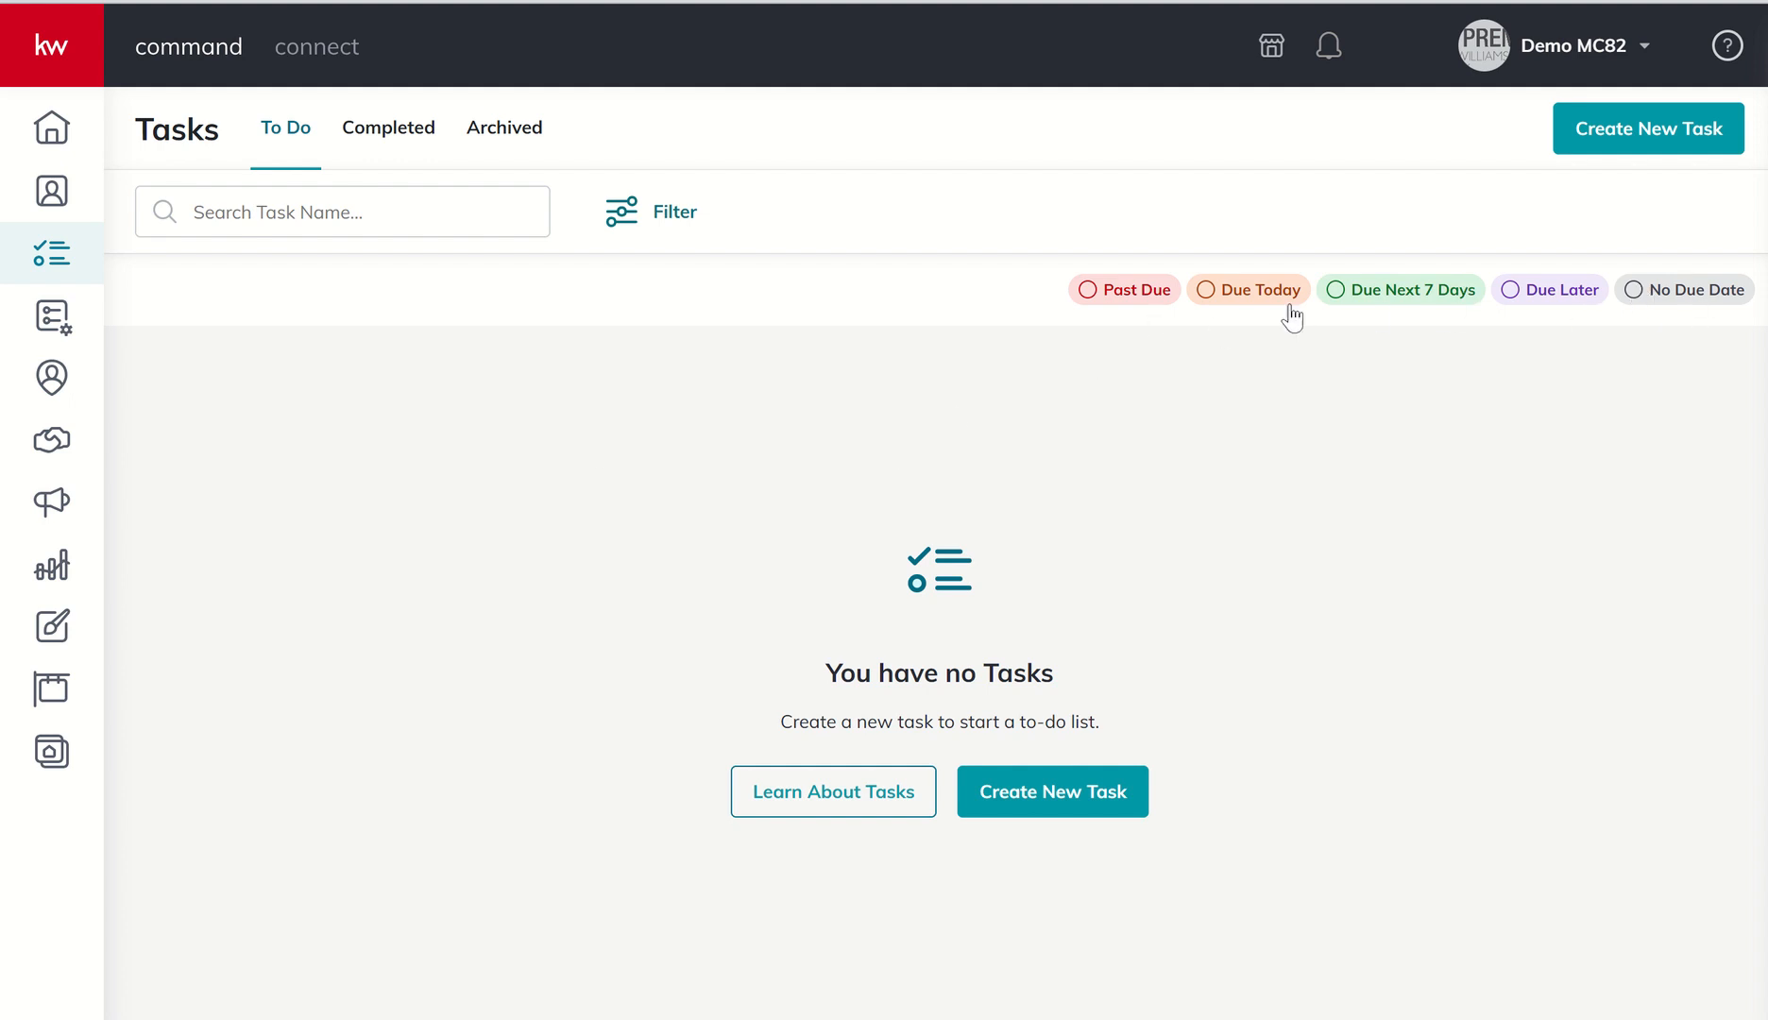
mouse_move(506, 371)
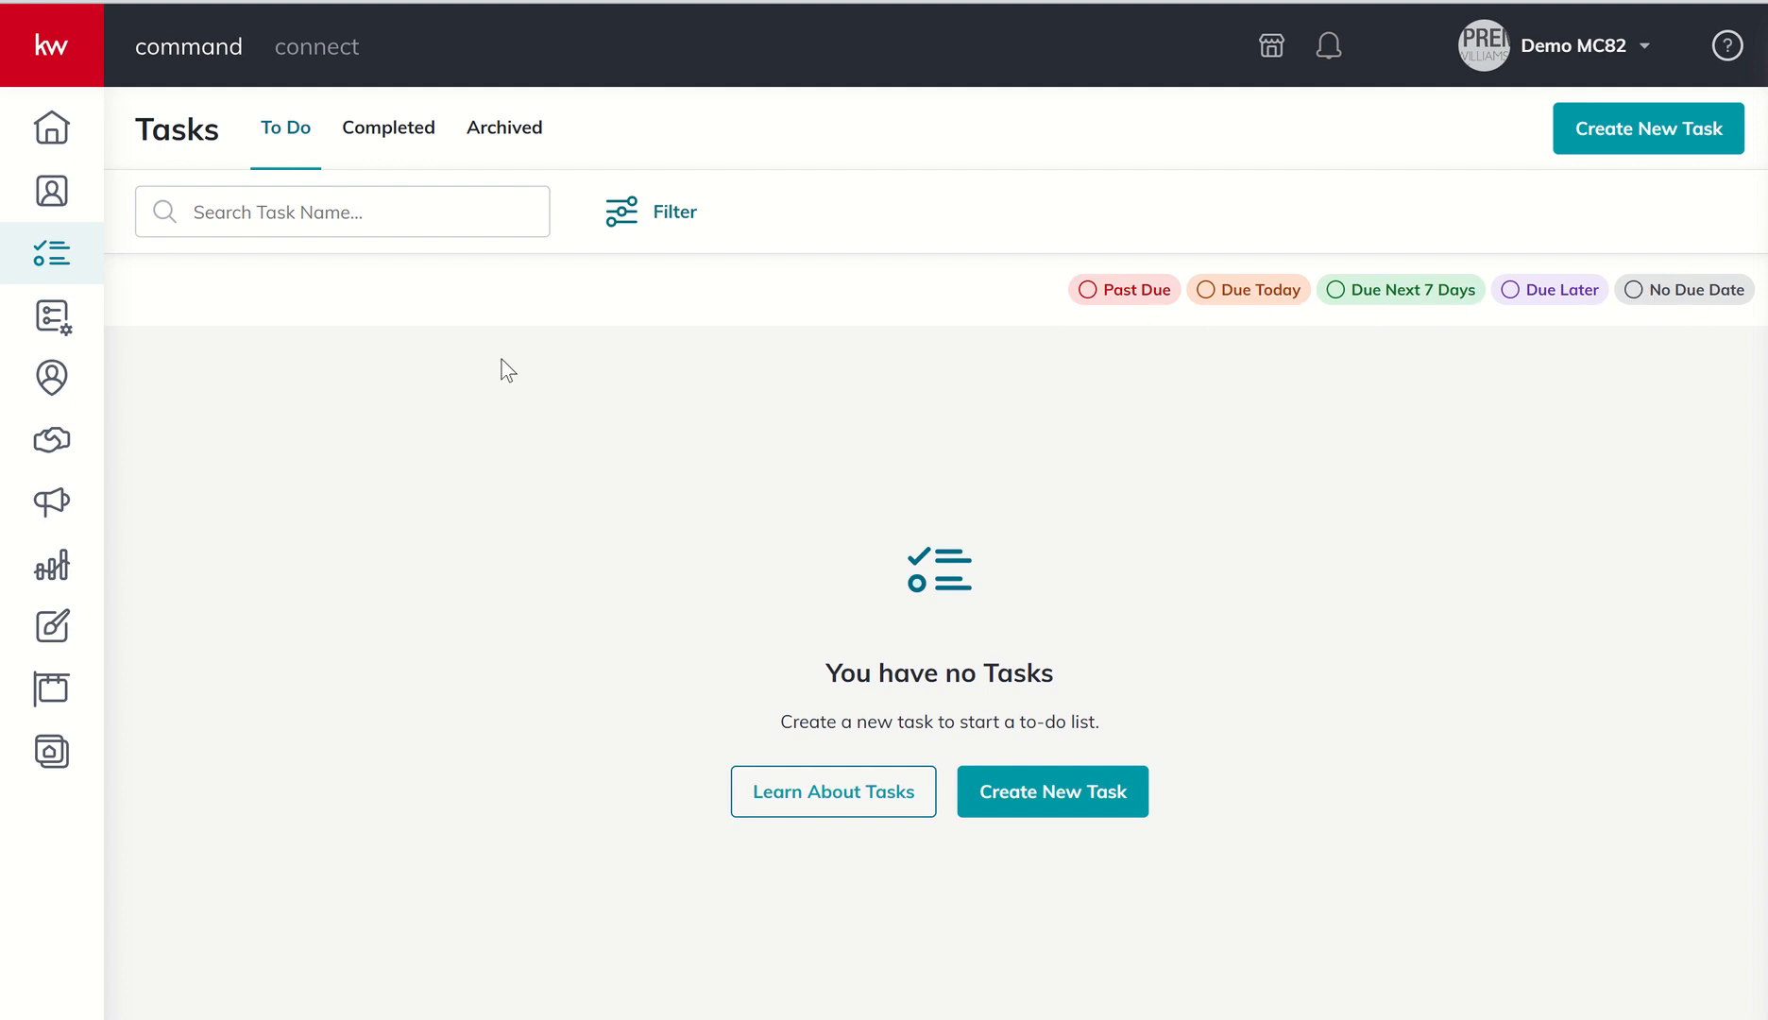
mouse_move(387, 126)
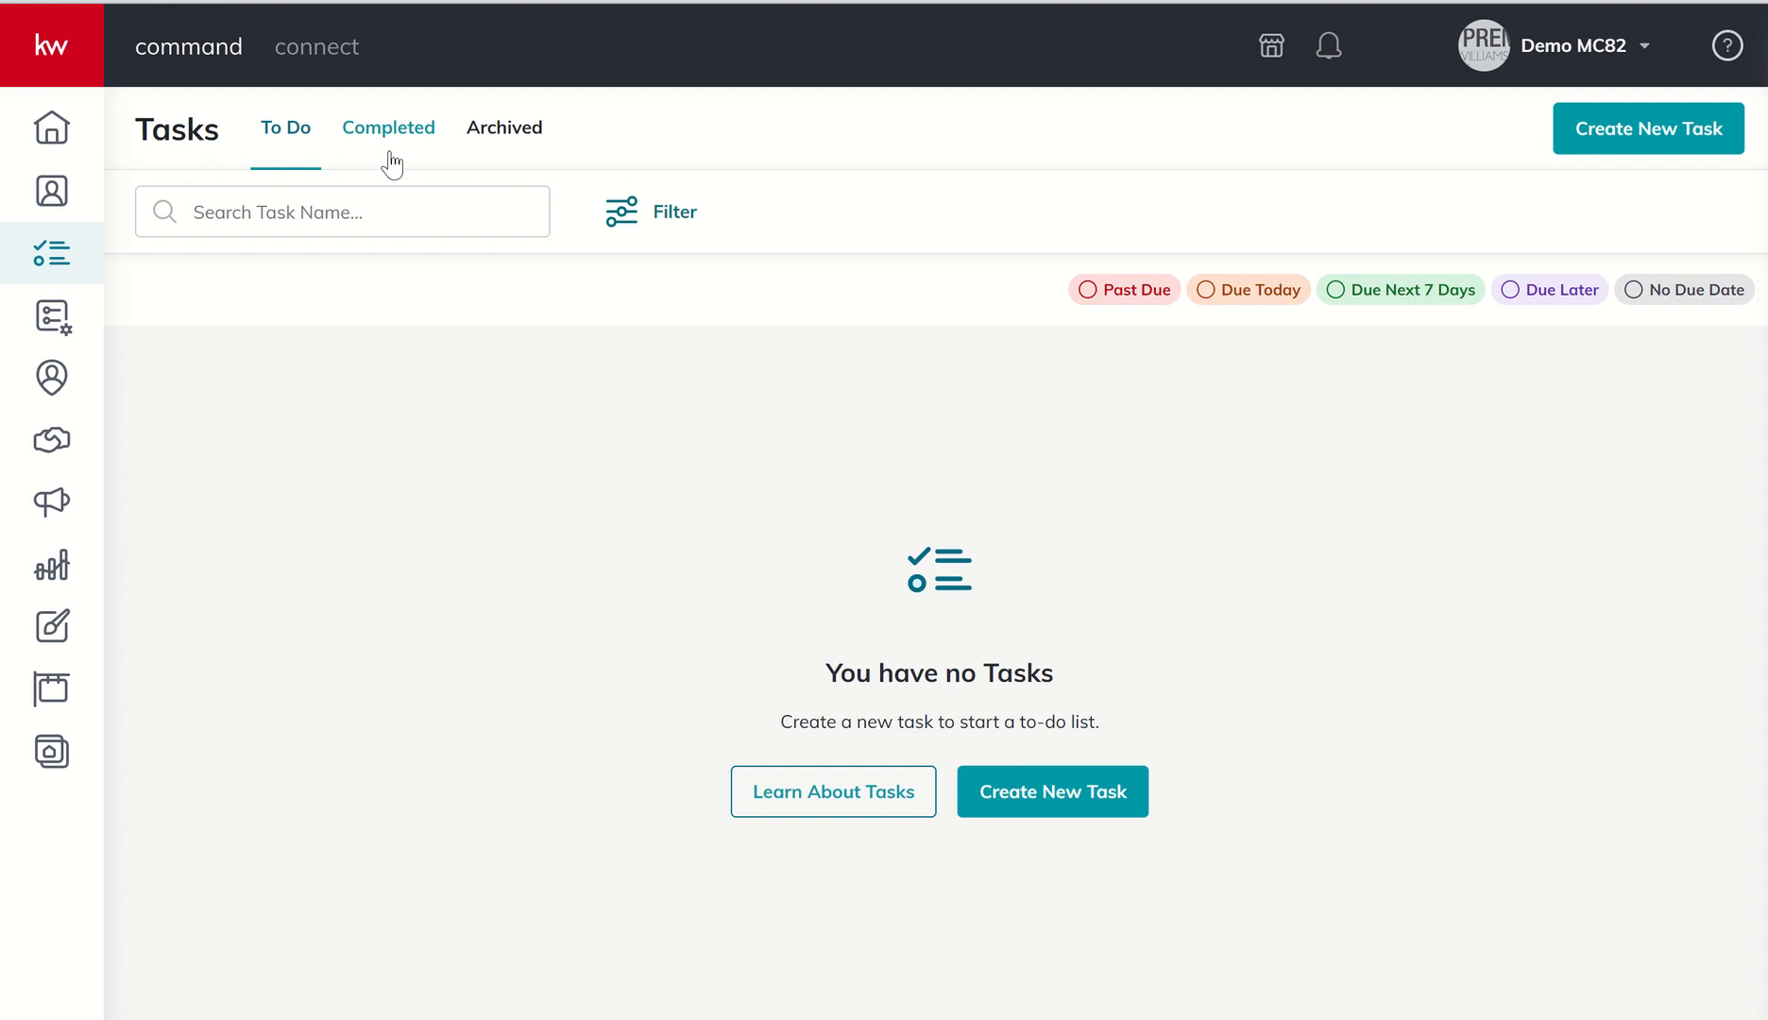
mouse_move(504, 126)
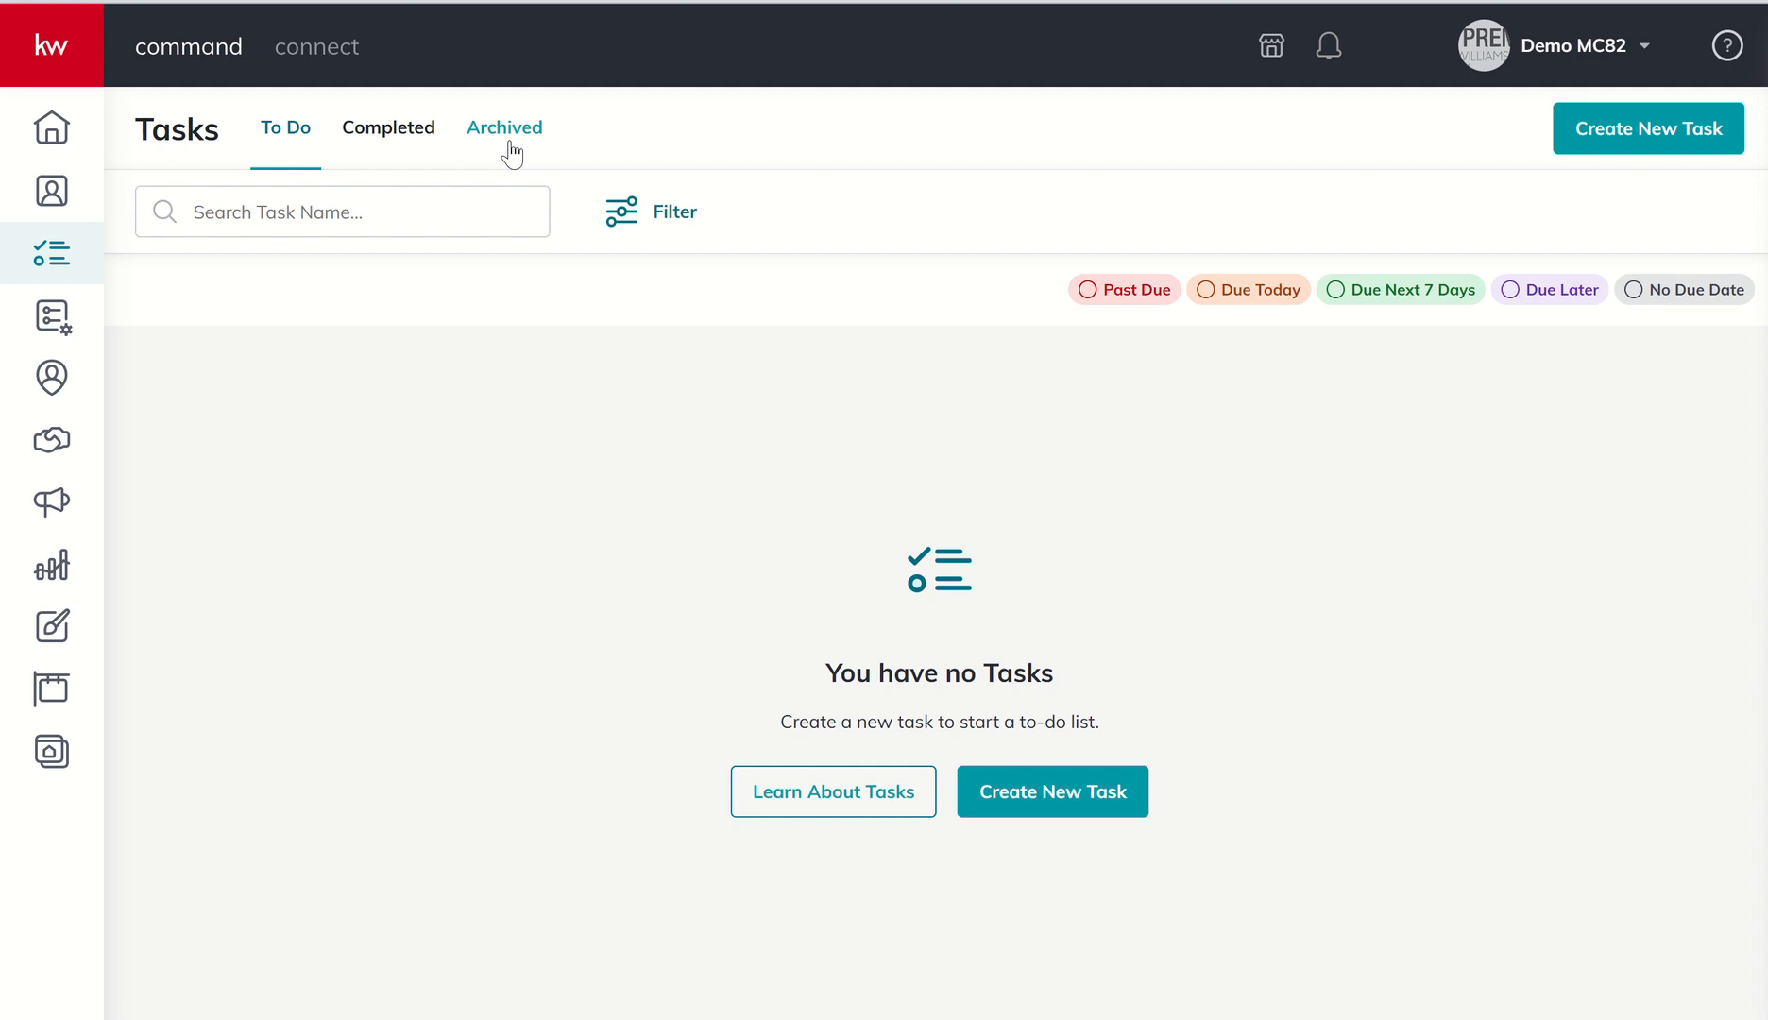
mouse_move(466, 227)
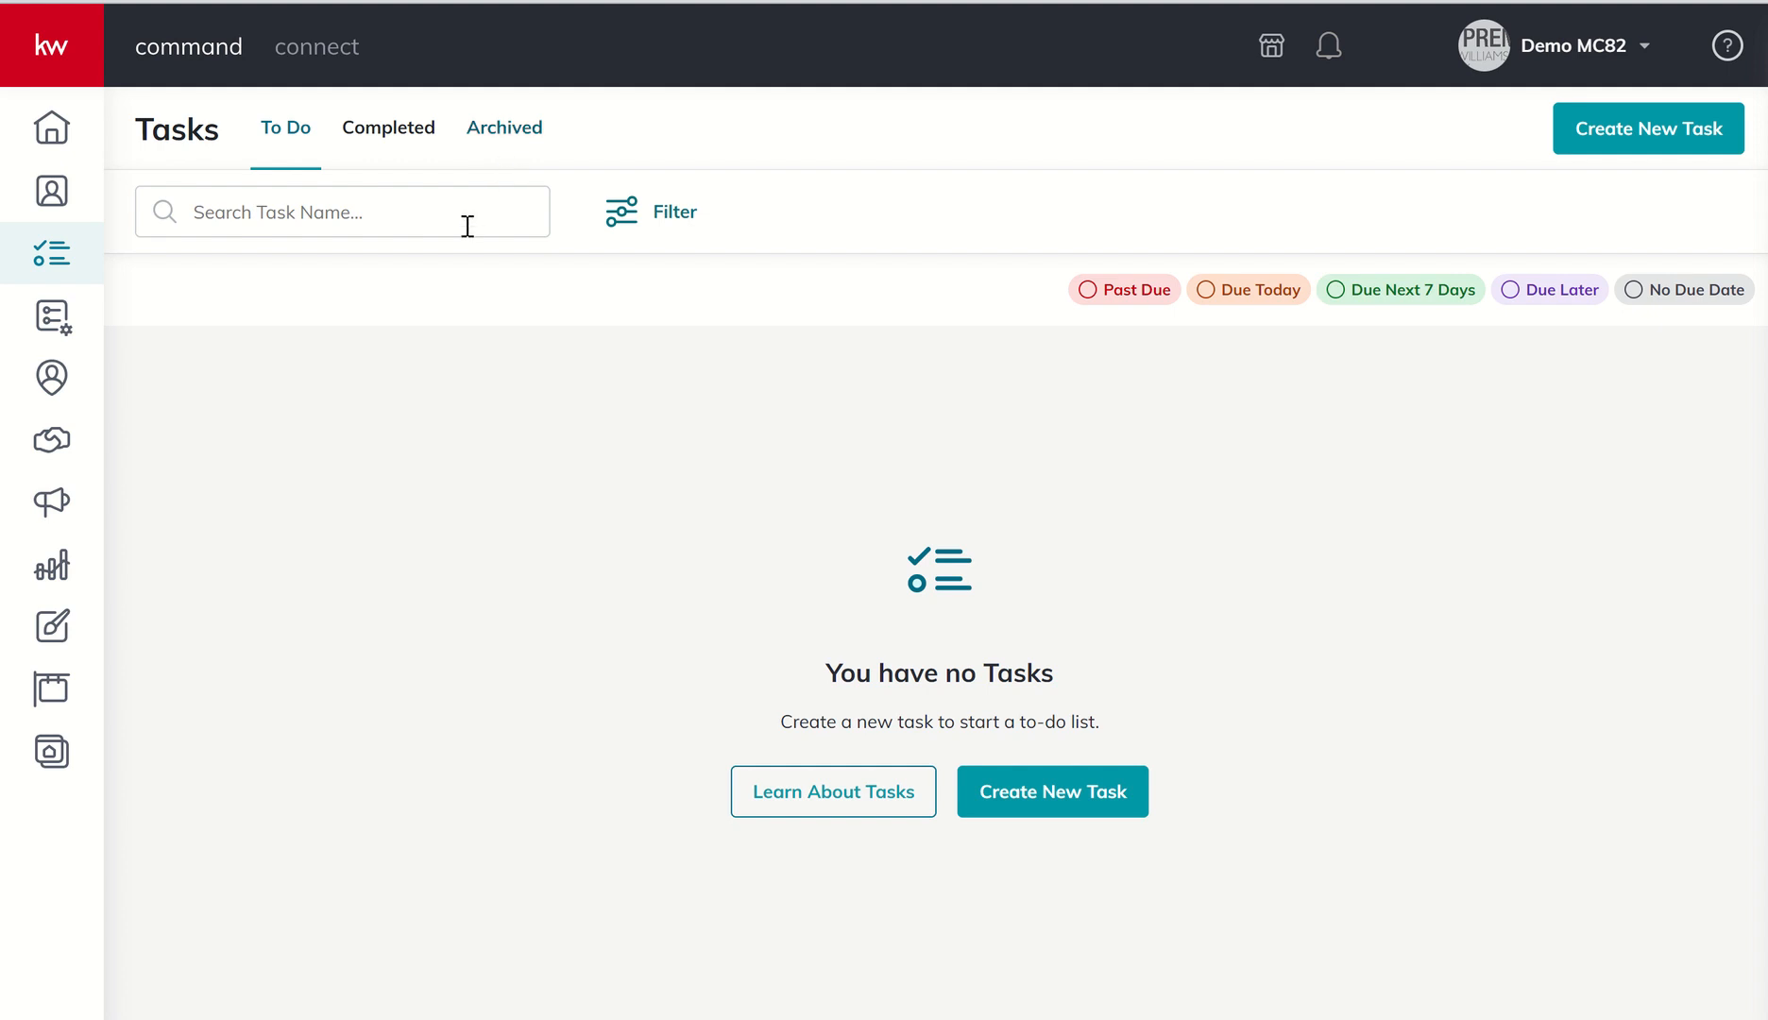
left_click(342, 212)
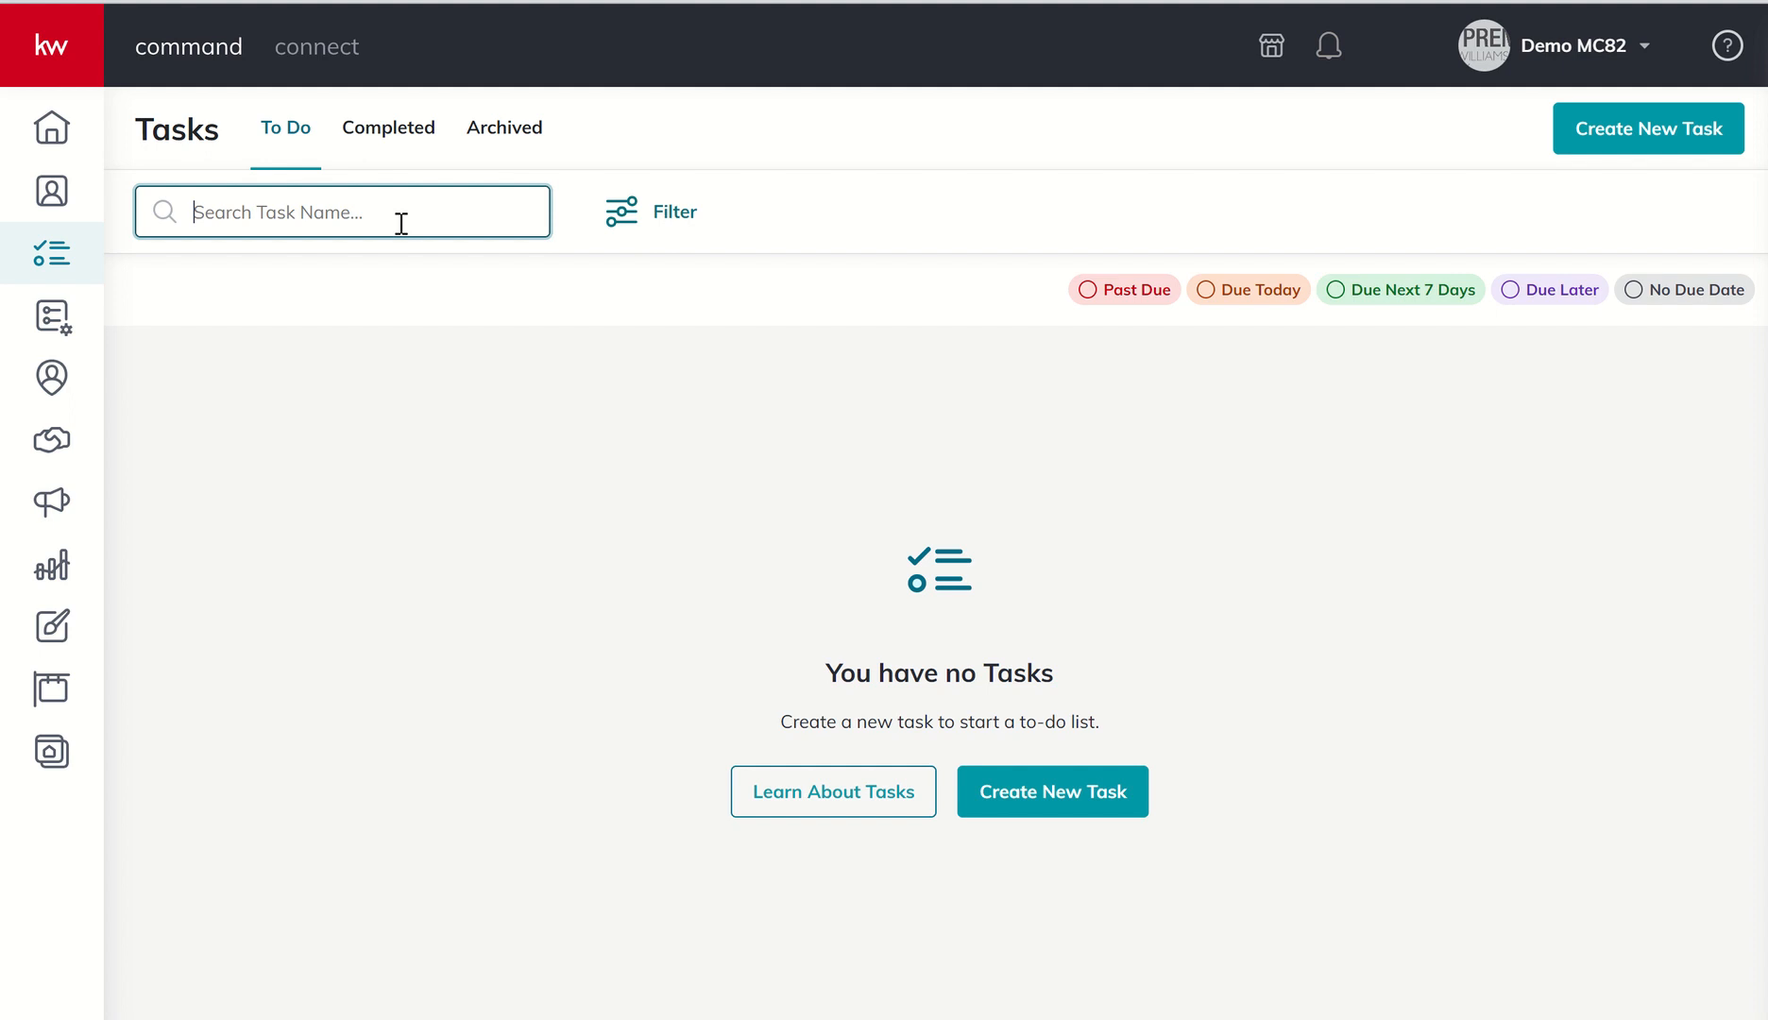
mouse_move(461, 220)
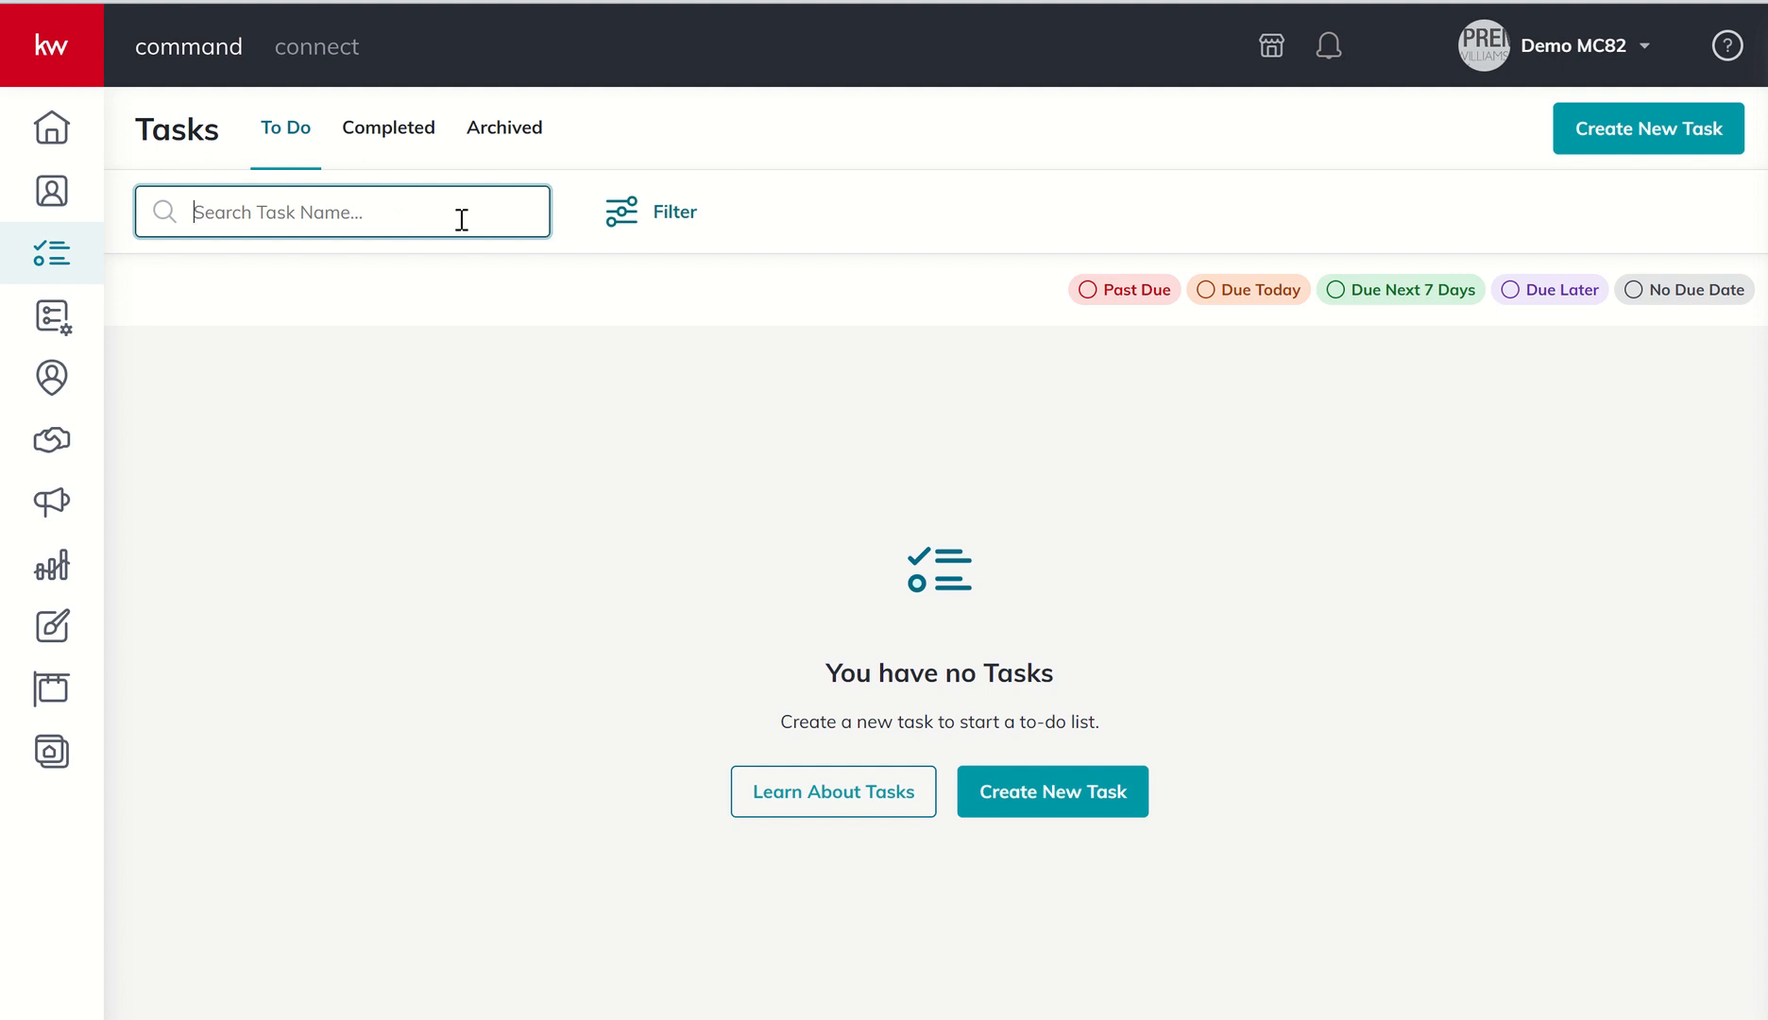
Step: Review the task Filters panel and dismiss it without applying any filter
left_click(648, 212)
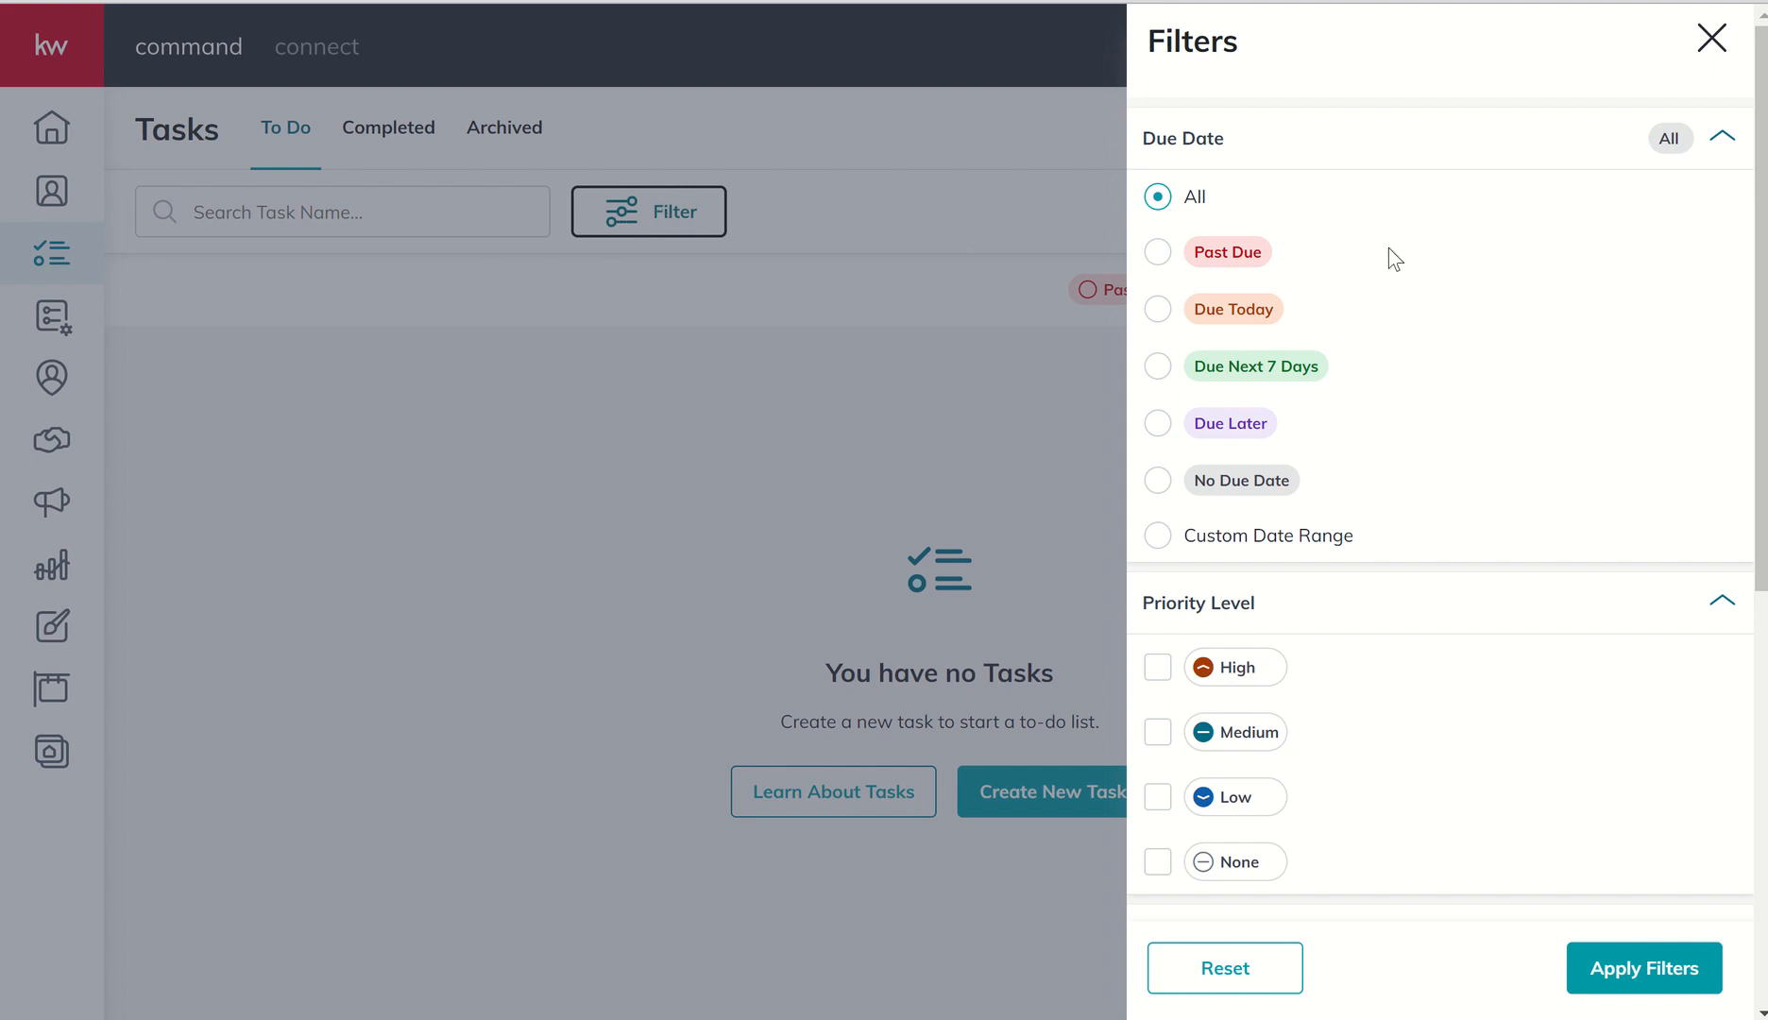
mouse_move(875, 316)
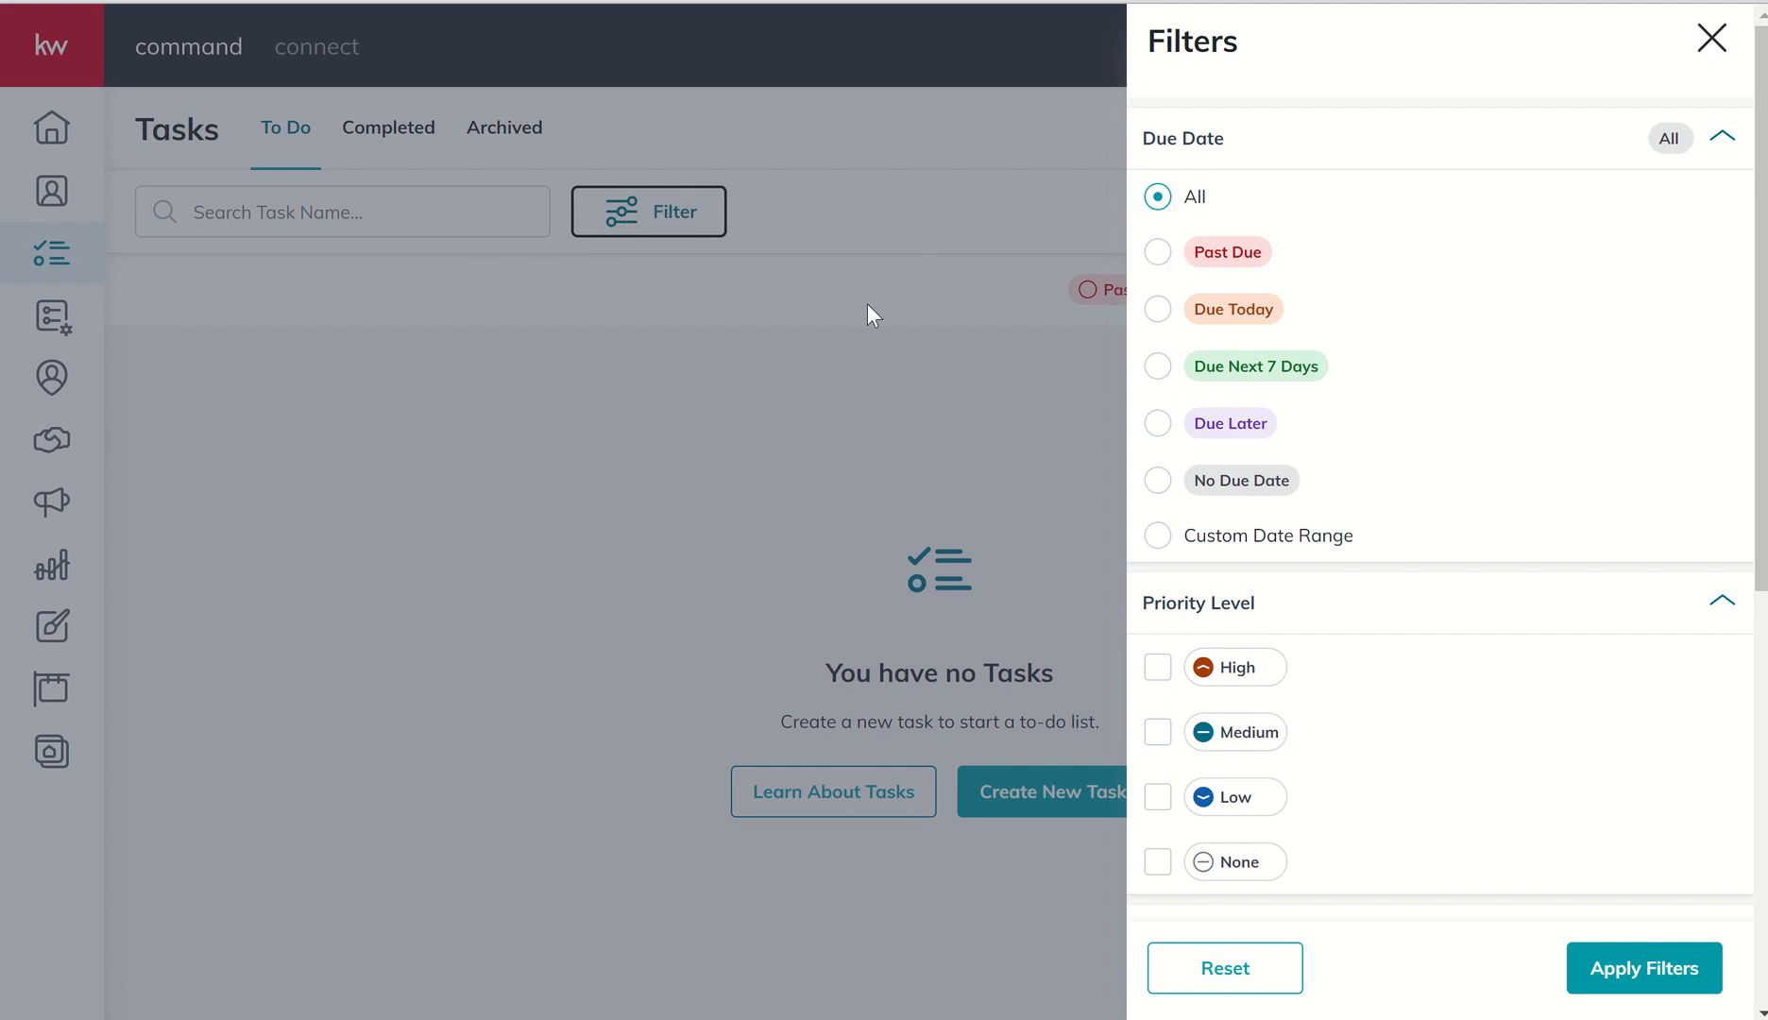
mouse_move(1228, 181)
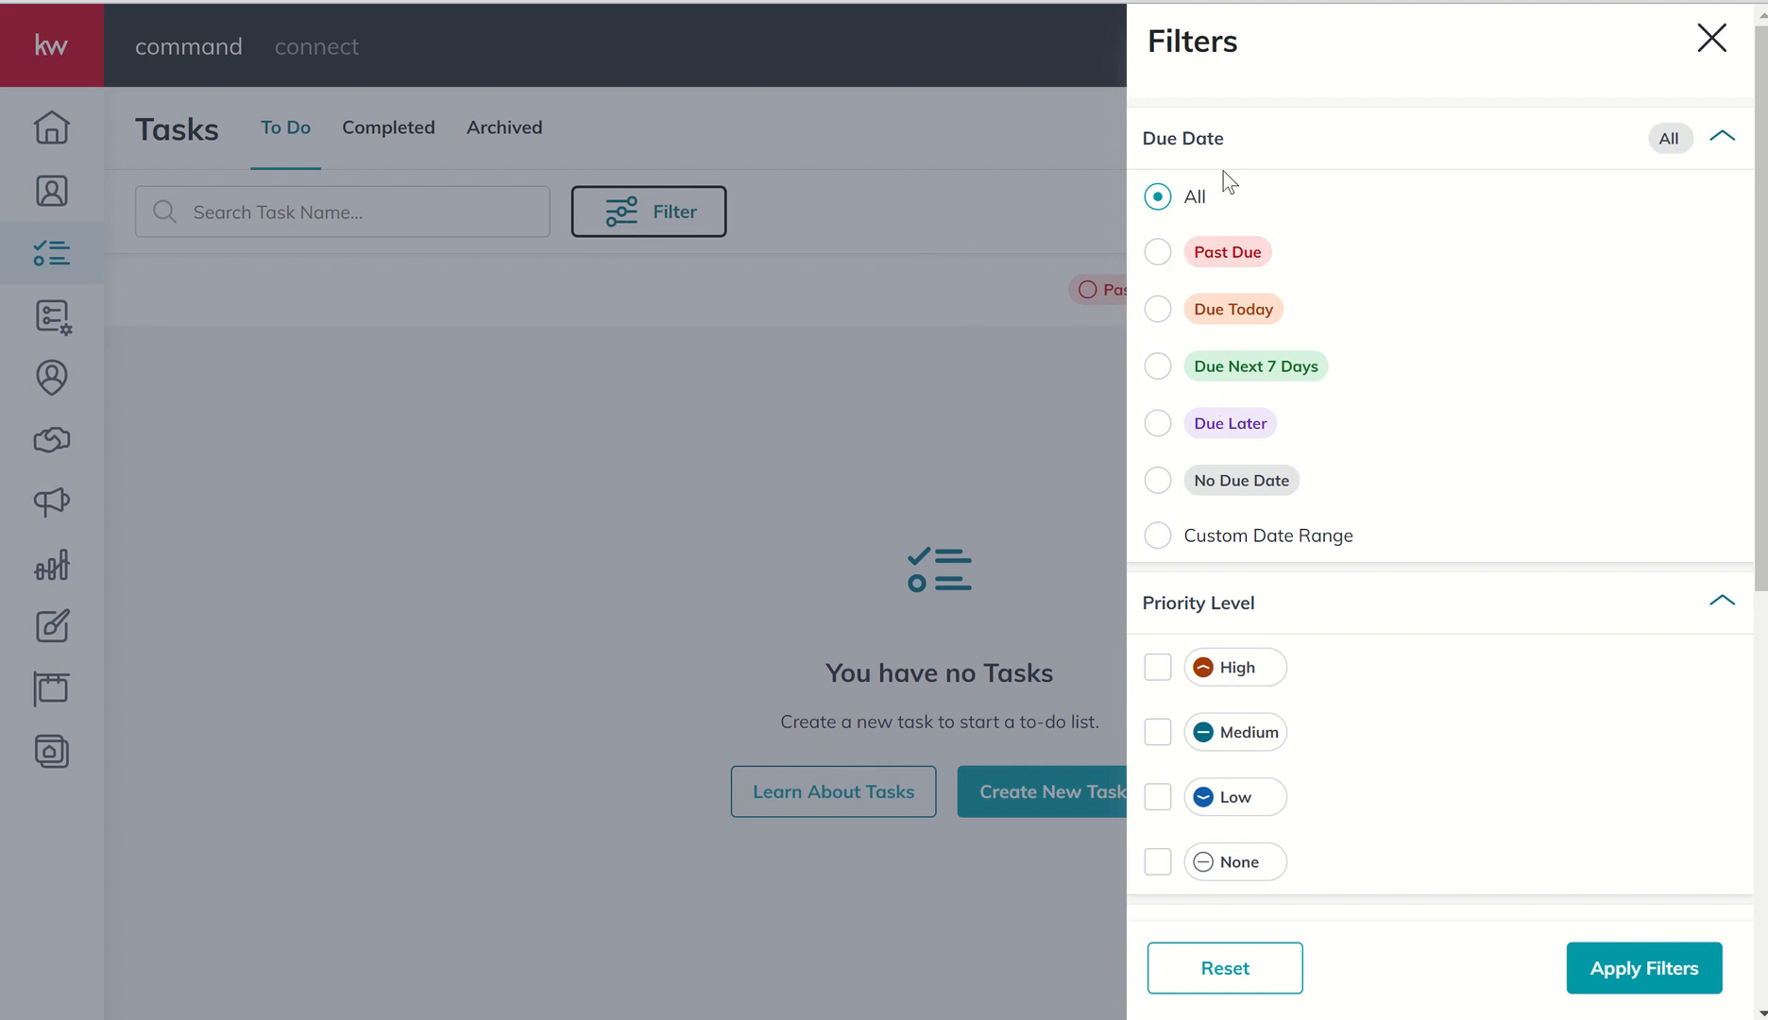
mouse_move(1428, 346)
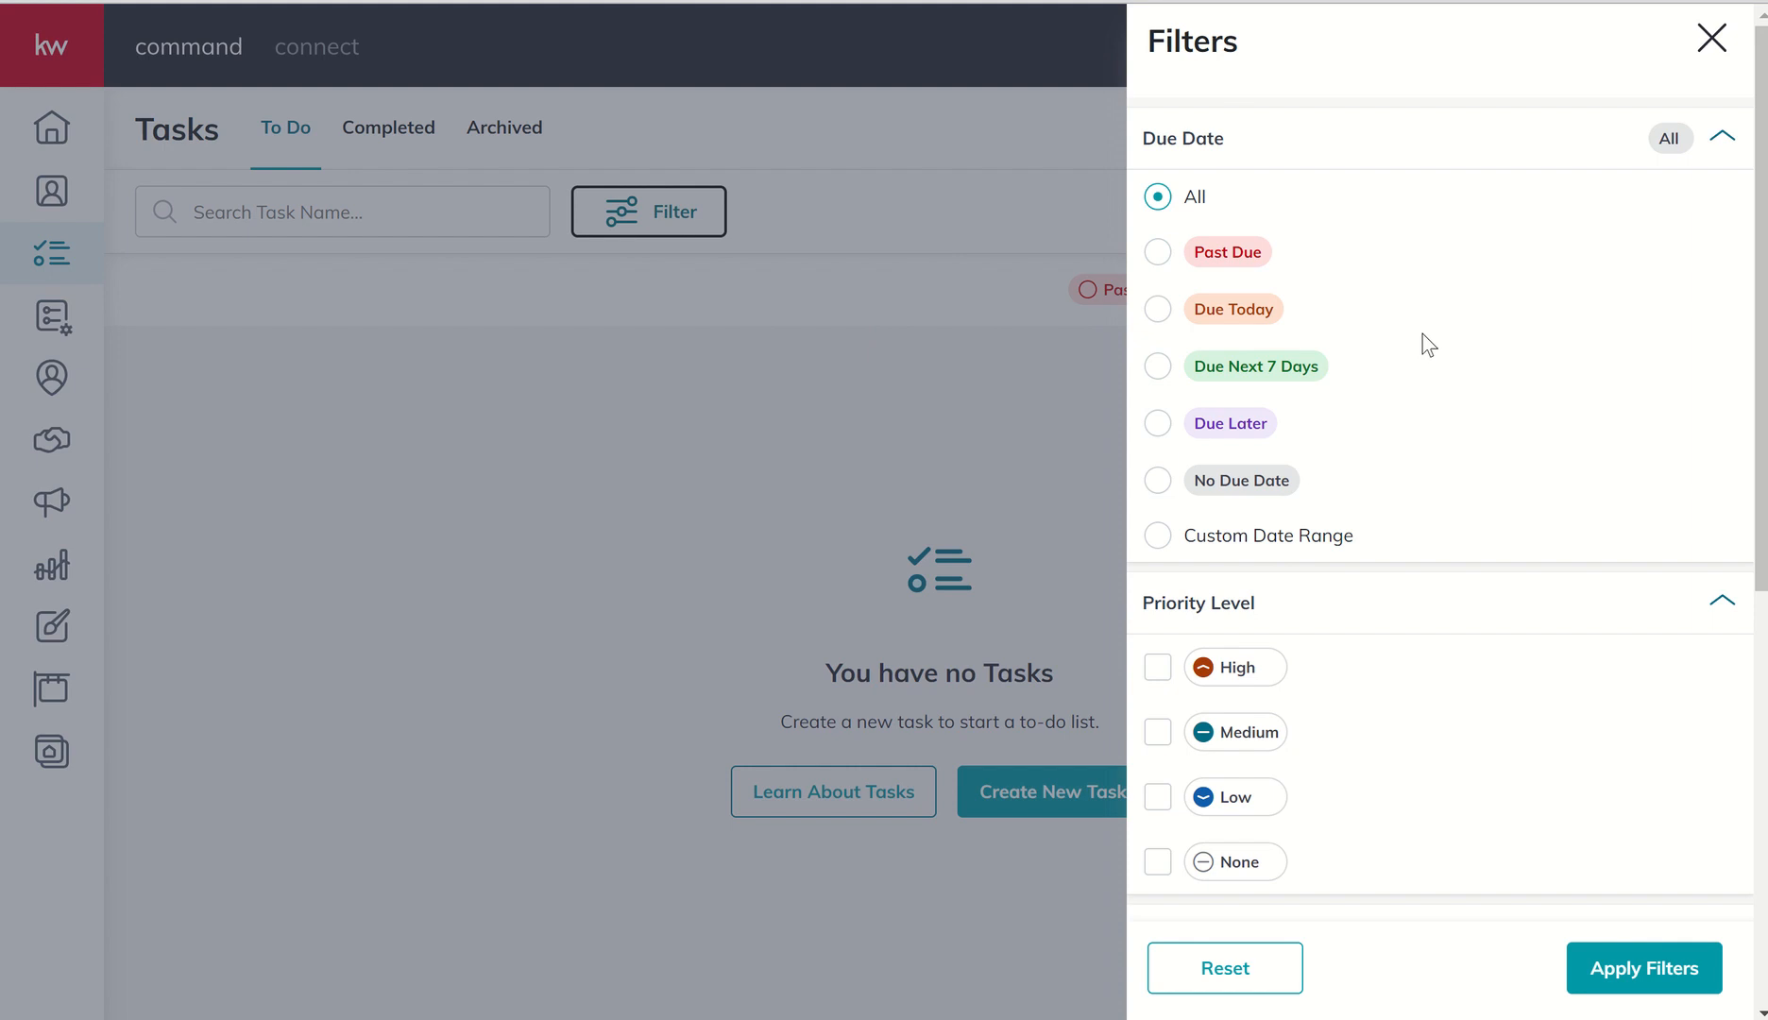
scroll("down", 3)
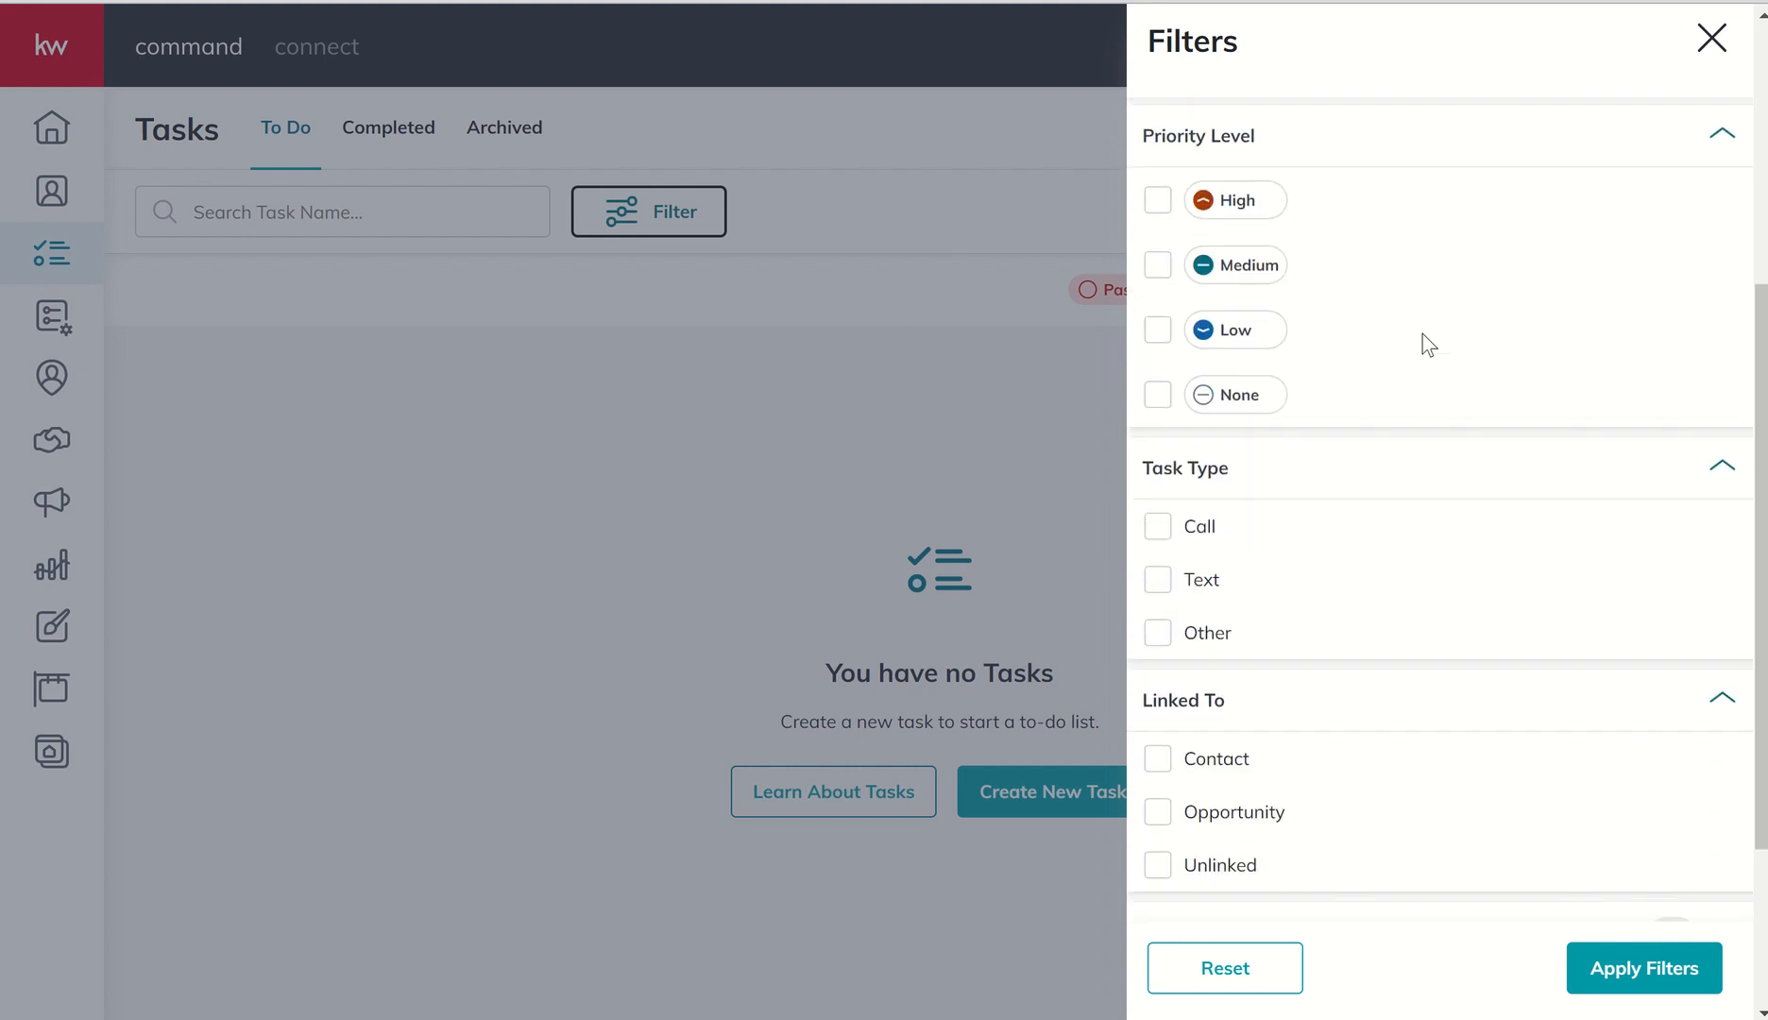
mouse_move(1402, 393)
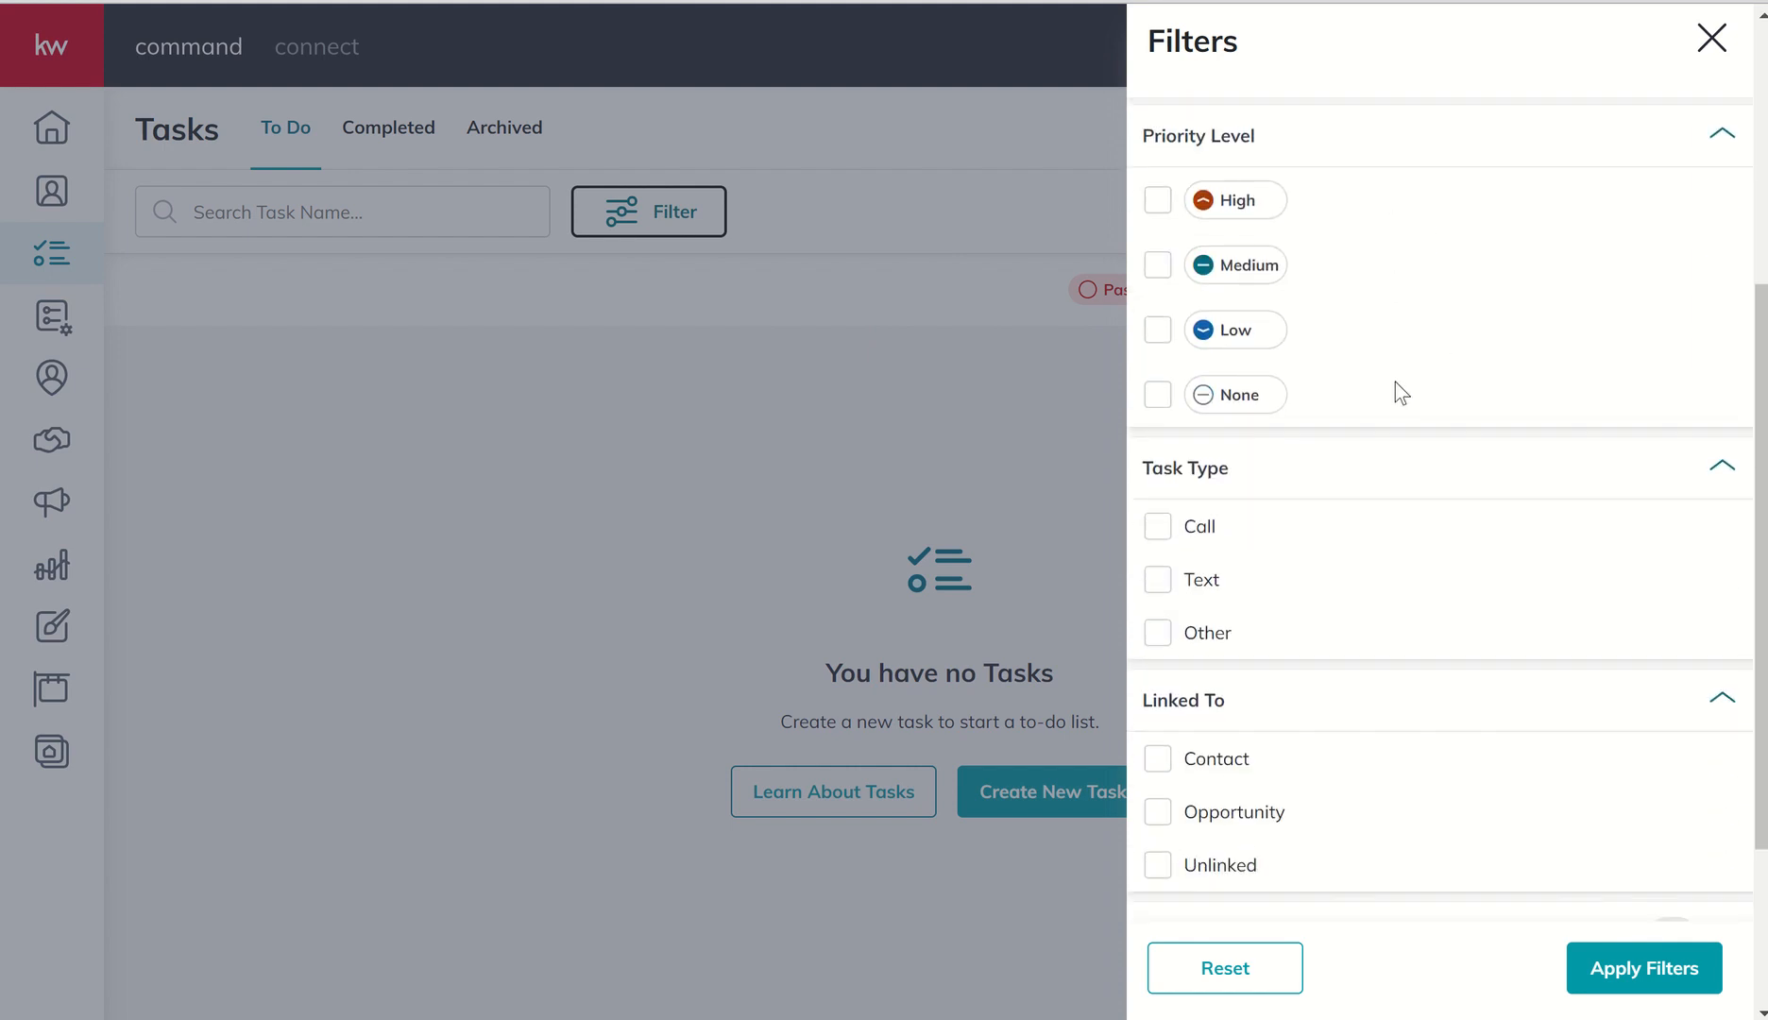
mouse_move(1362, 412)
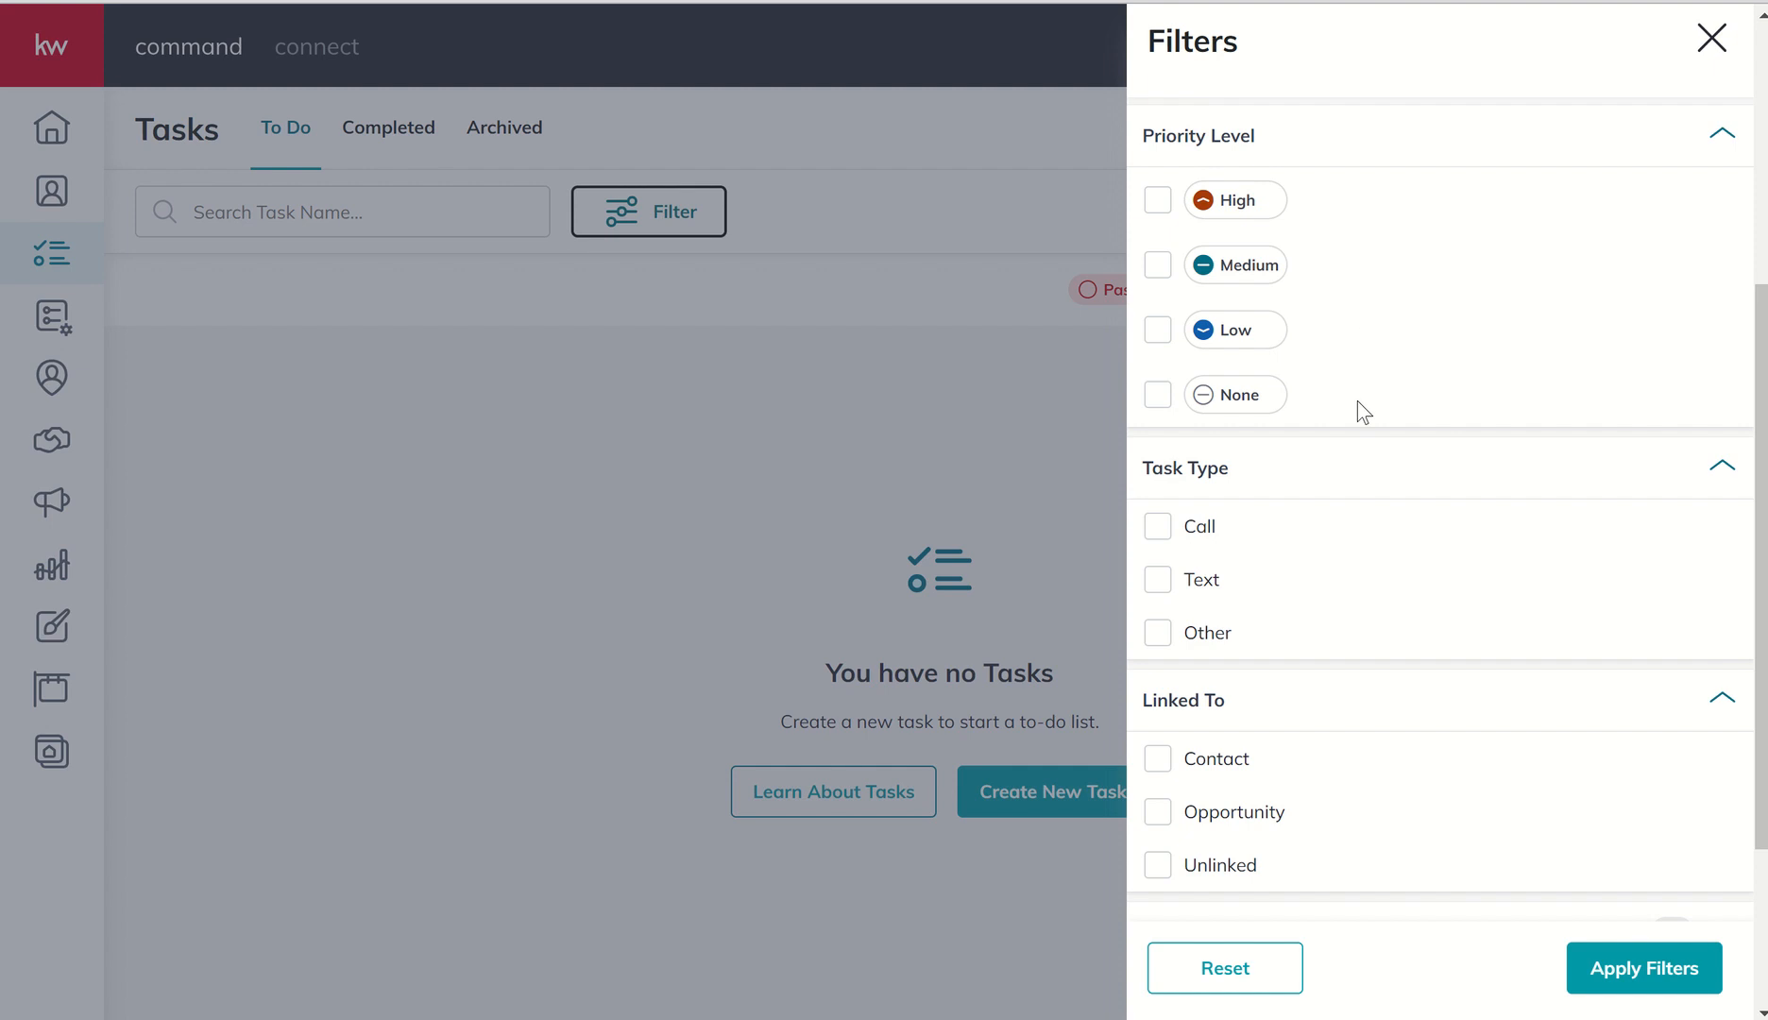
scroll("down", 3)
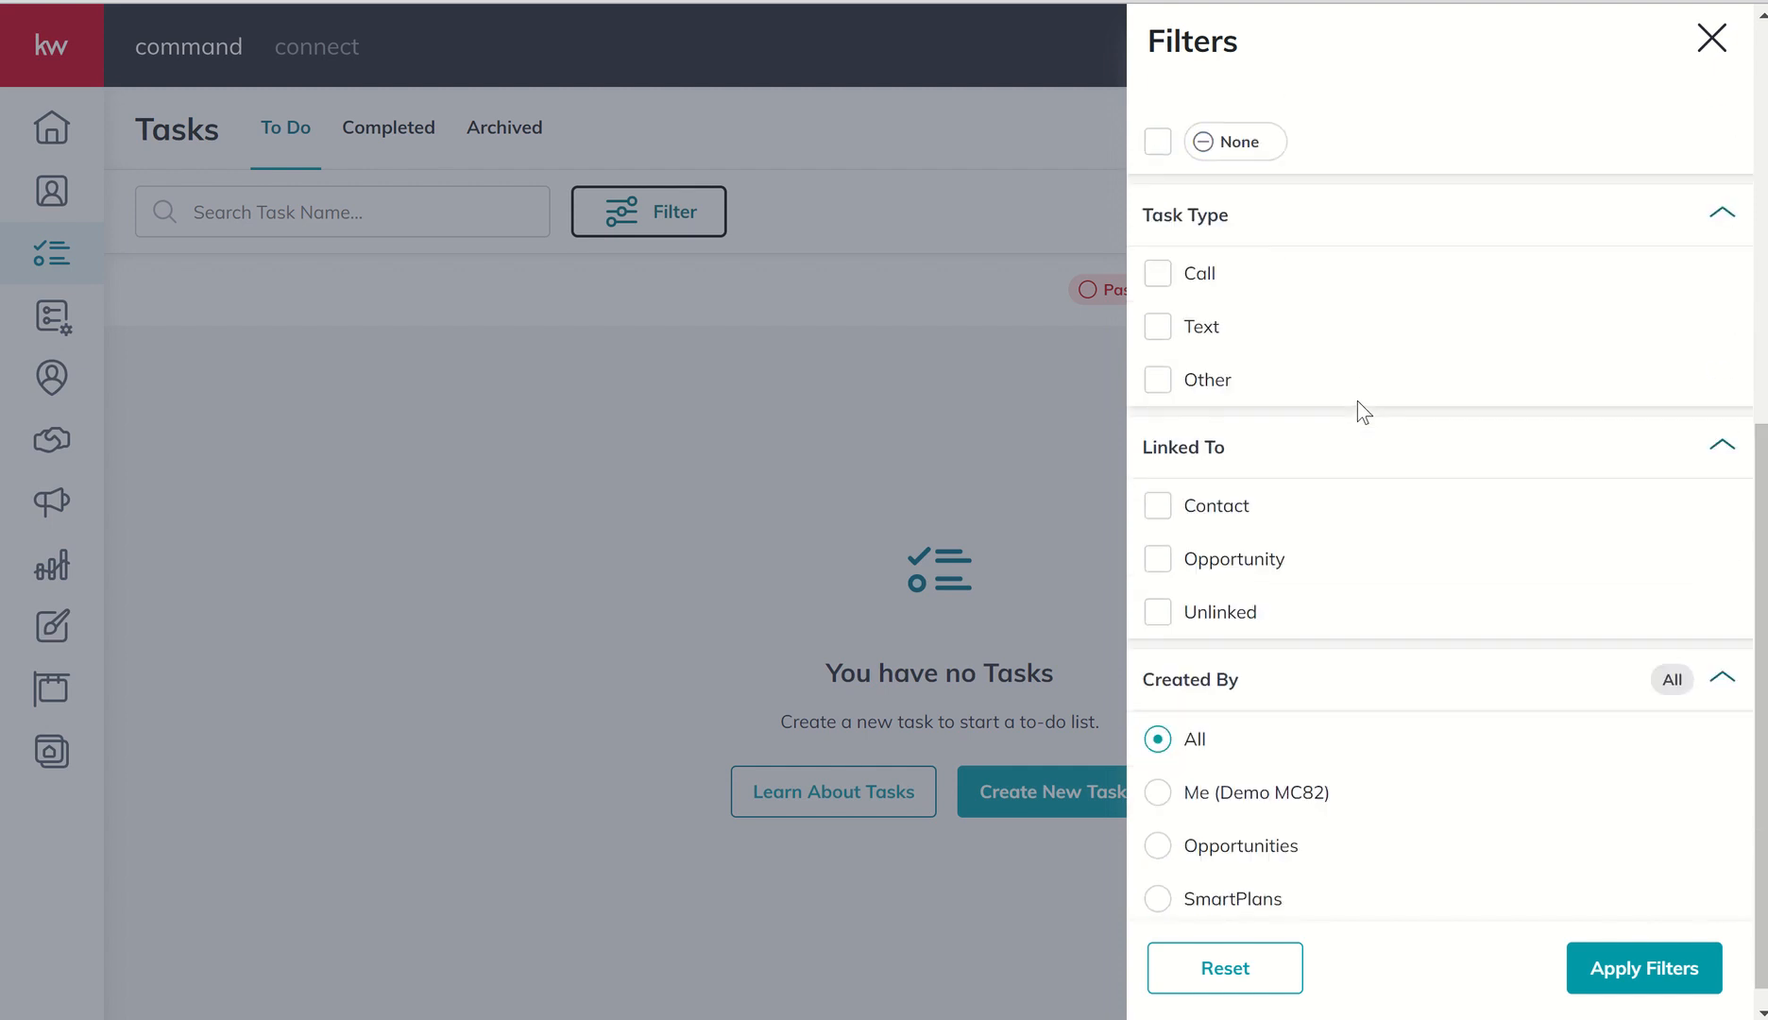
mouse_move(1324, 280)
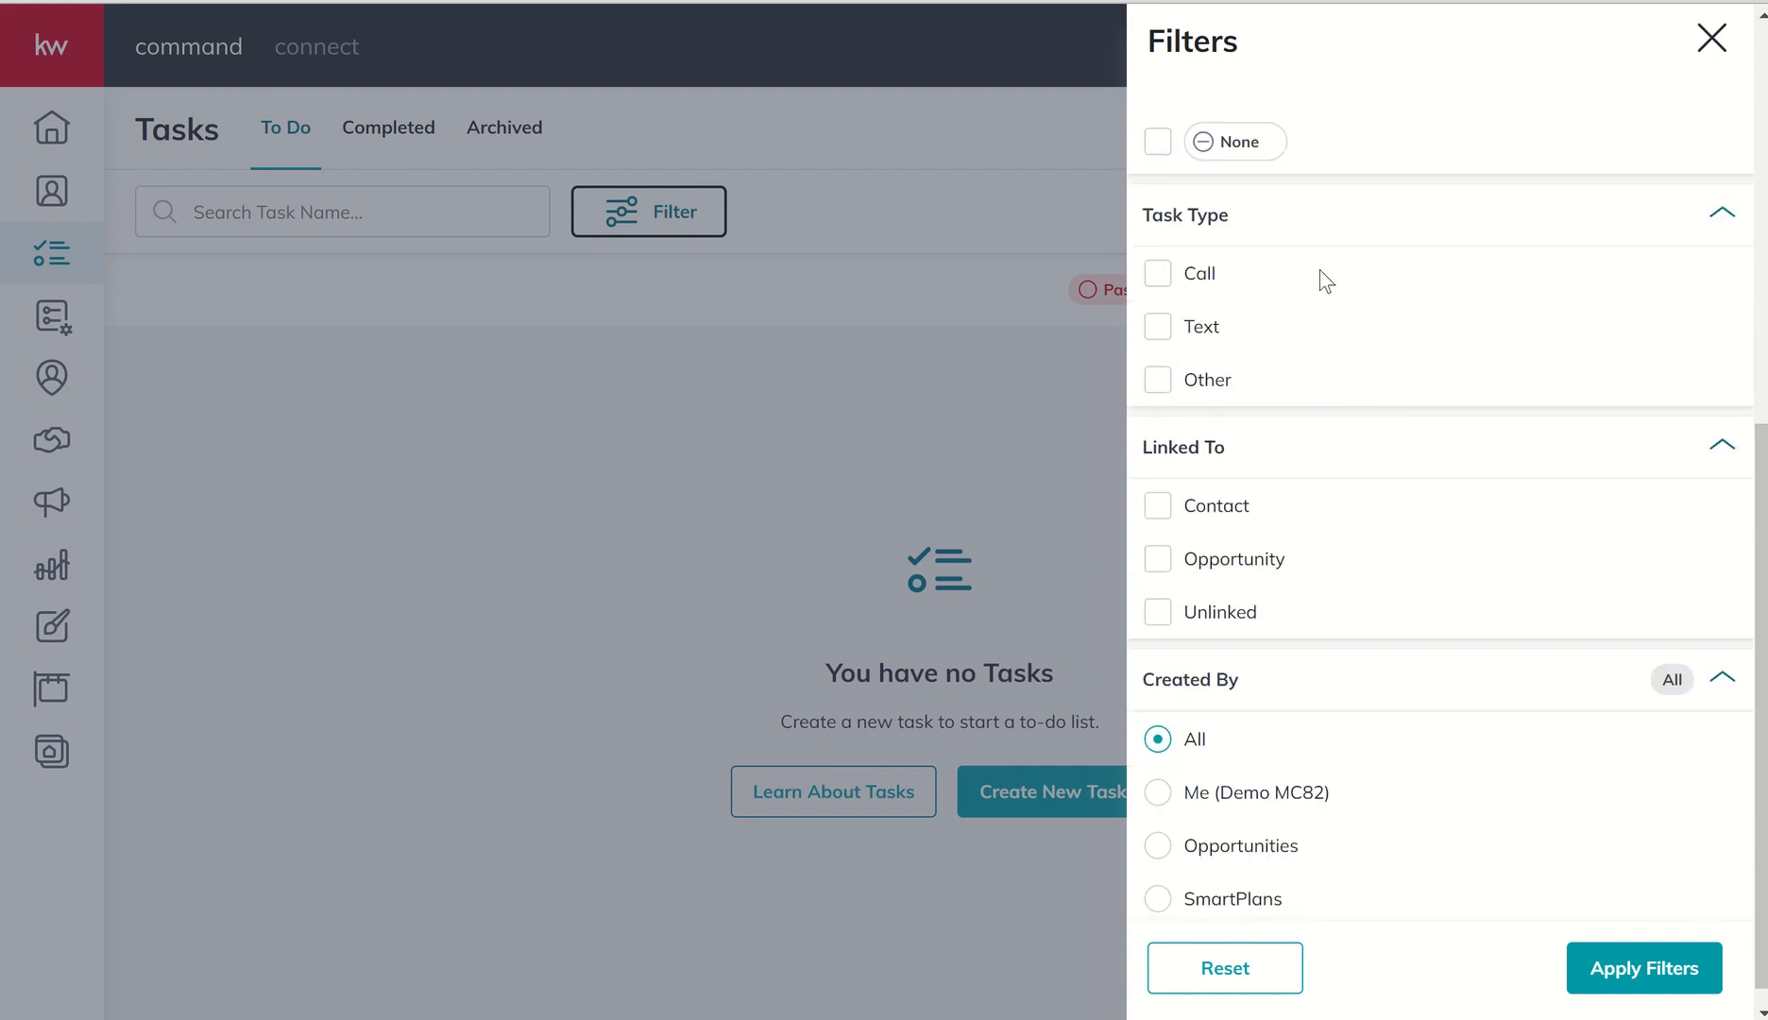
mouse_move(1236, 338)
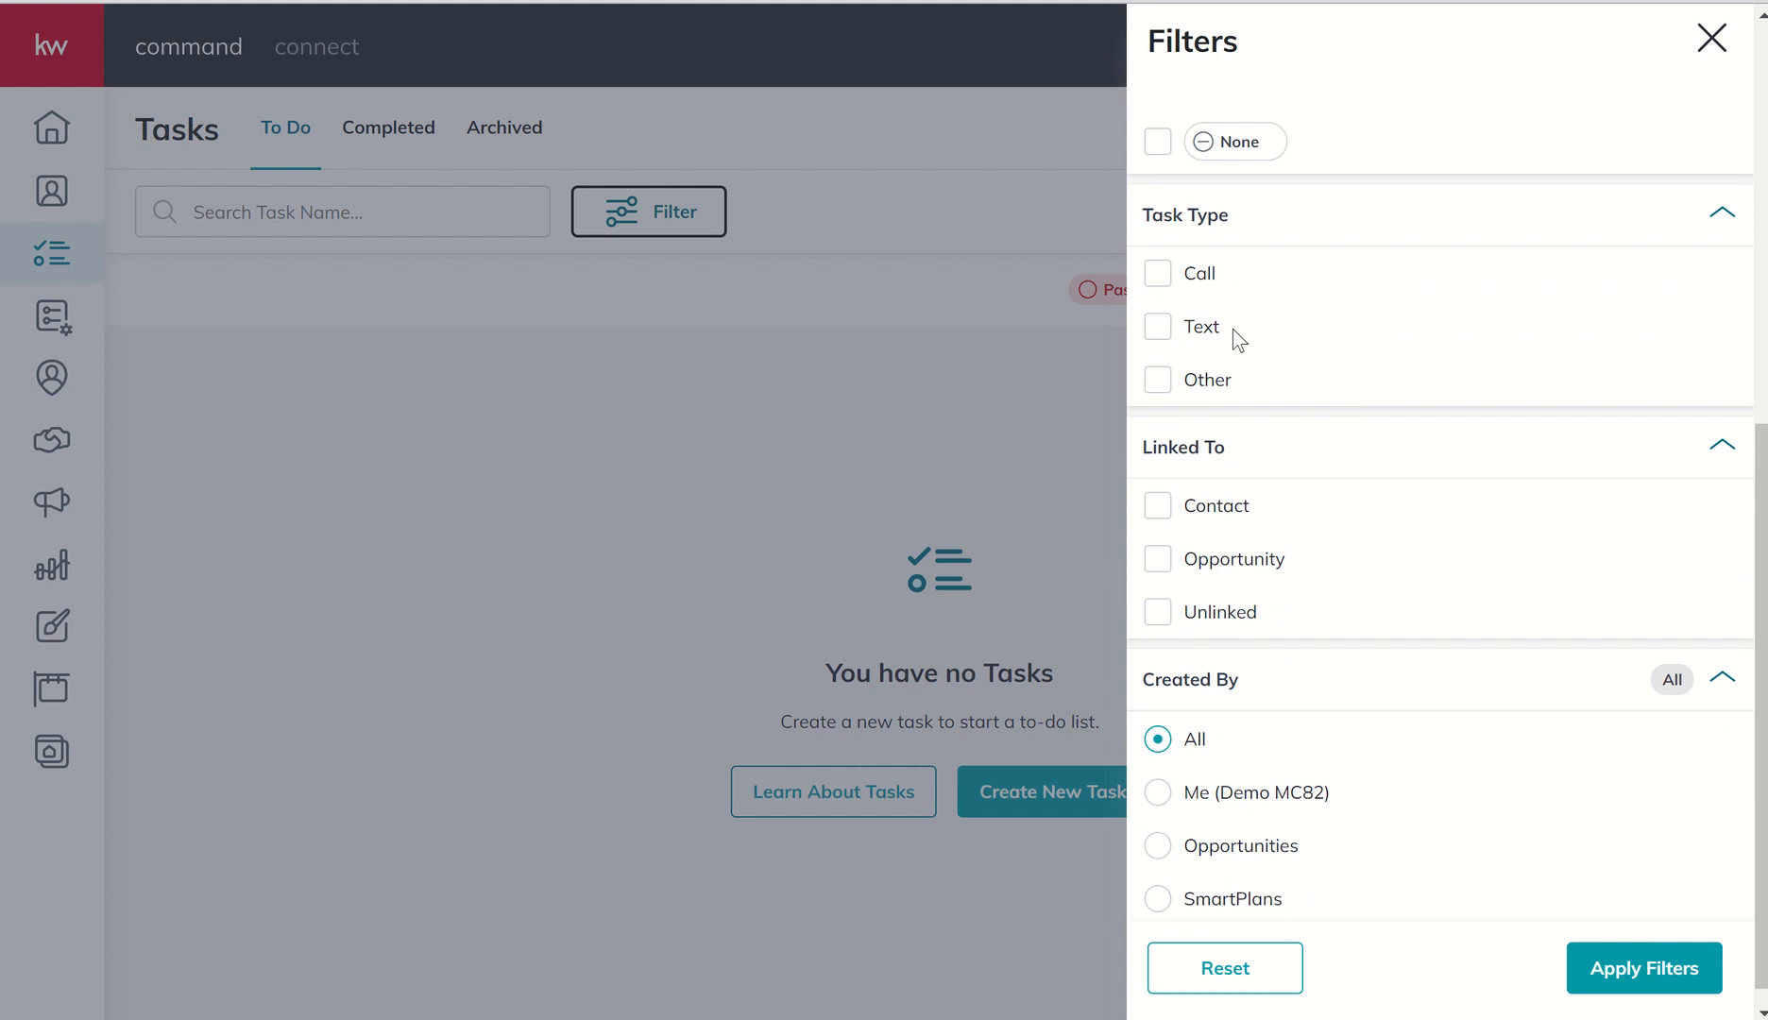
mouse_move(1260, 401)
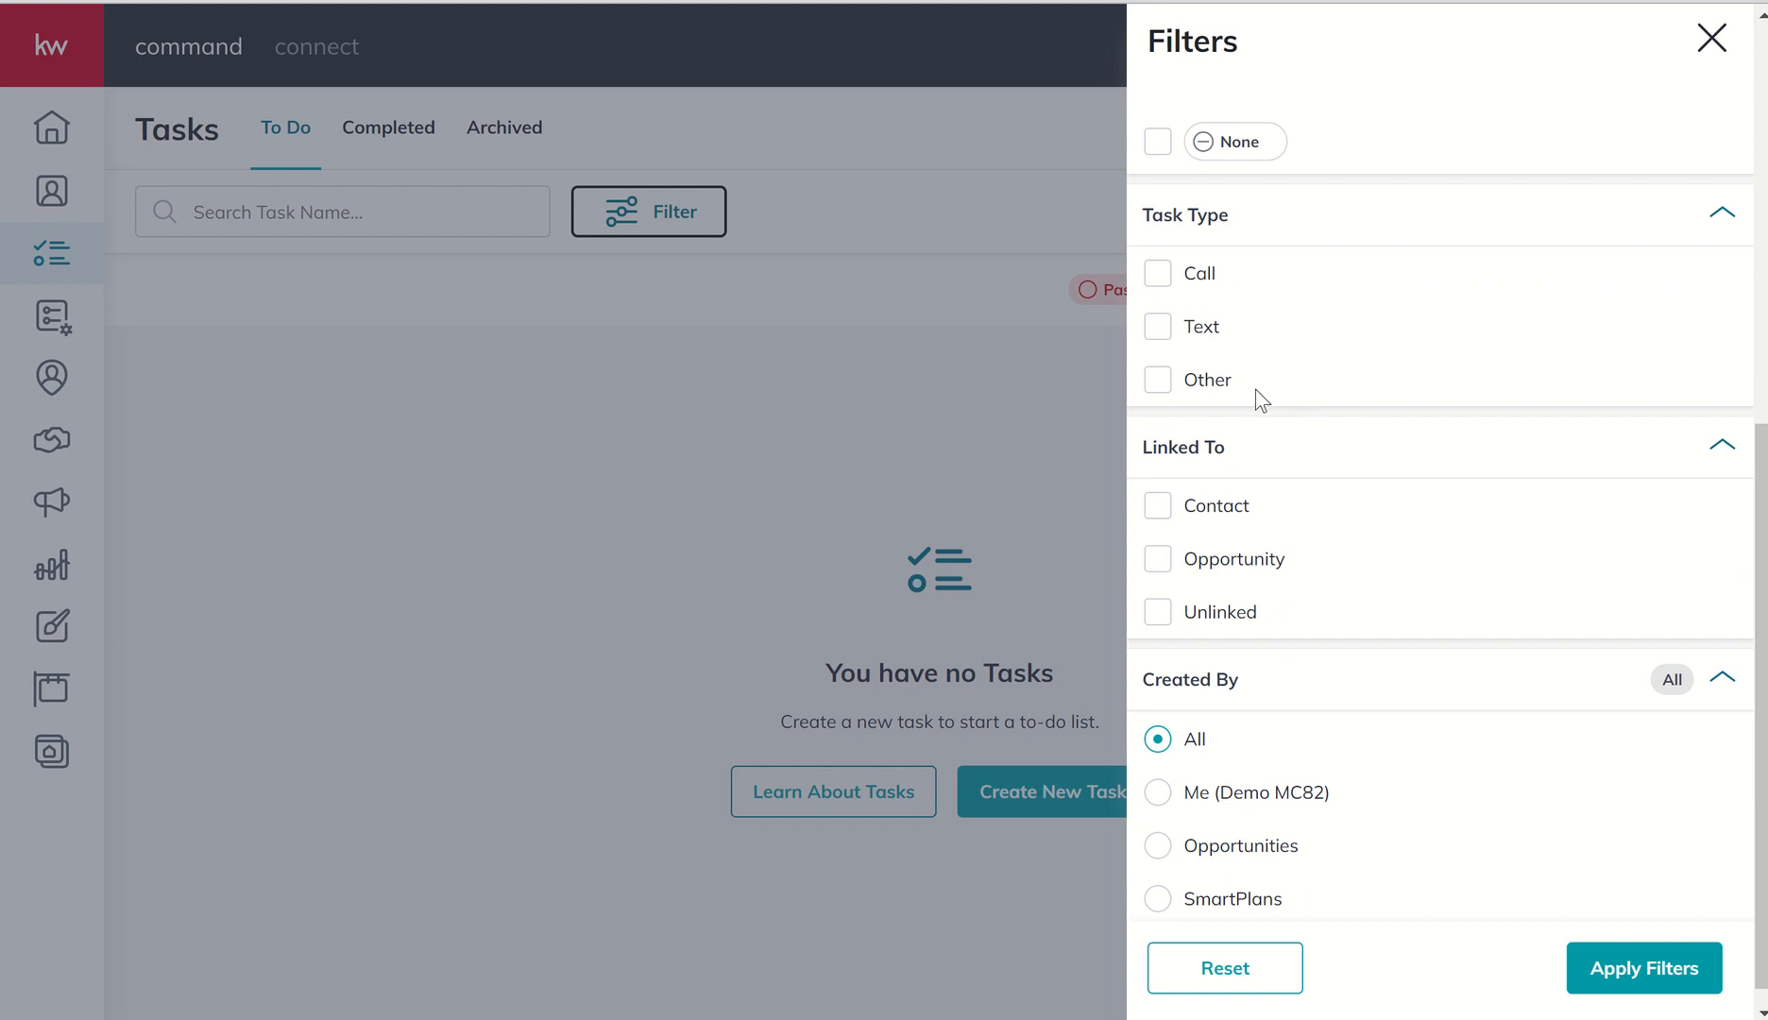
mouse_move(1286, 374)
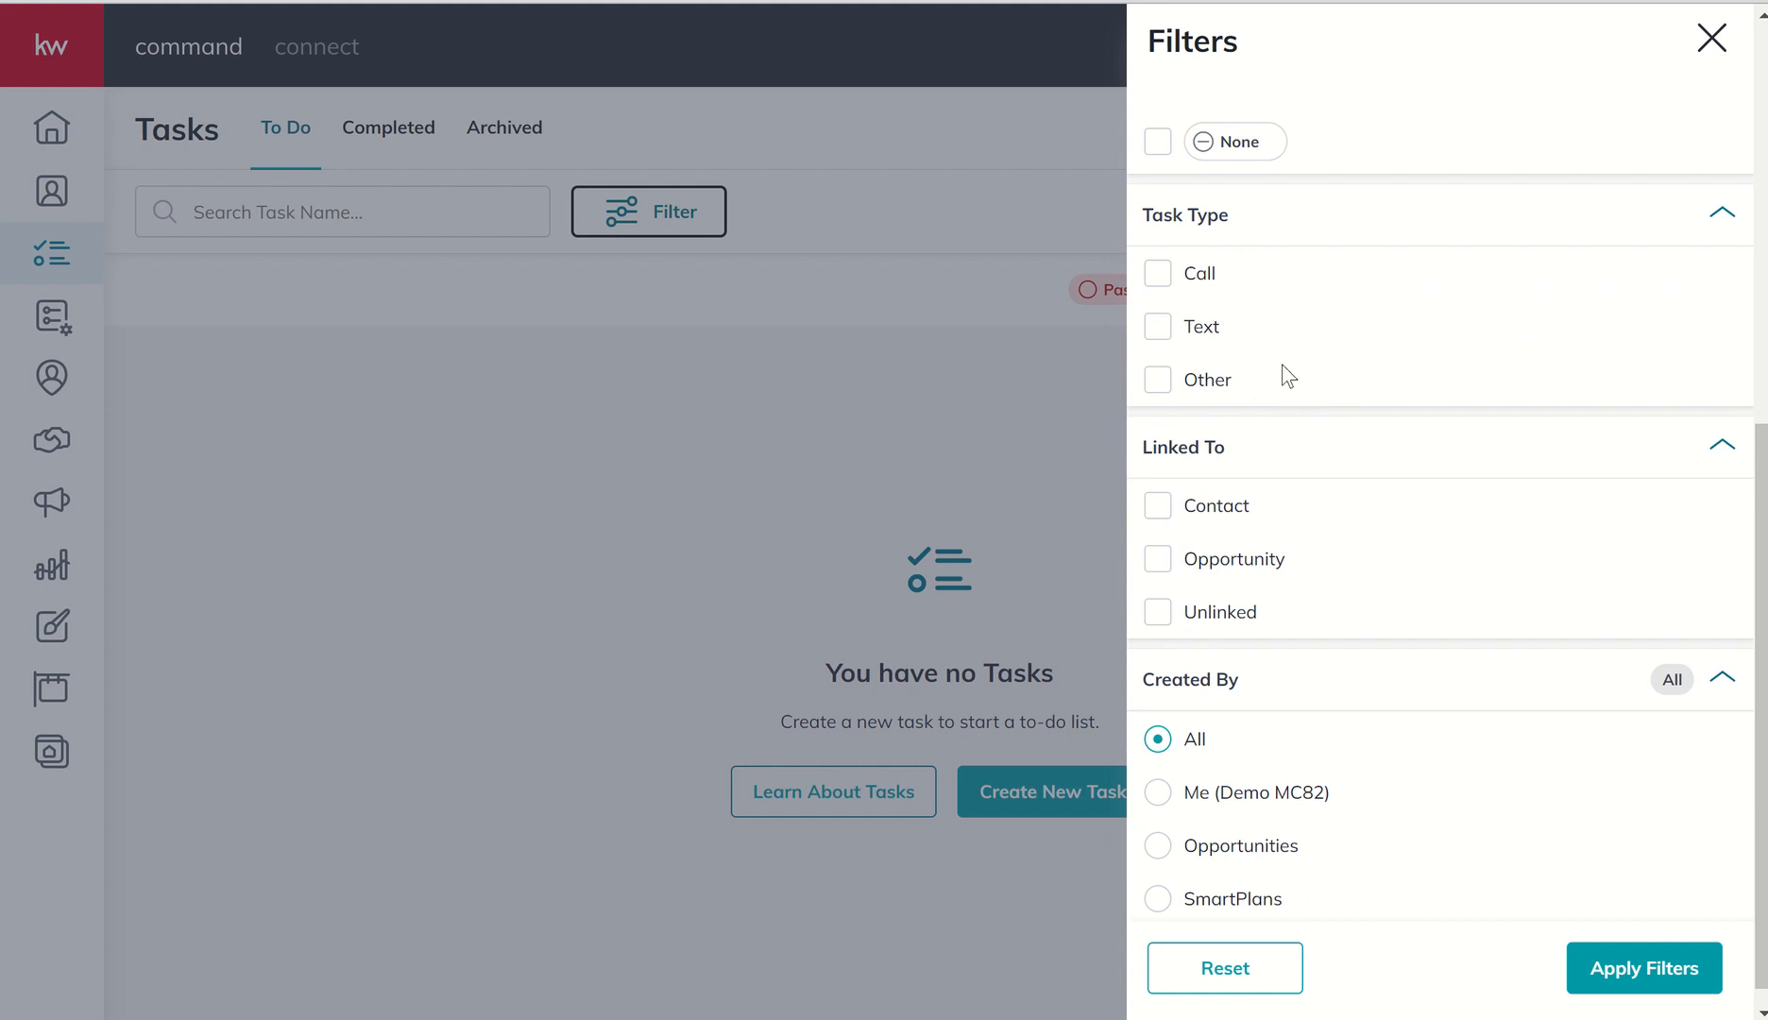
scroll("up", 3)
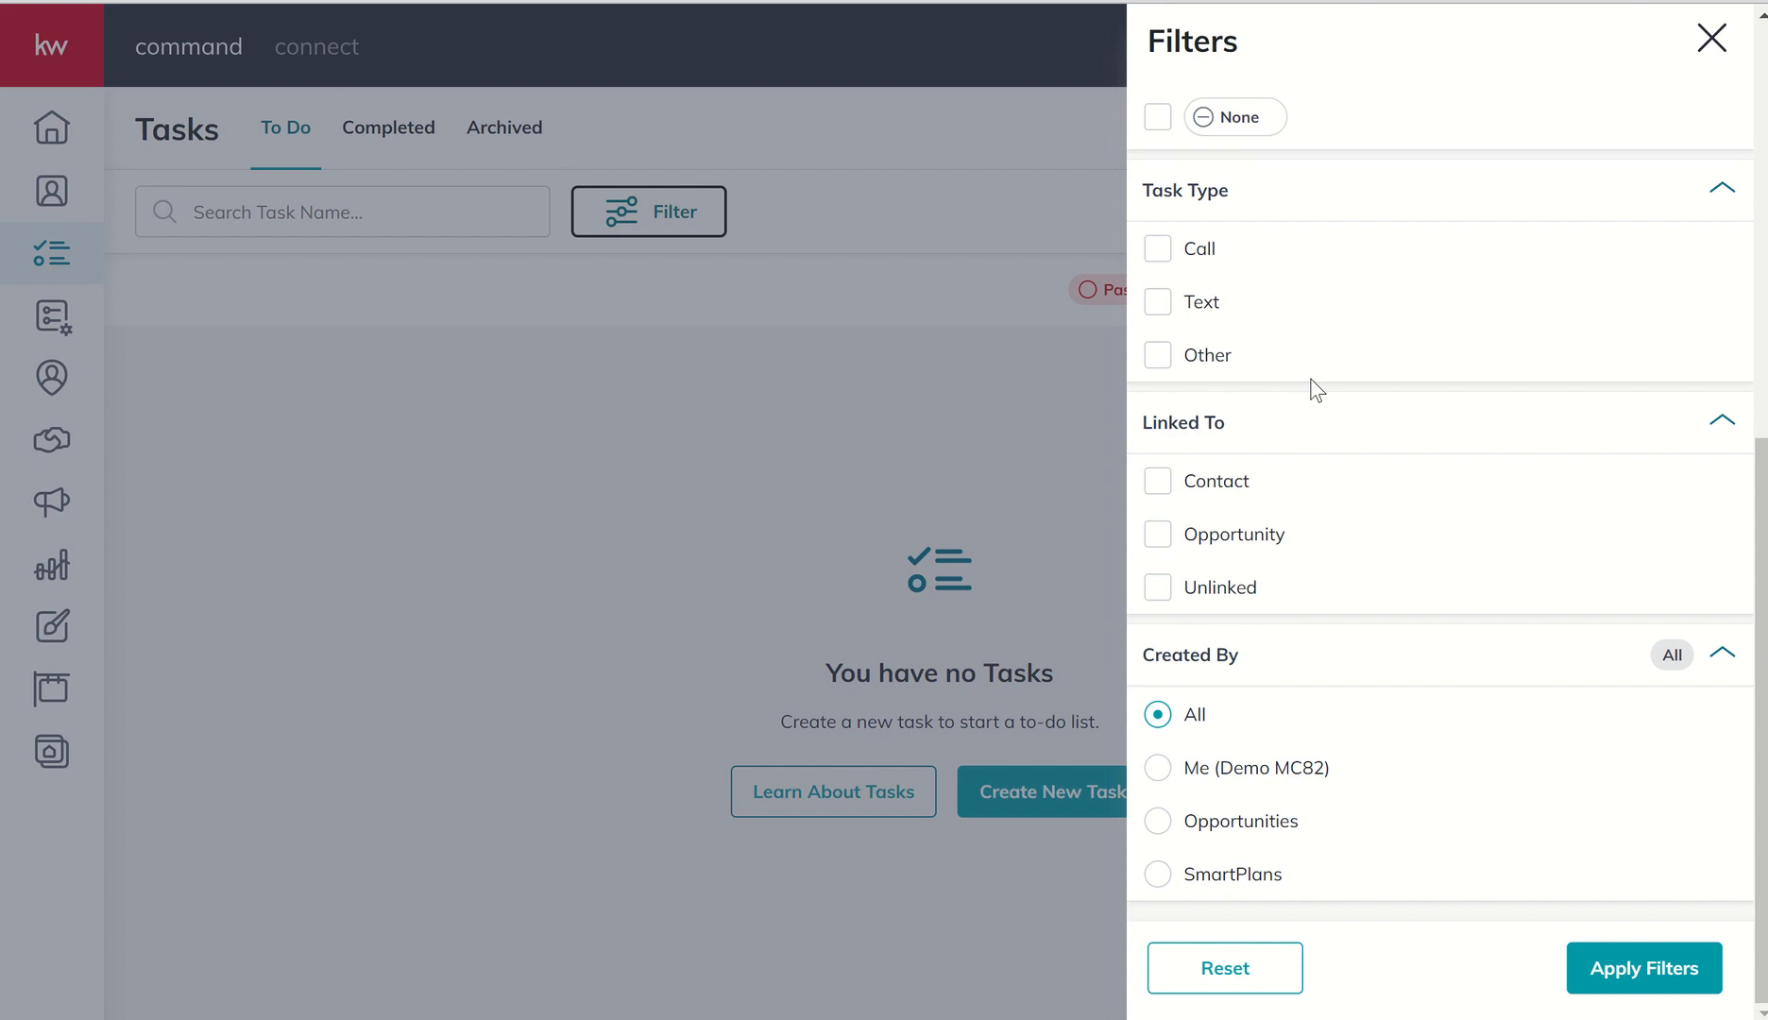
mouse_move(1241, 597)
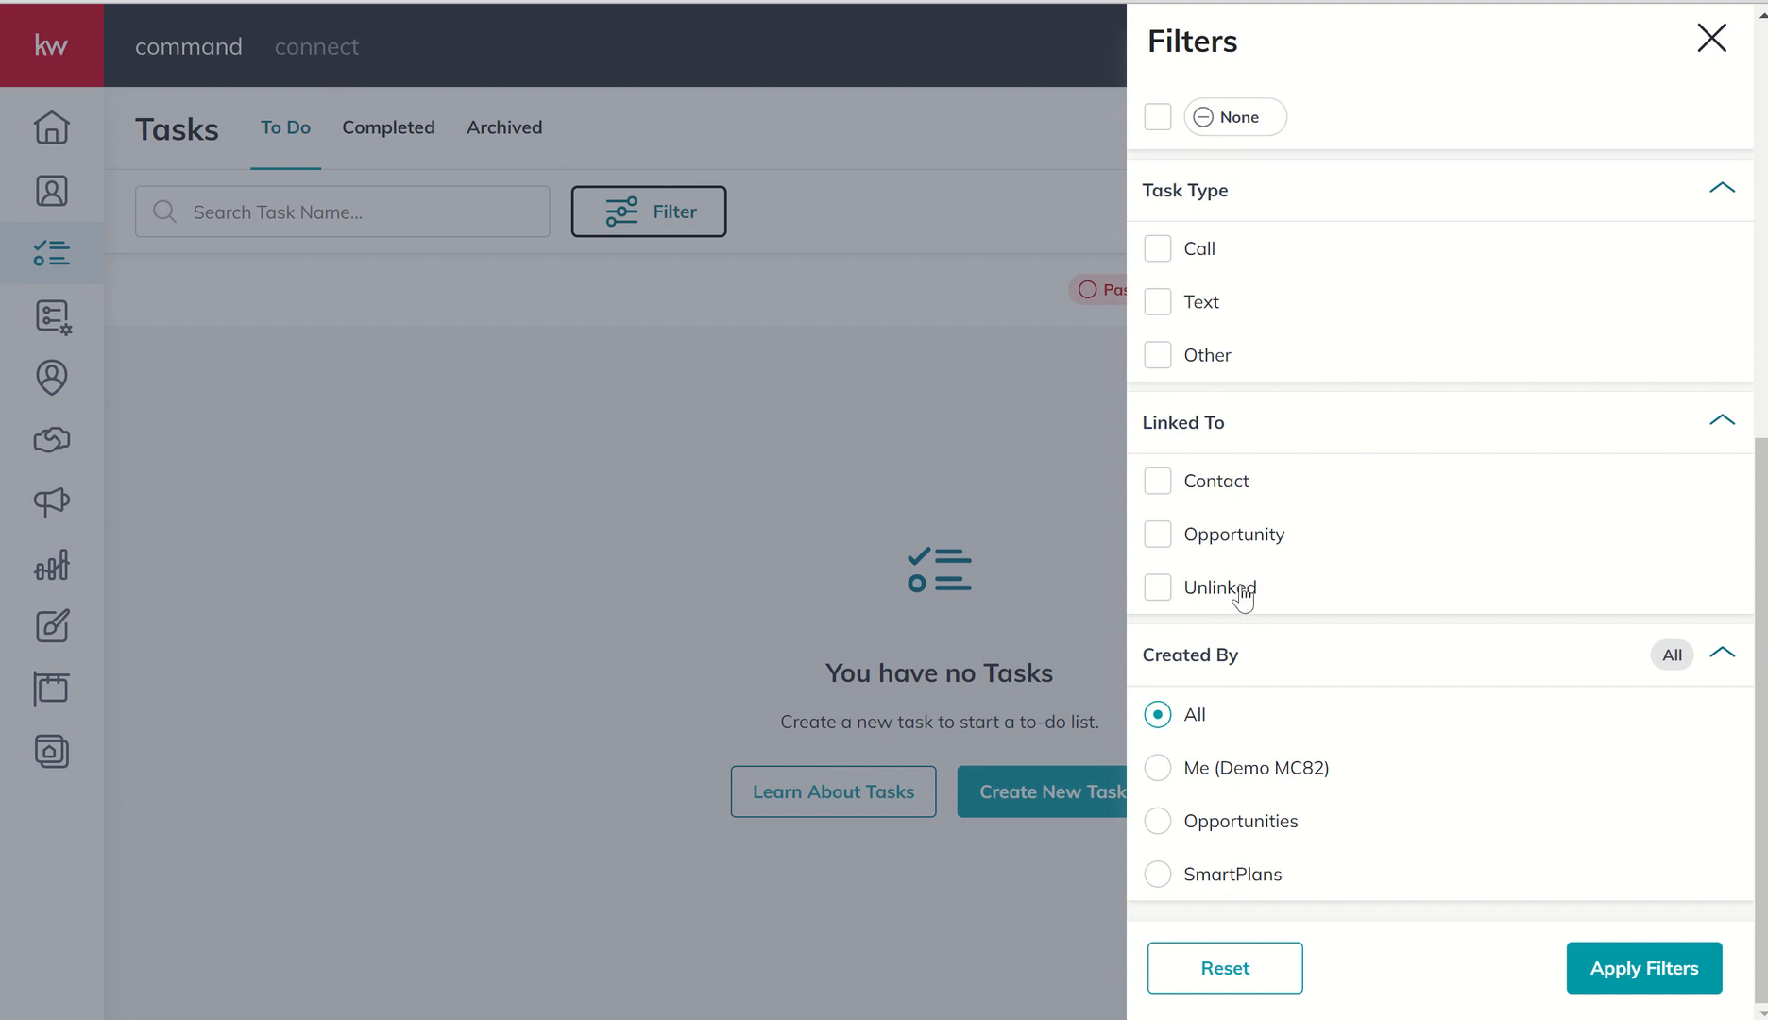
mouse_move(1359, 722)
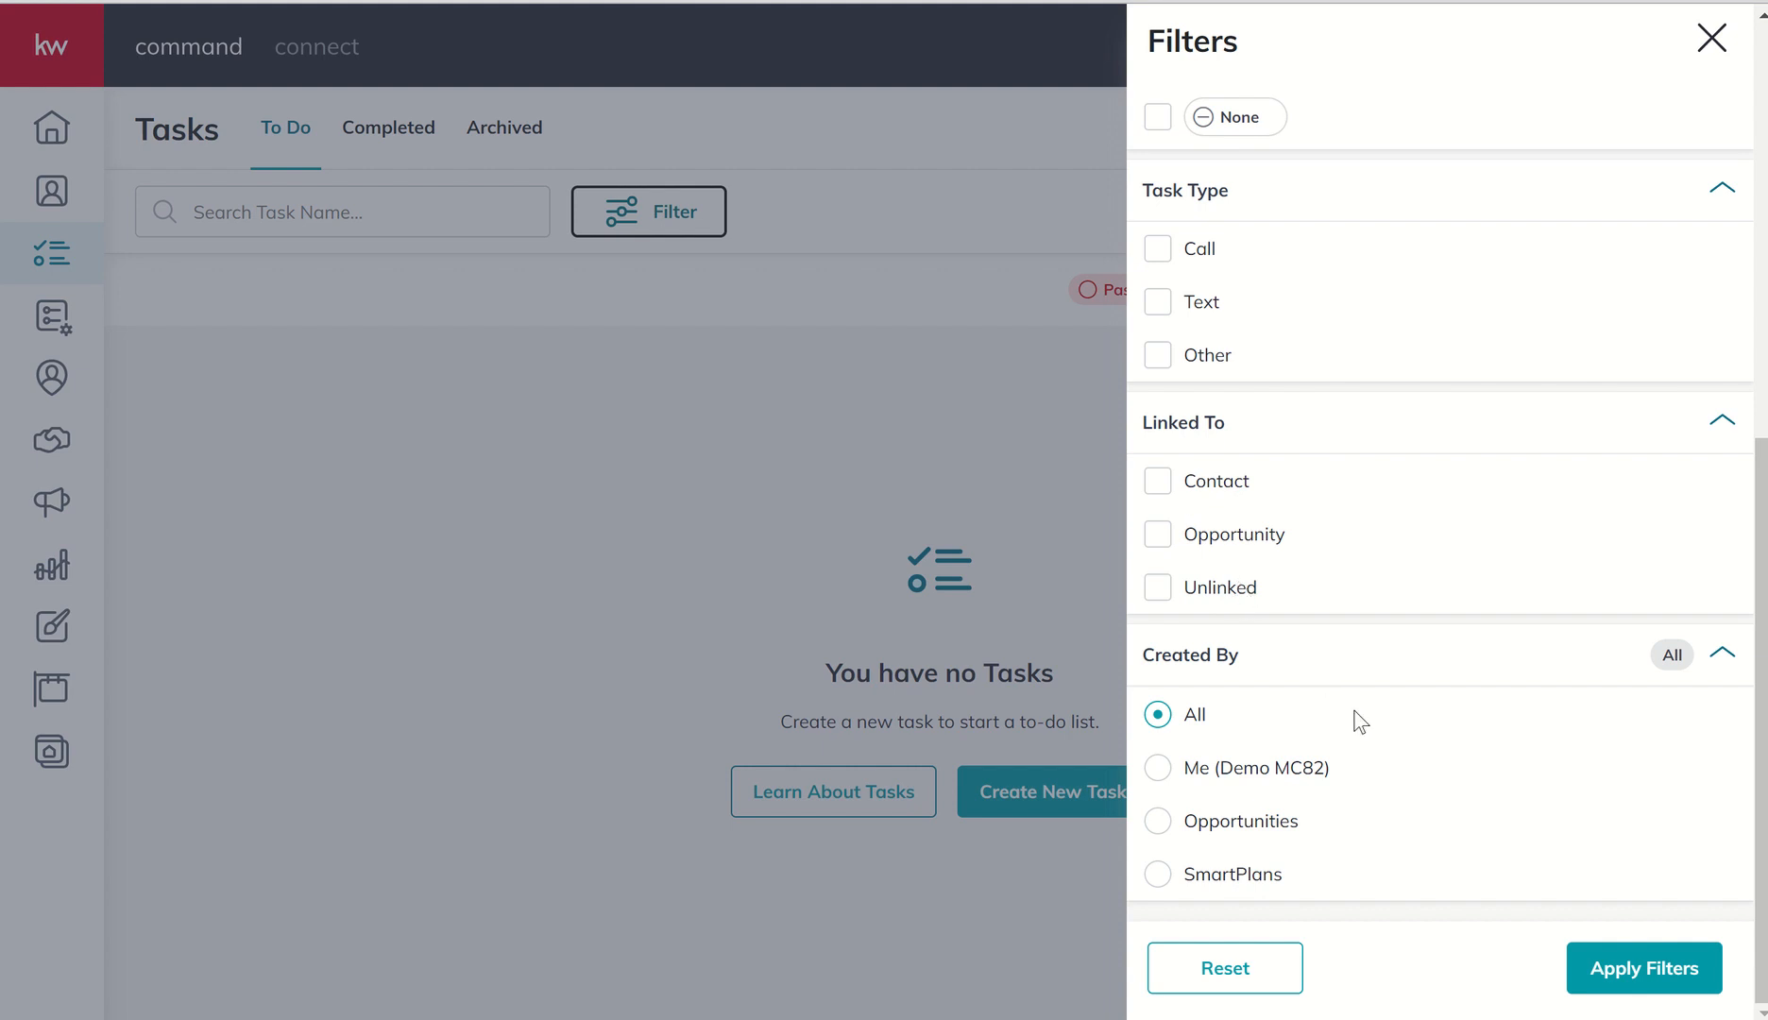
mouse_move(1397, 748)
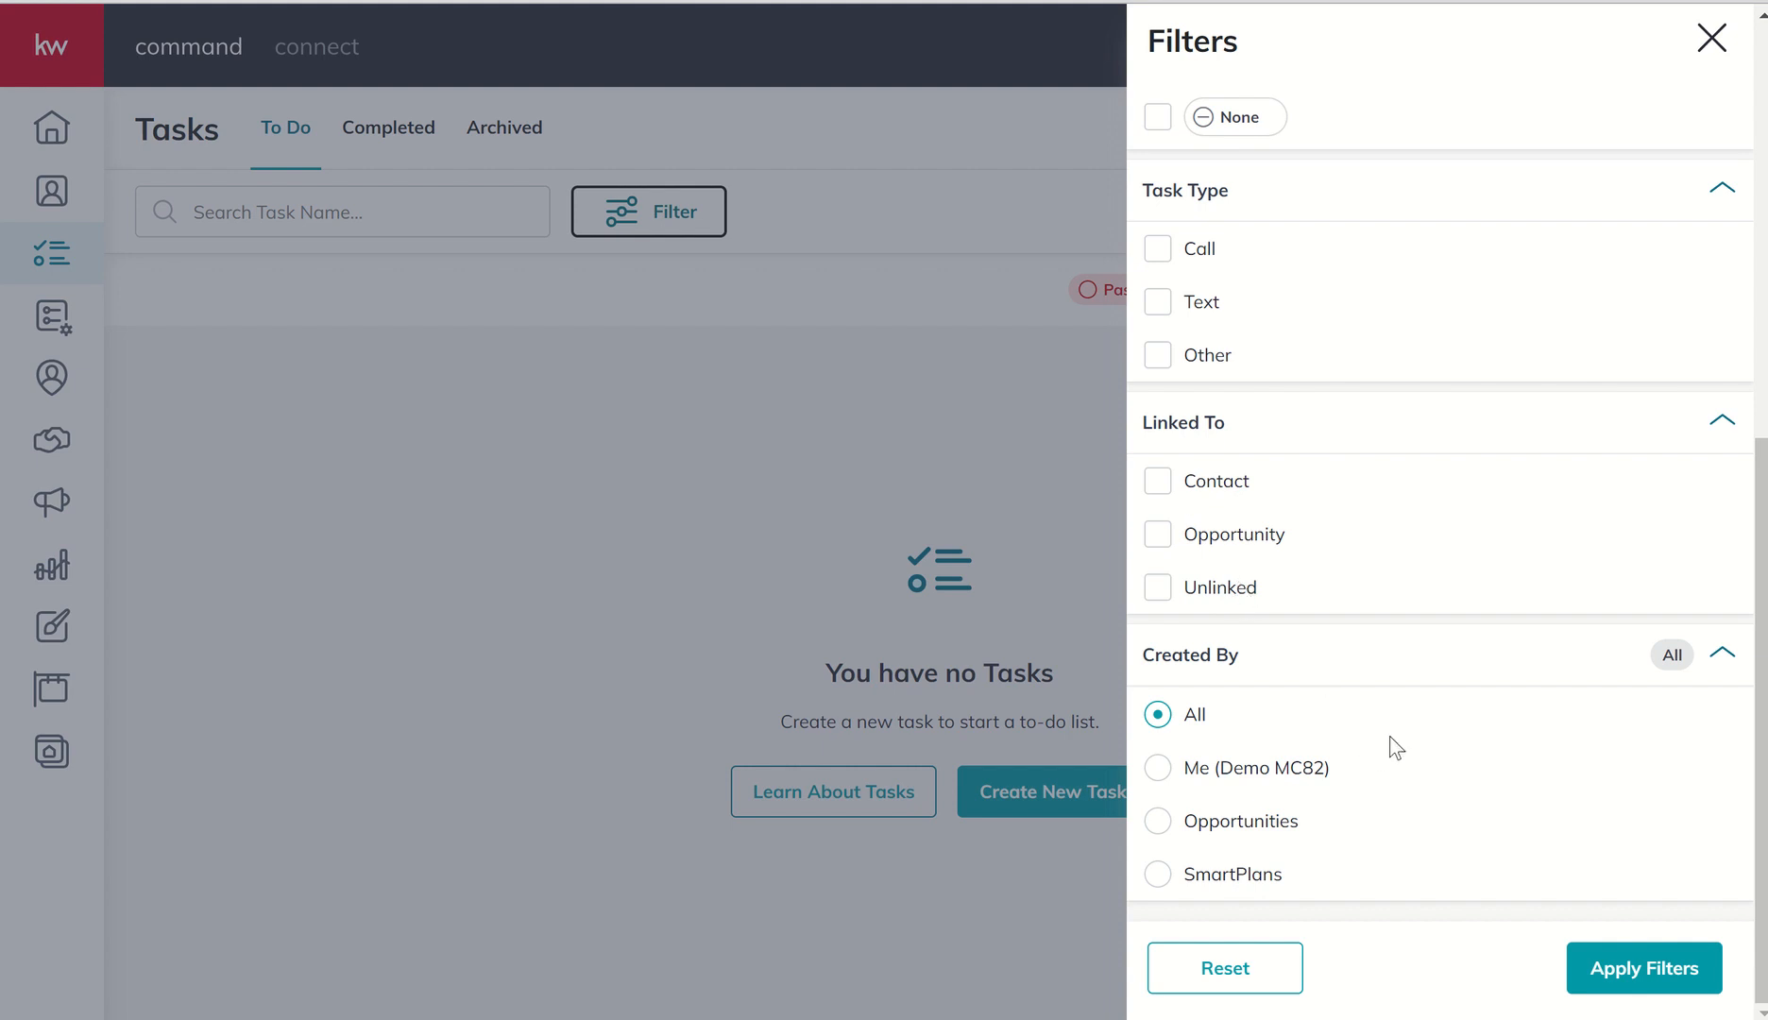
mouse_move(1234, 799)
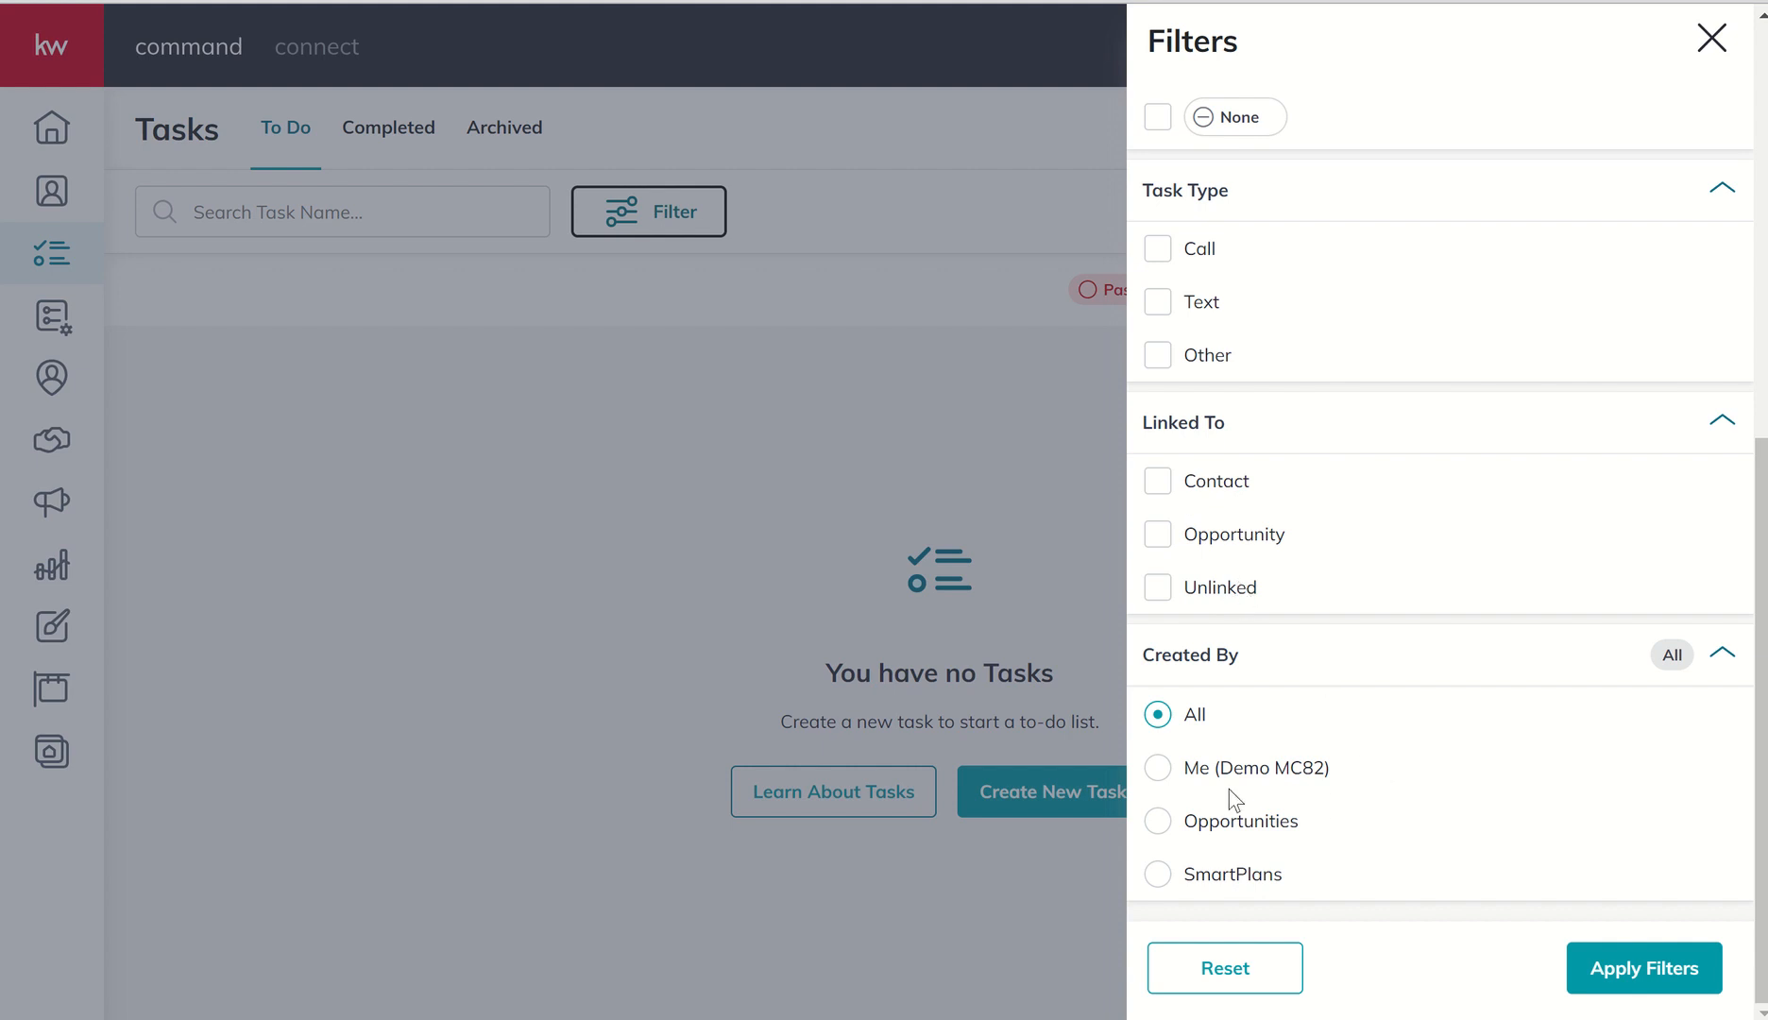
mouse_move(1347, 808)
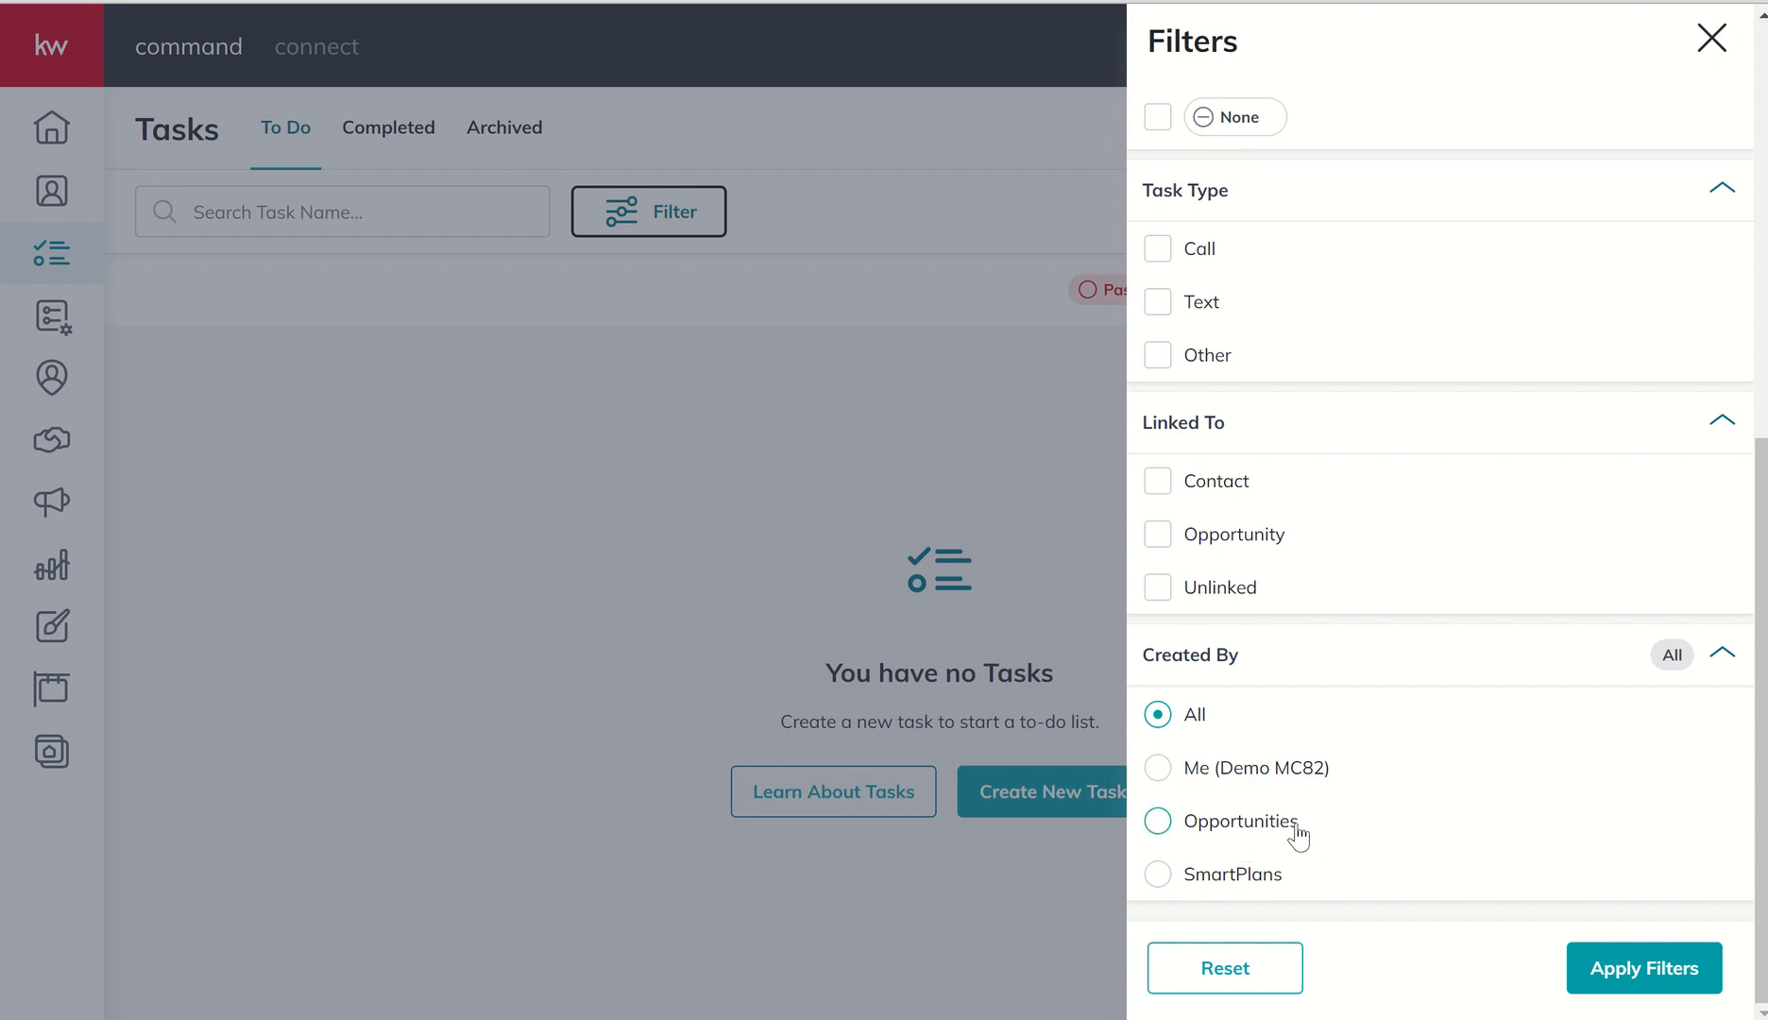
mouse_move(1291, 894)
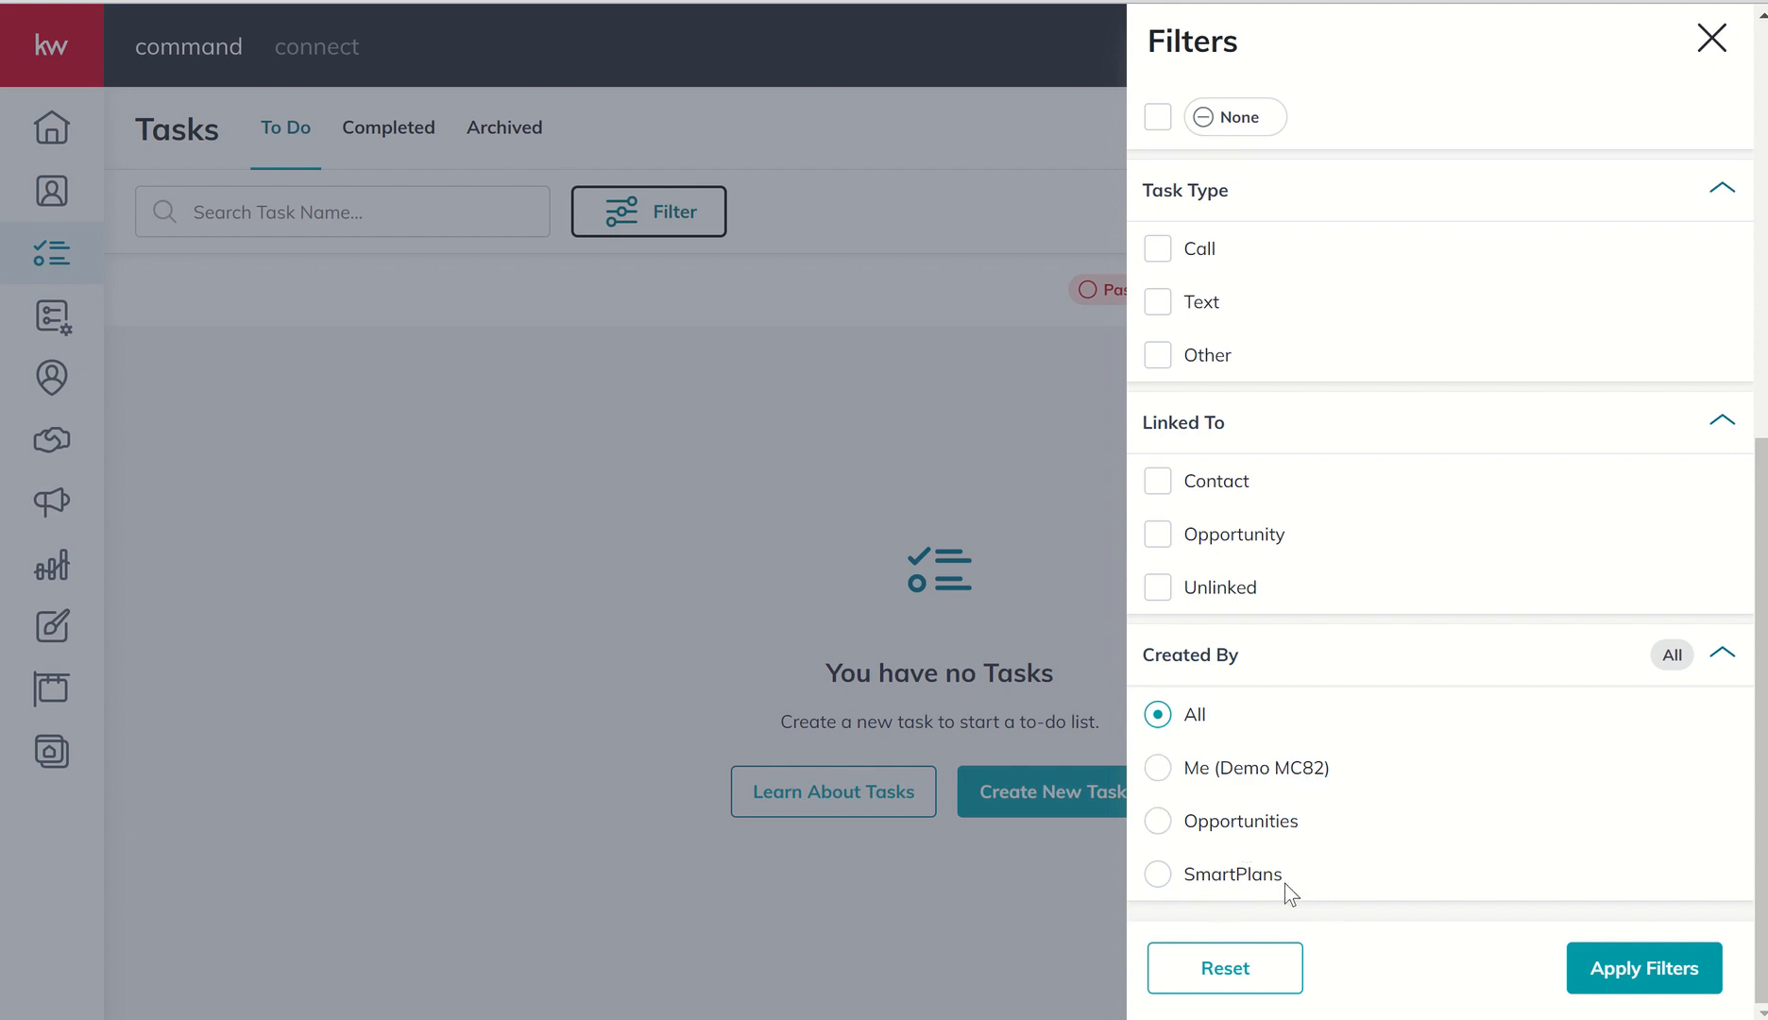
mouse_move(1271, 778)
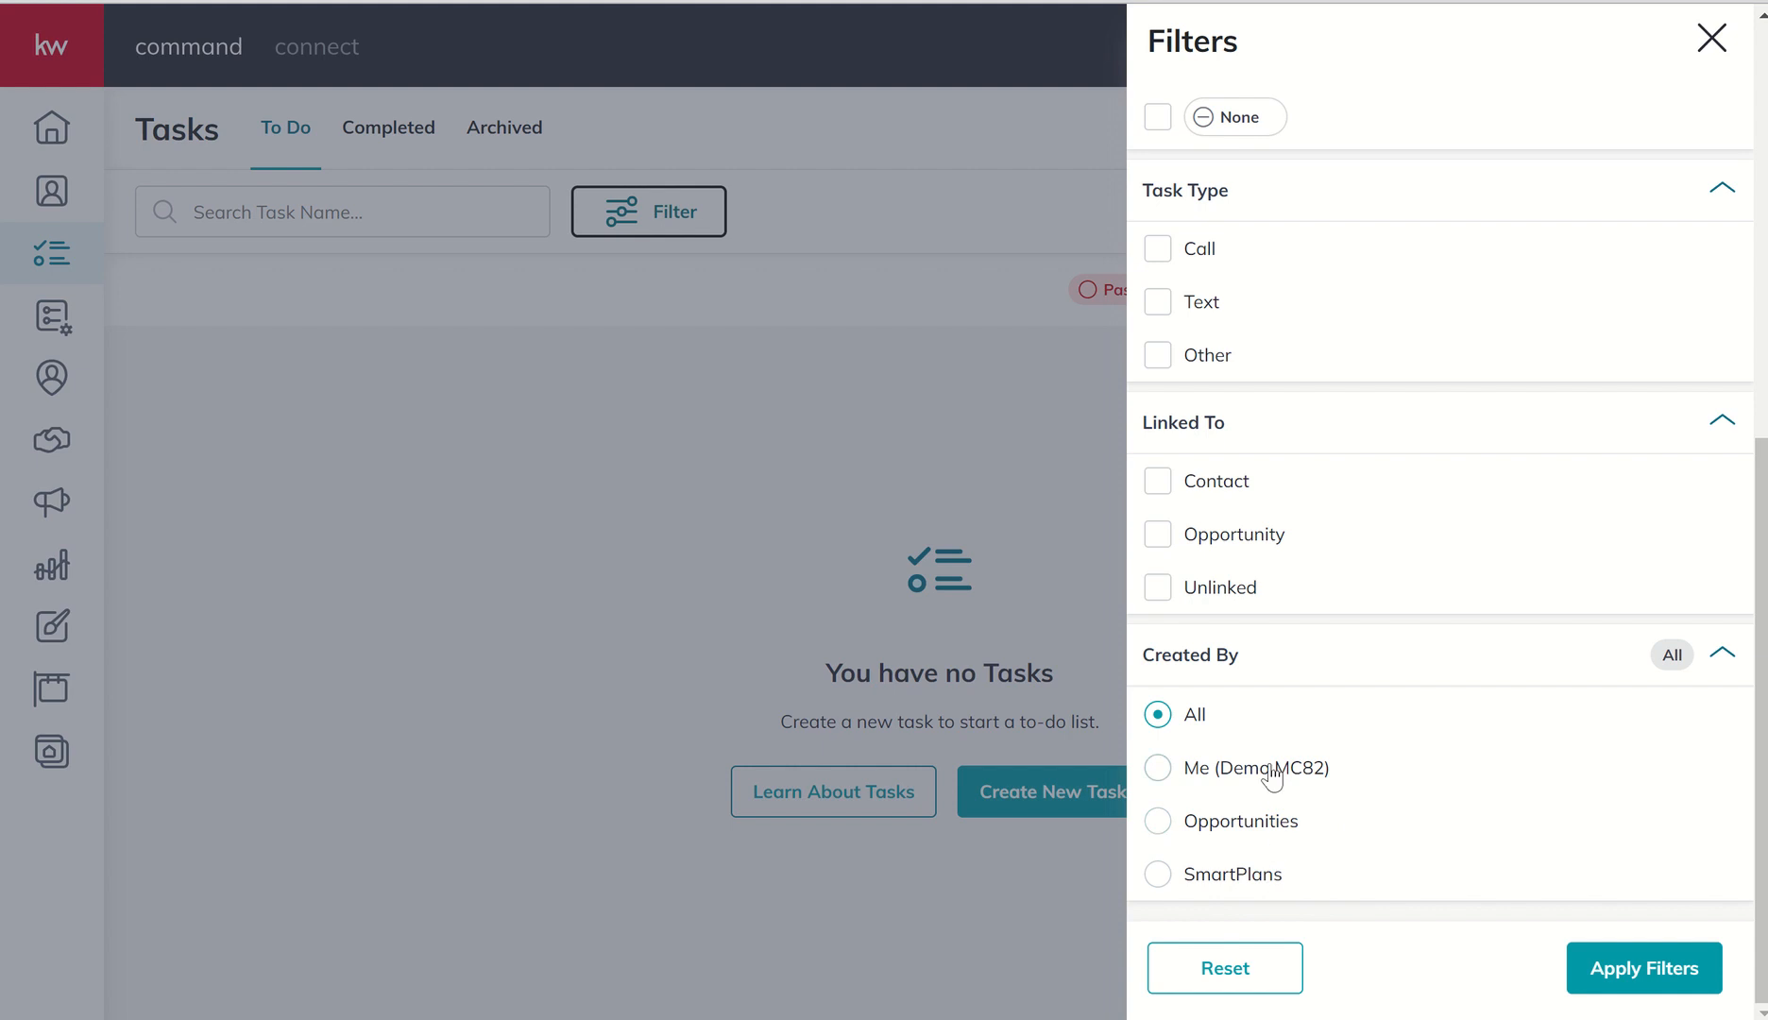
mouse_move(1328, 882)
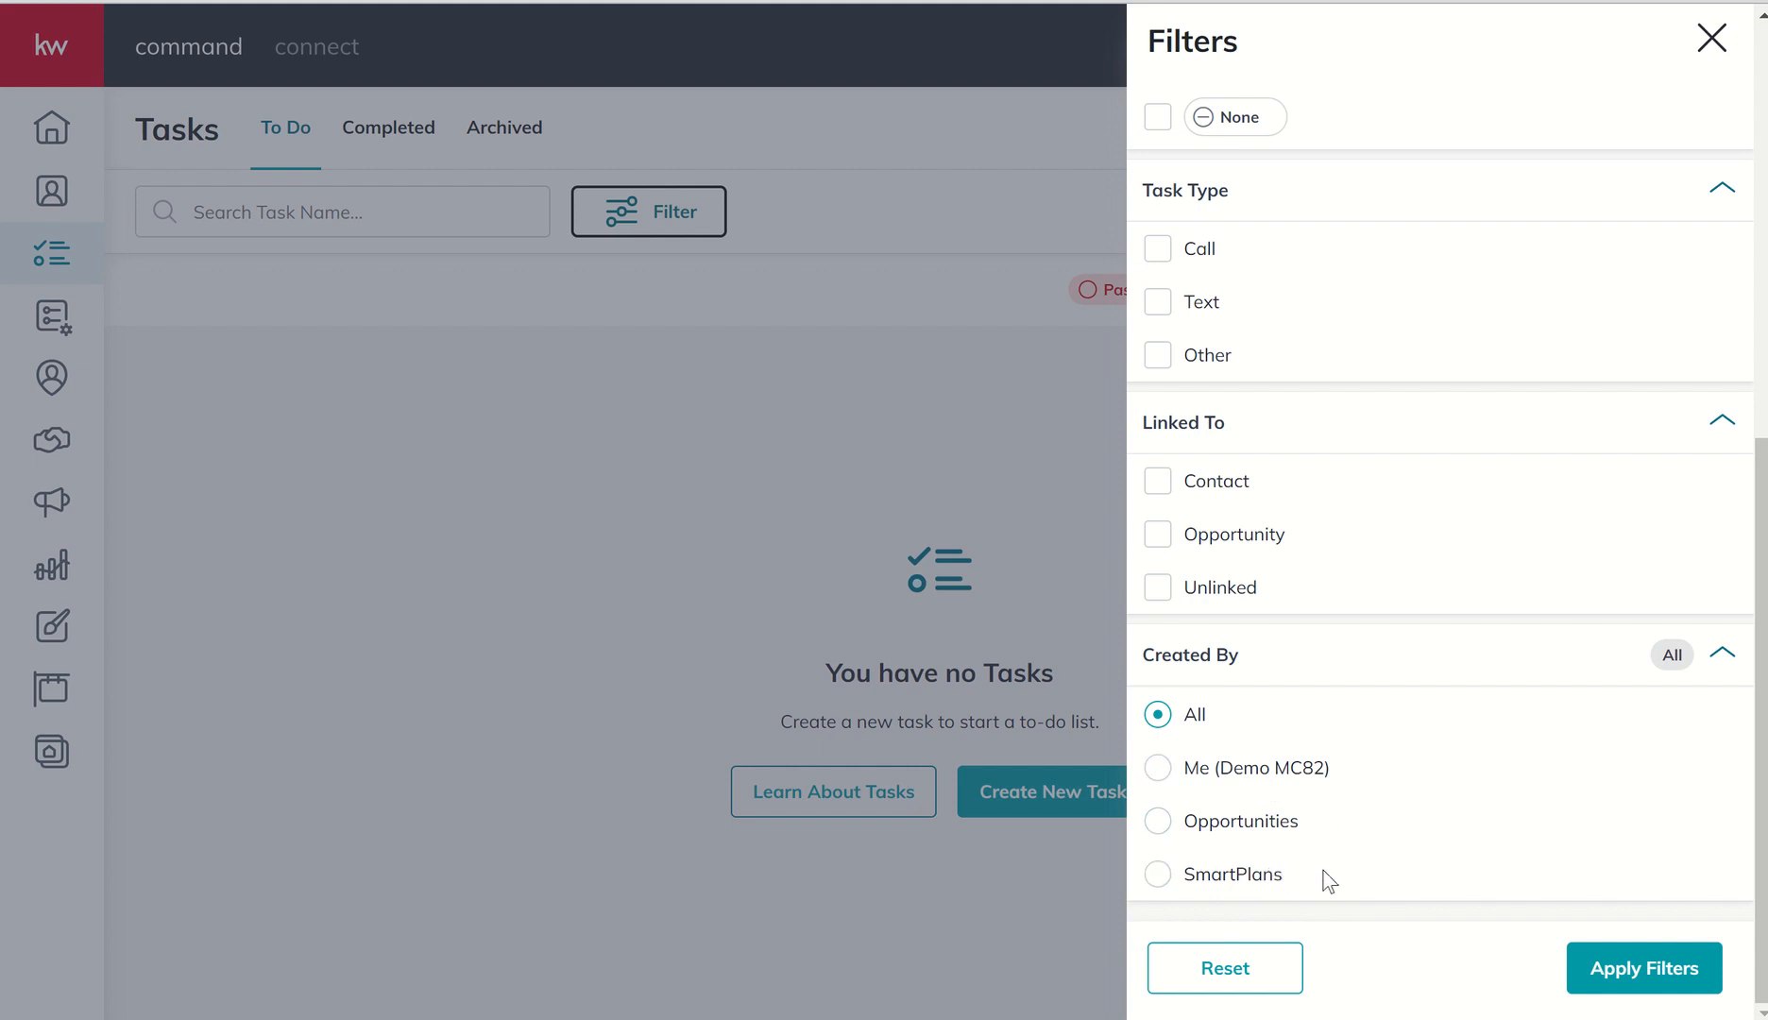
mouse_move(1644, 970)
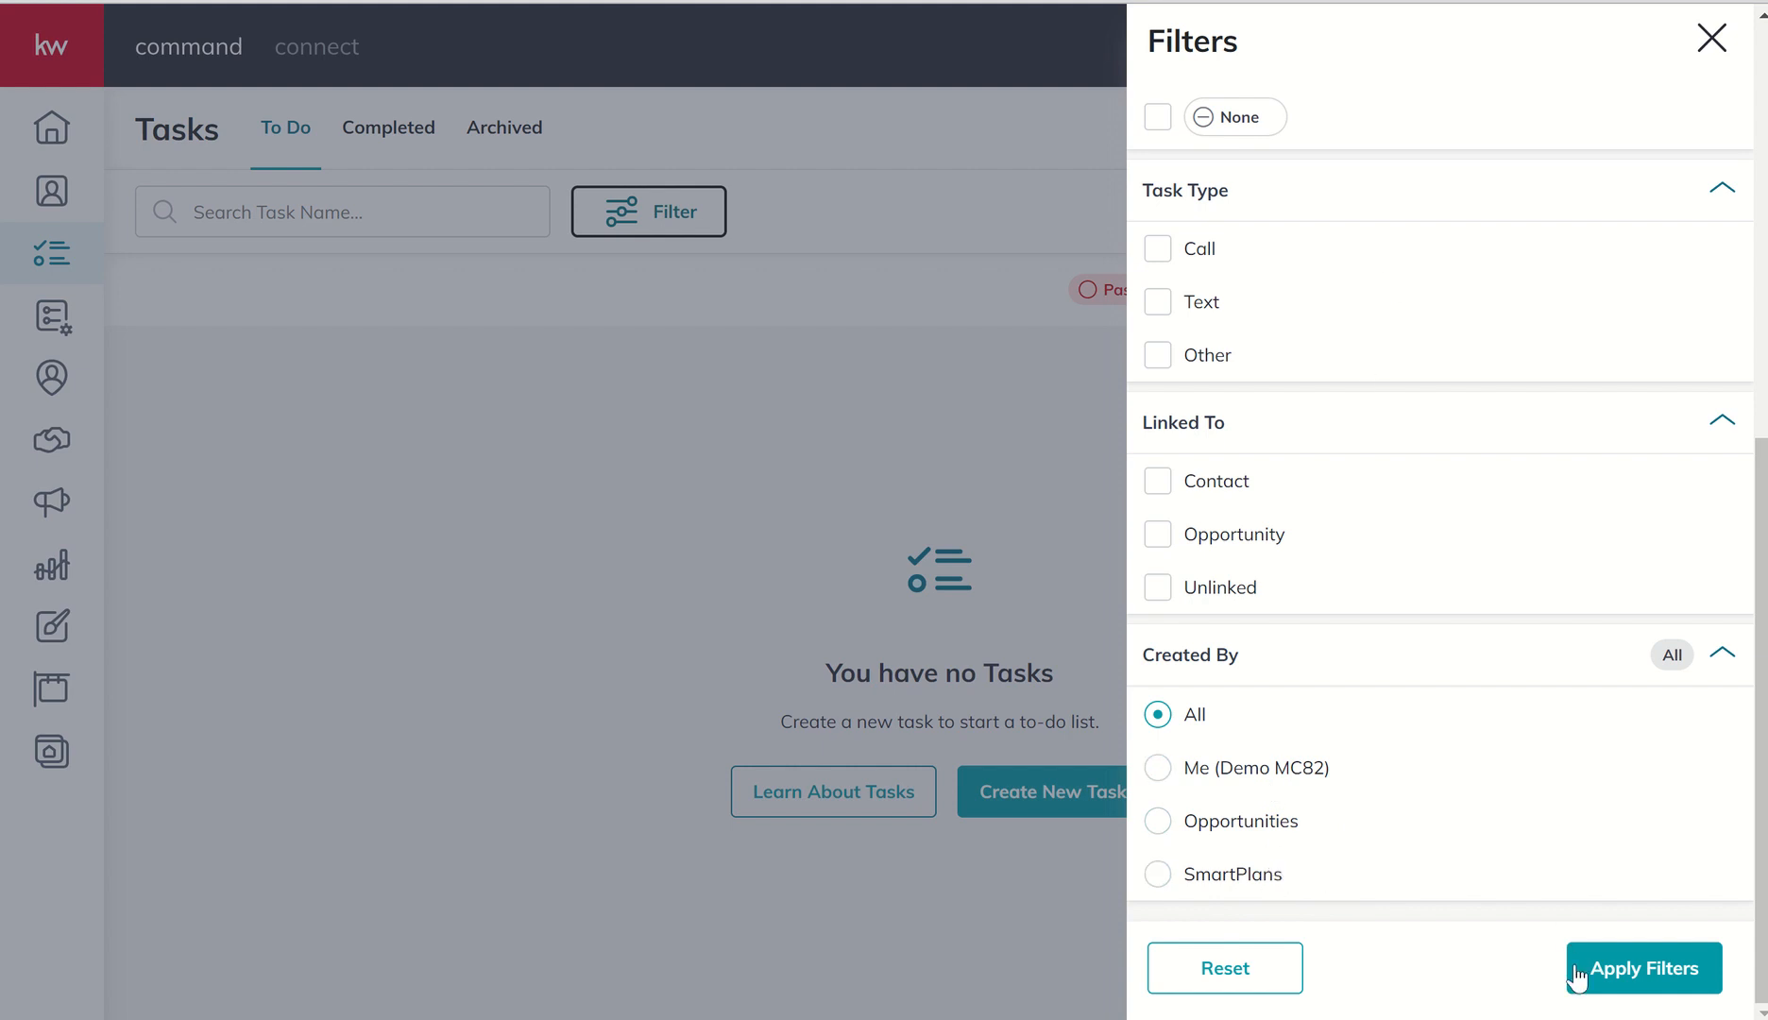
mouse_move(1337, 850)
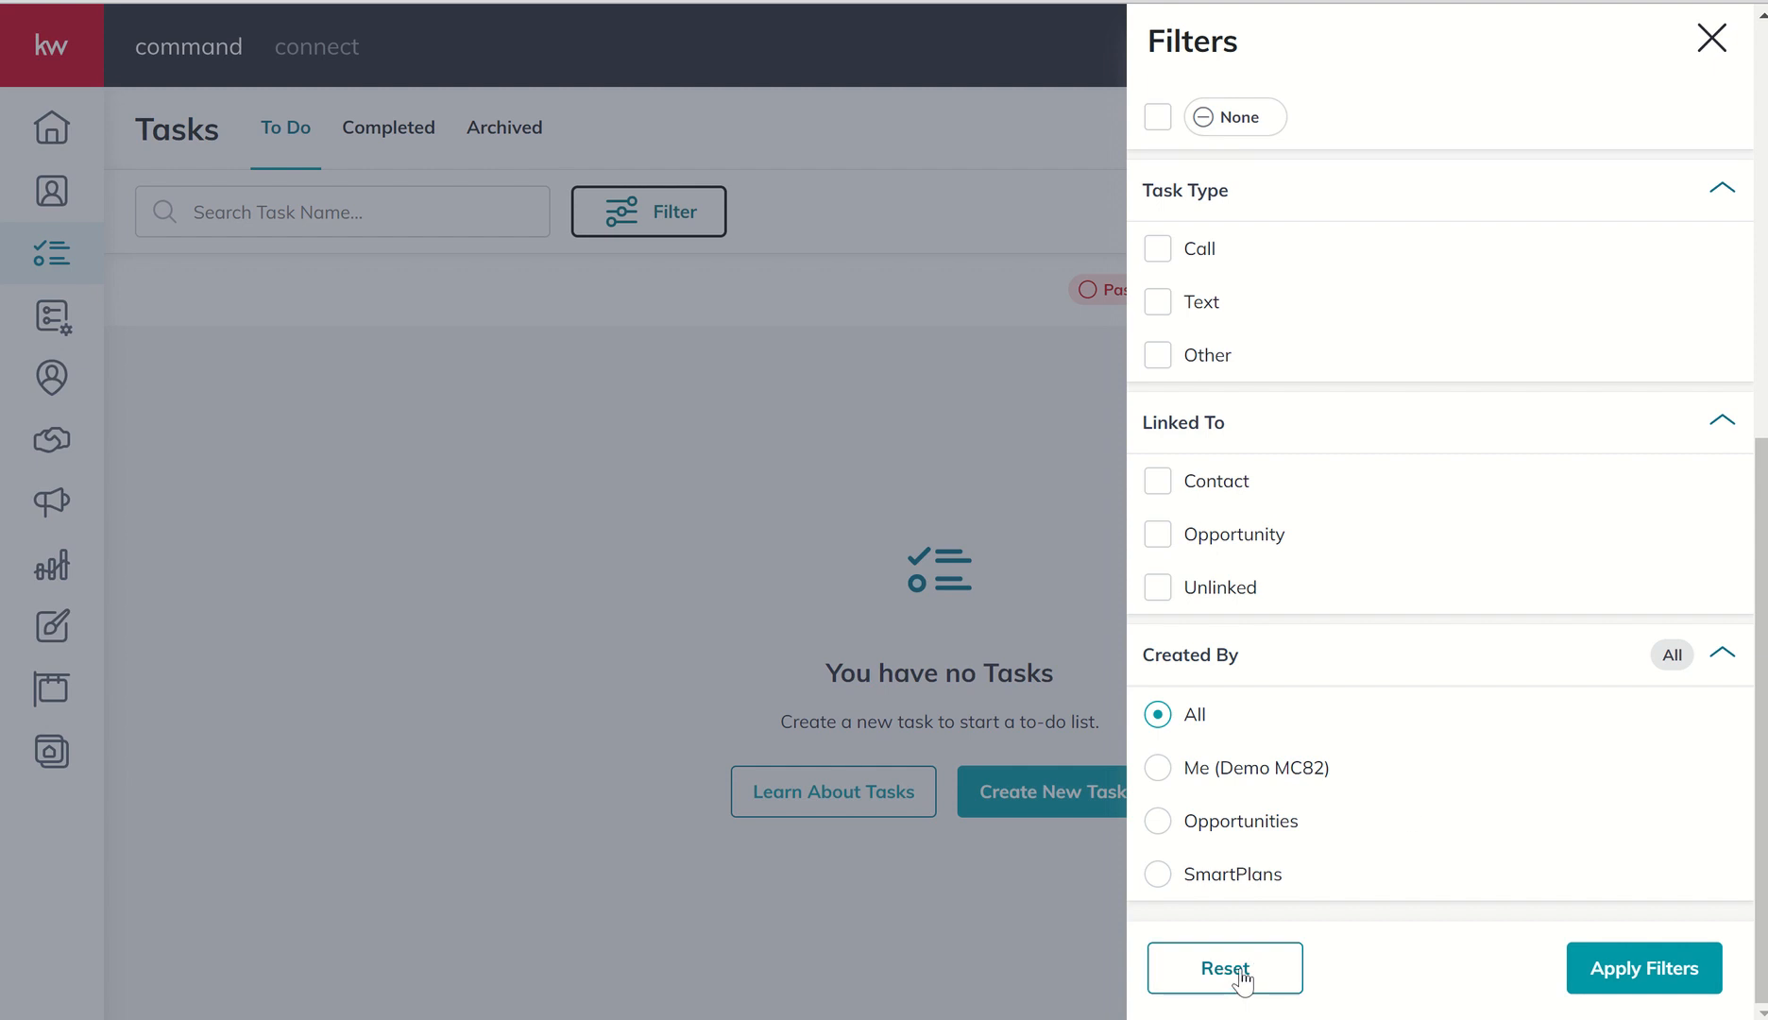
mouse_move(1678, 125)
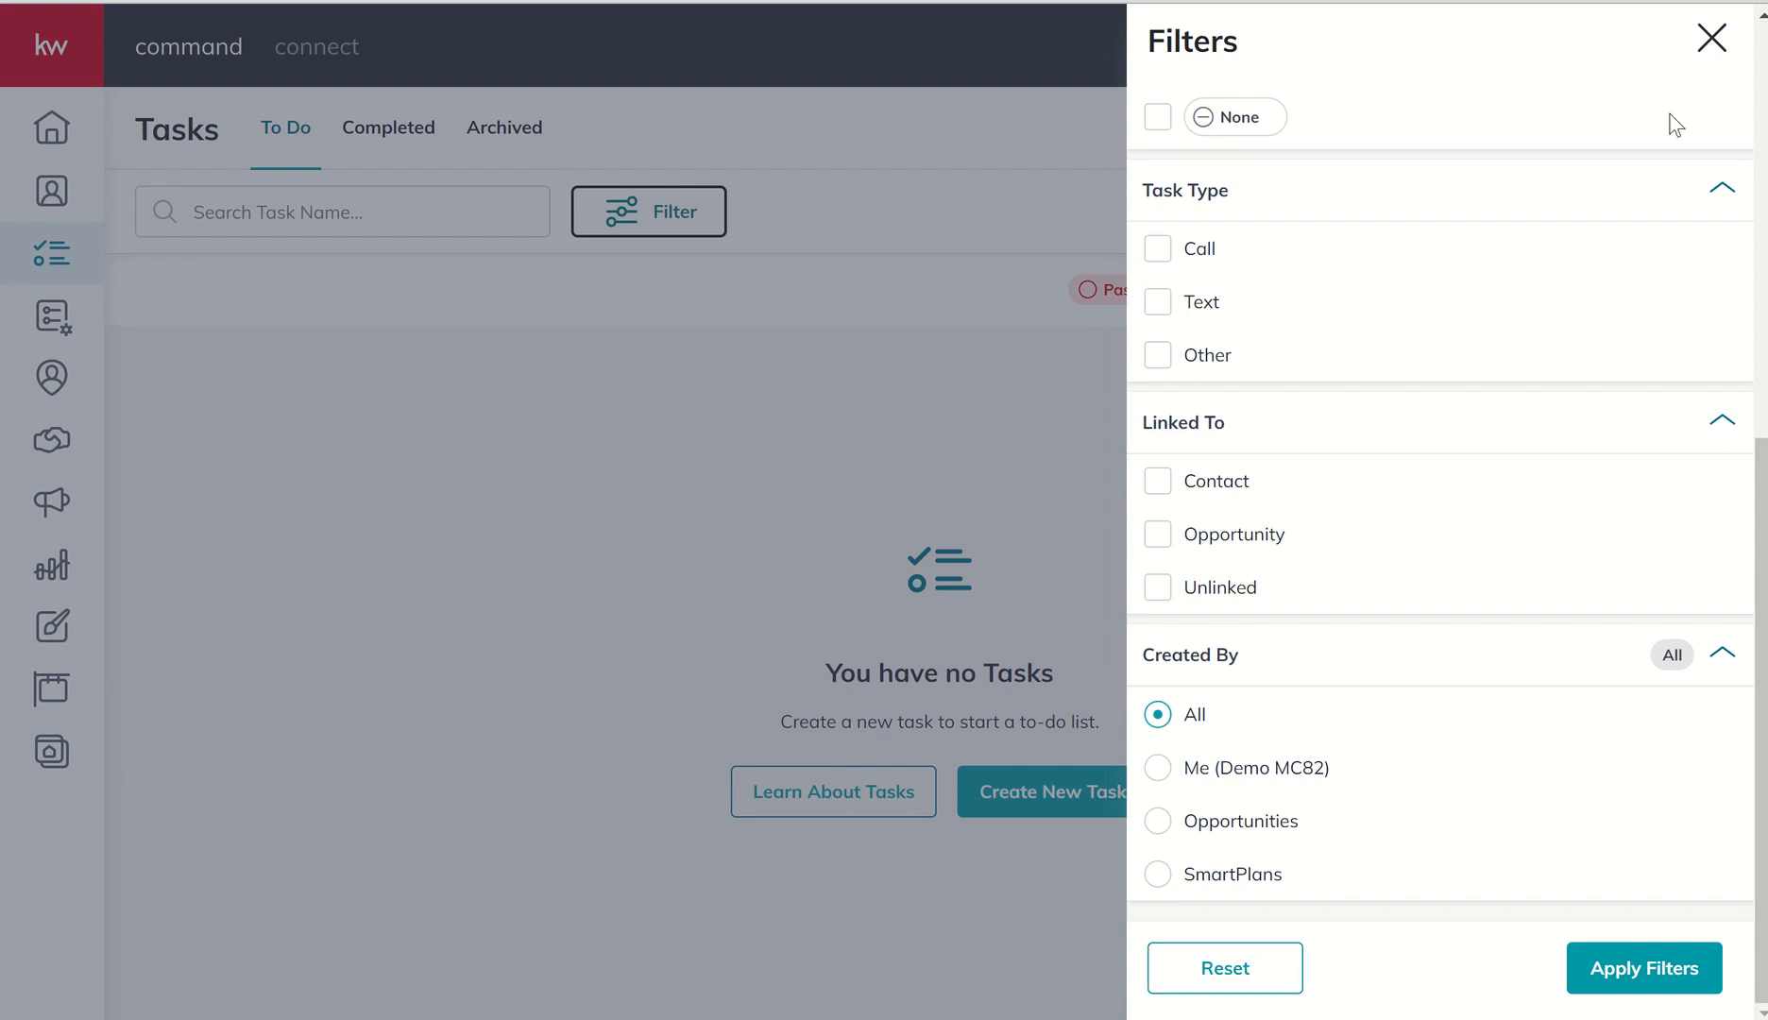
left_click(1710, 38)
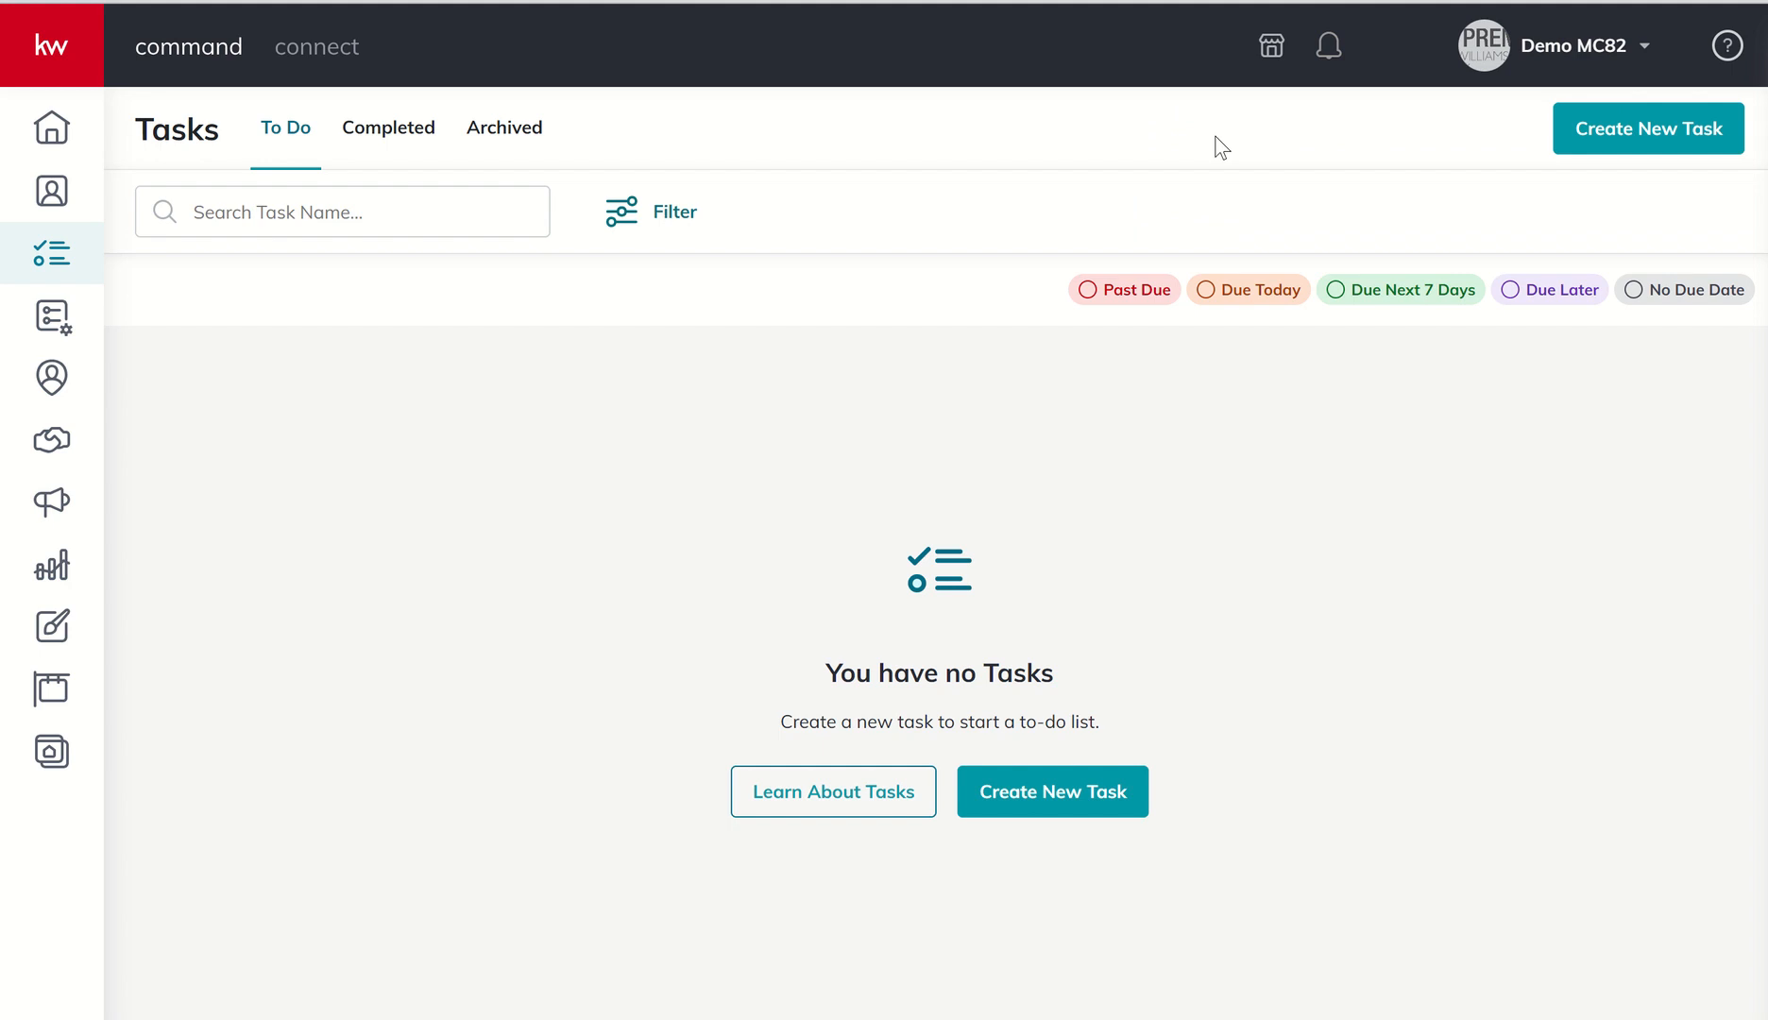
mouse_move(1009, 196)
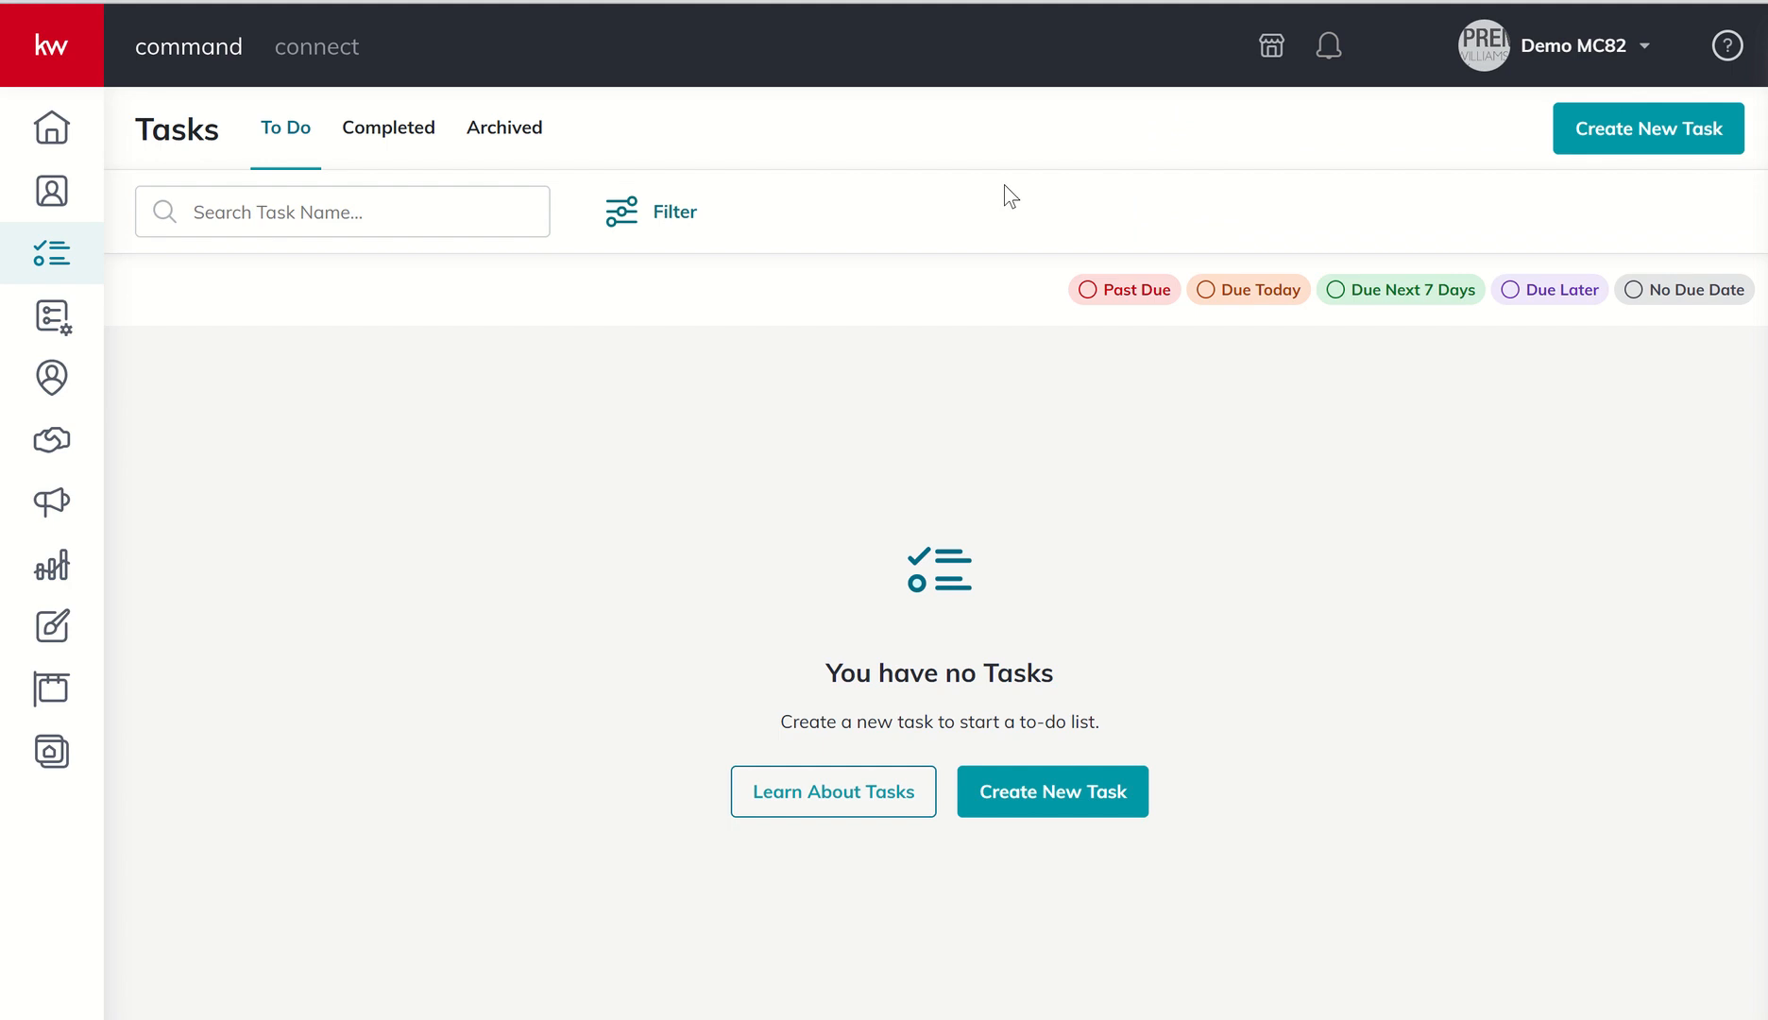
mouse_move(1662, 155)
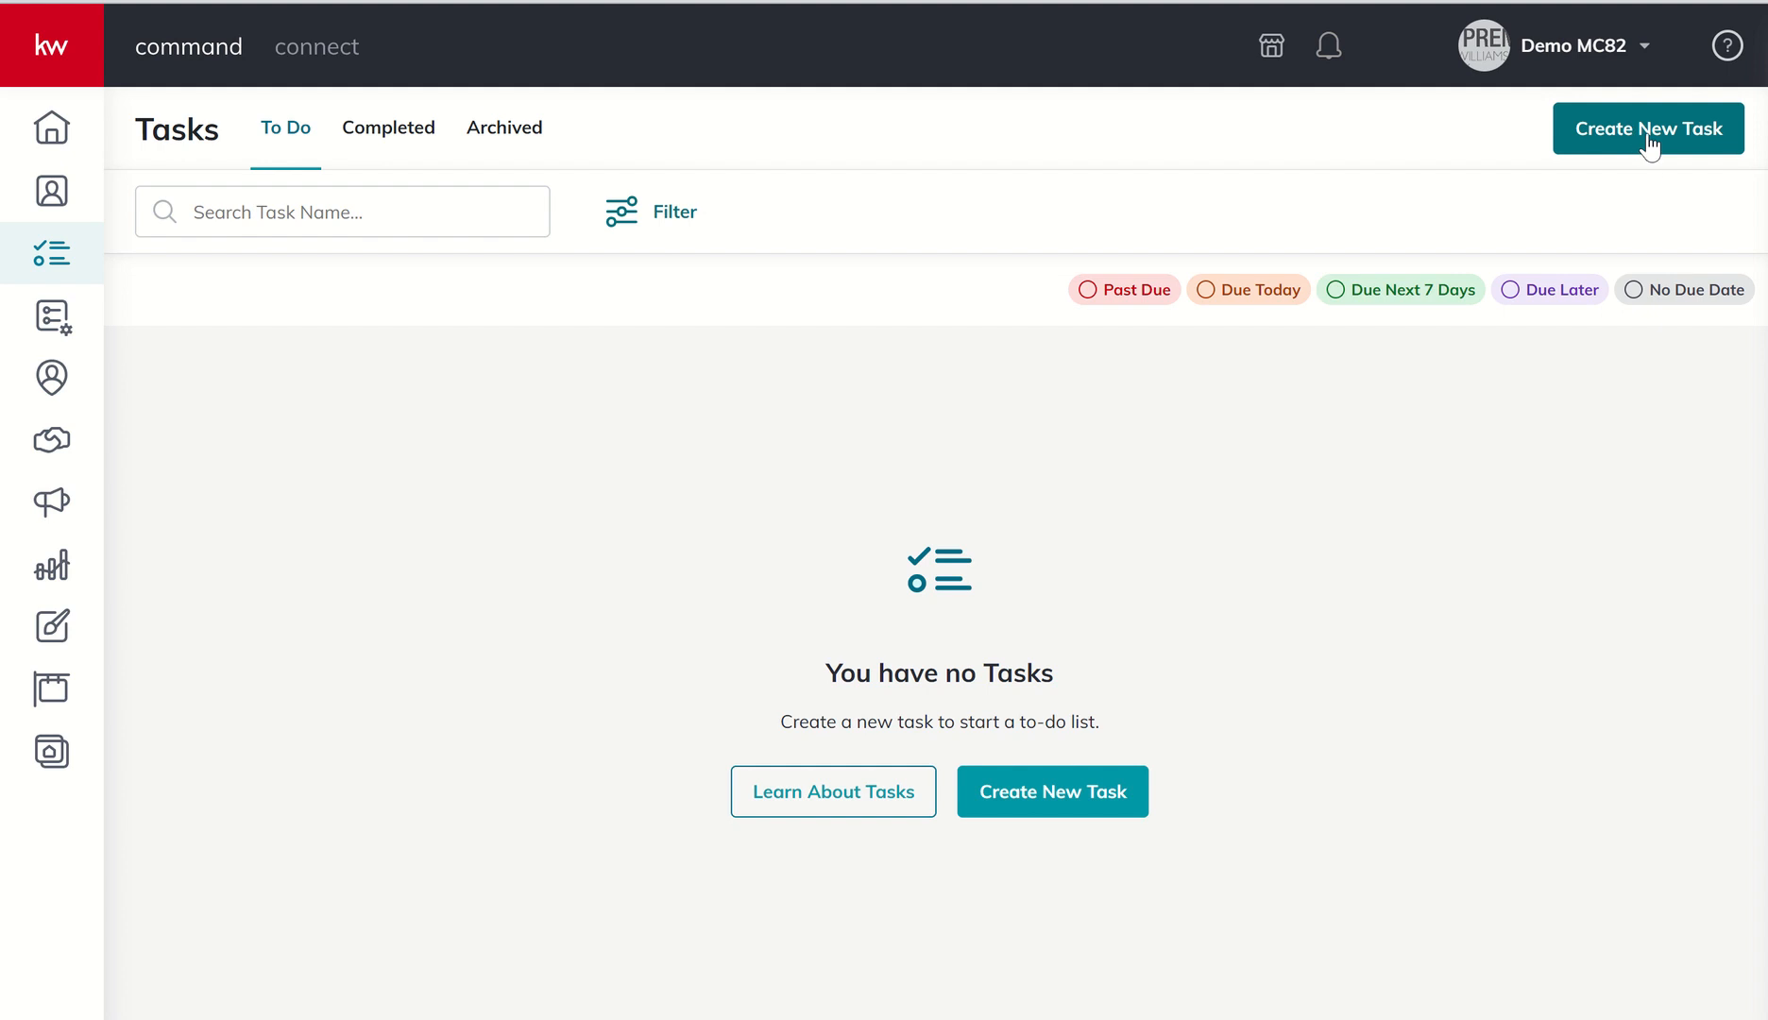
Step: Begin a new task named 'Call Sabrina - Check In on Her Cat' and move to linking a contact
left_click(1648, 129)
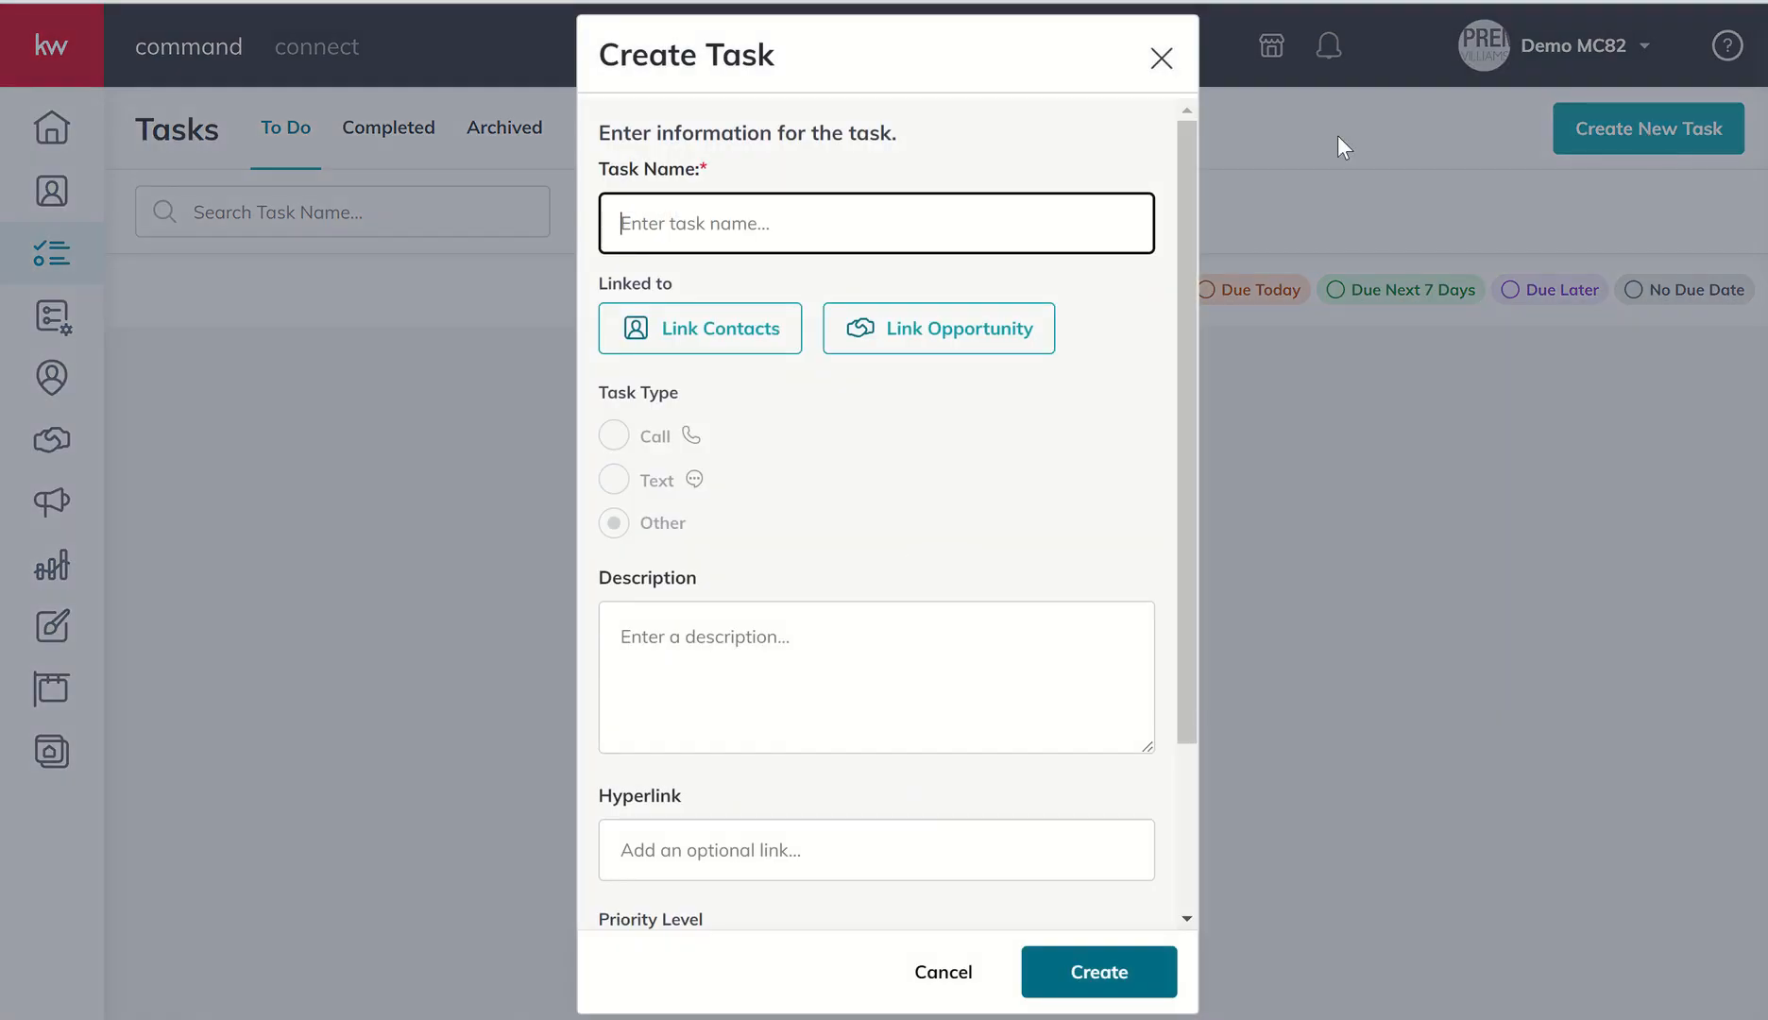
mouse_move(954, 147)
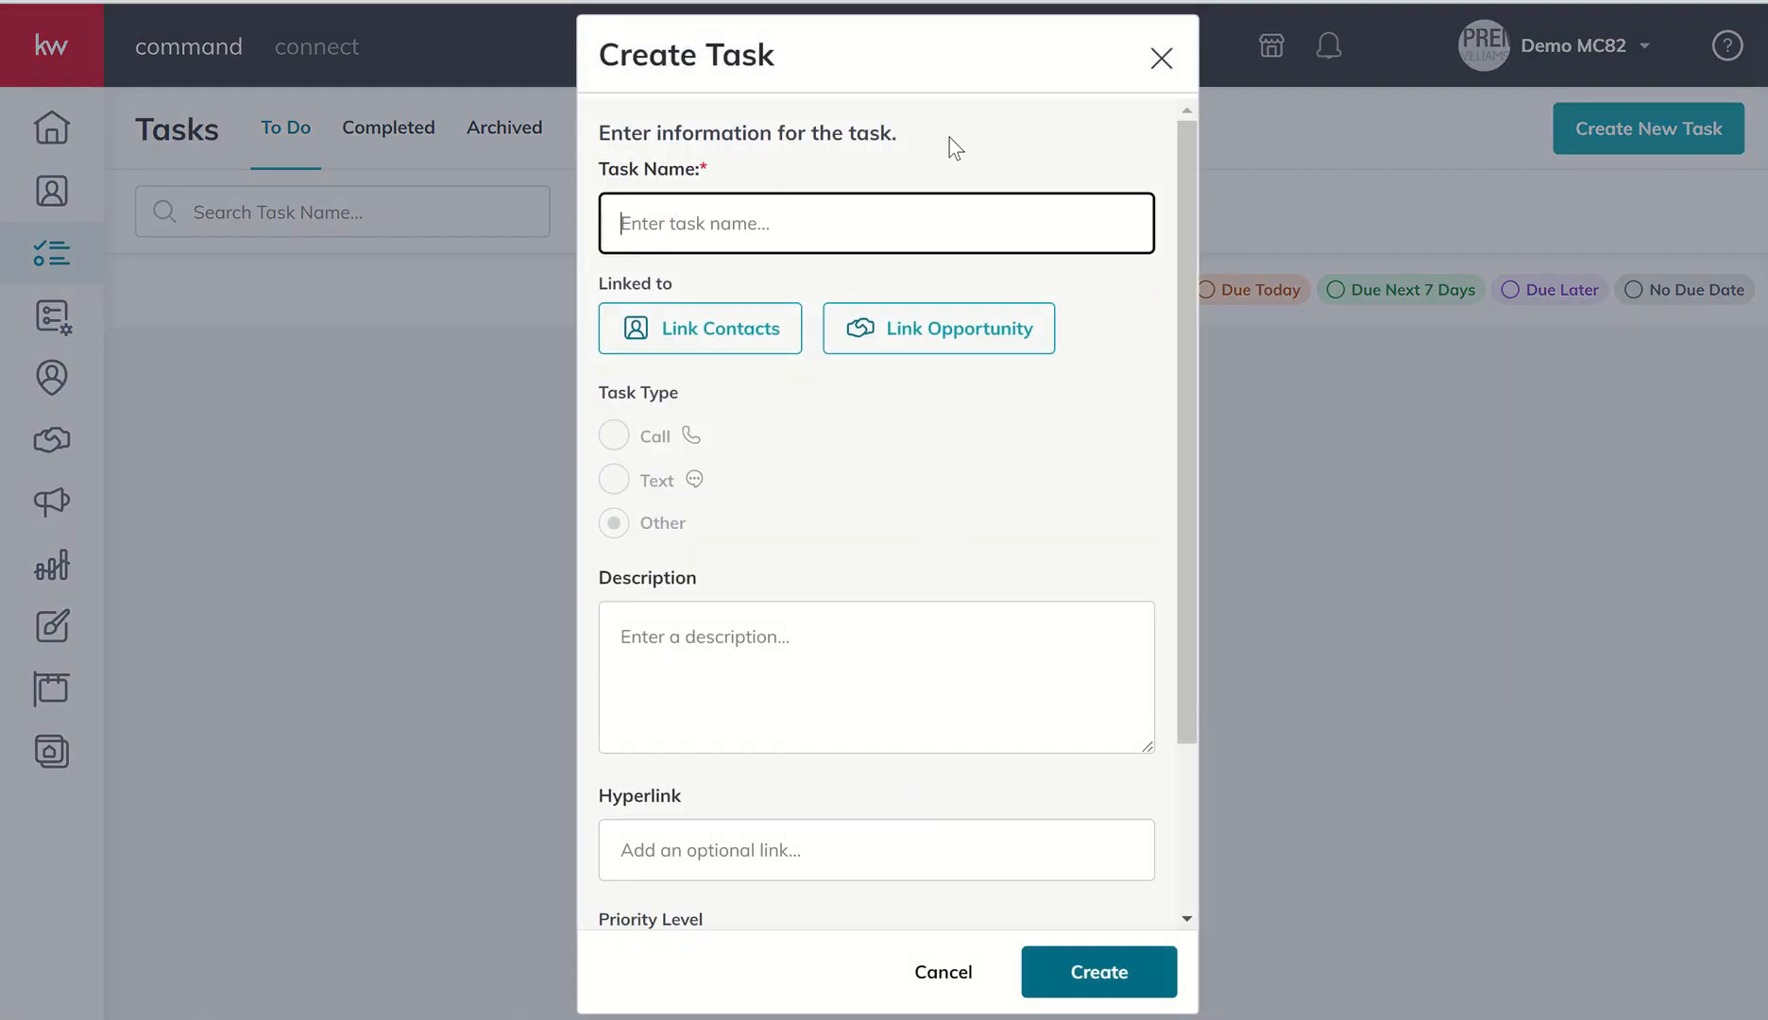
mouse_move(884, 168)
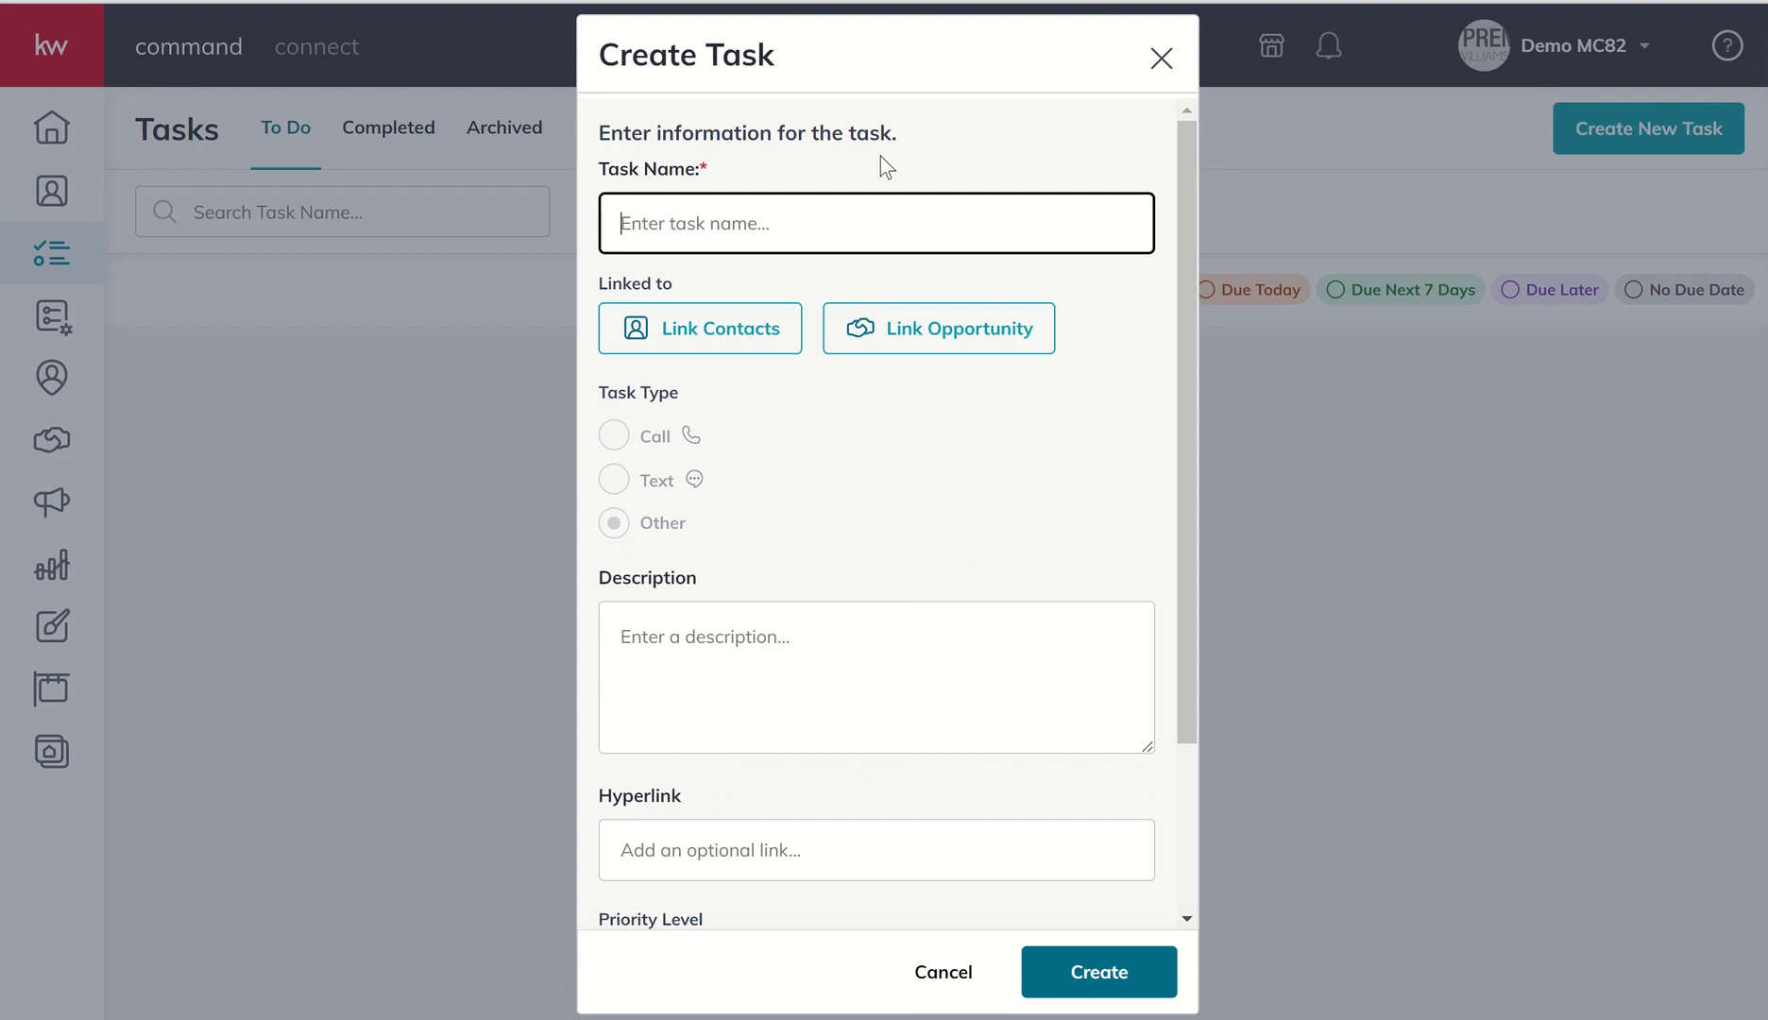
type("Call Sabrin")
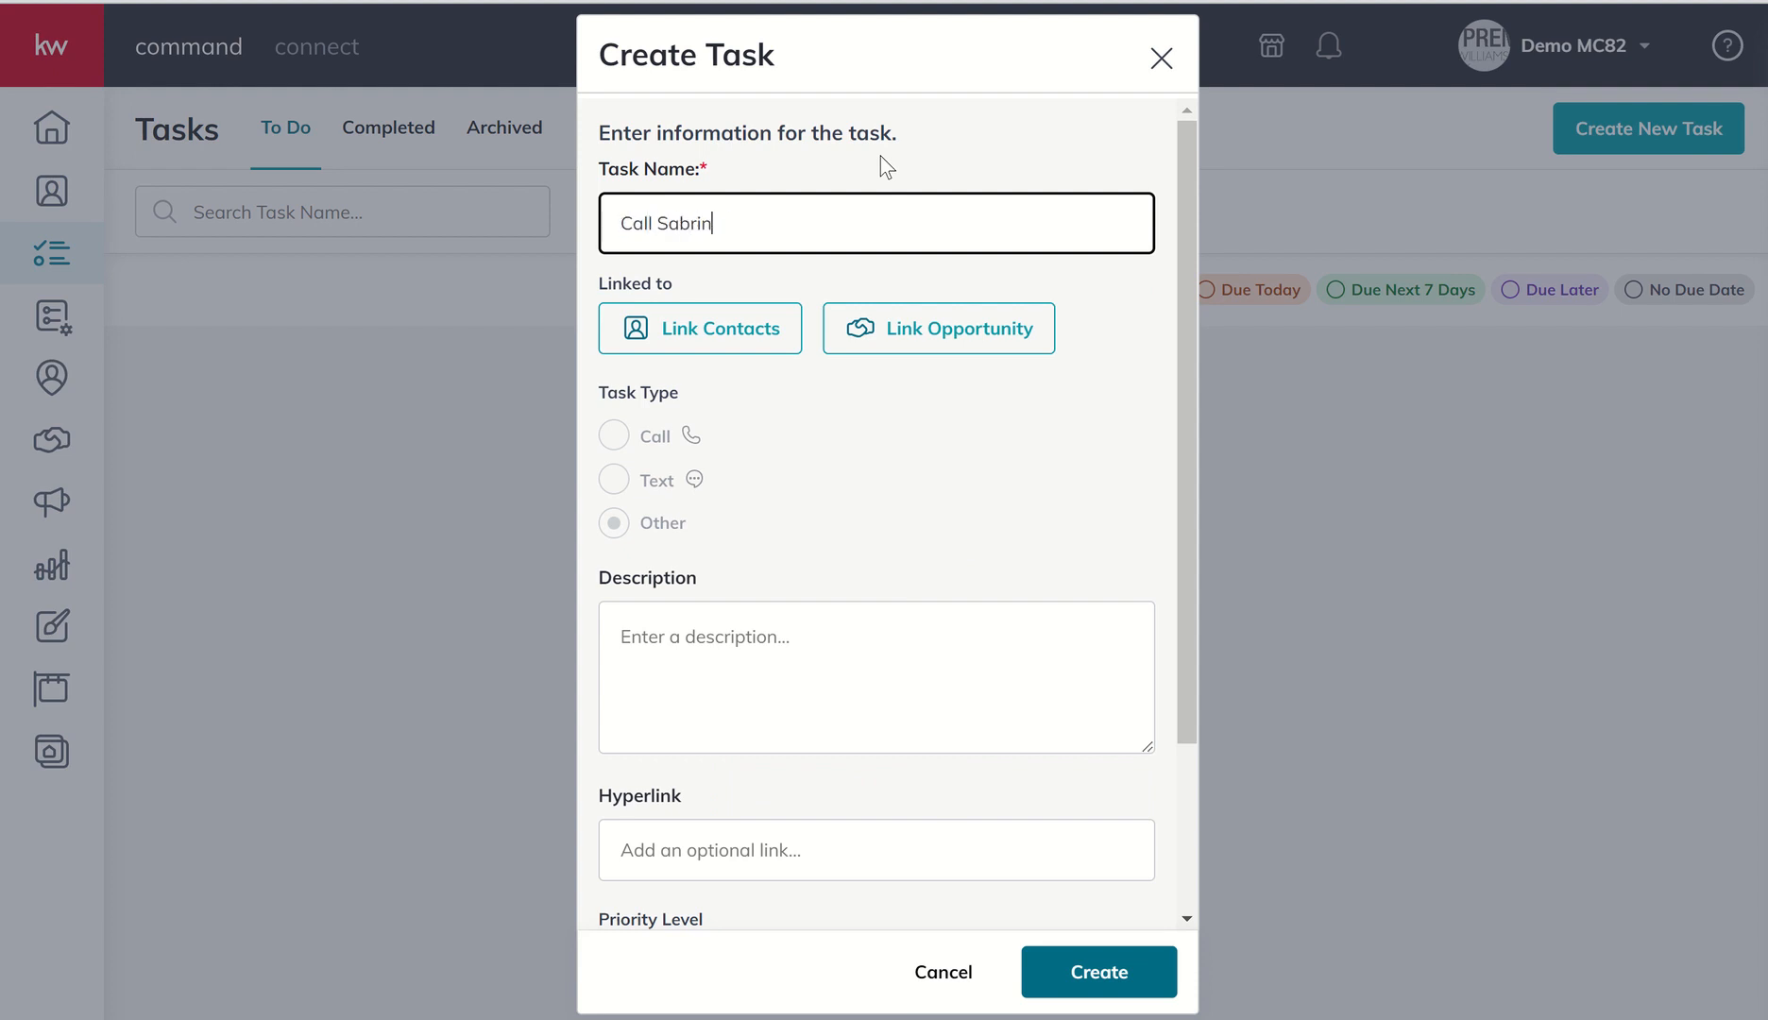
type("a - Check In")
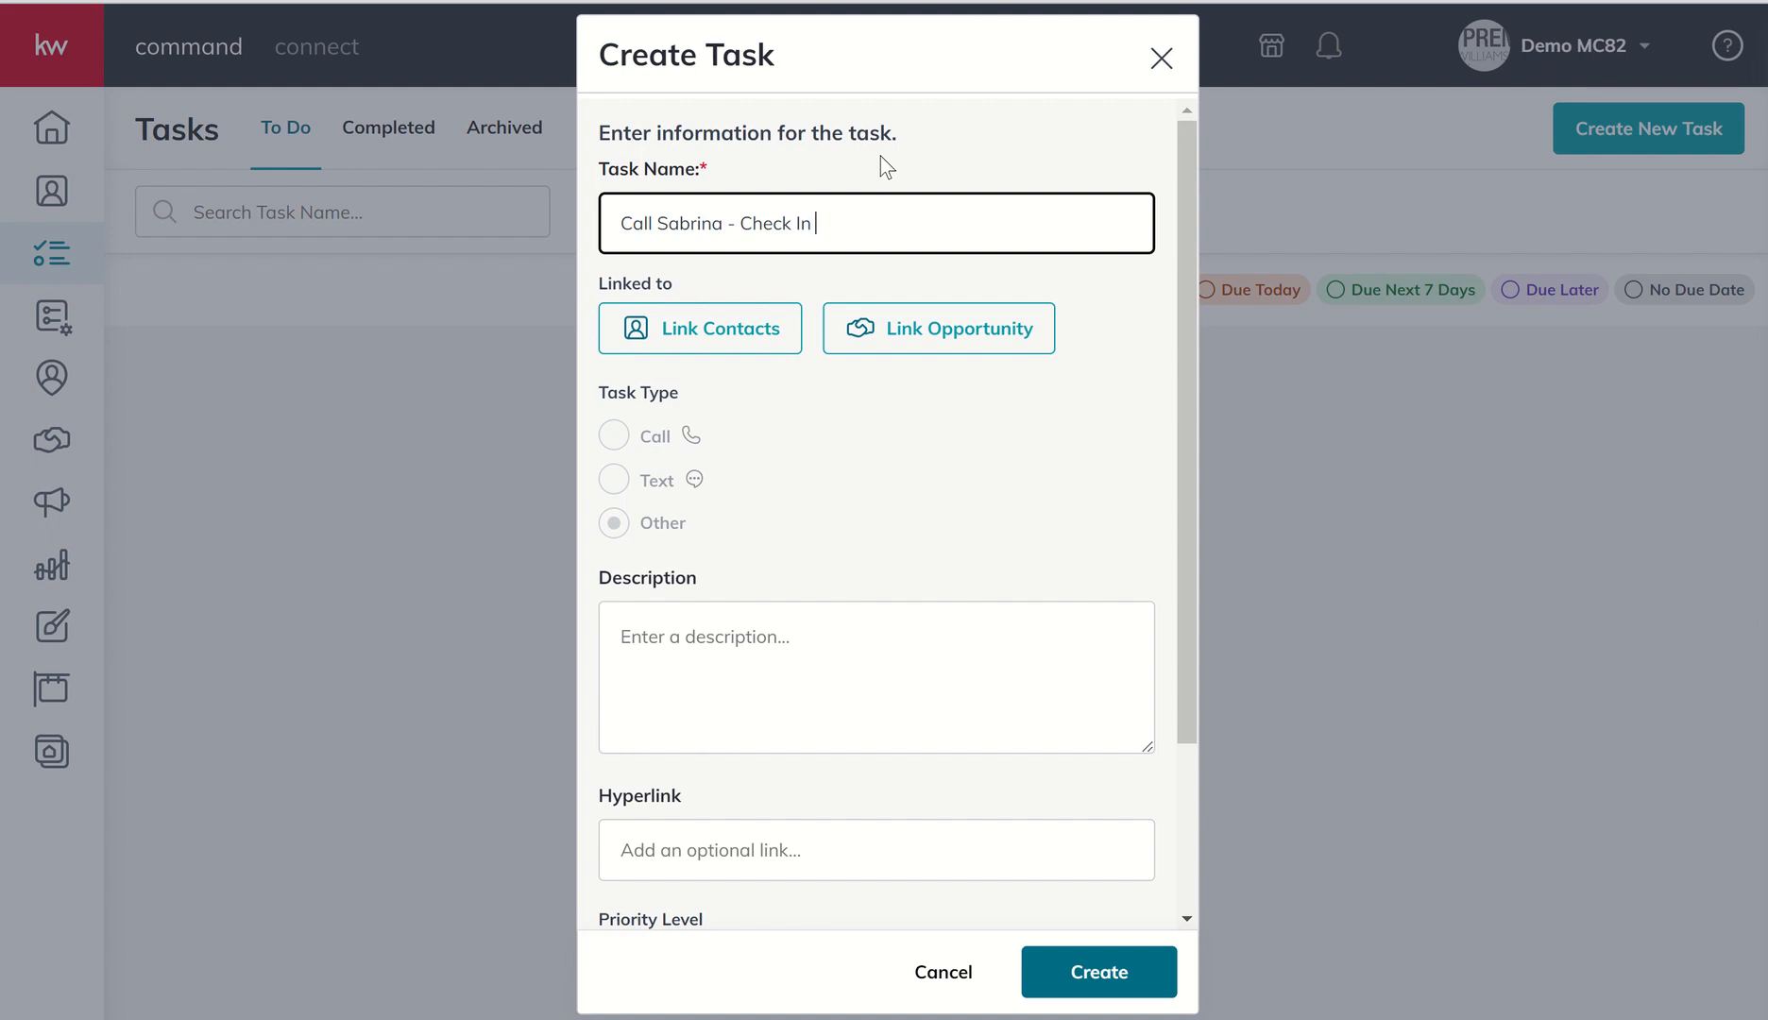
type("on Her Cat")
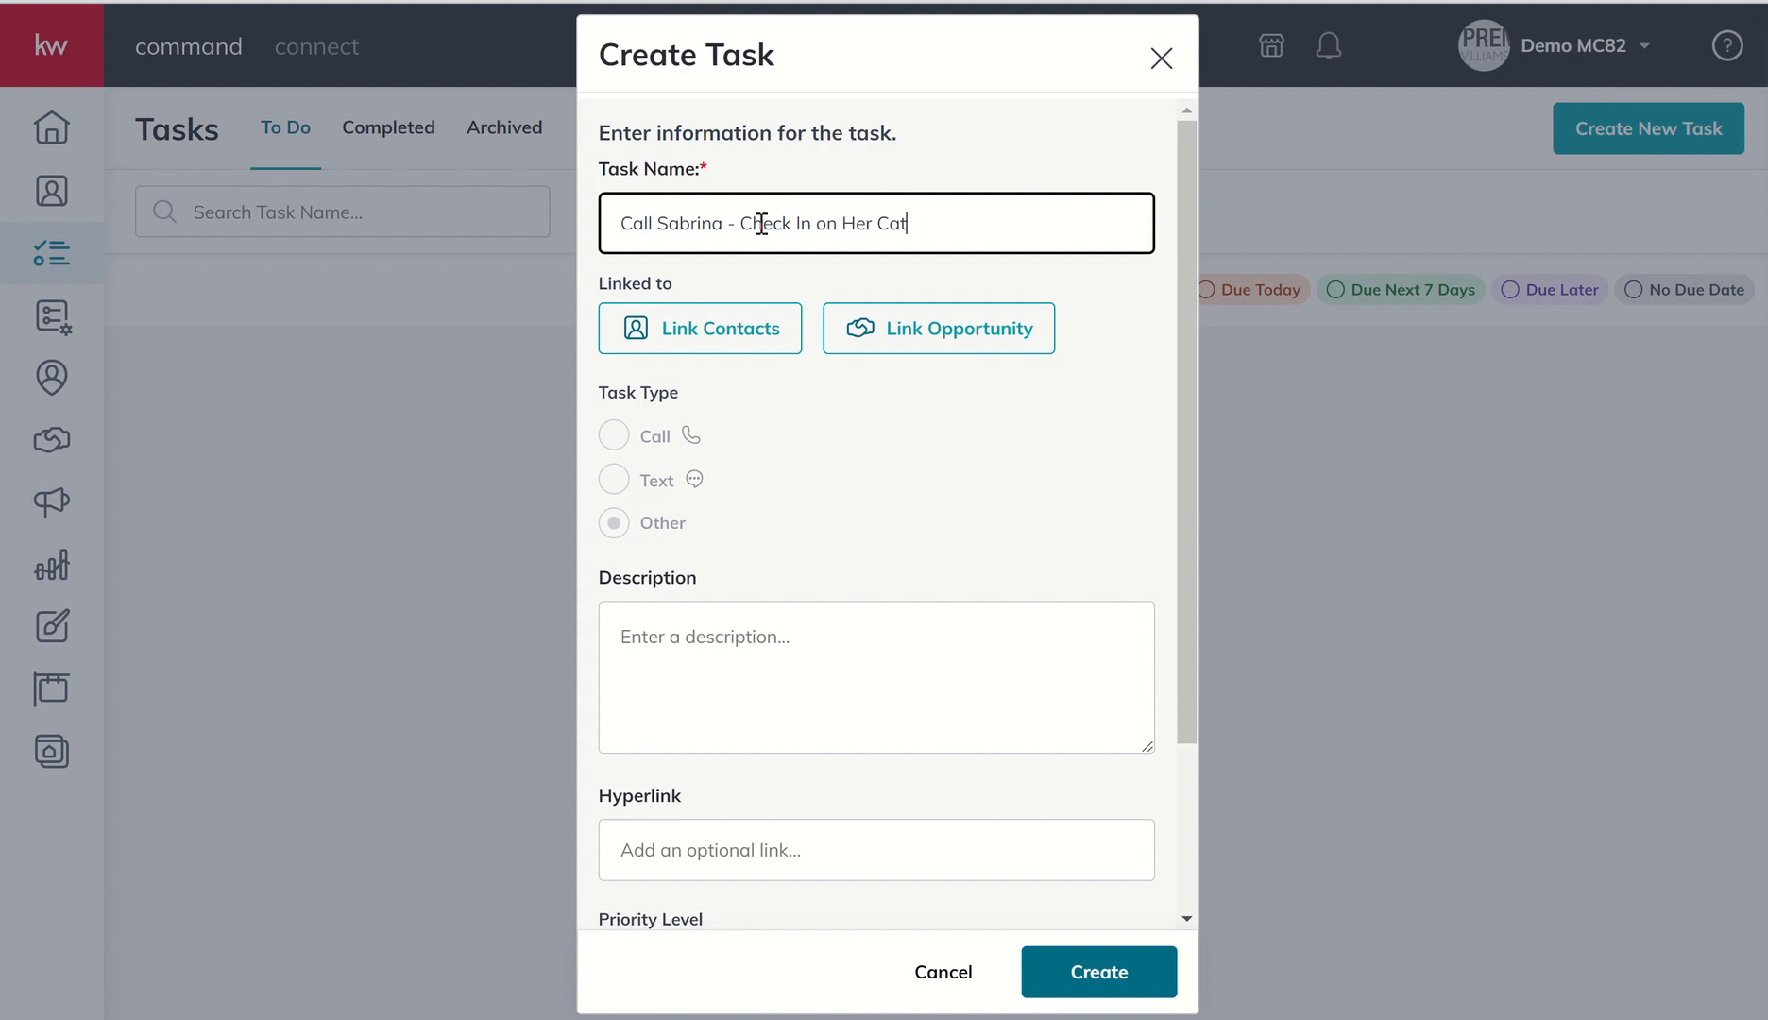
mouse_move(713, 348)
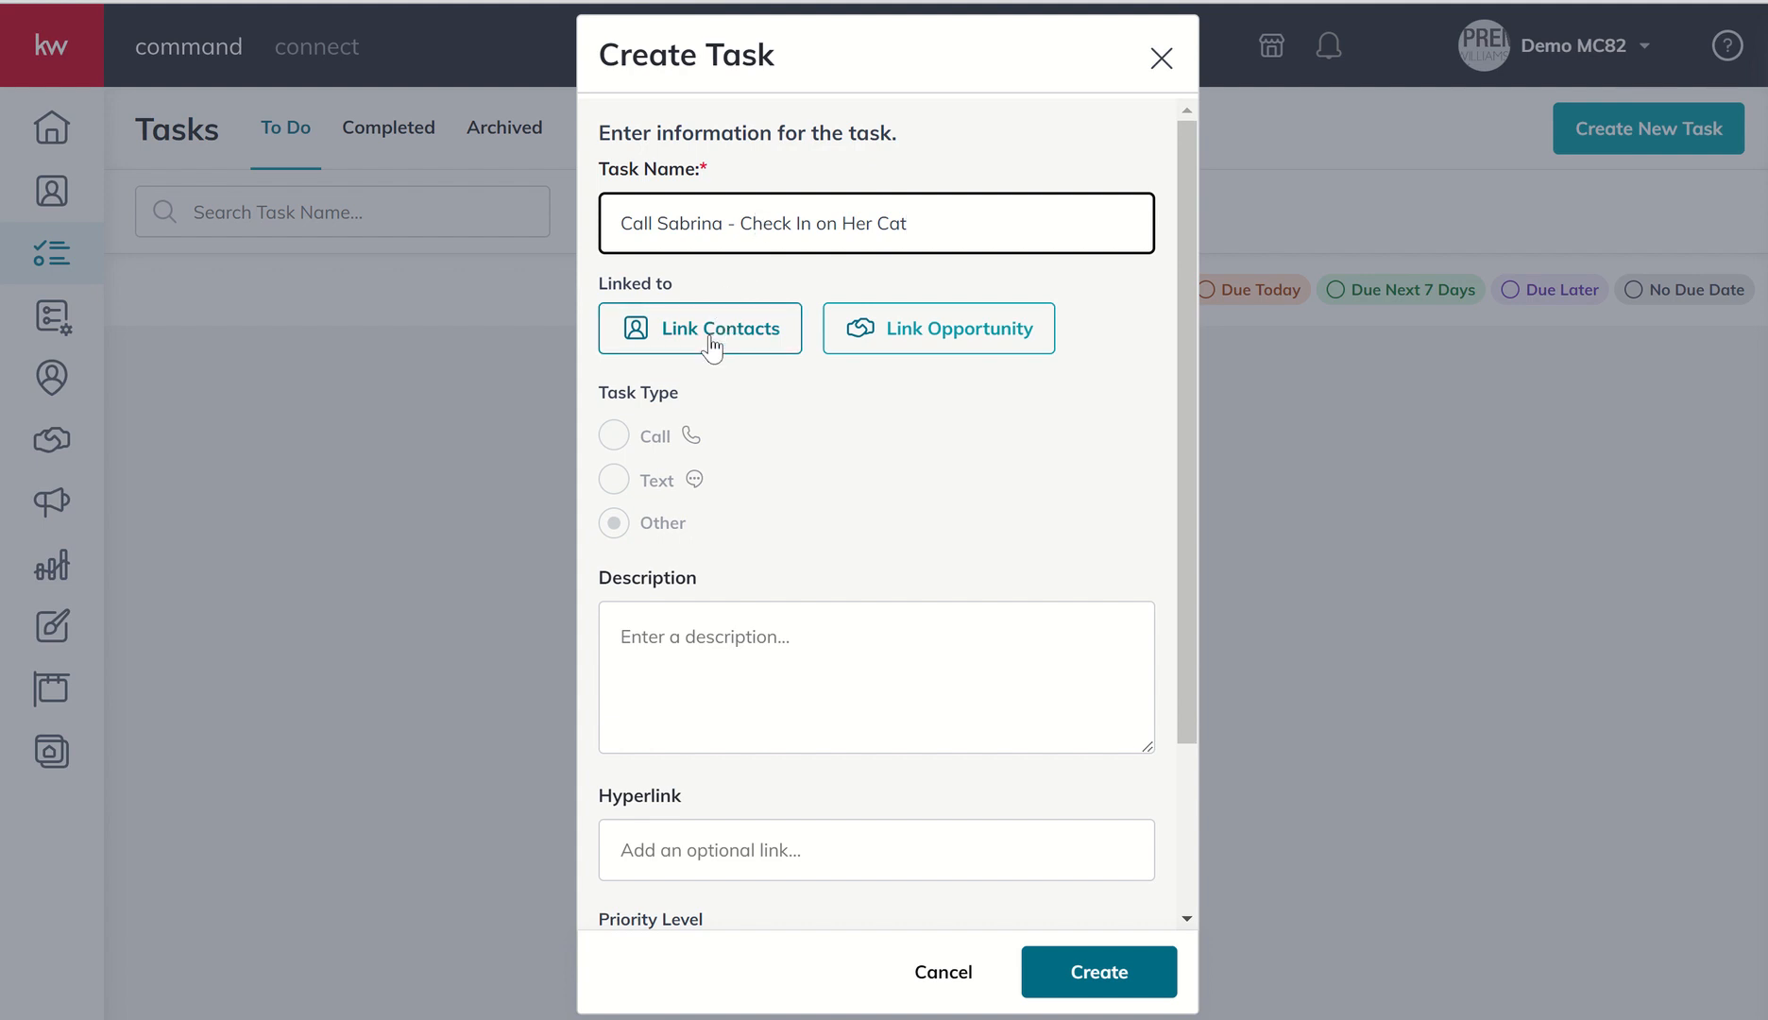
left_click(701, 329)
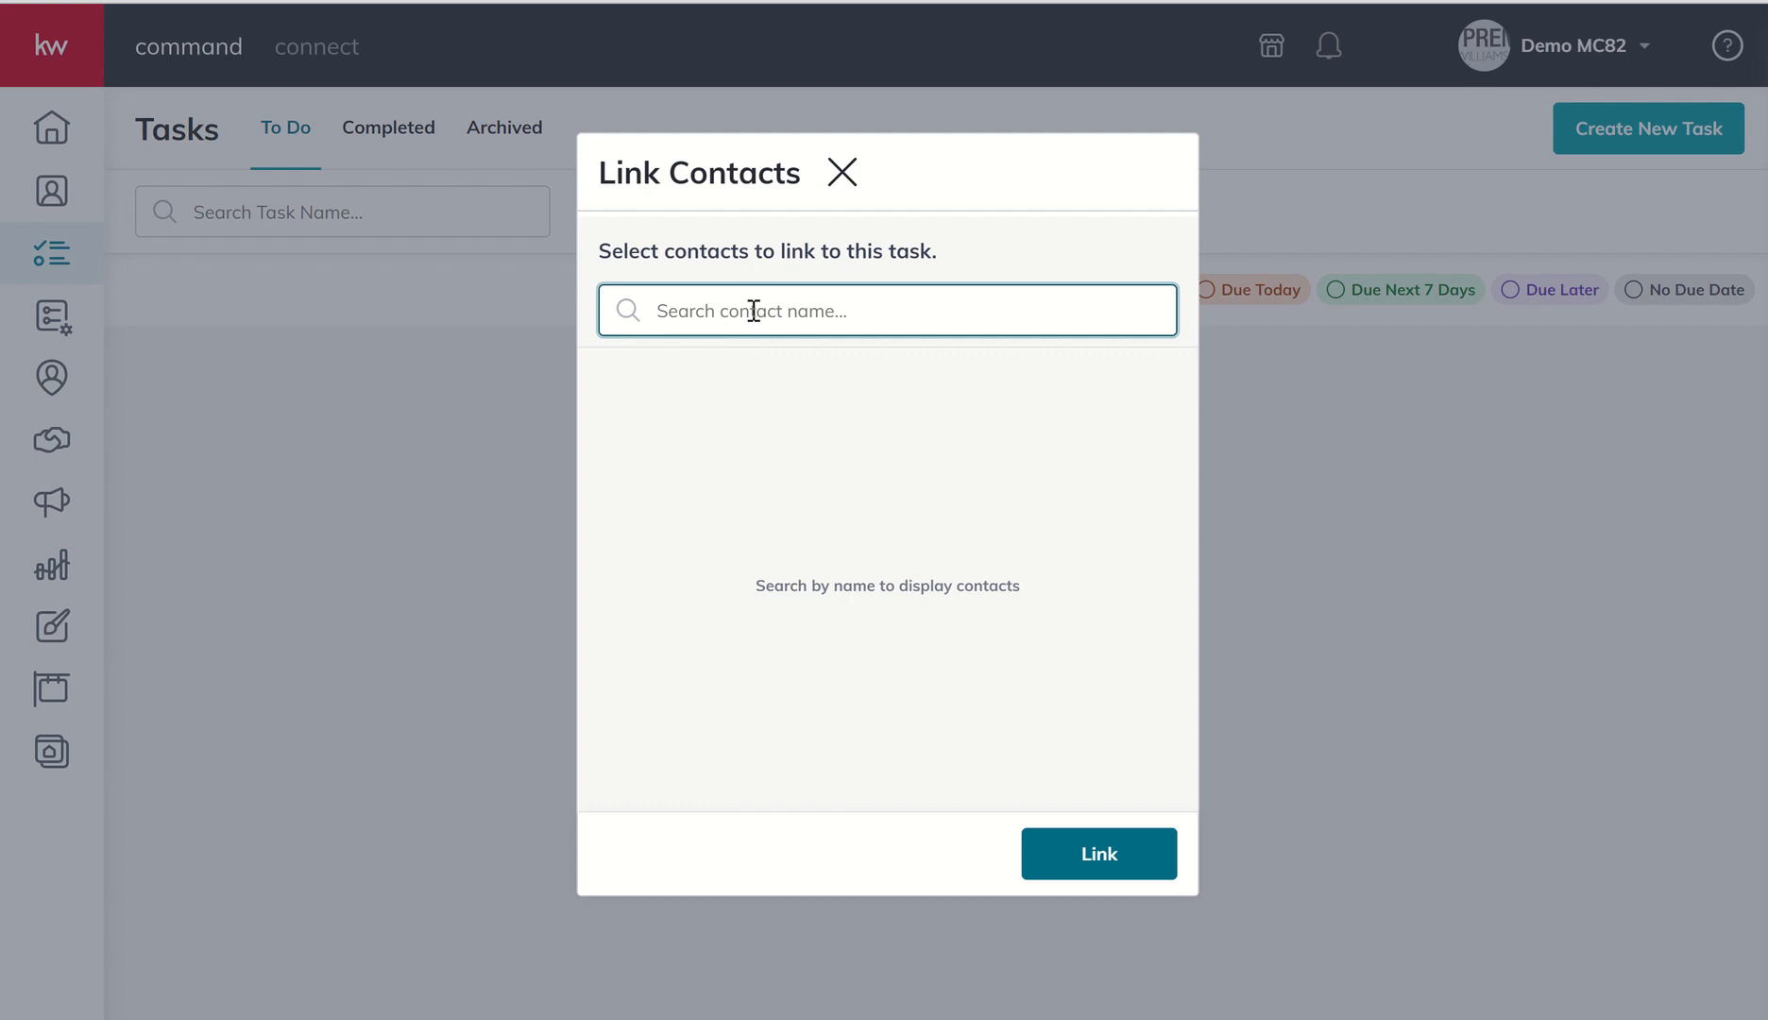
Step: Search 'sabrina', tick her contact and link it to the task
type("sabrina")
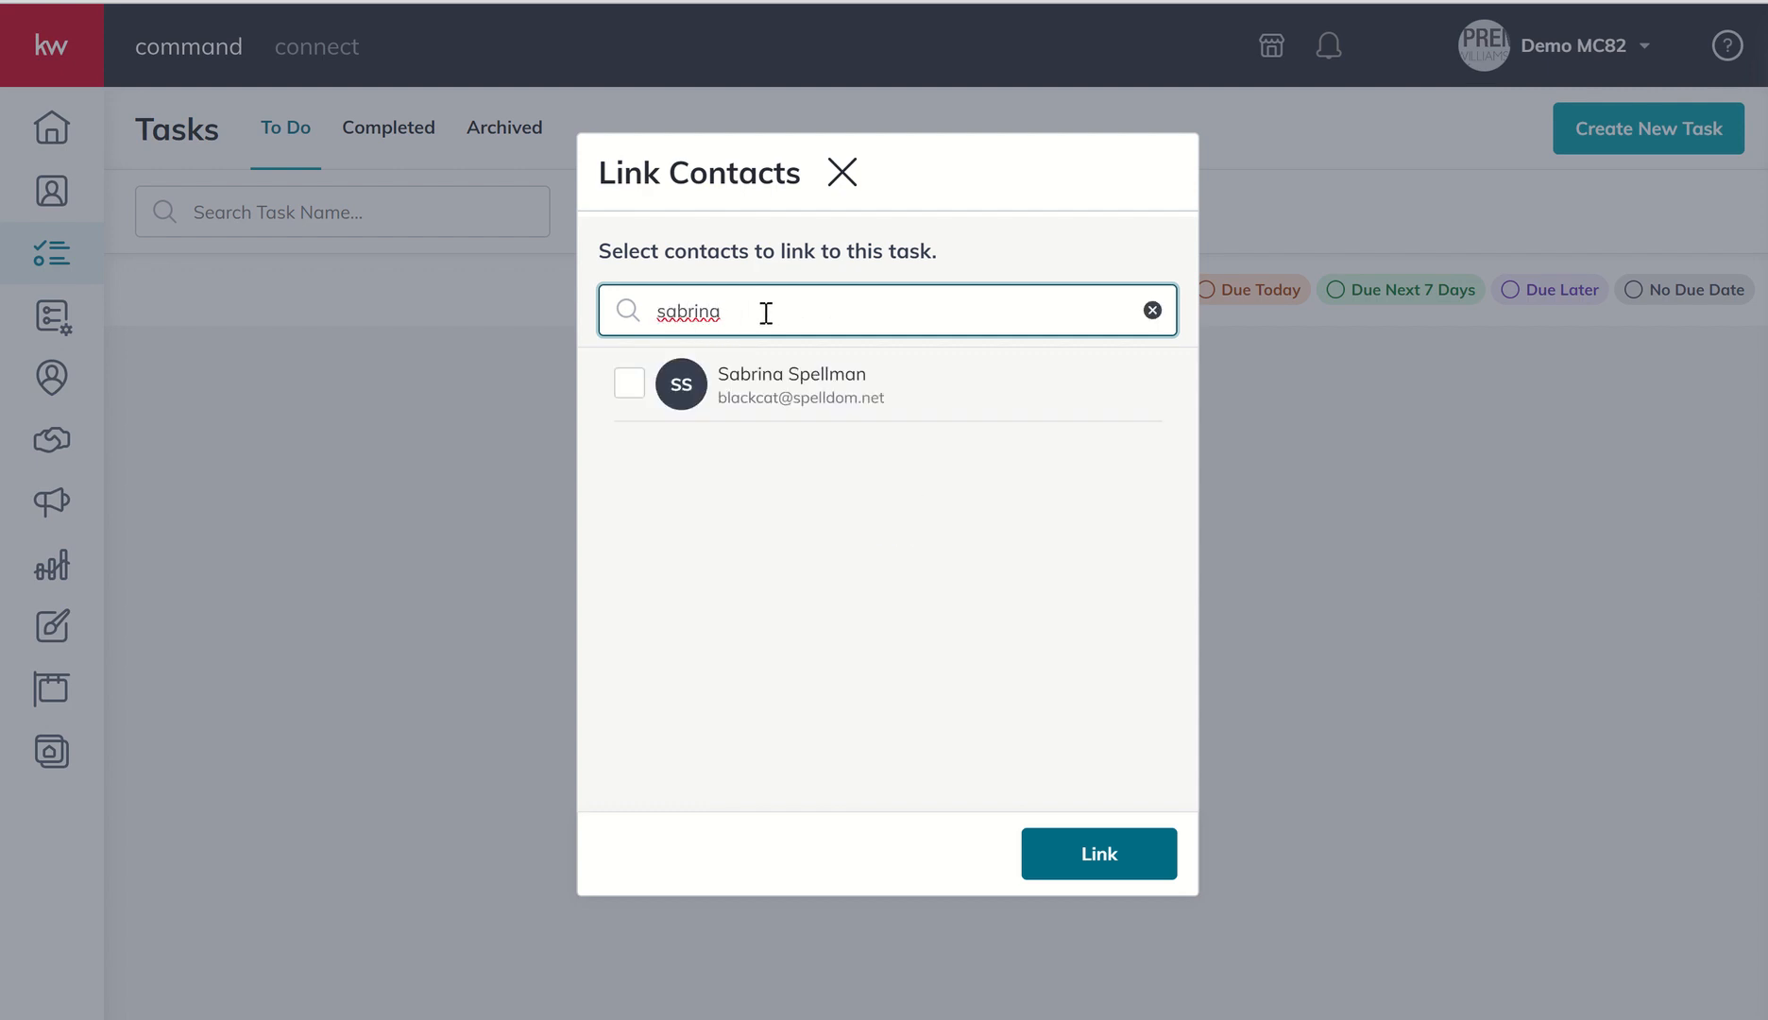
mouse_move(773, 393)
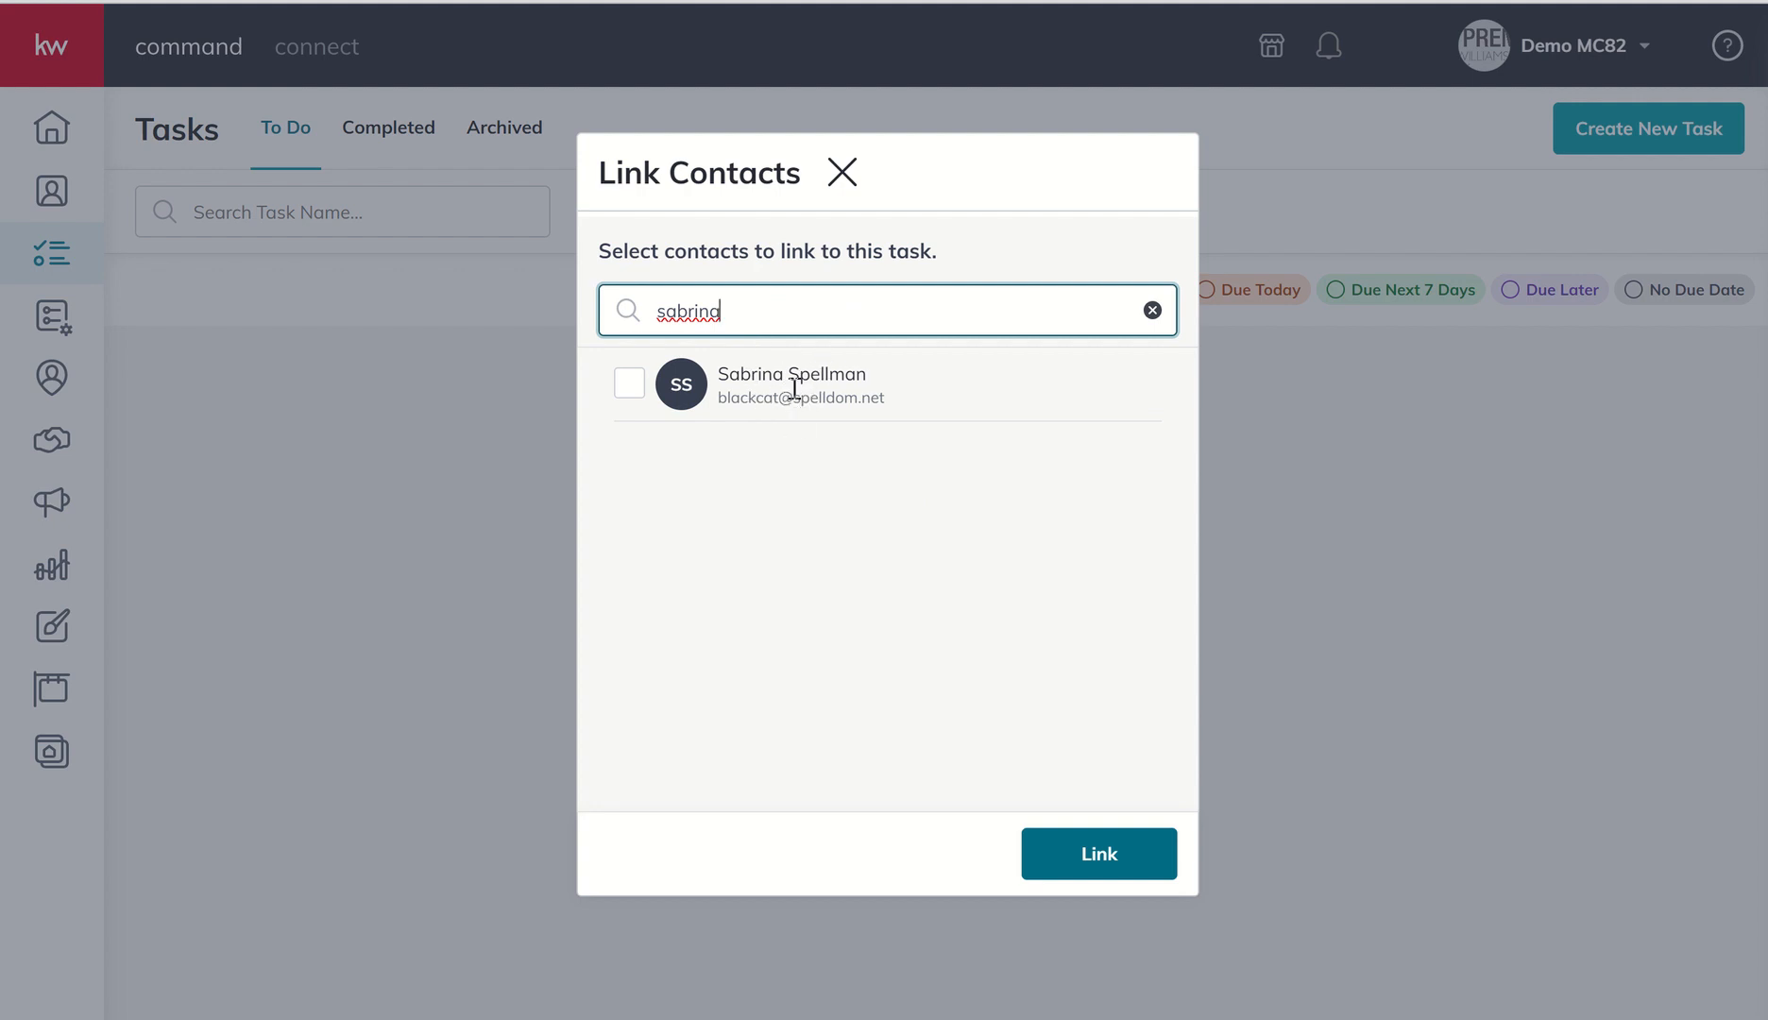
left_click(629, 383)
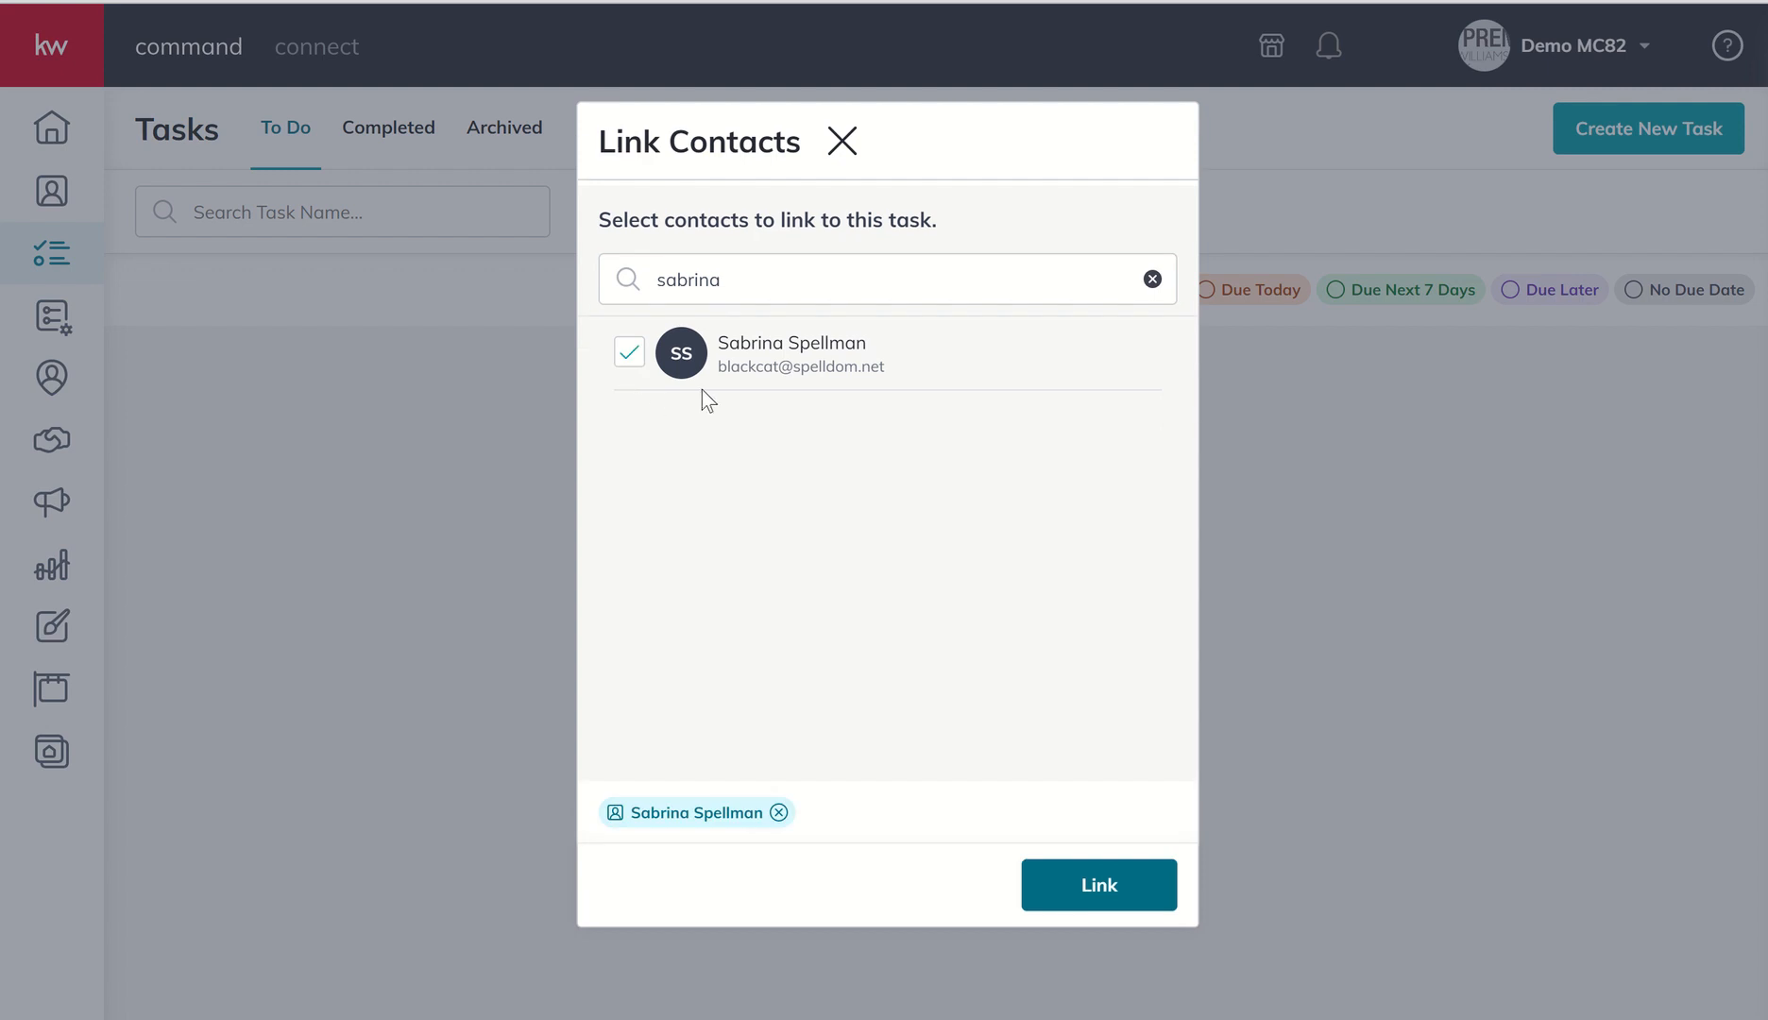
mouse_move(1058, 893)
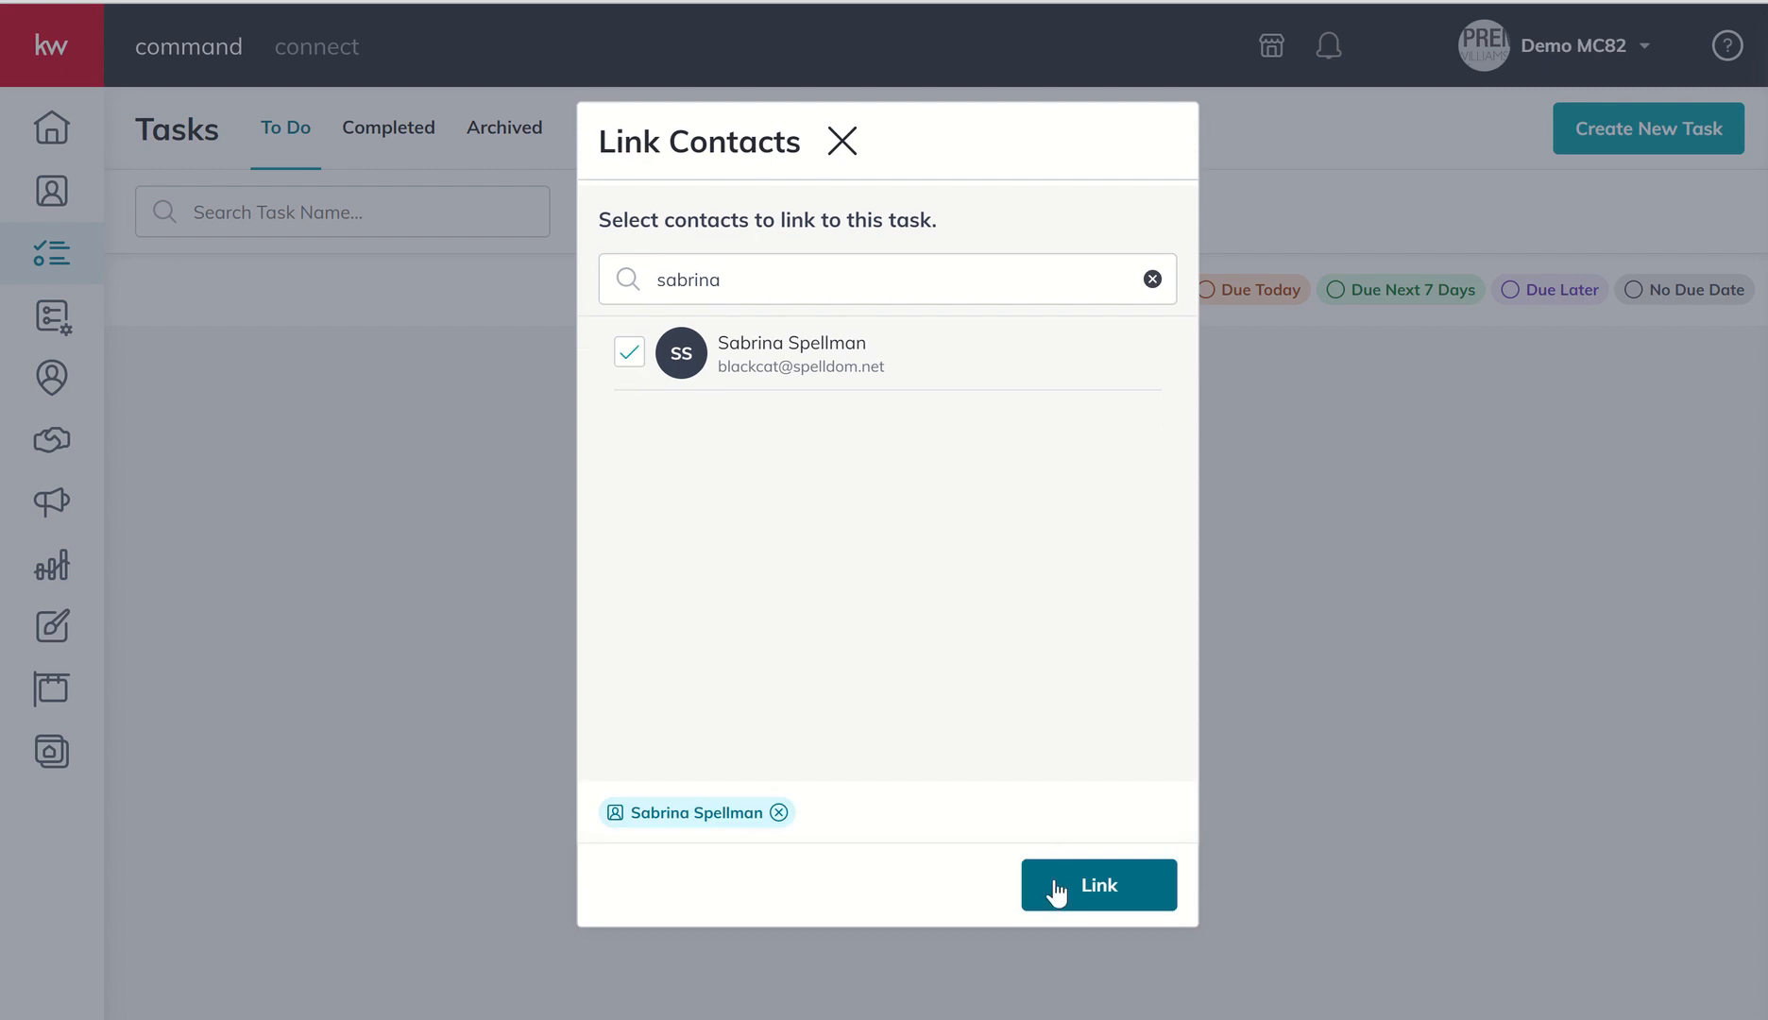
left_click(1096, 884)
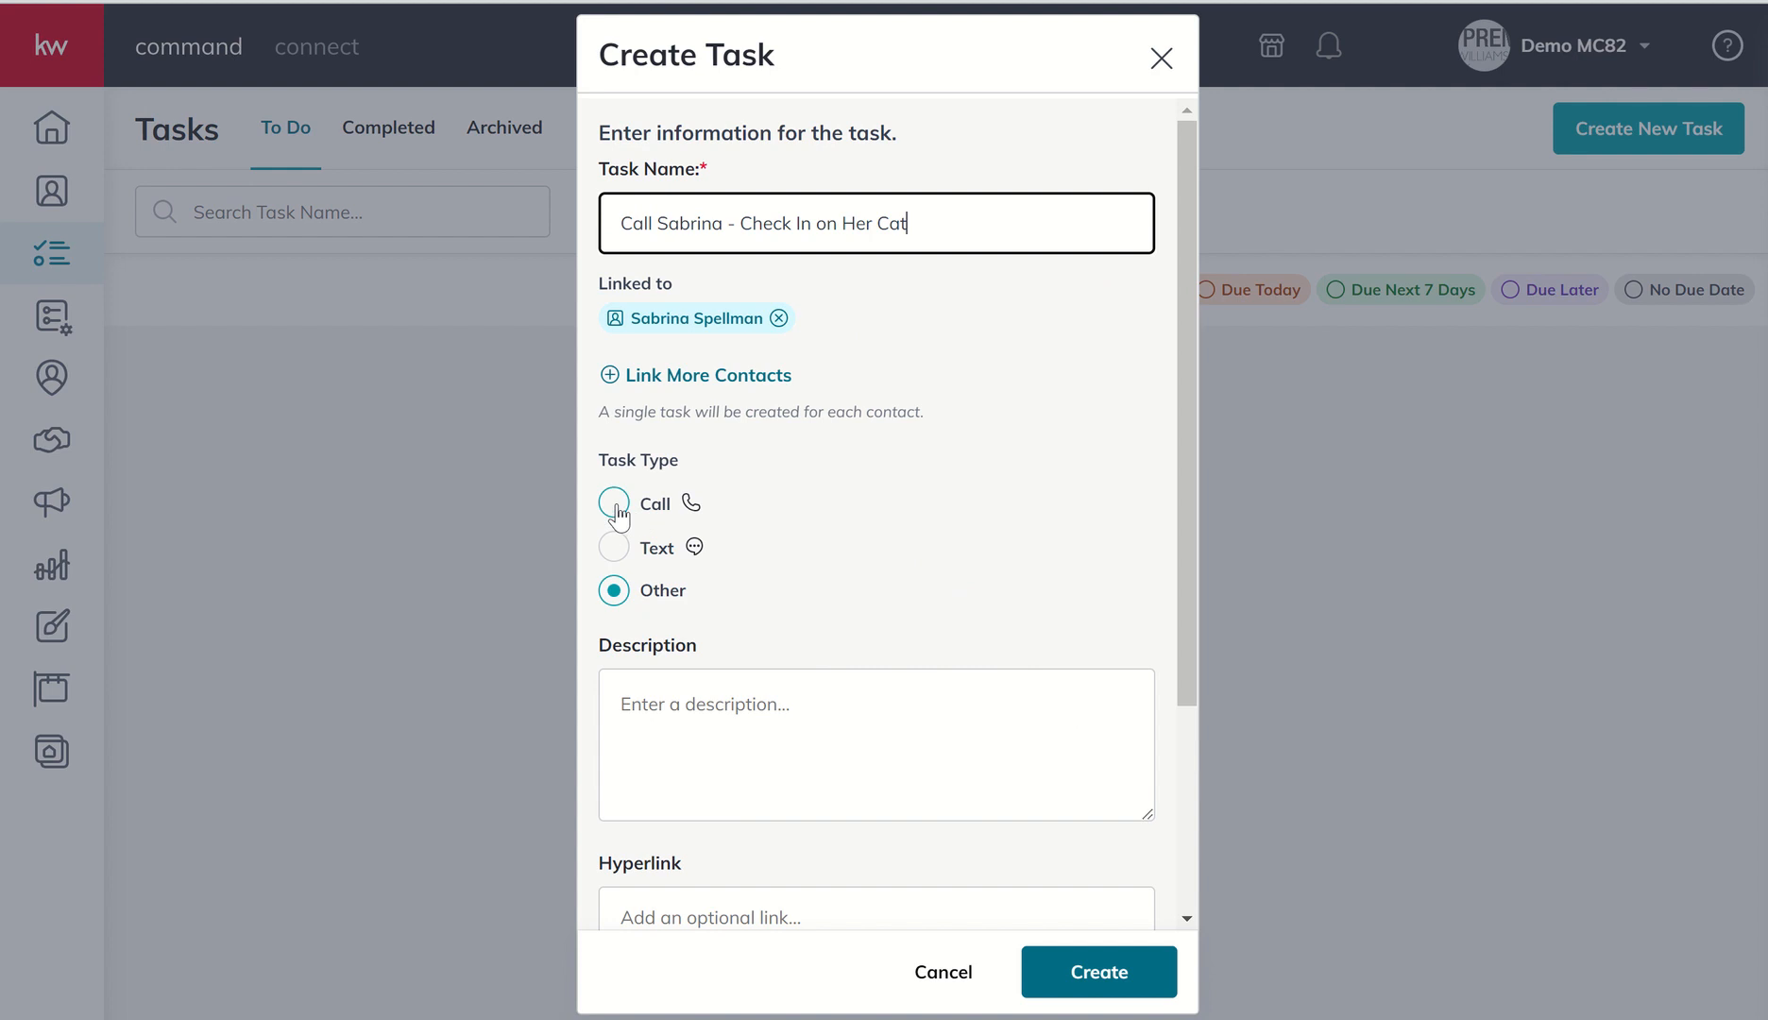
Step: Mark the task as a Call and describe Sabrina's sick cat with a one-week follow-up to offer support
left_click(614, 502)
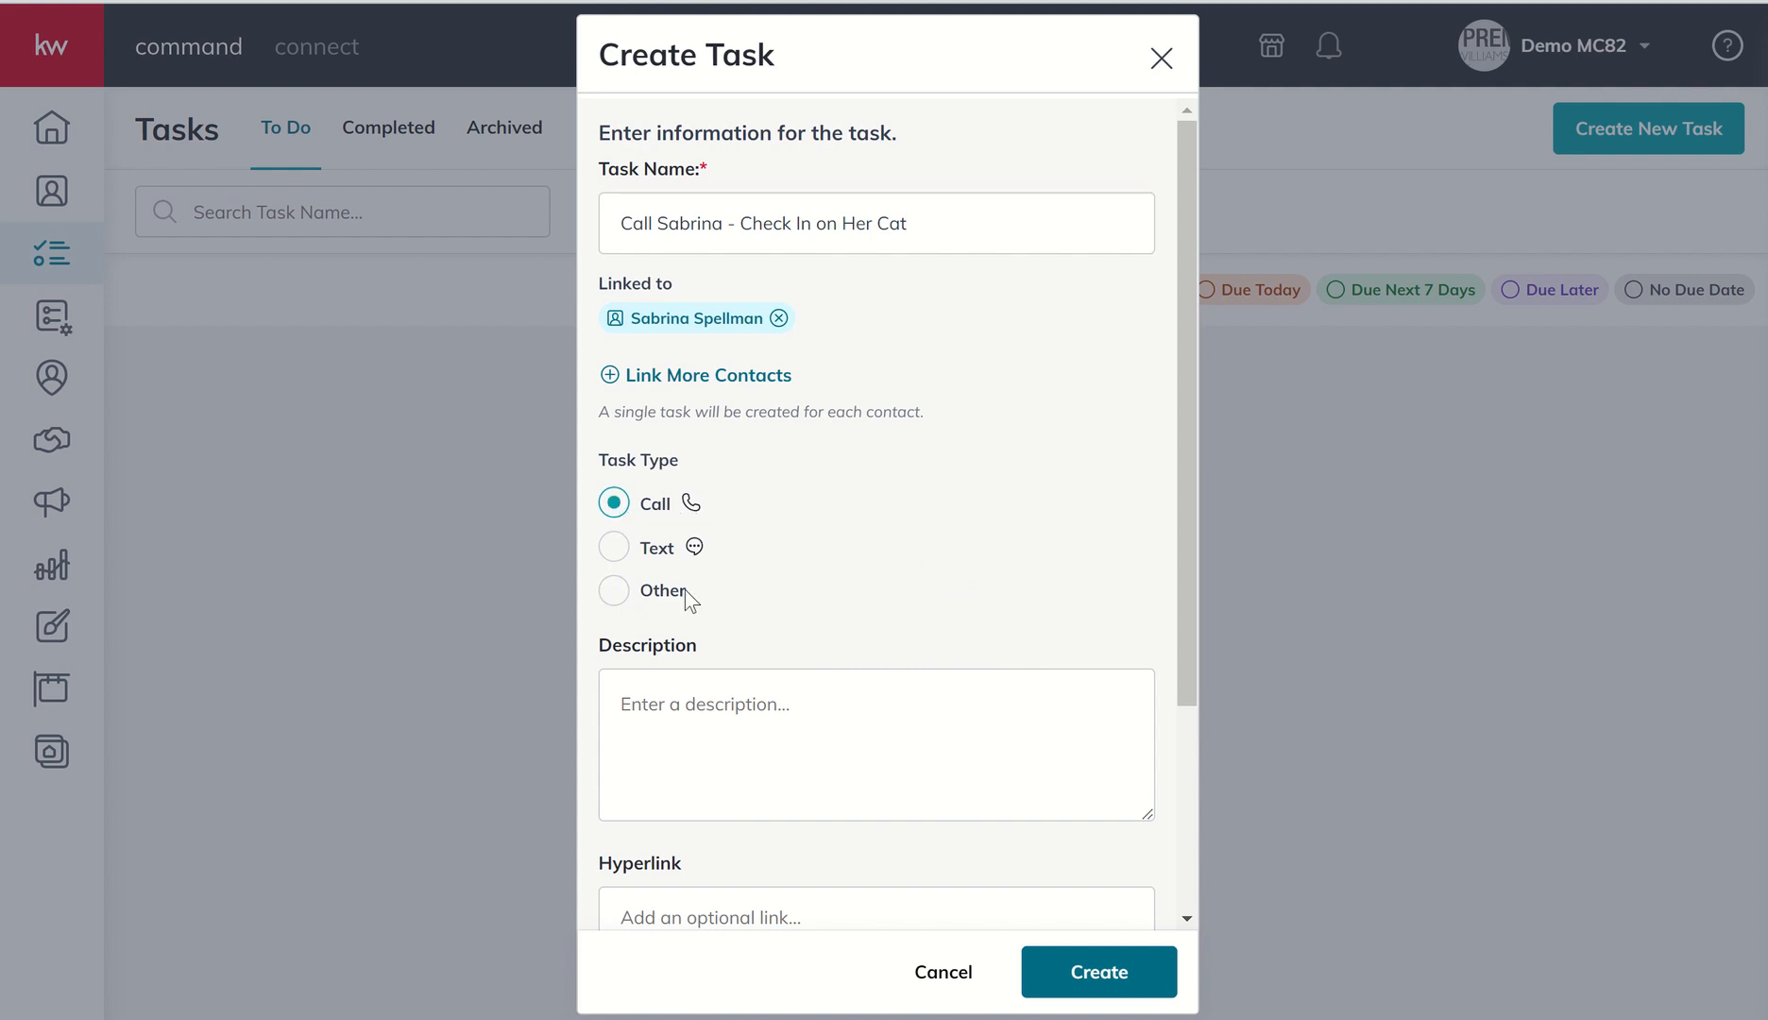
mouse_move(690, 504)
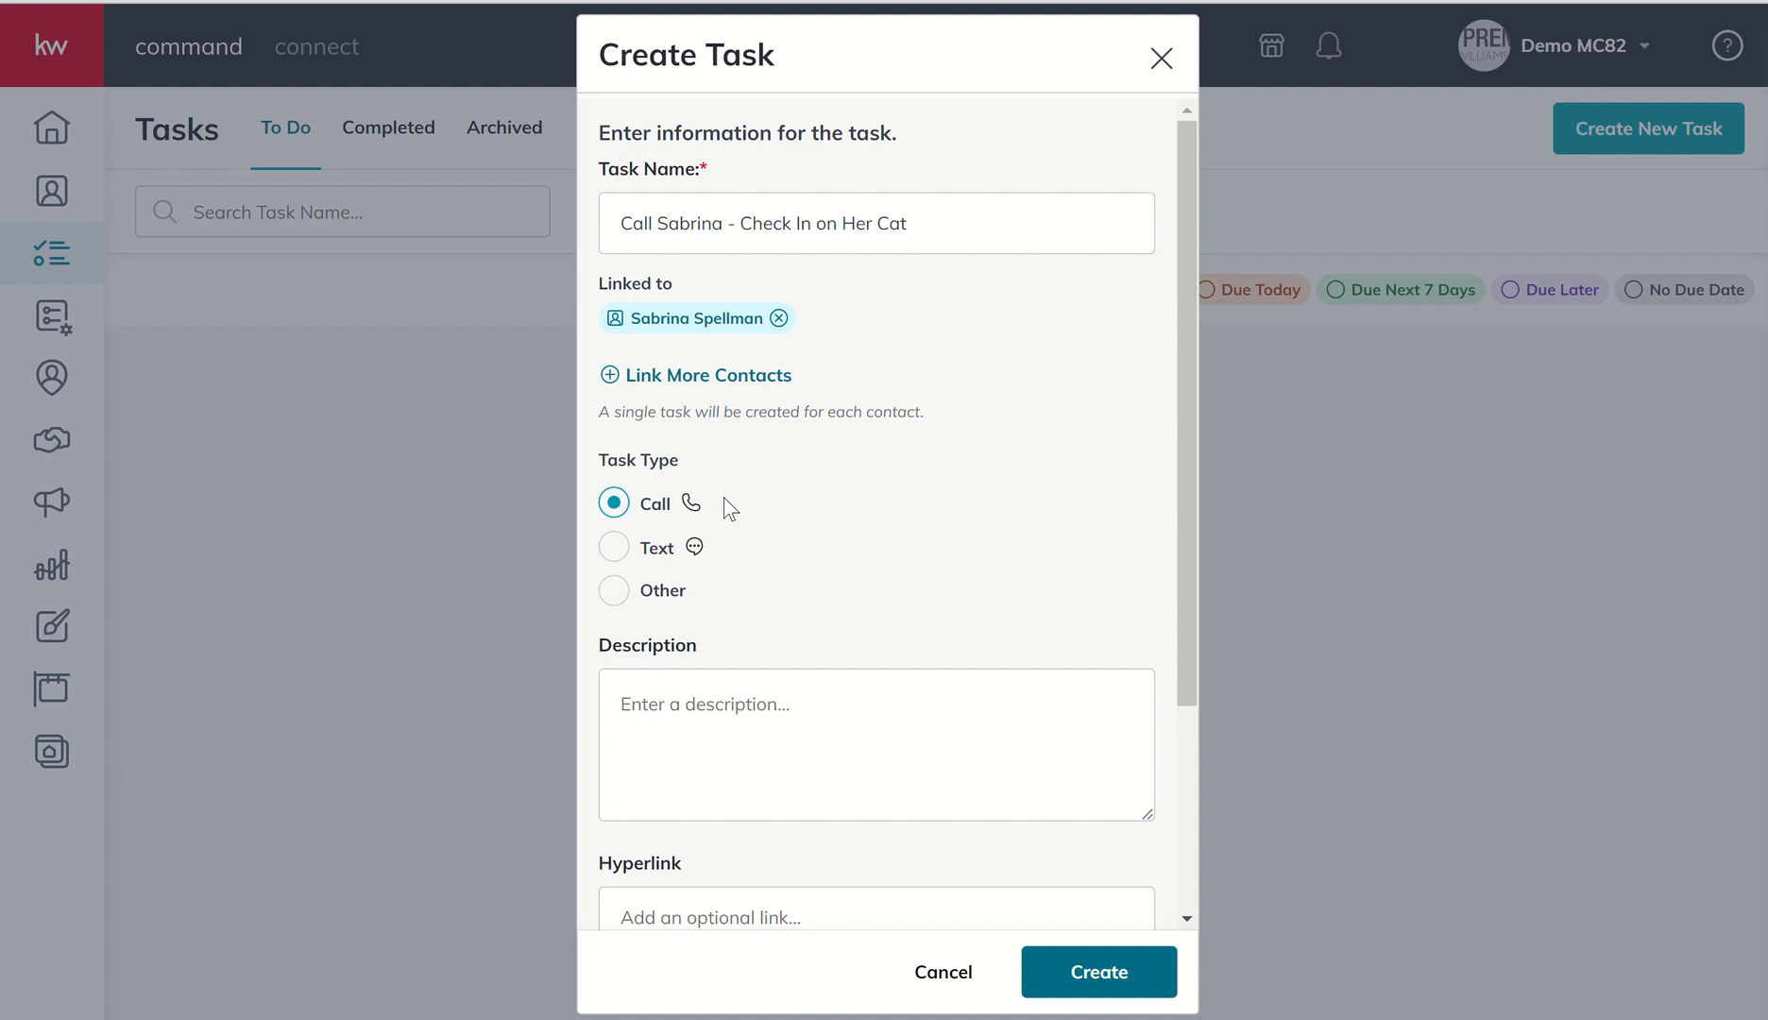
mouse_move(752, 546)
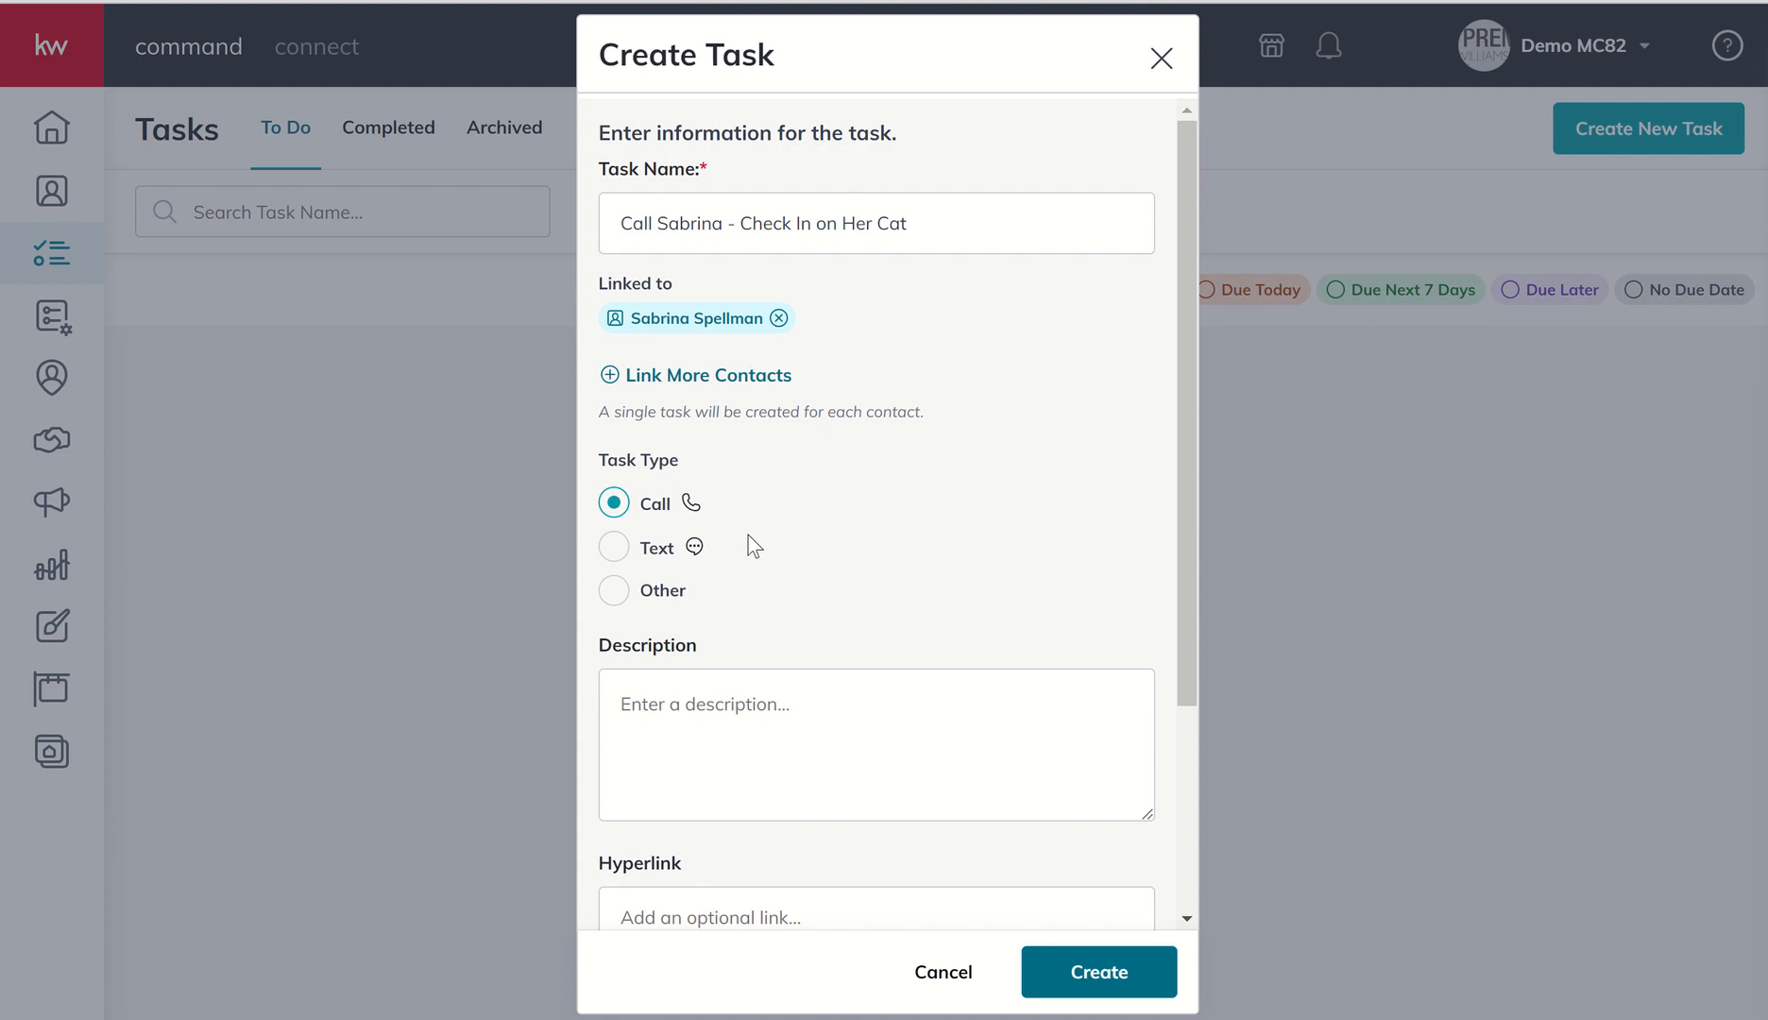
mouse_move(696, 586)
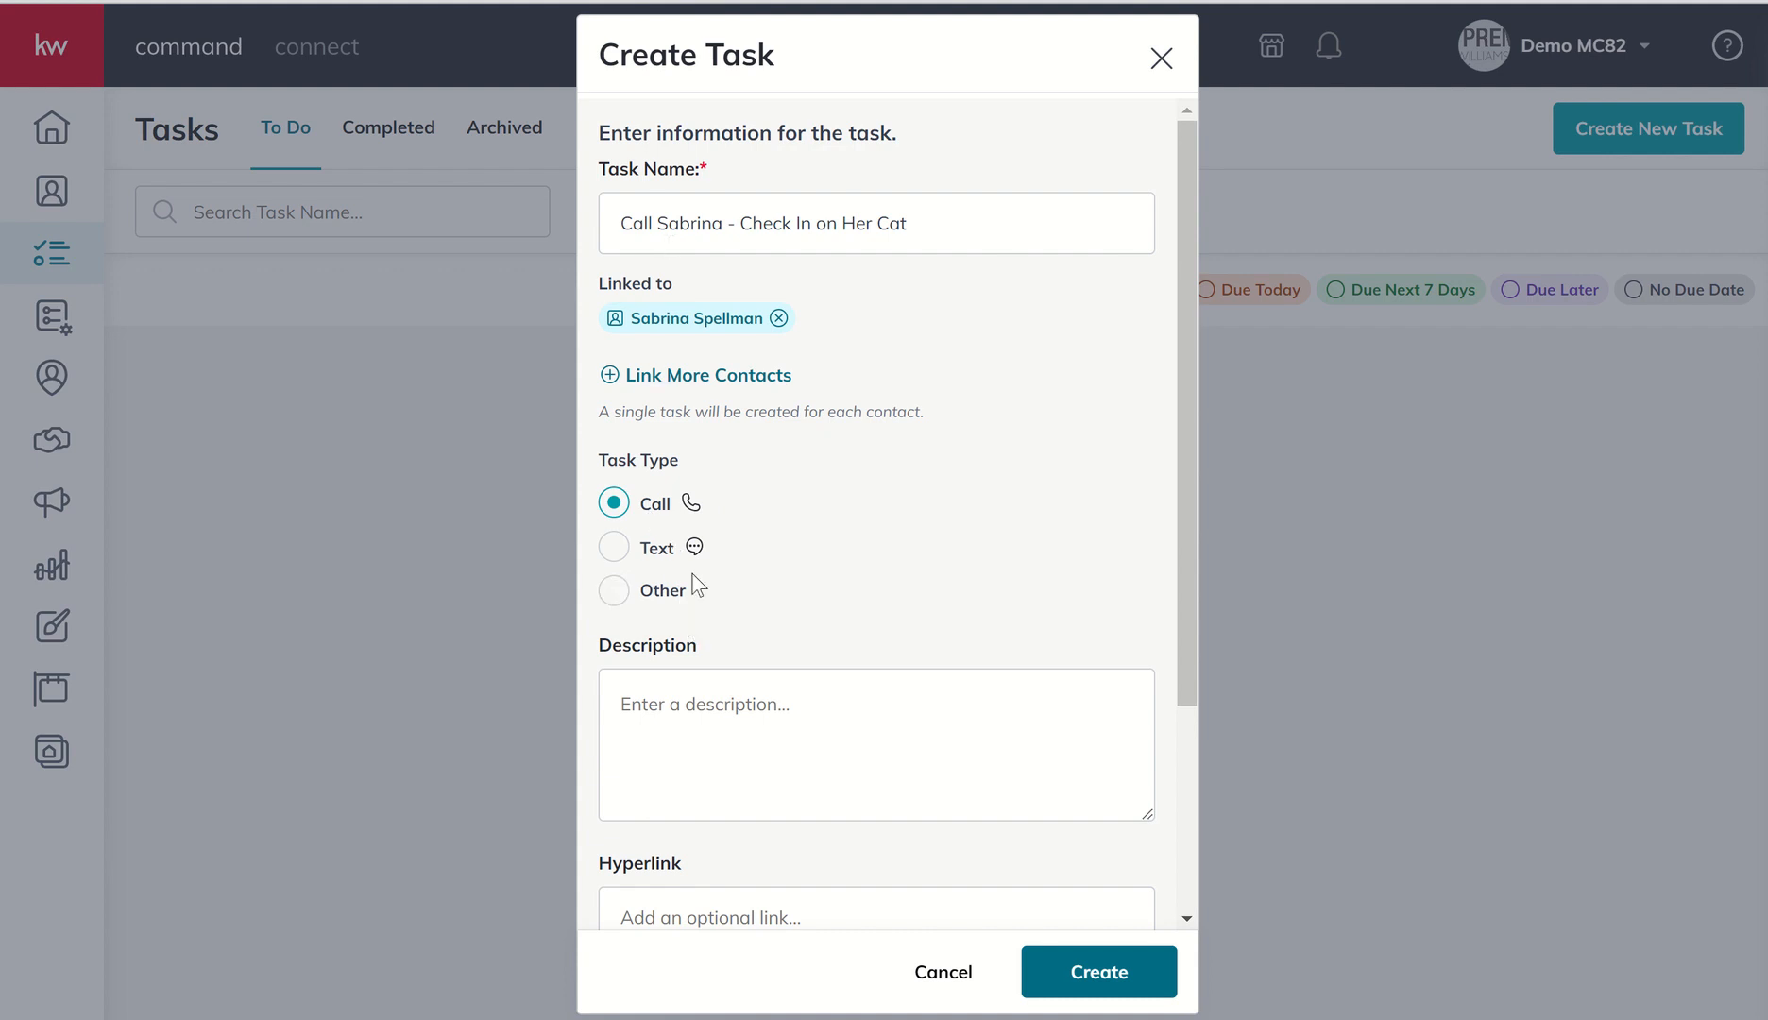
mouse_move(735, 538)
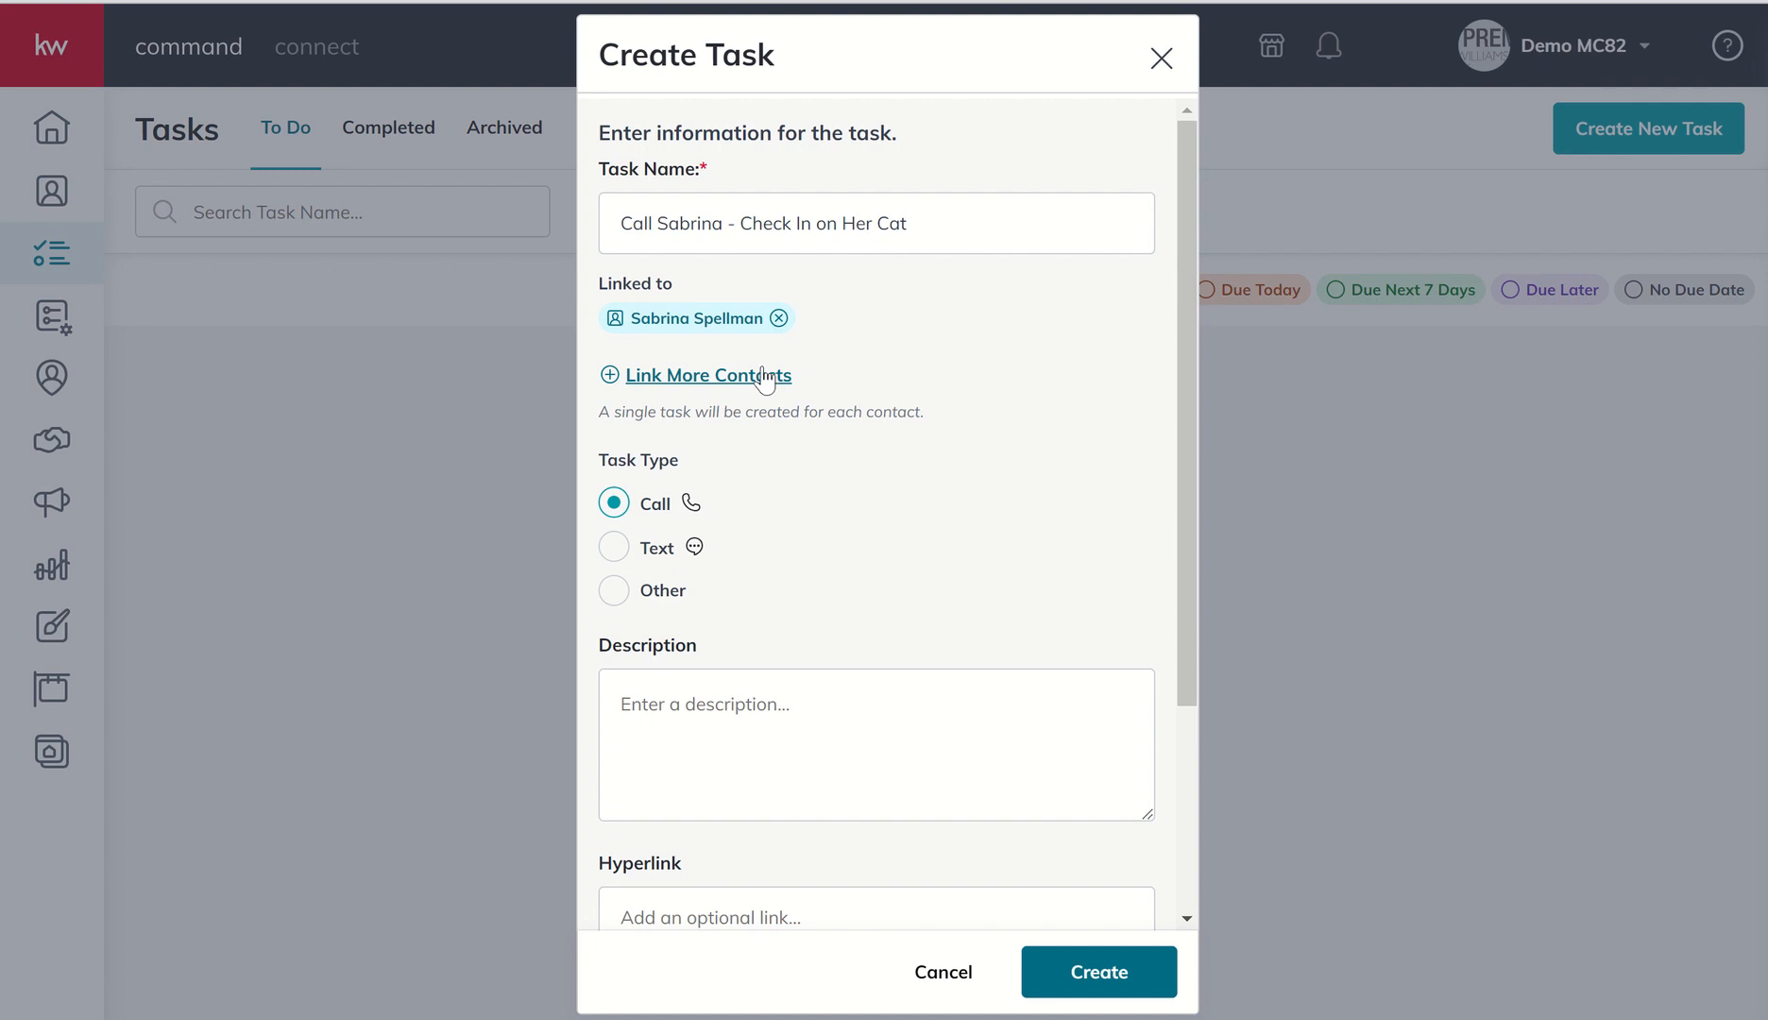
mouse_move(857, 550)
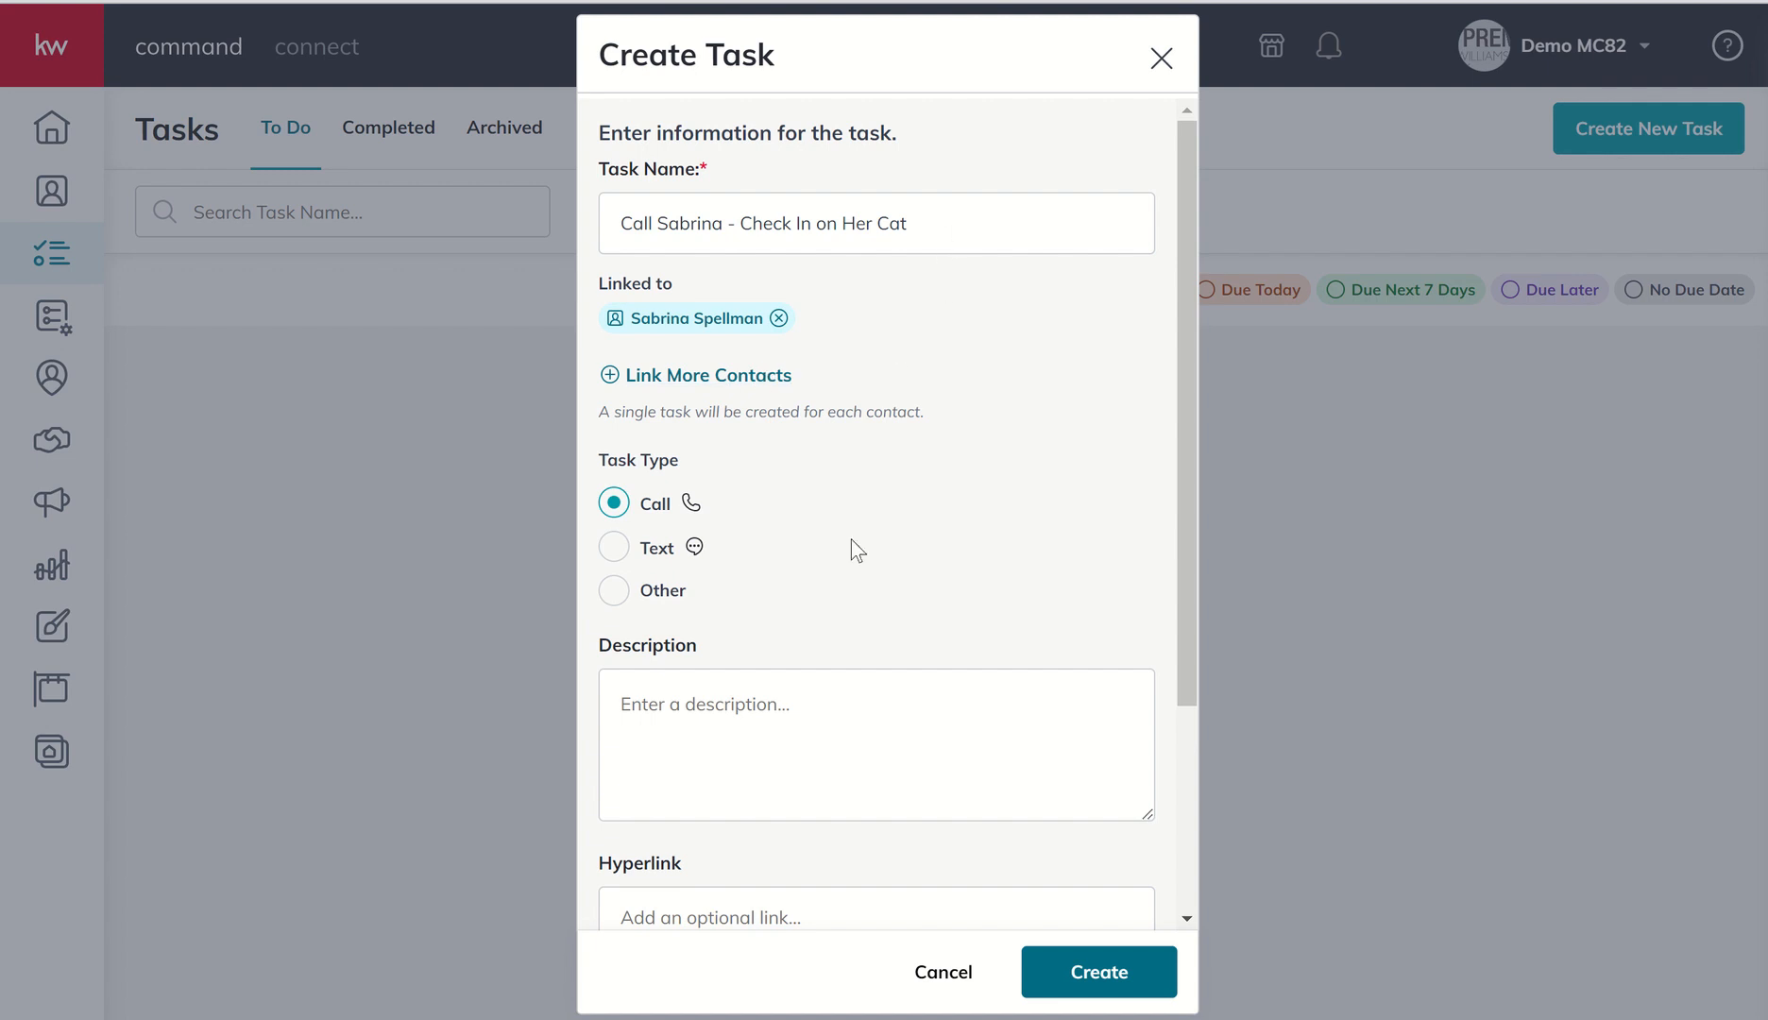
left_click(875, 744)
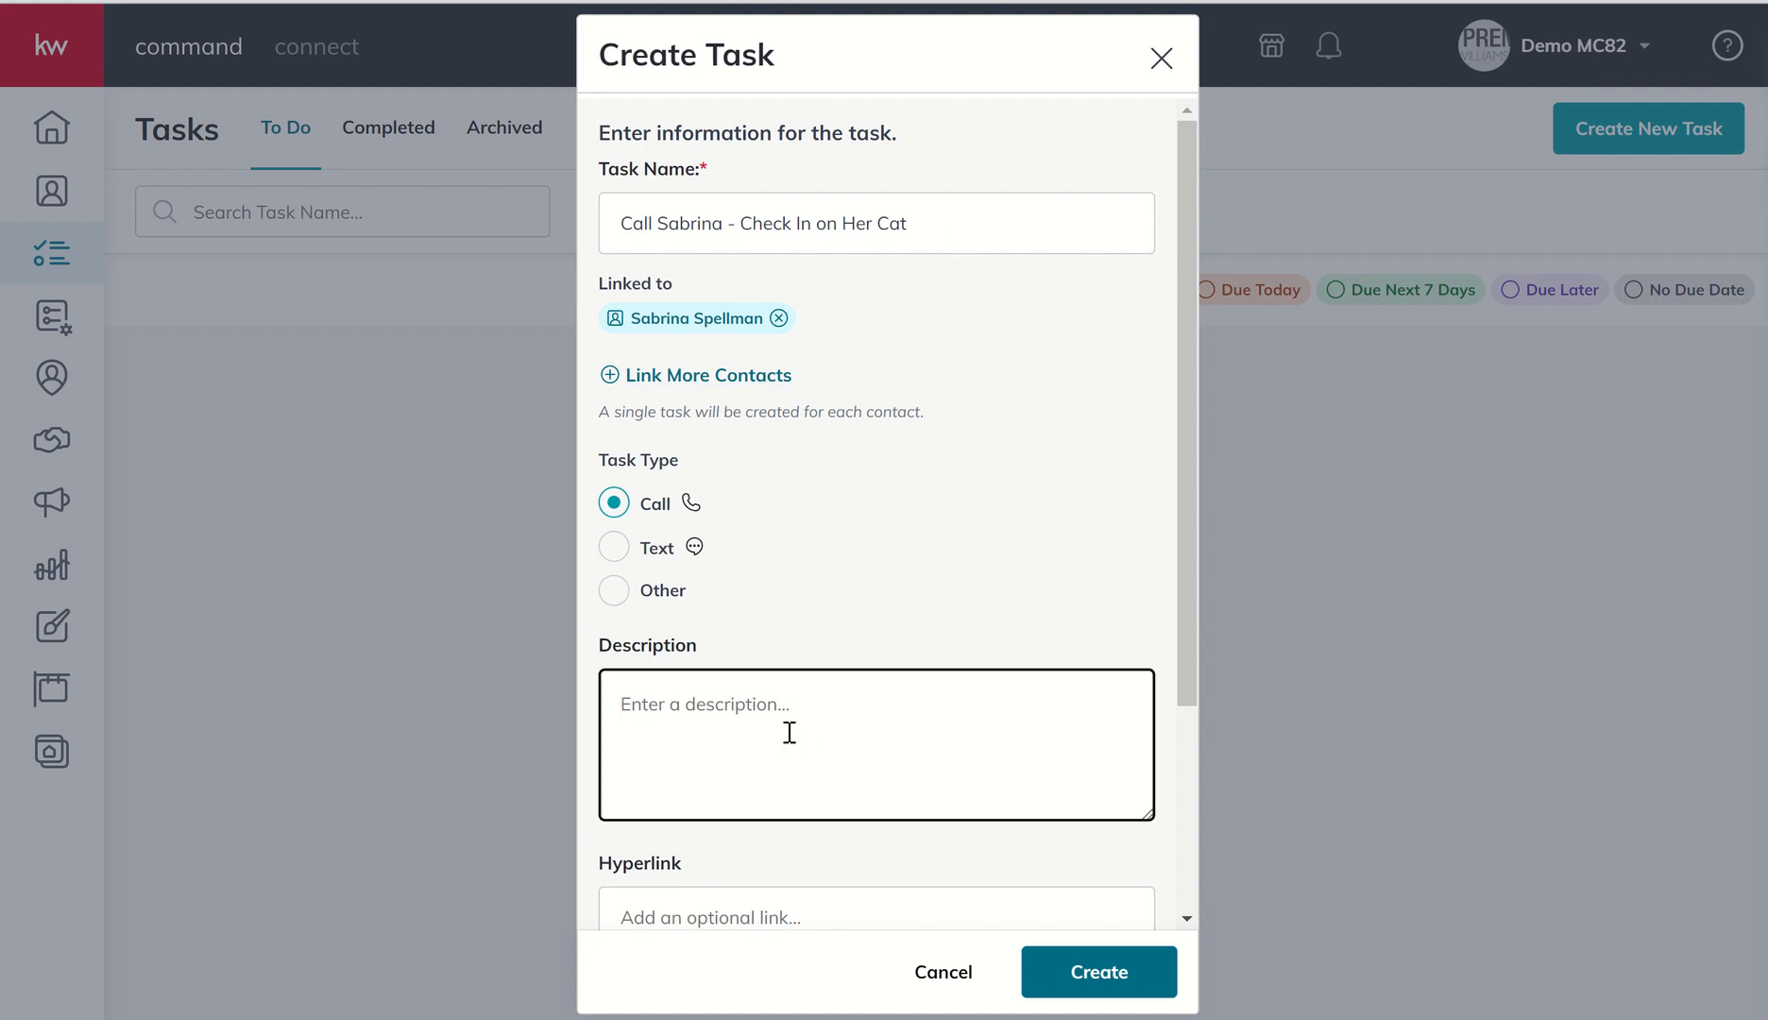
type("Sab")
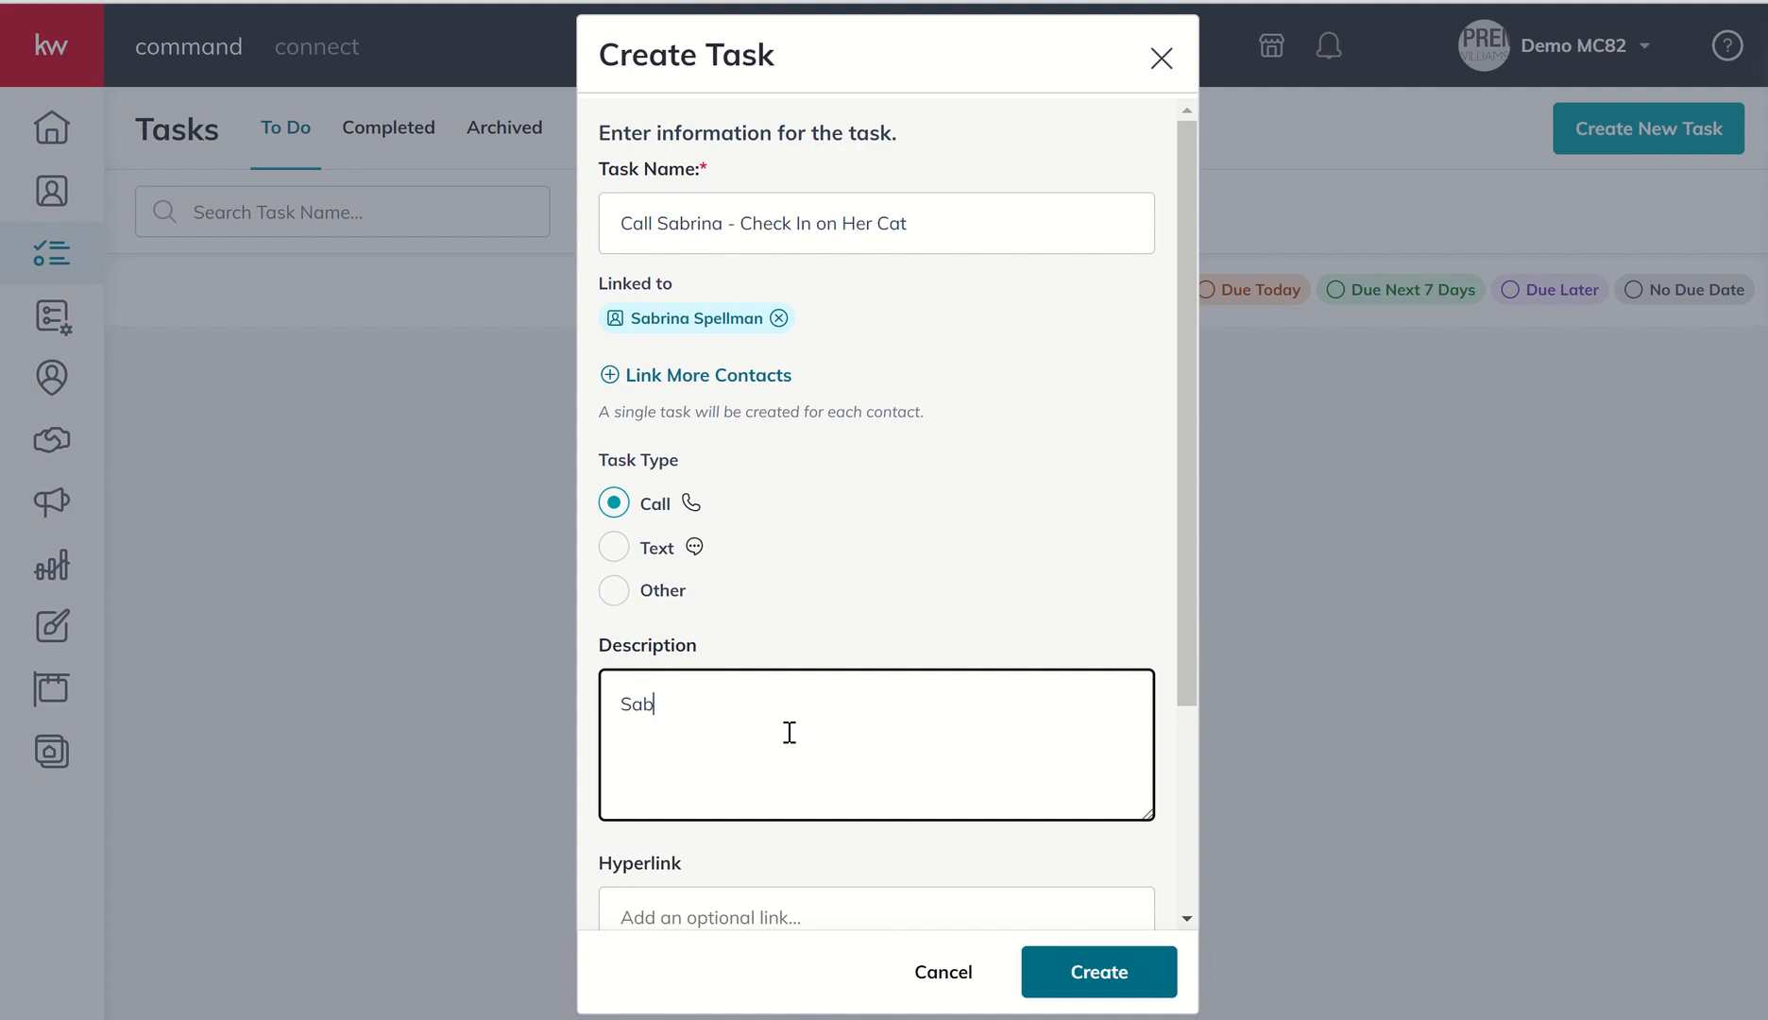
type("rina said her ca")
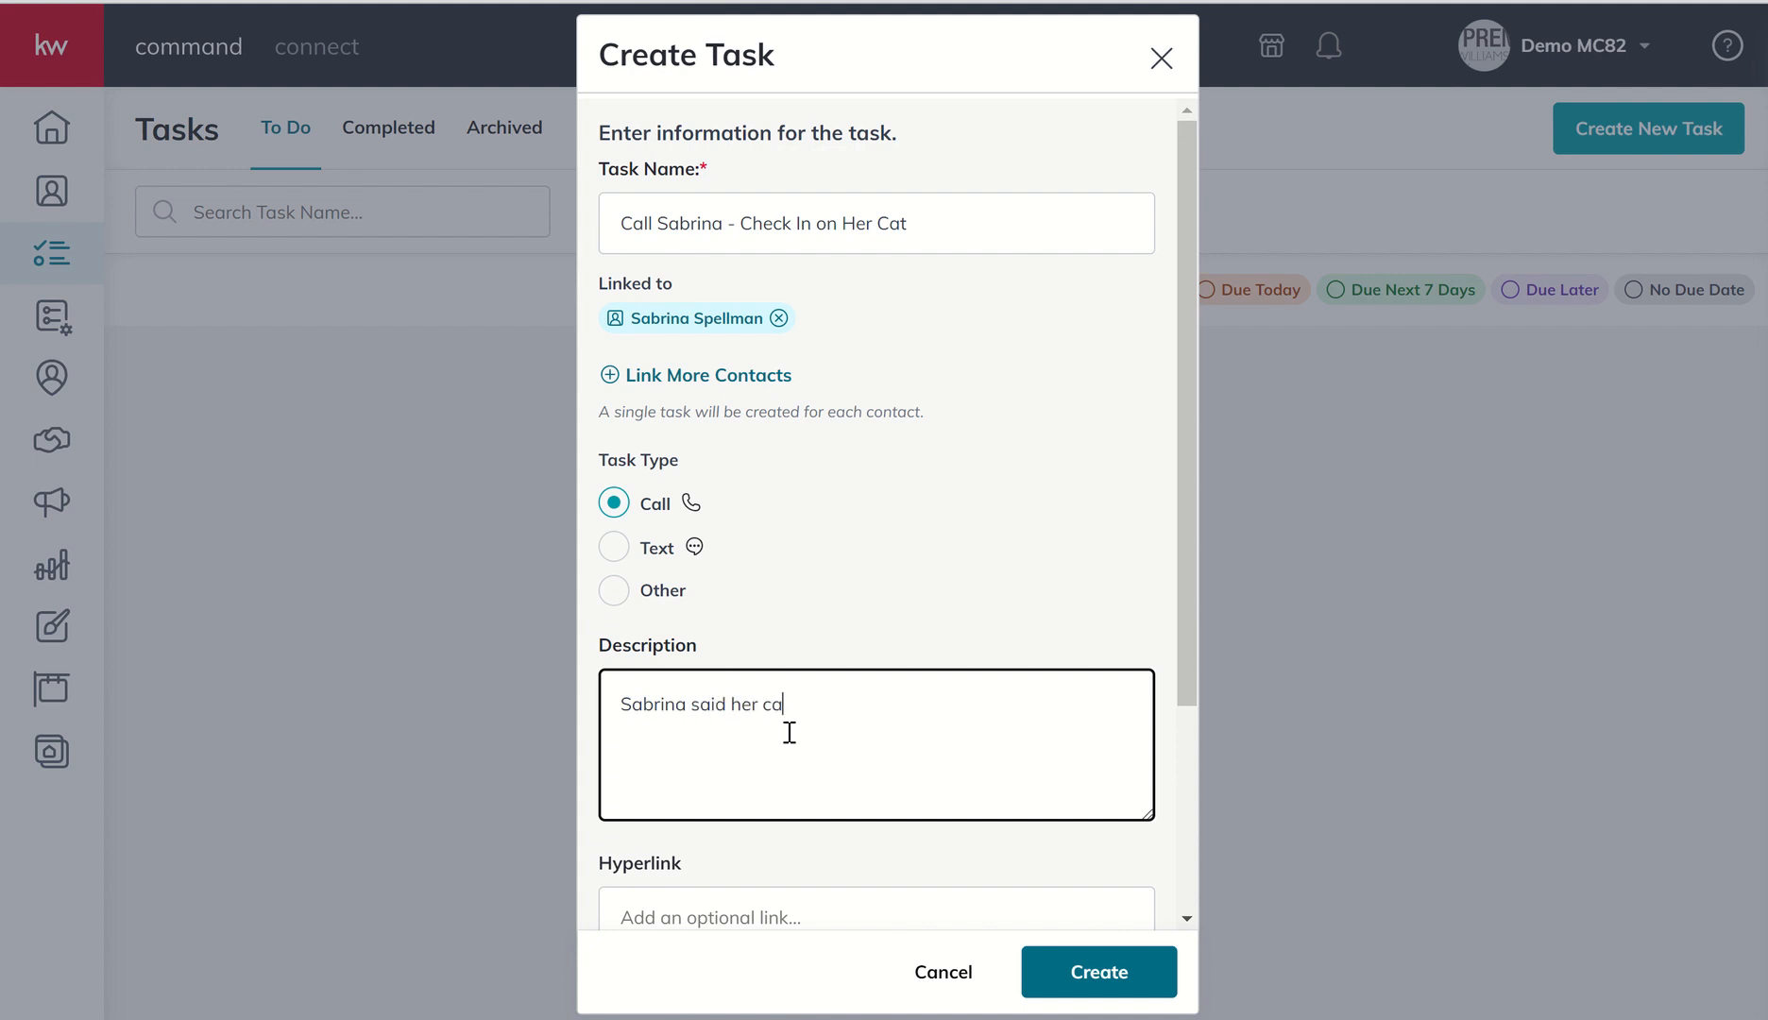
type("t was really sick")
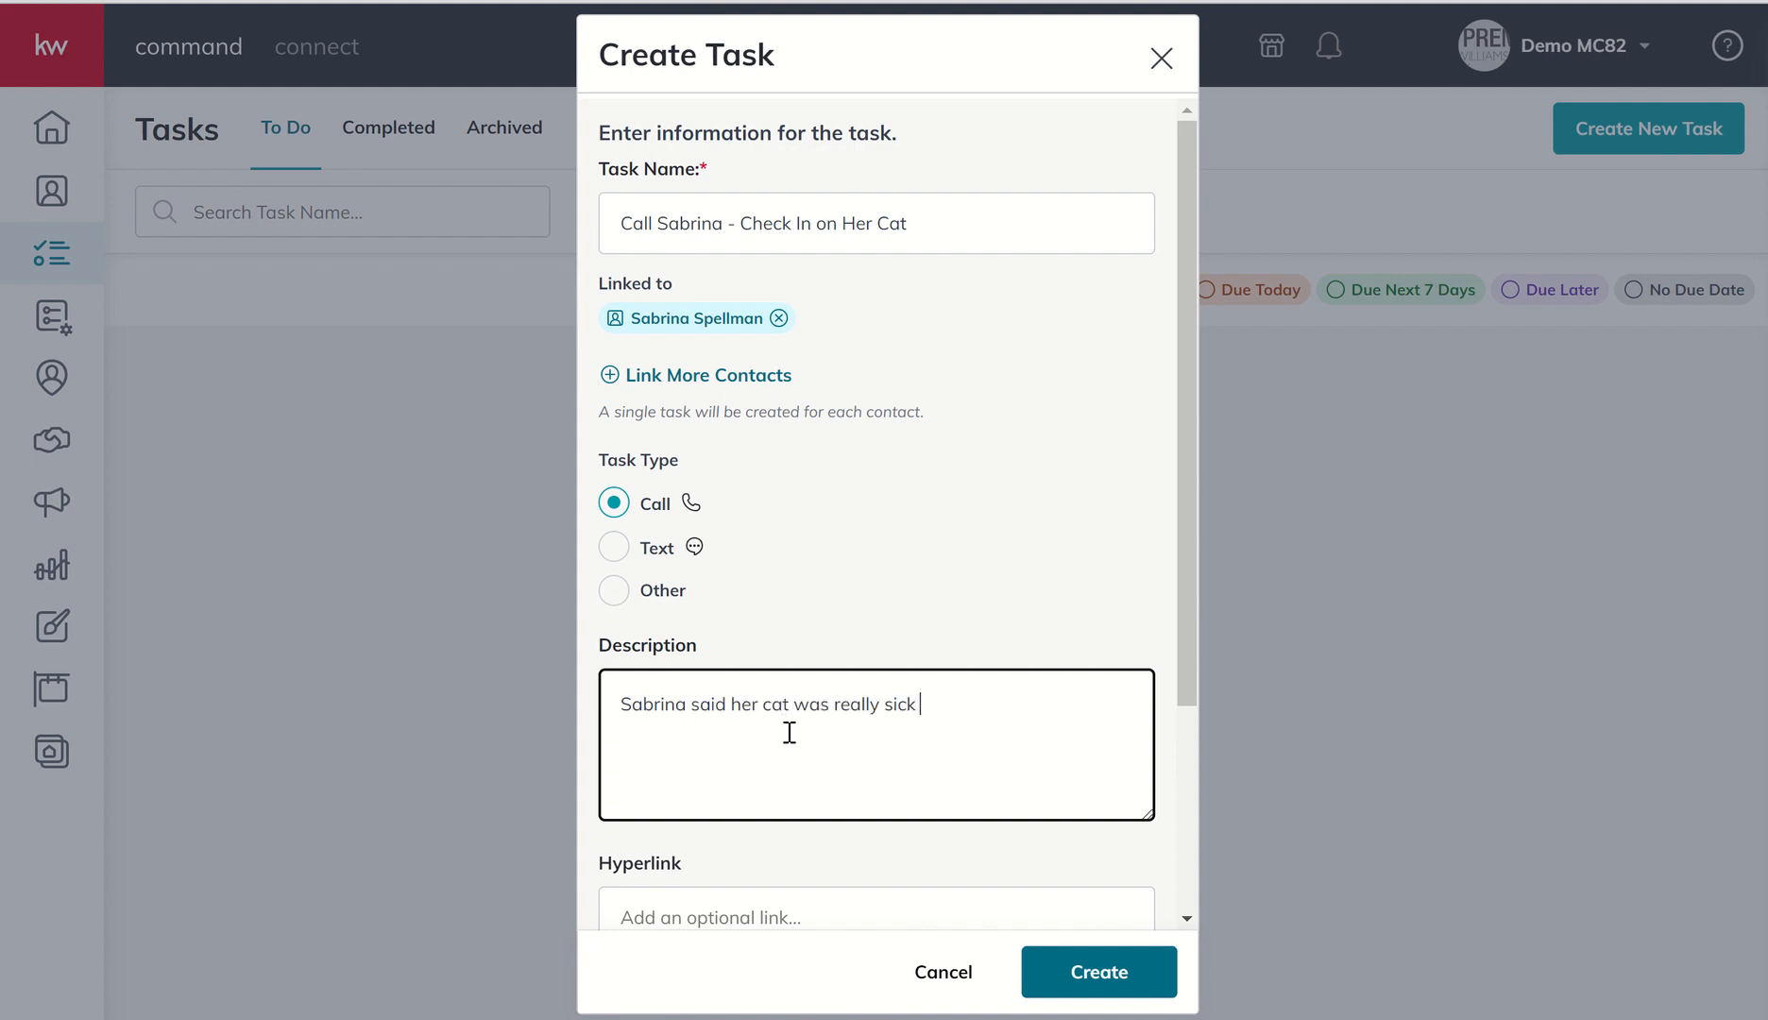
type("when we talked today.")
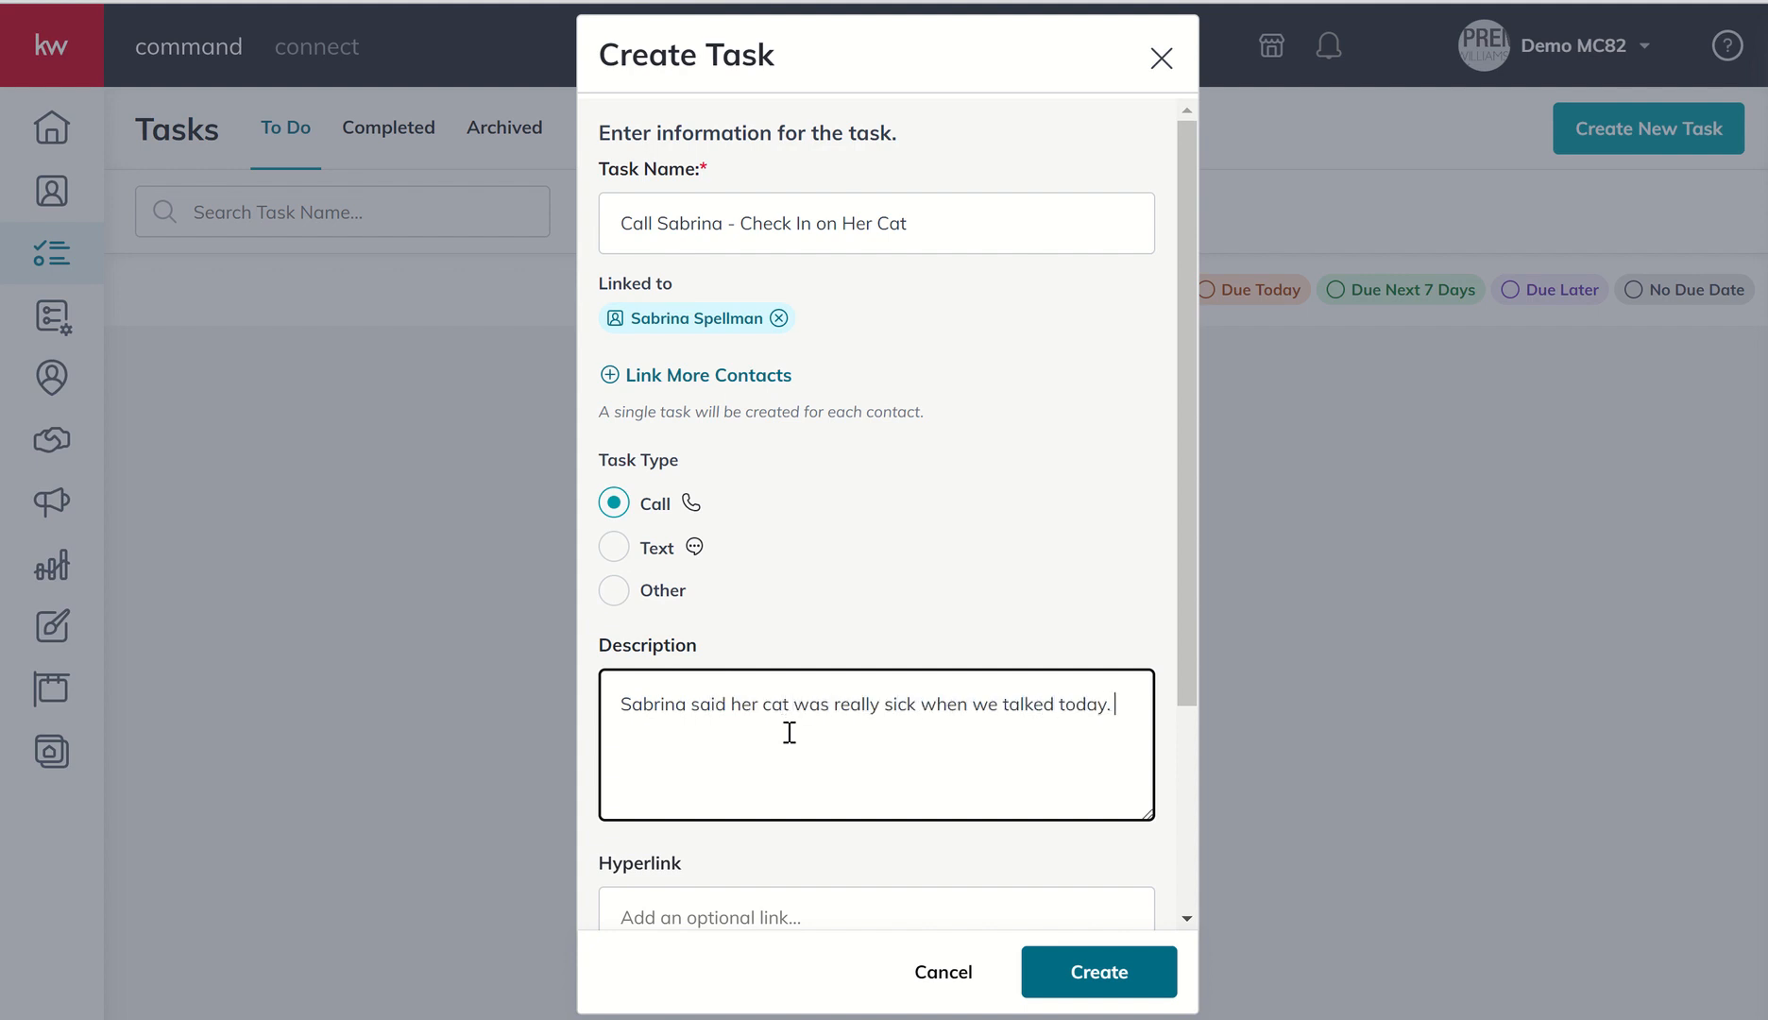
type("Follow up in a")
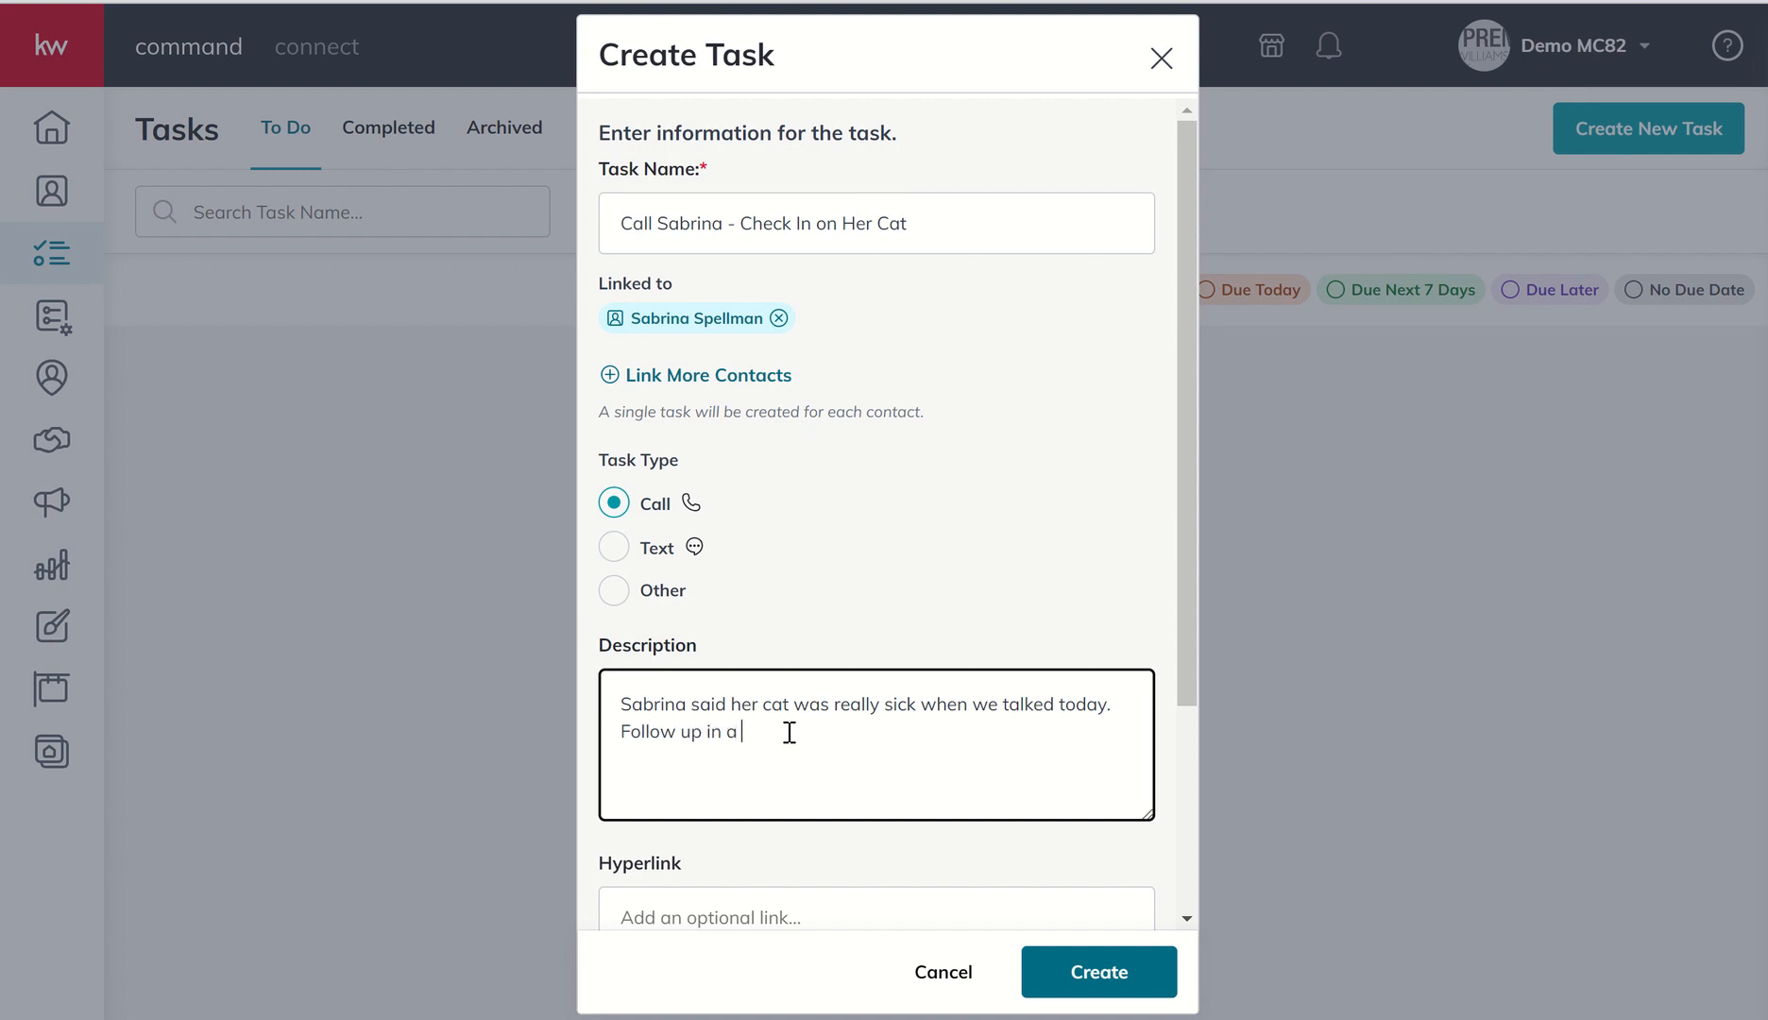
type("week to check-in")
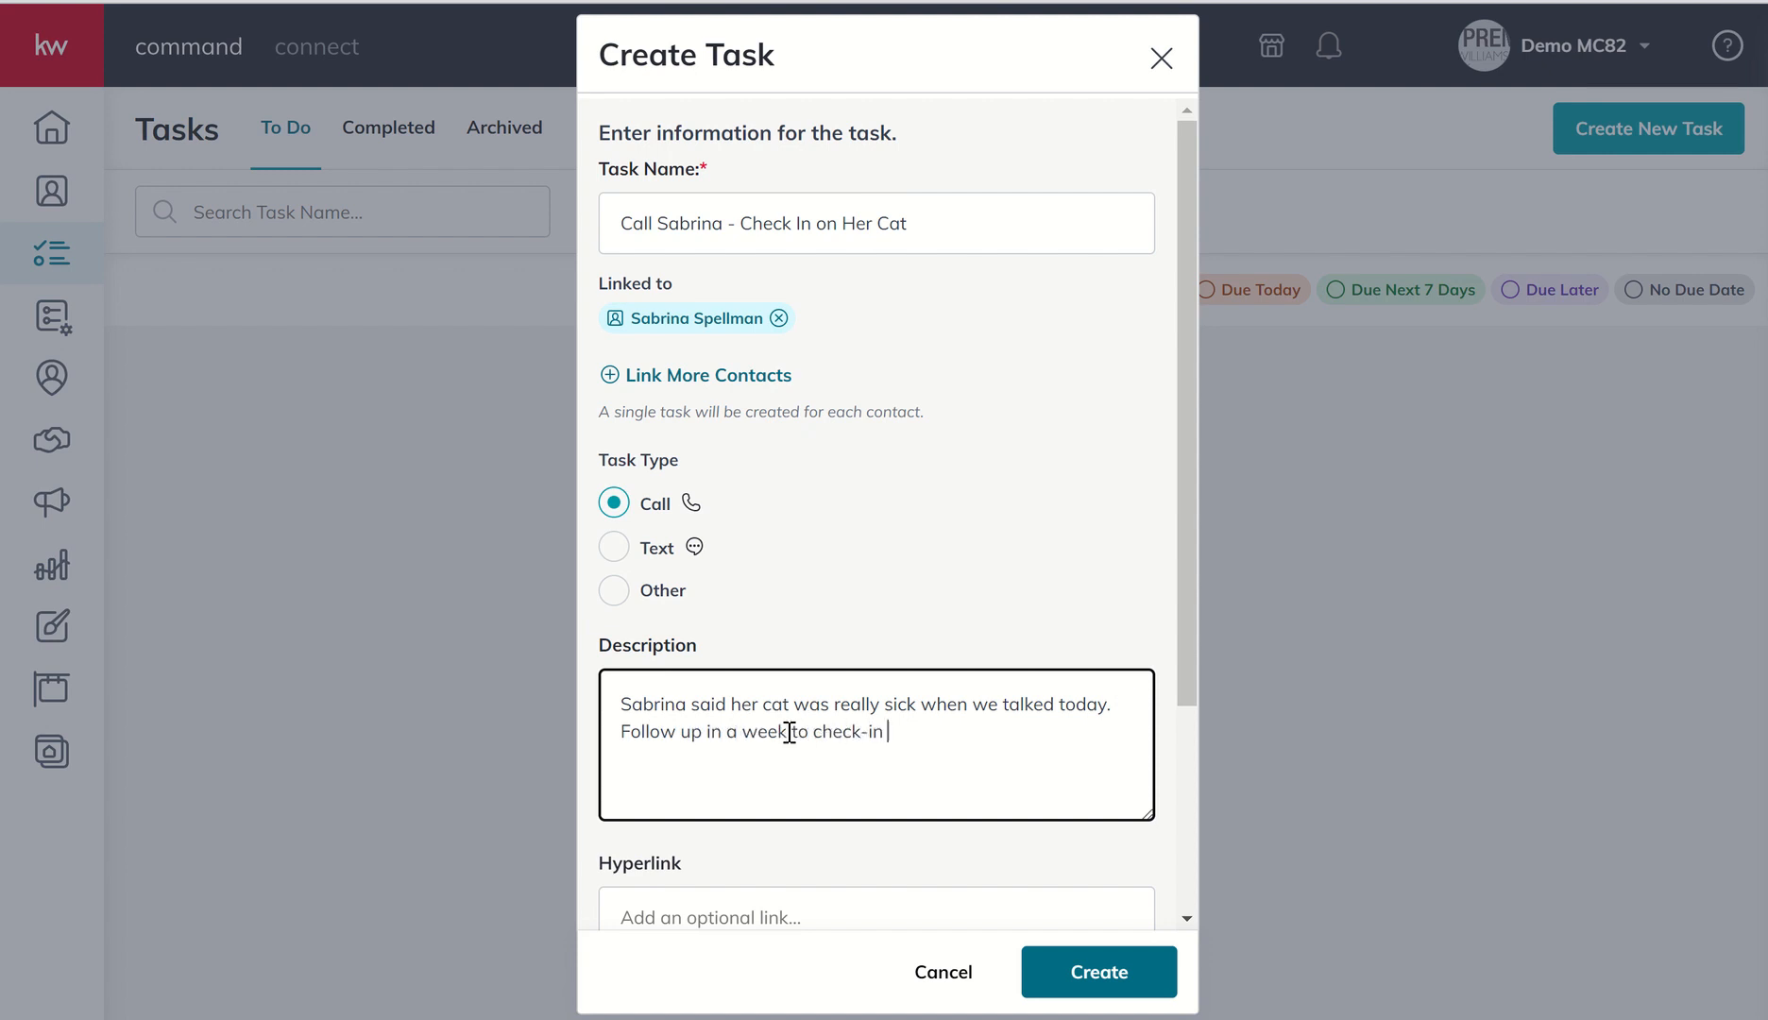
type("and see hwo")
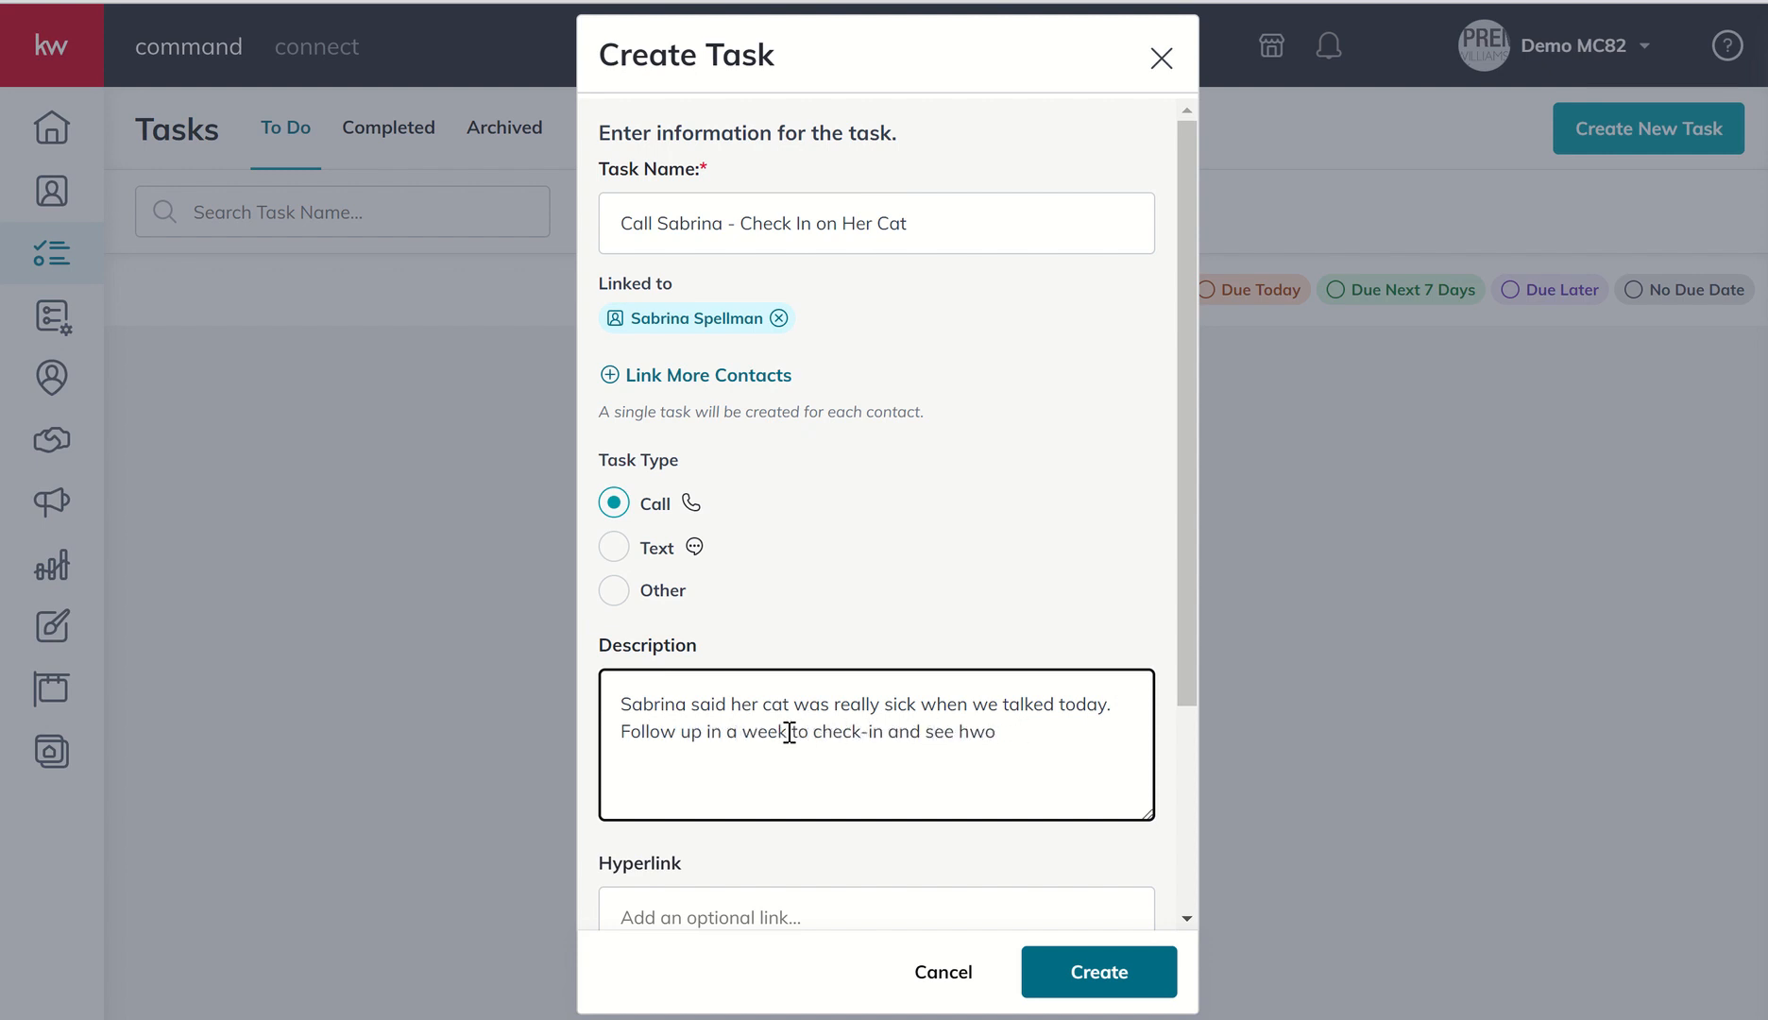
type("how we can support")
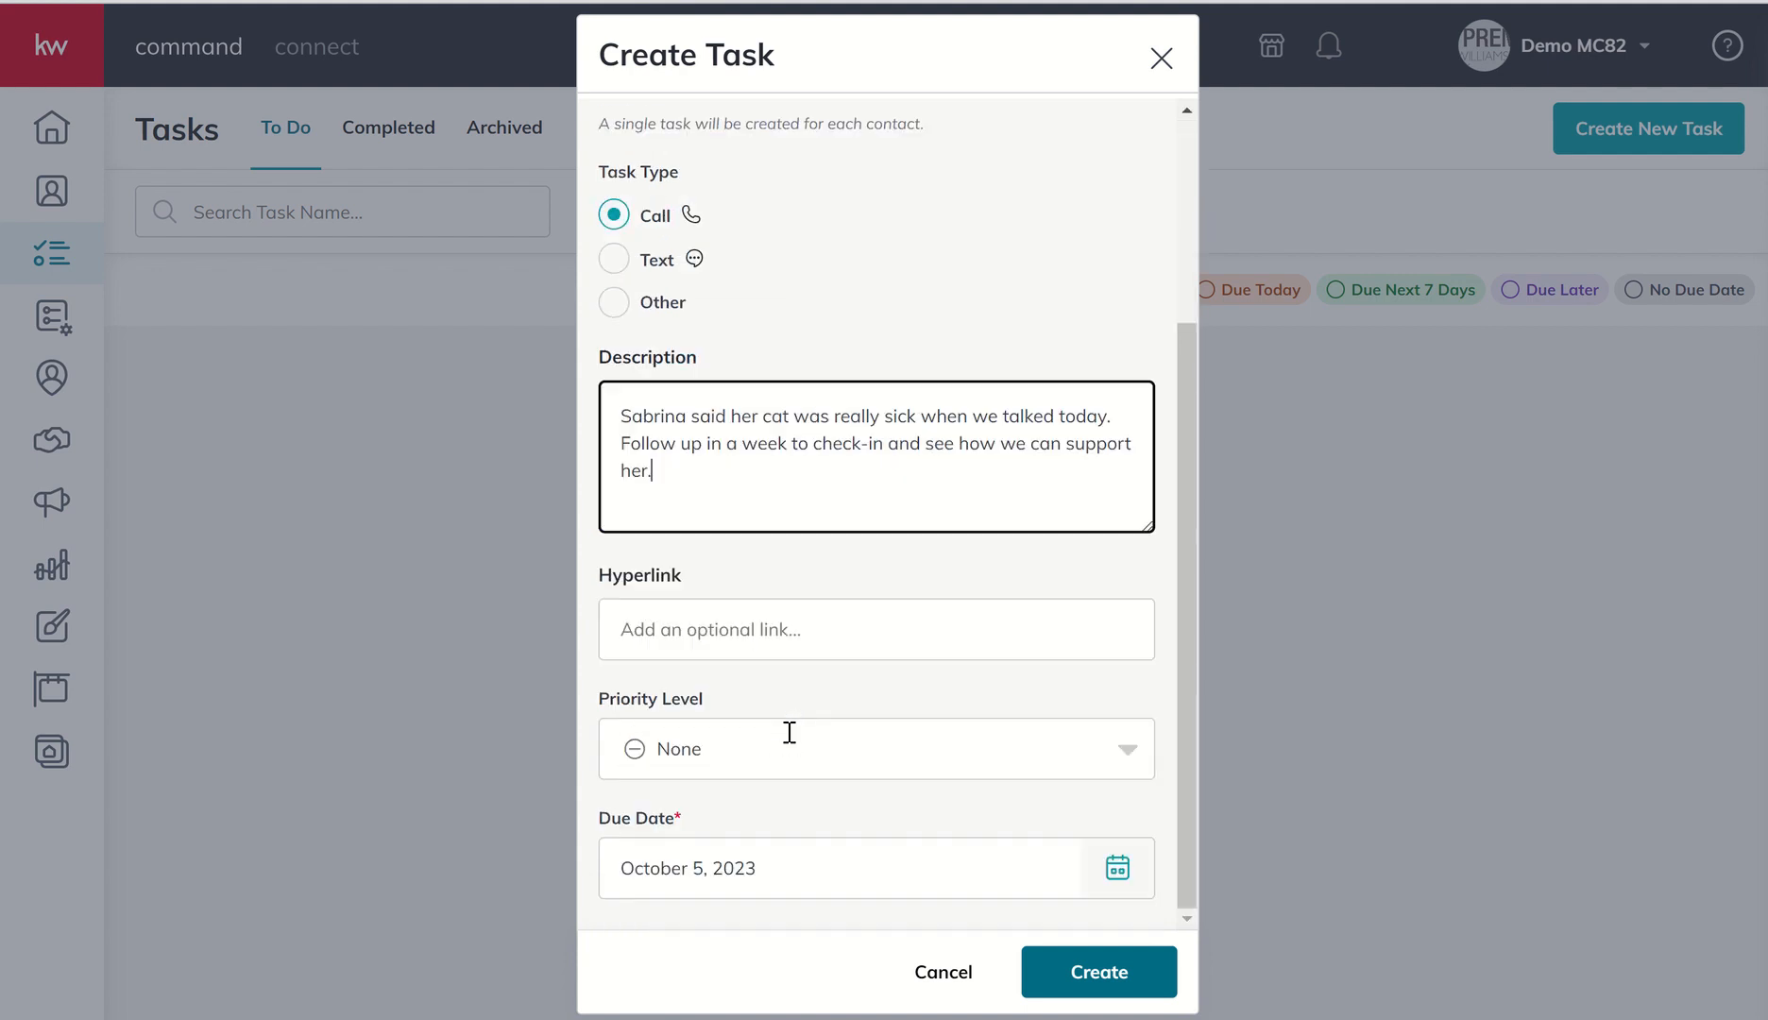
mouse_move(676, 629)
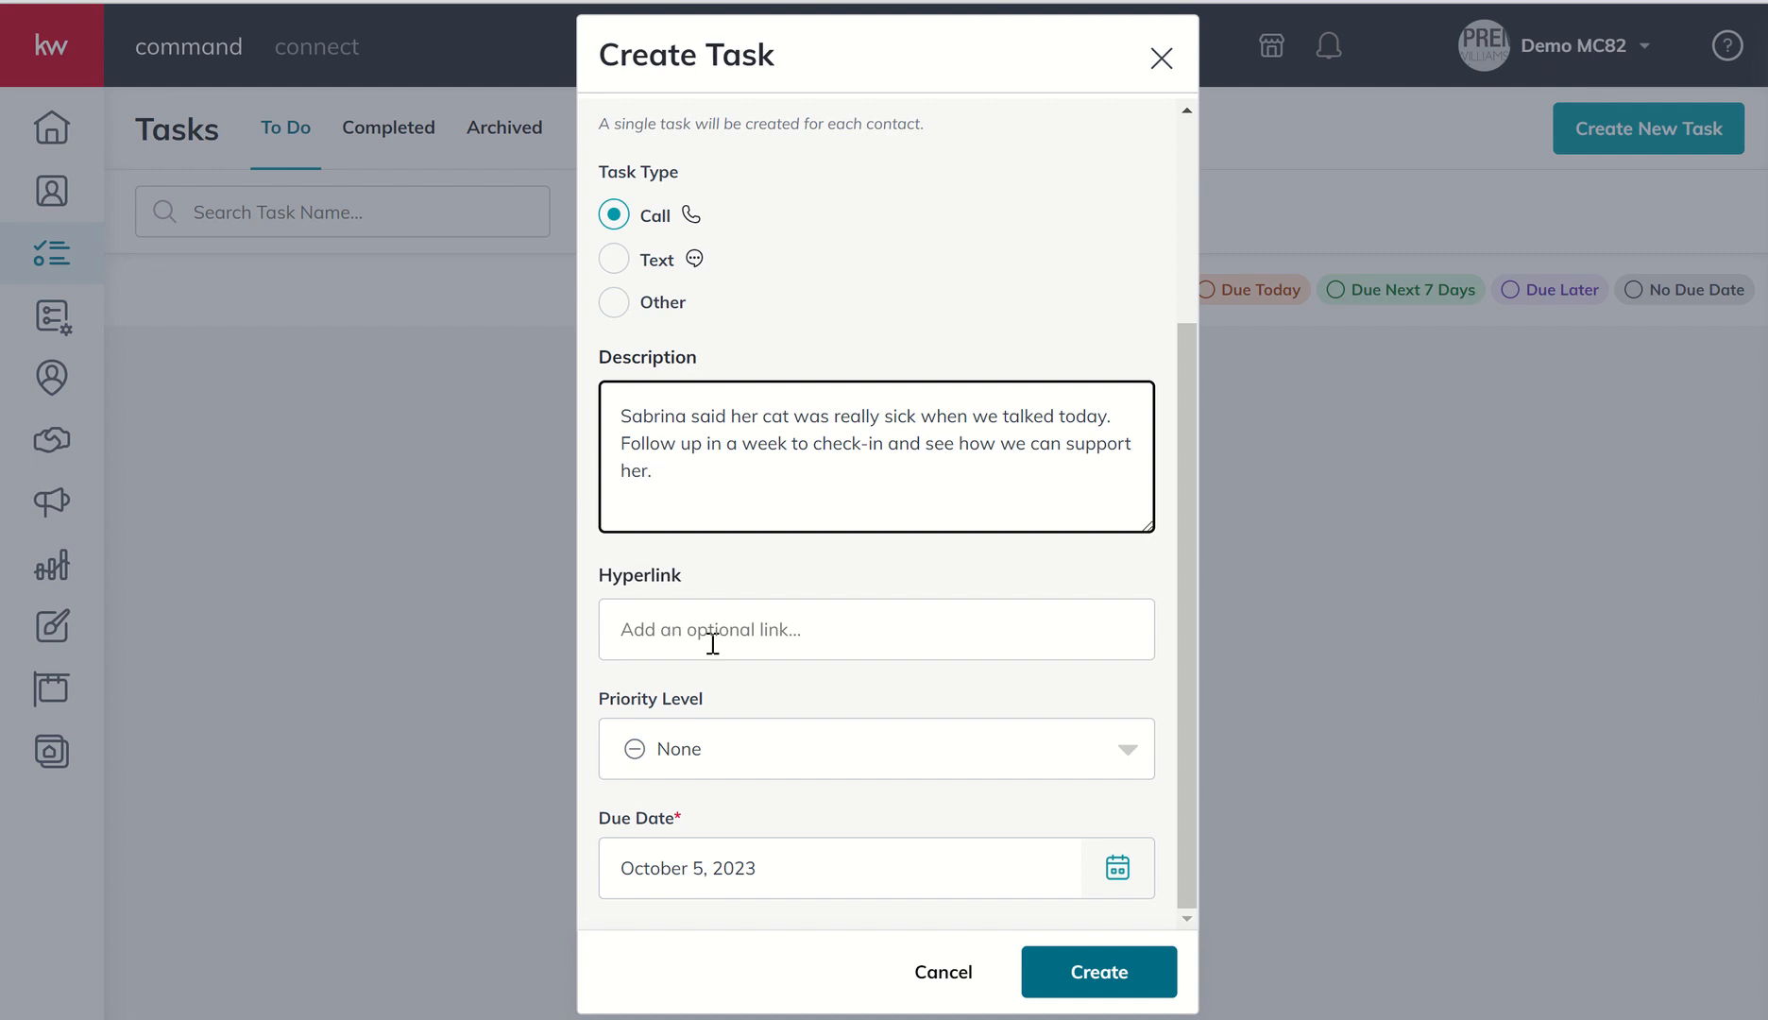
mouse_move(689, 765)
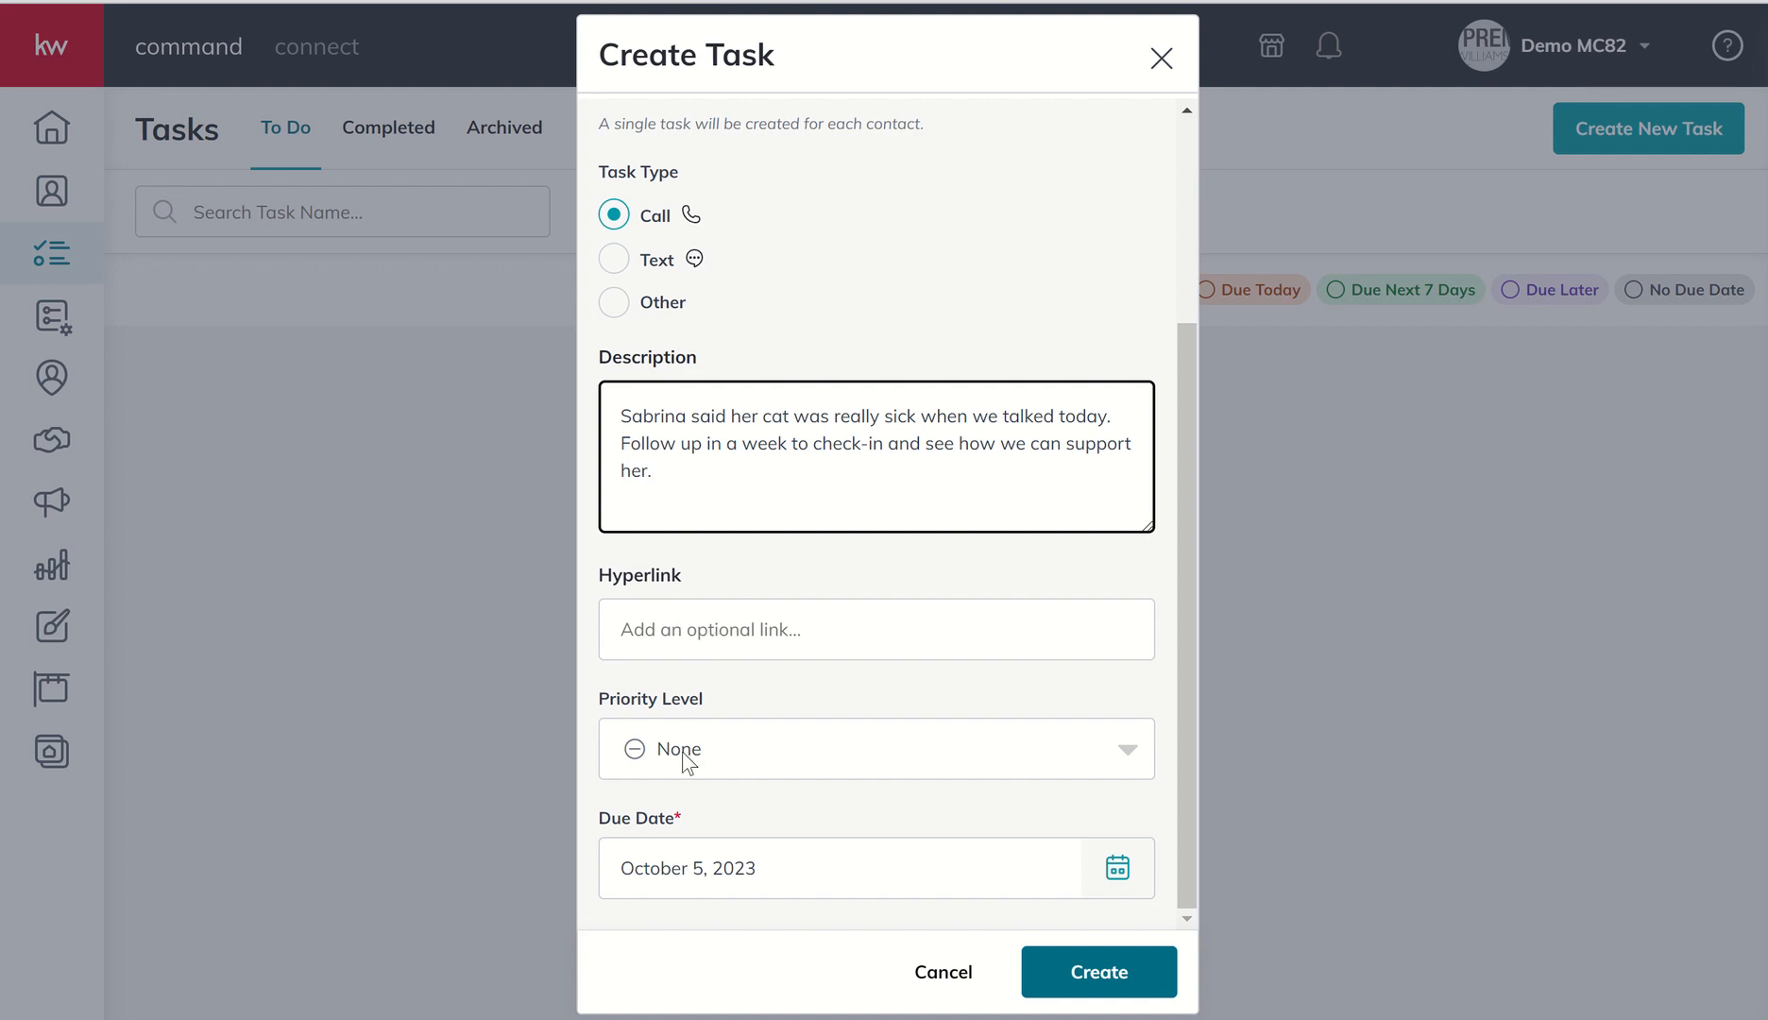
Step: Set the task's priority level to Medium
left_click(875, 748)
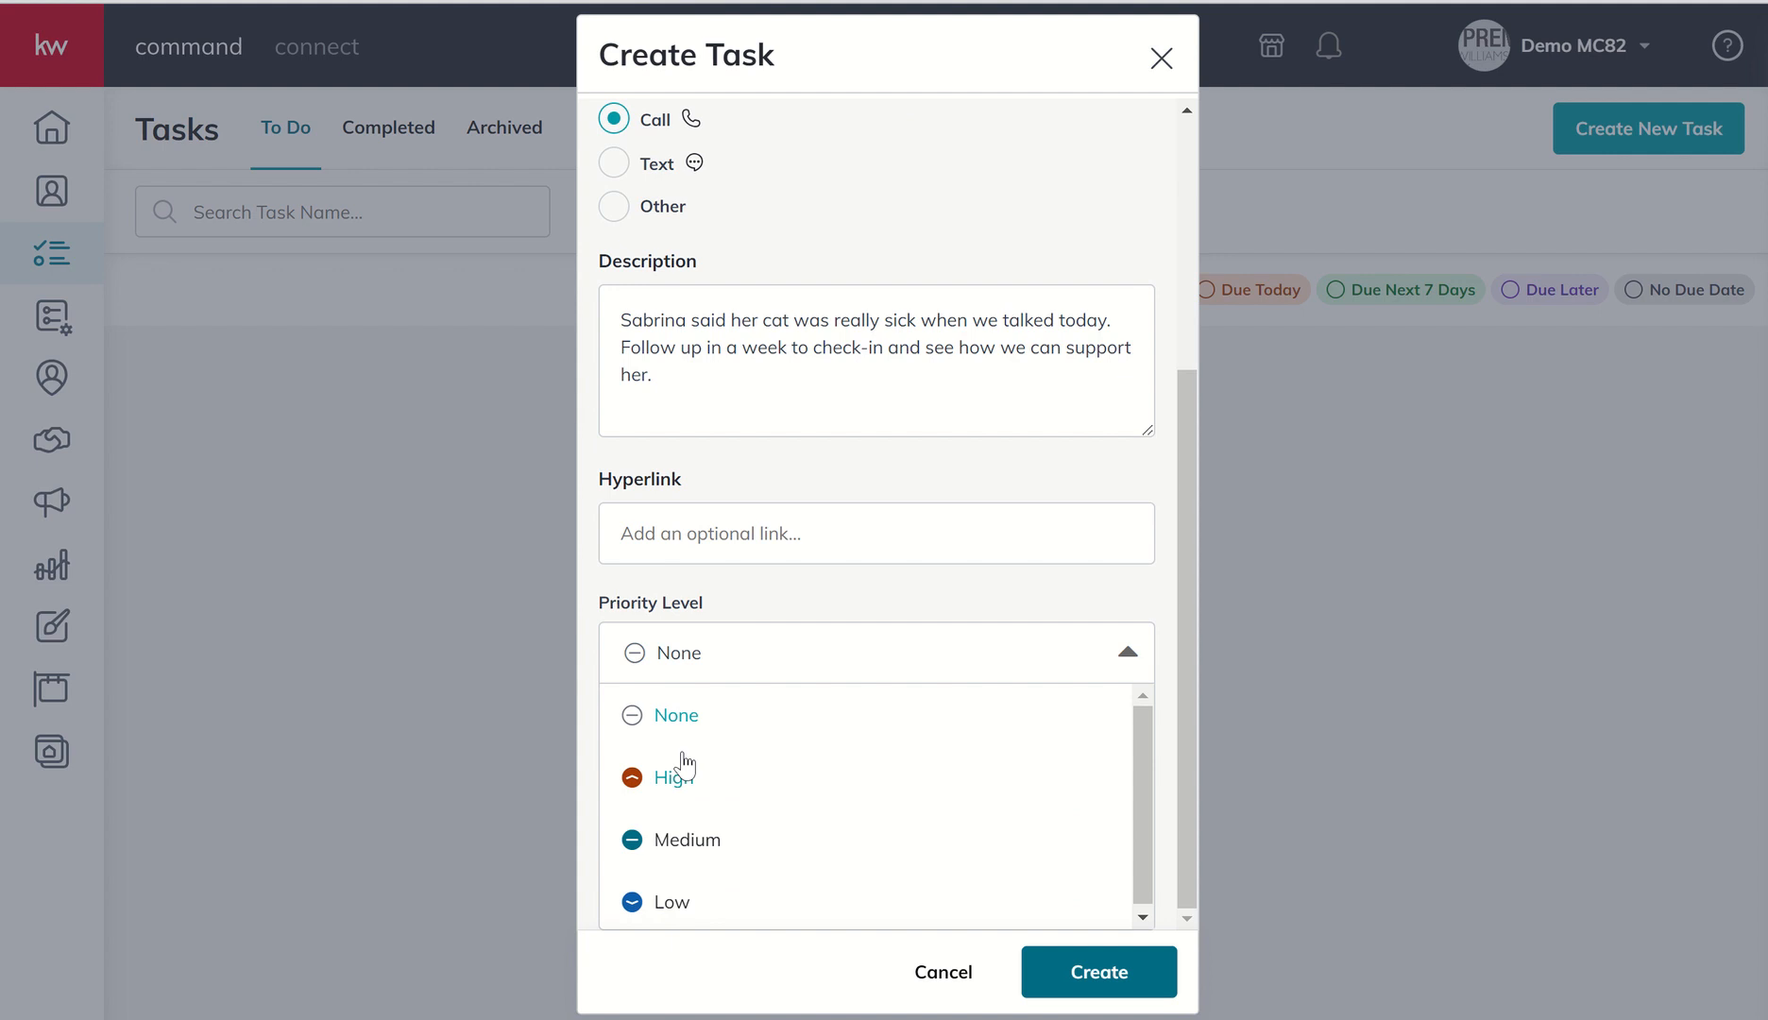
mouse_move(686, 841)
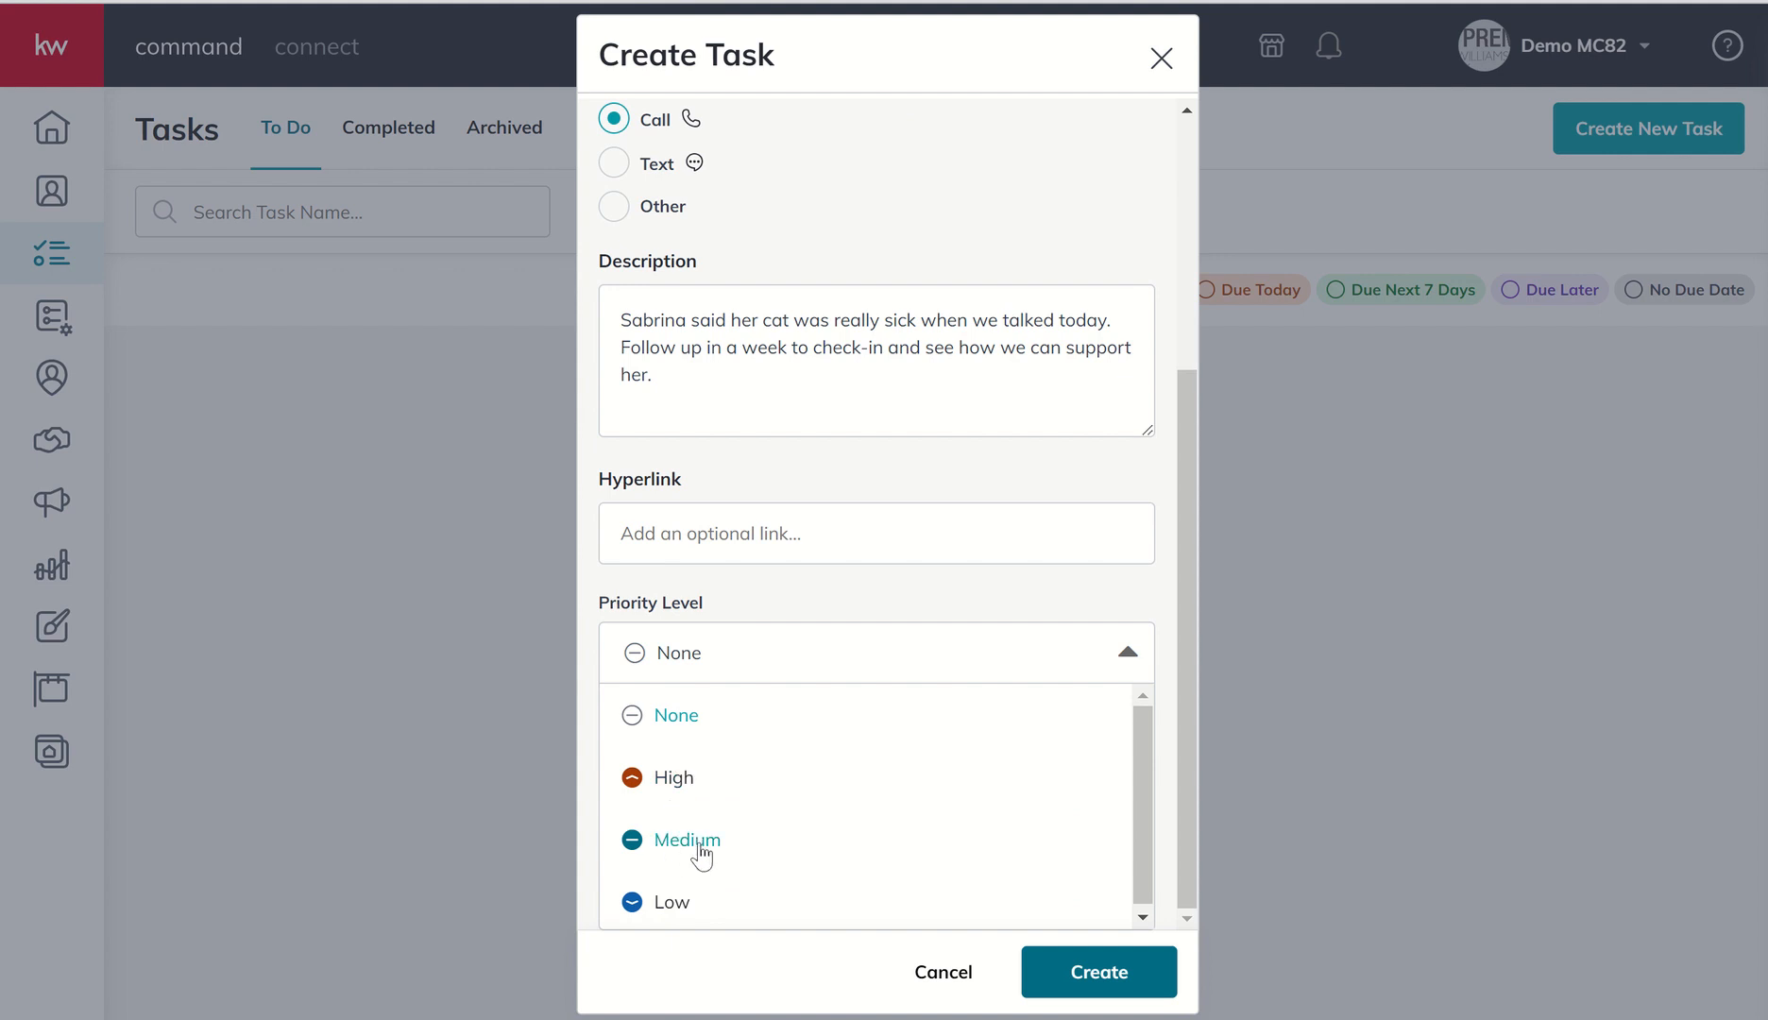
left_click(688, 841)
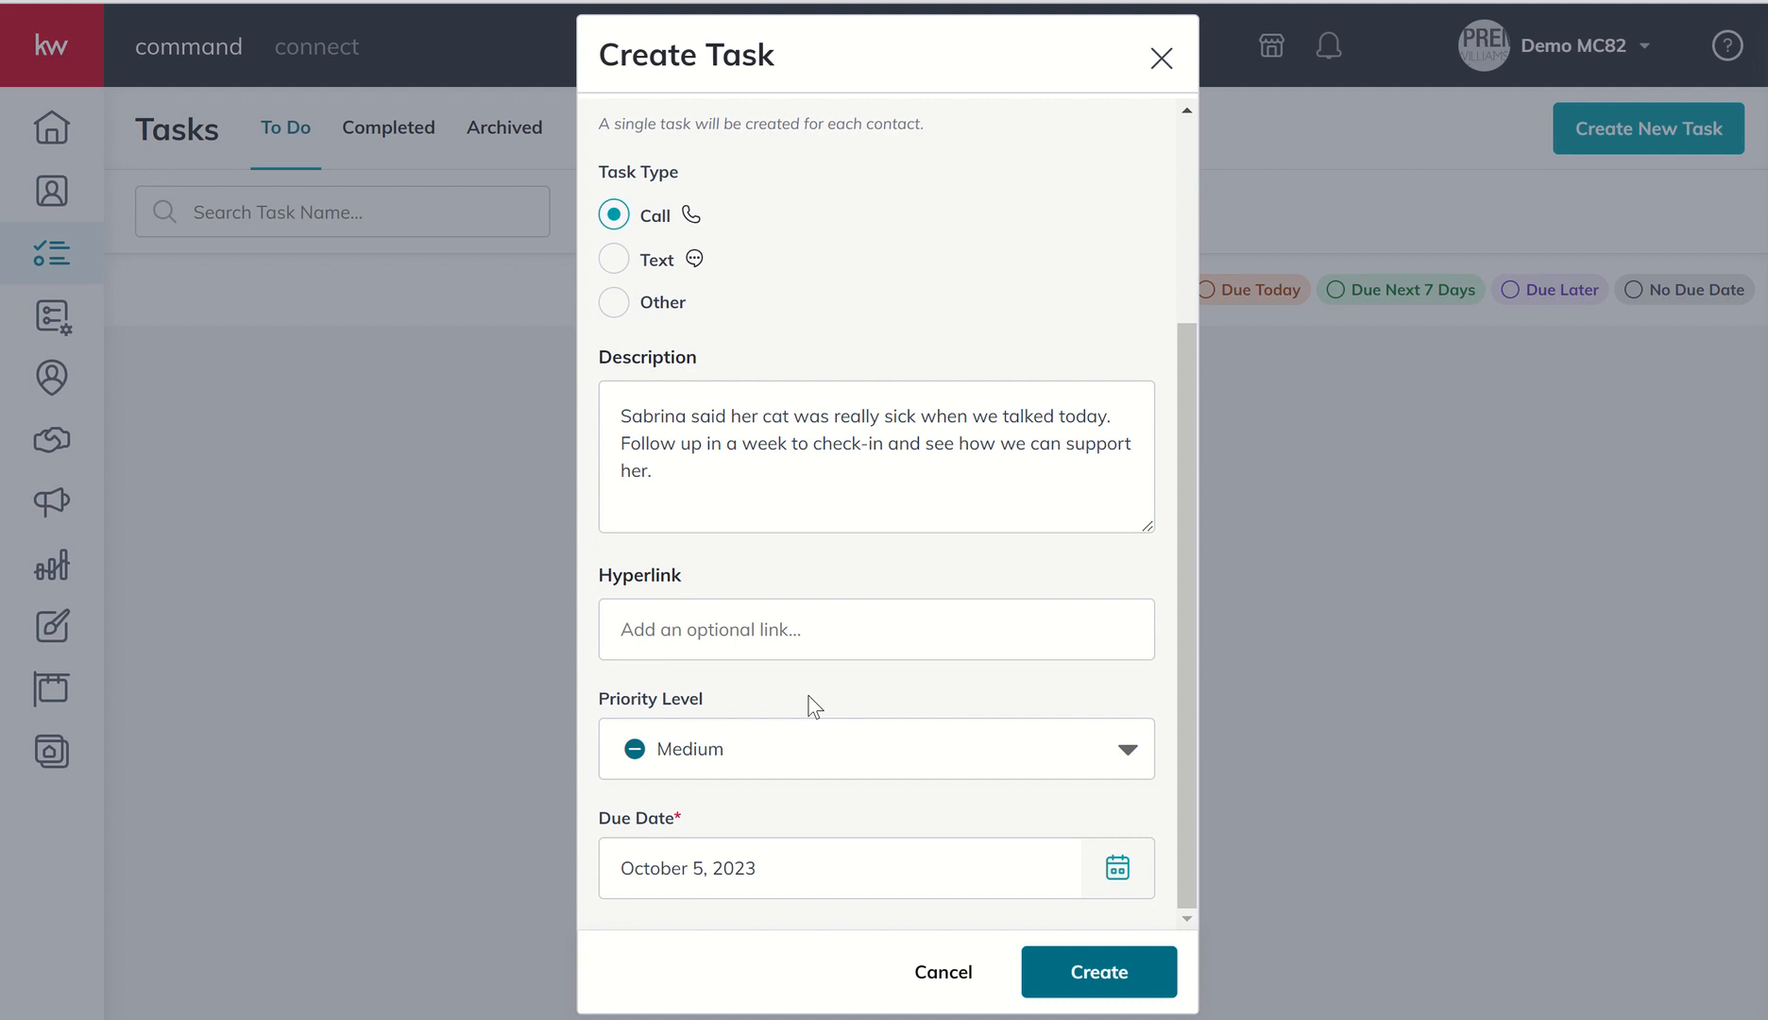
mouse_move(841, 867)
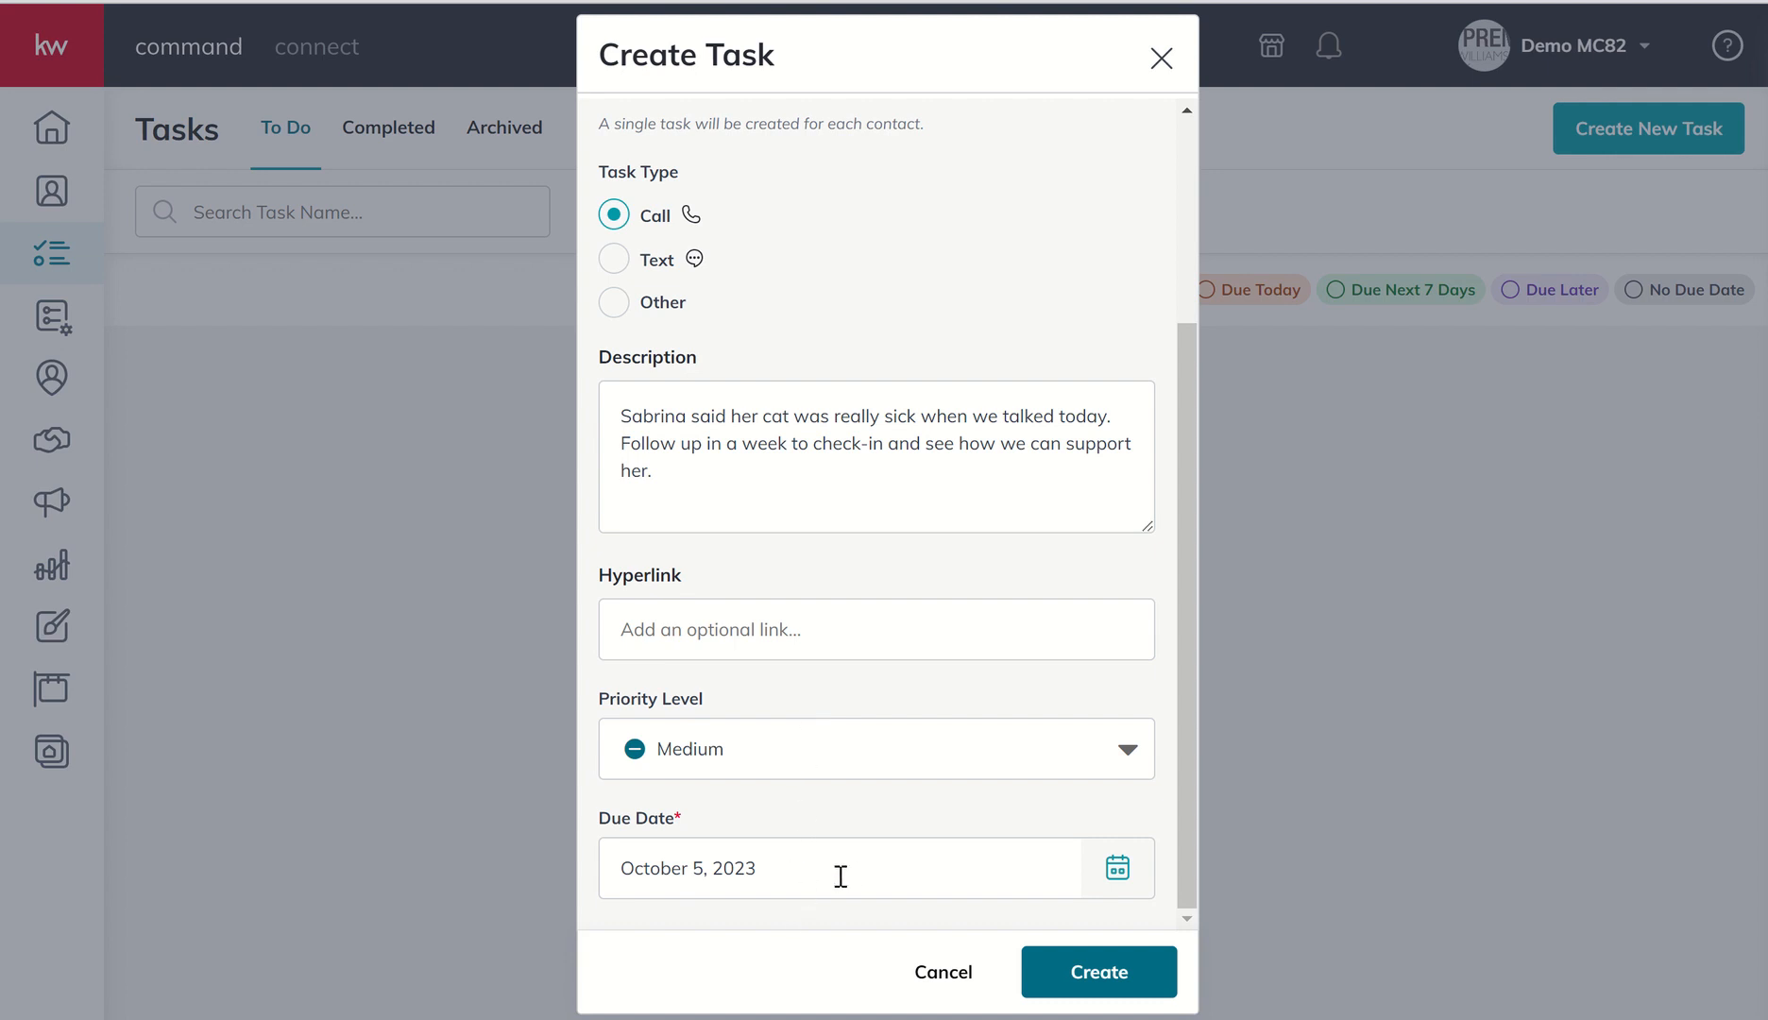
Step: Make the task due October 12, 2023 at 08:00 AM (not all day) and create it
left_click(1117, 867)
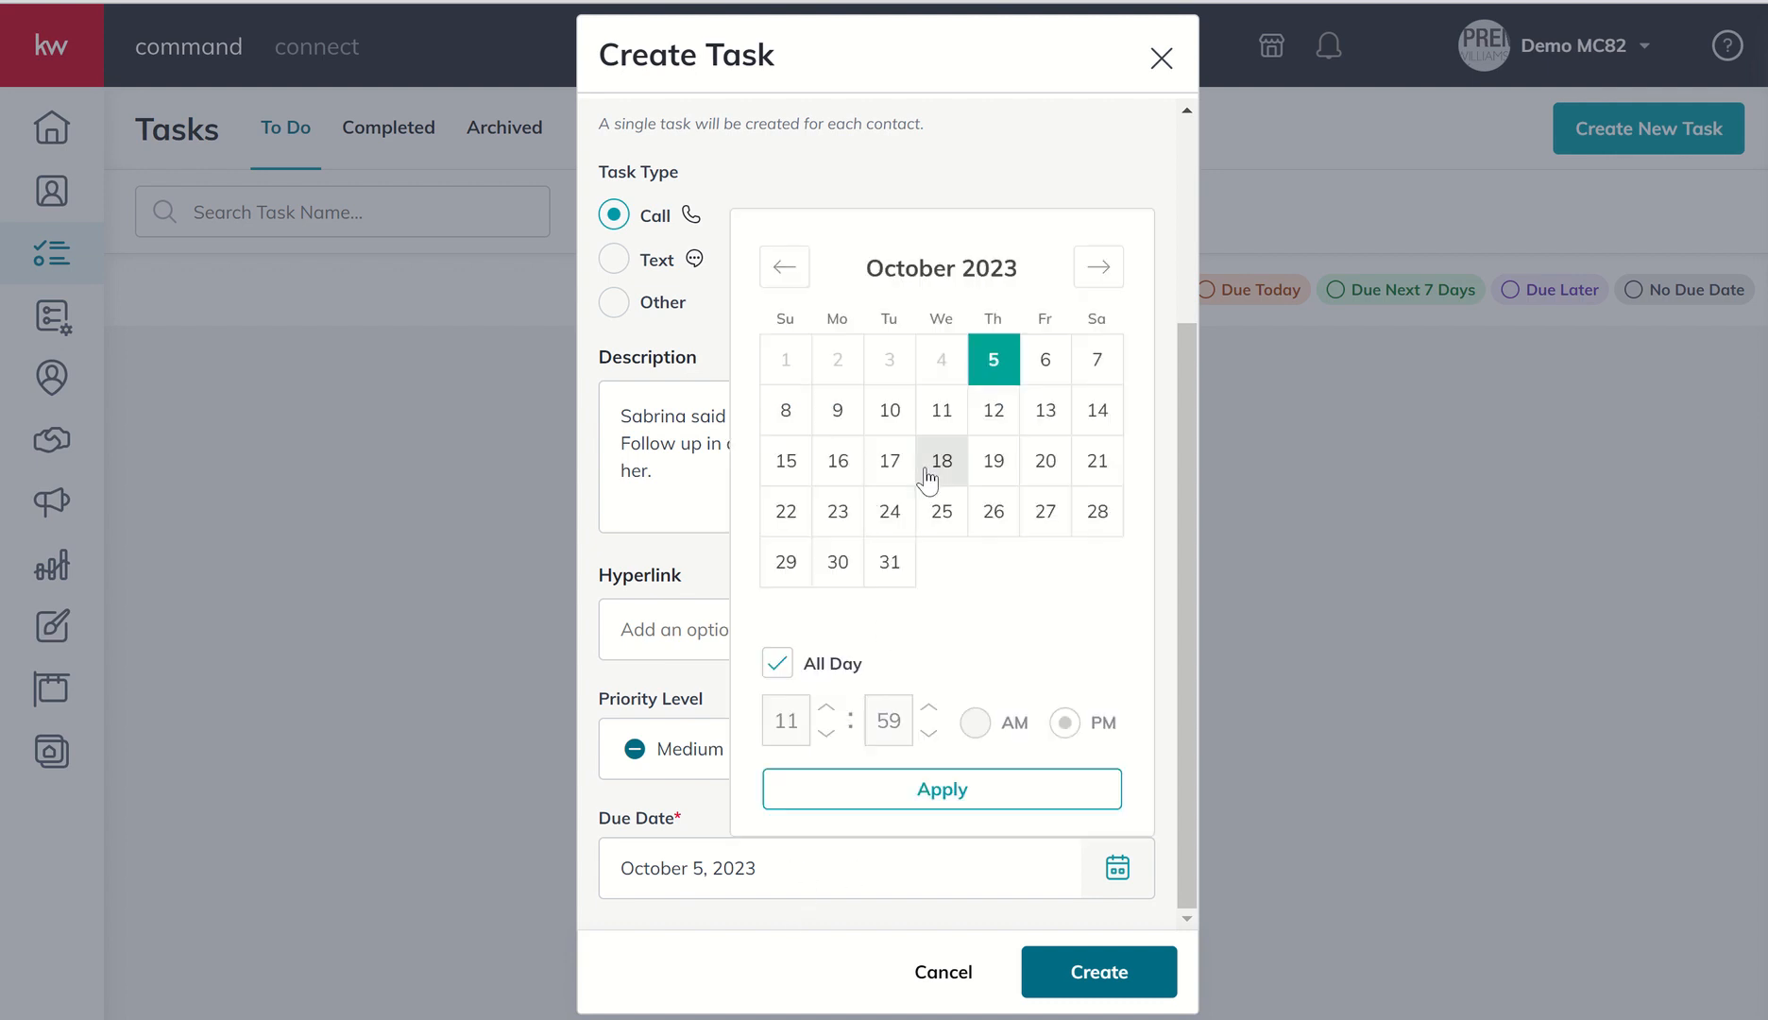
mouse_move(991, 410)
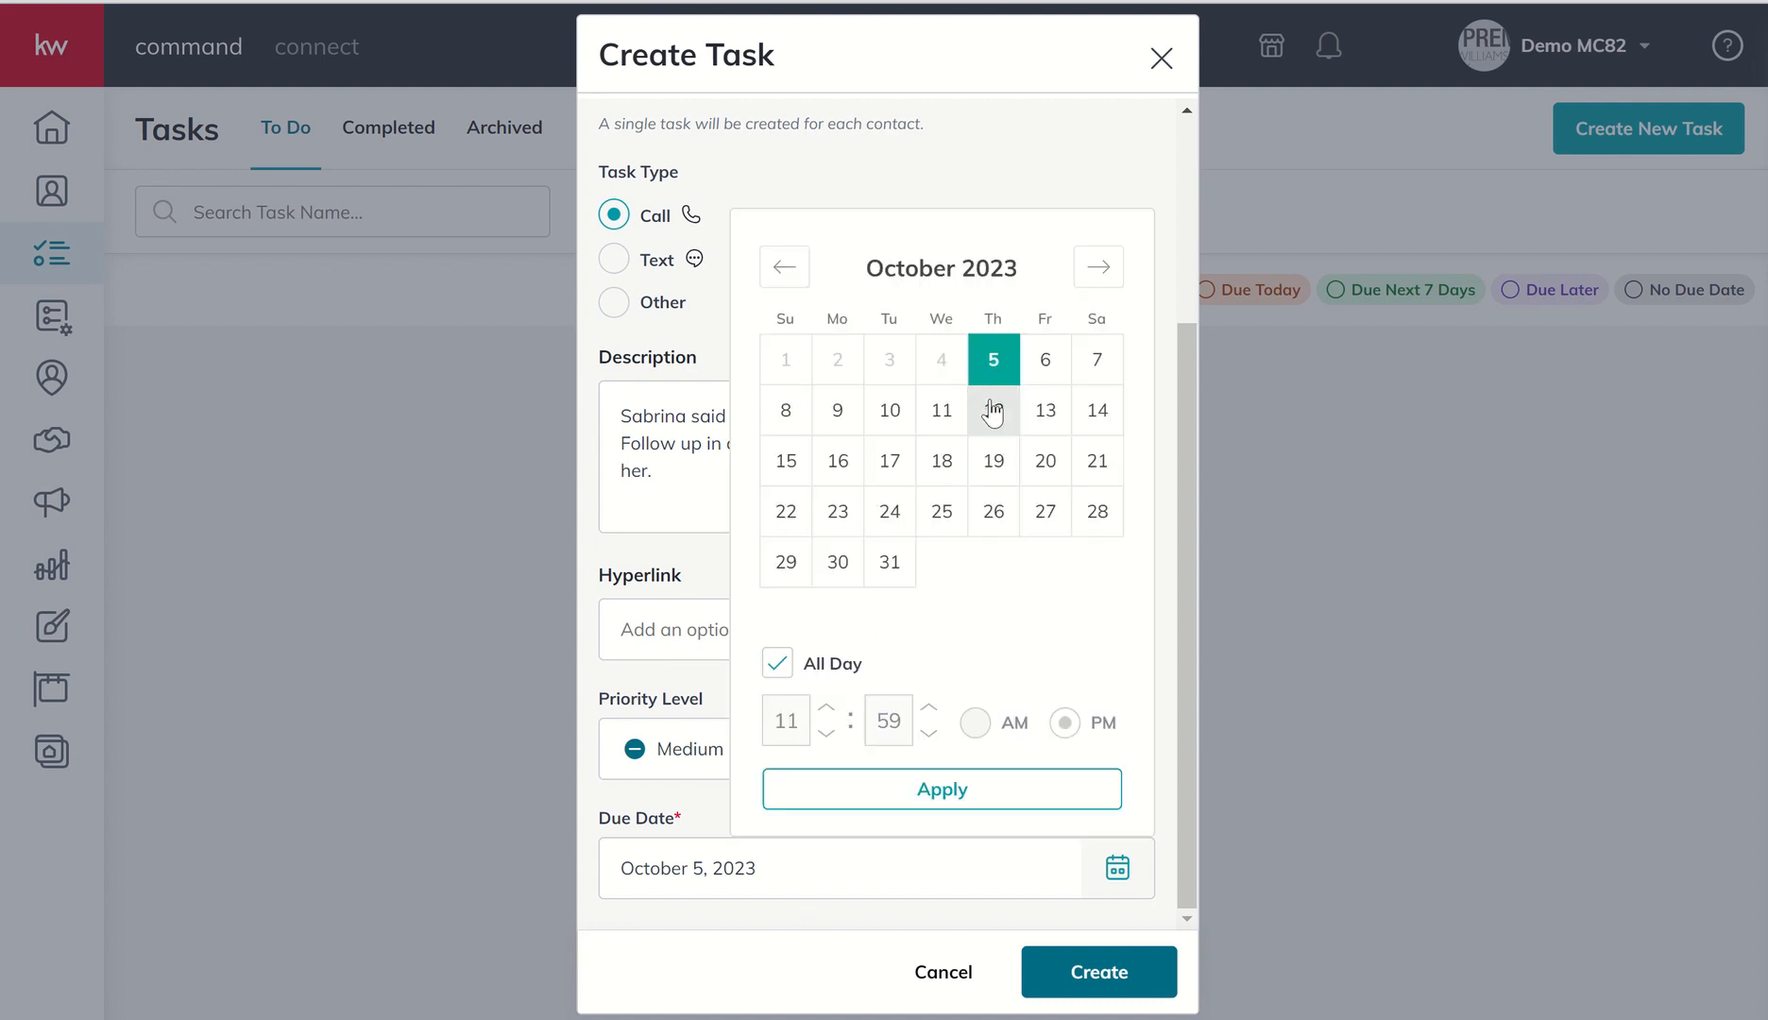
left_click(992, 410)
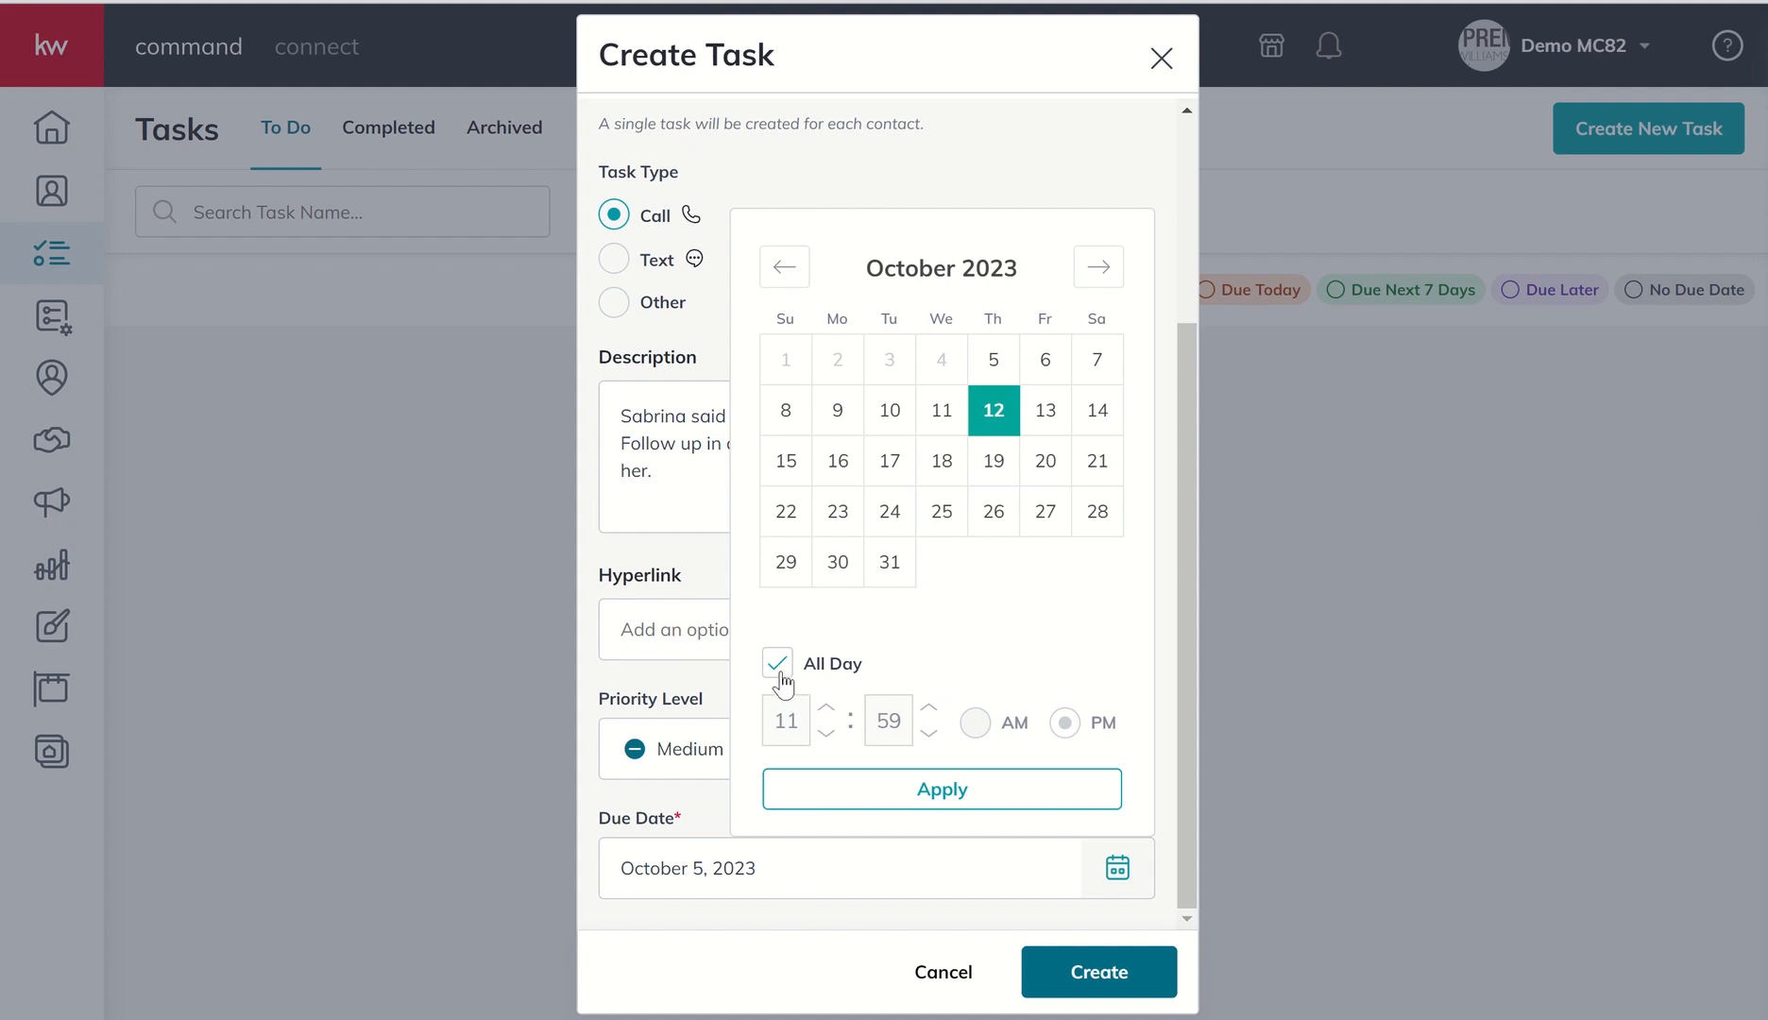
mouse_move(822, 737)
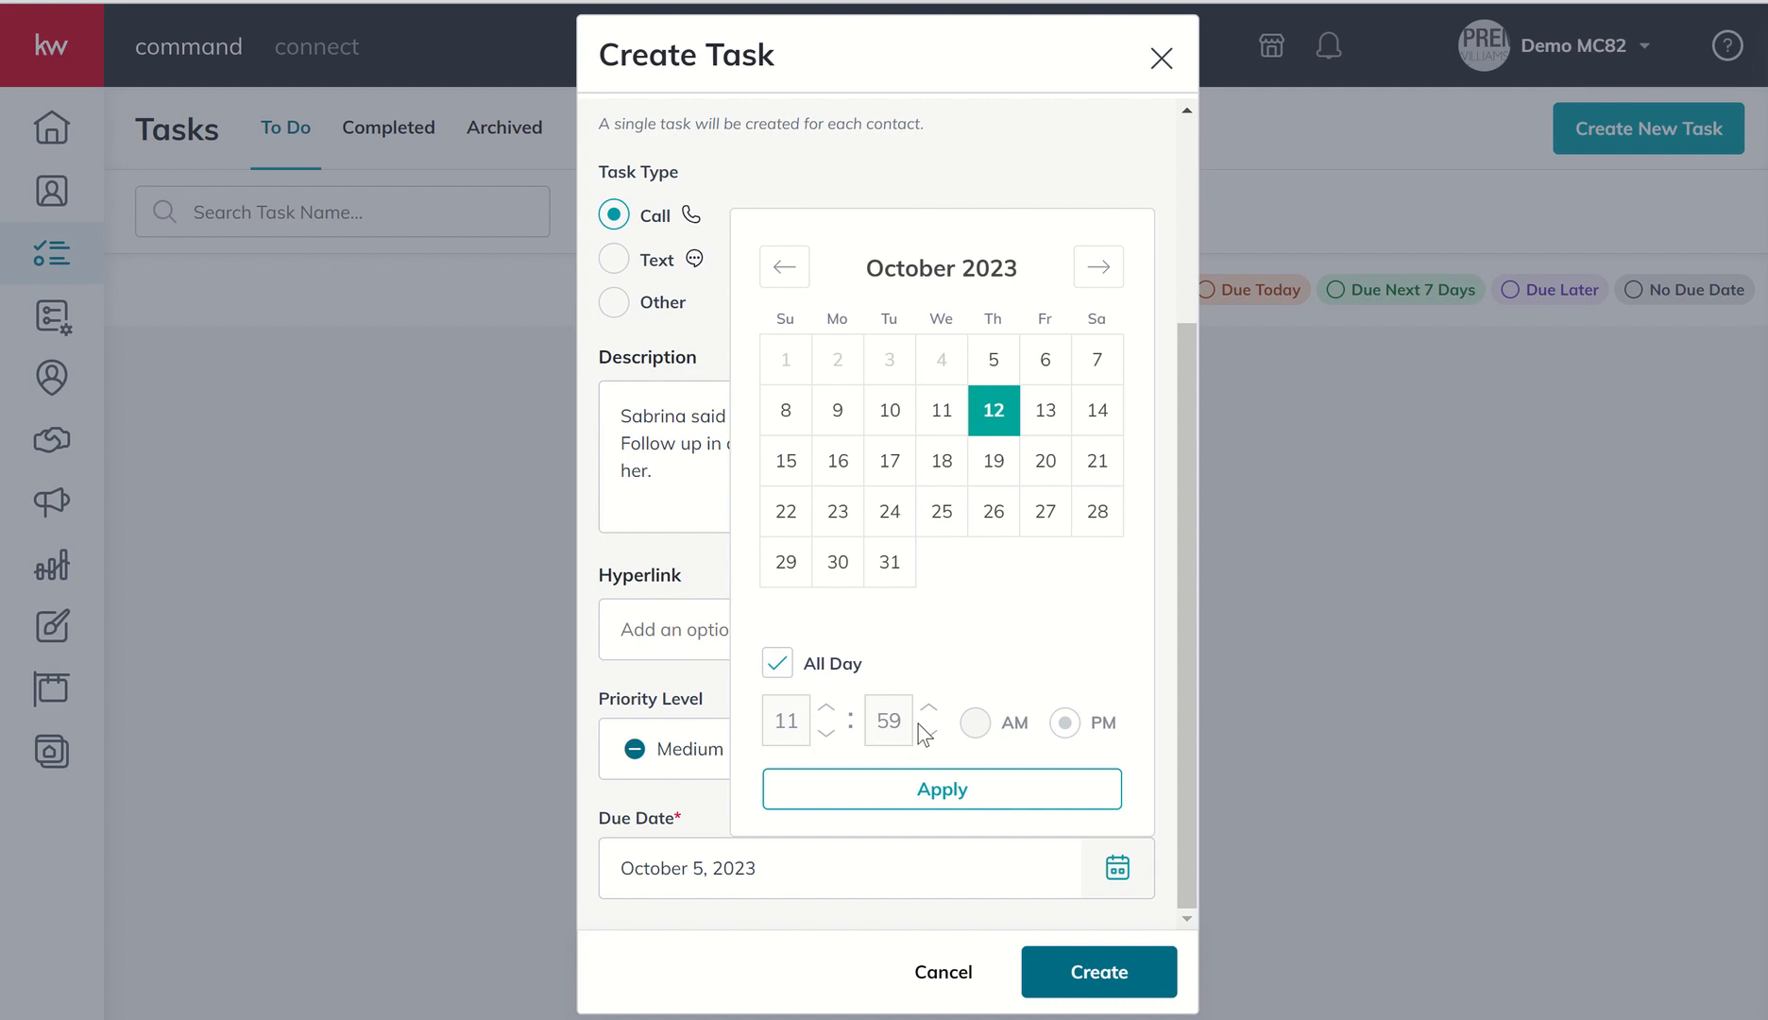
left_click(777, 663)
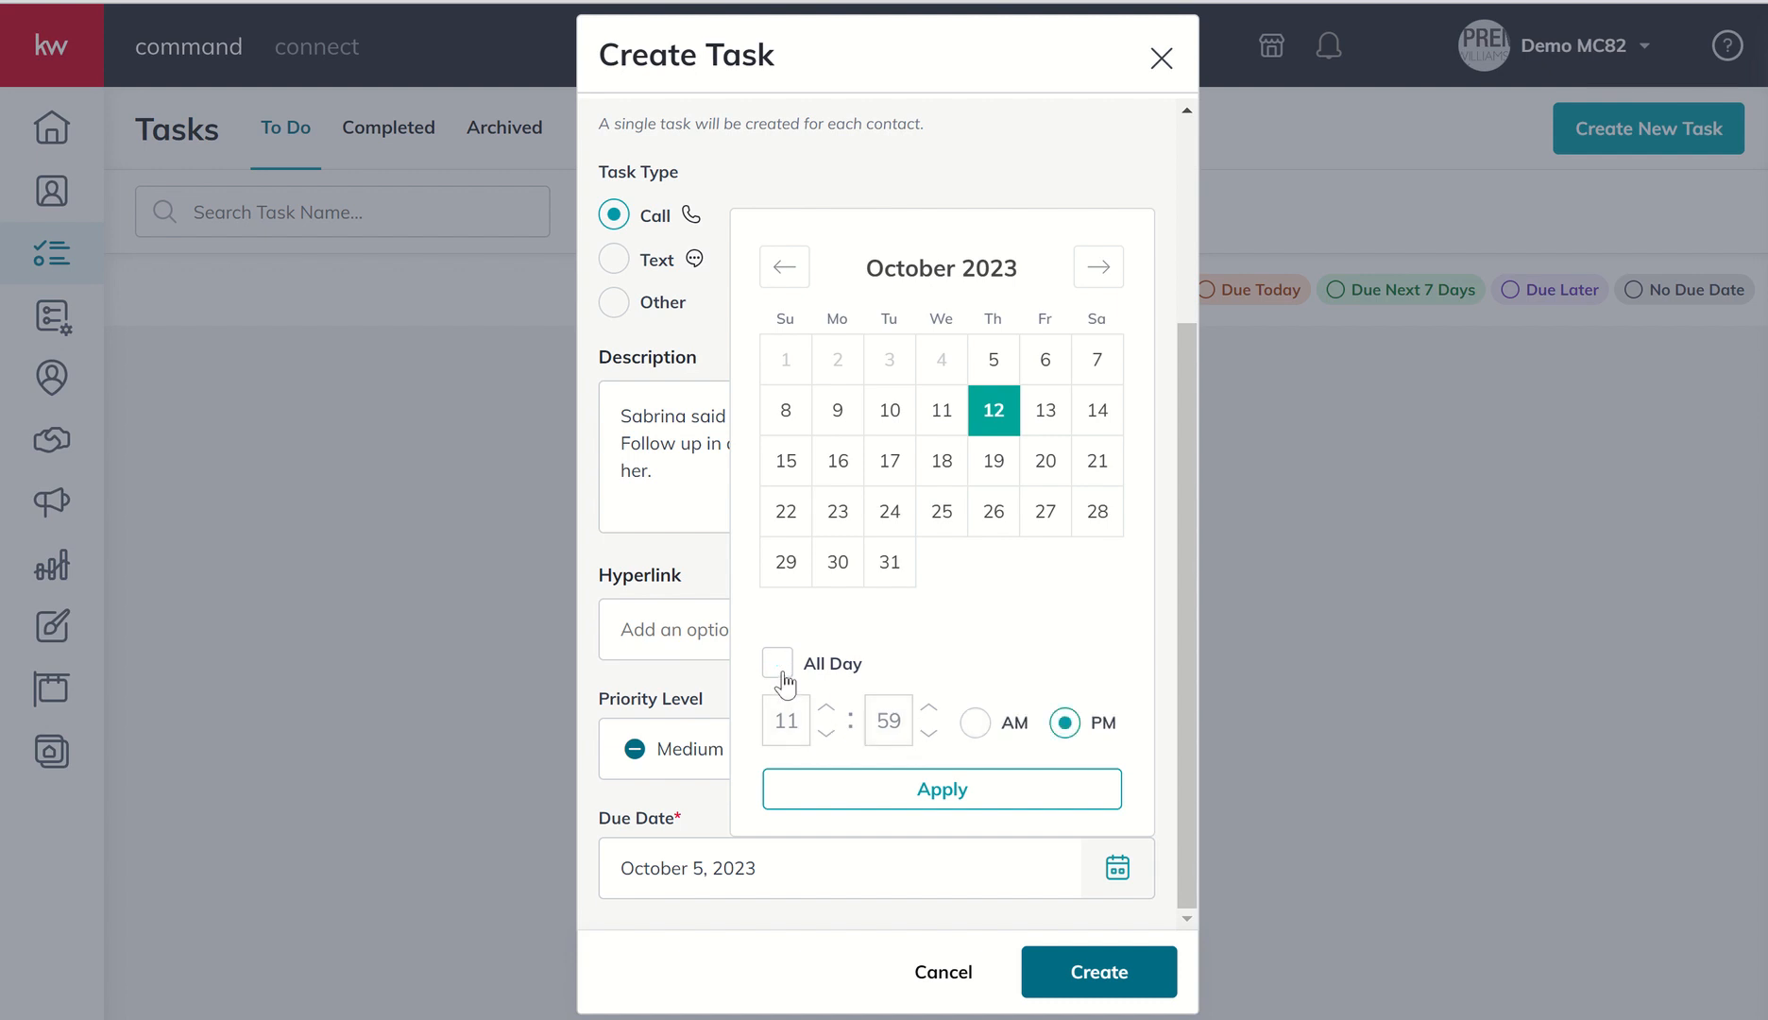
left_click(784, 722)
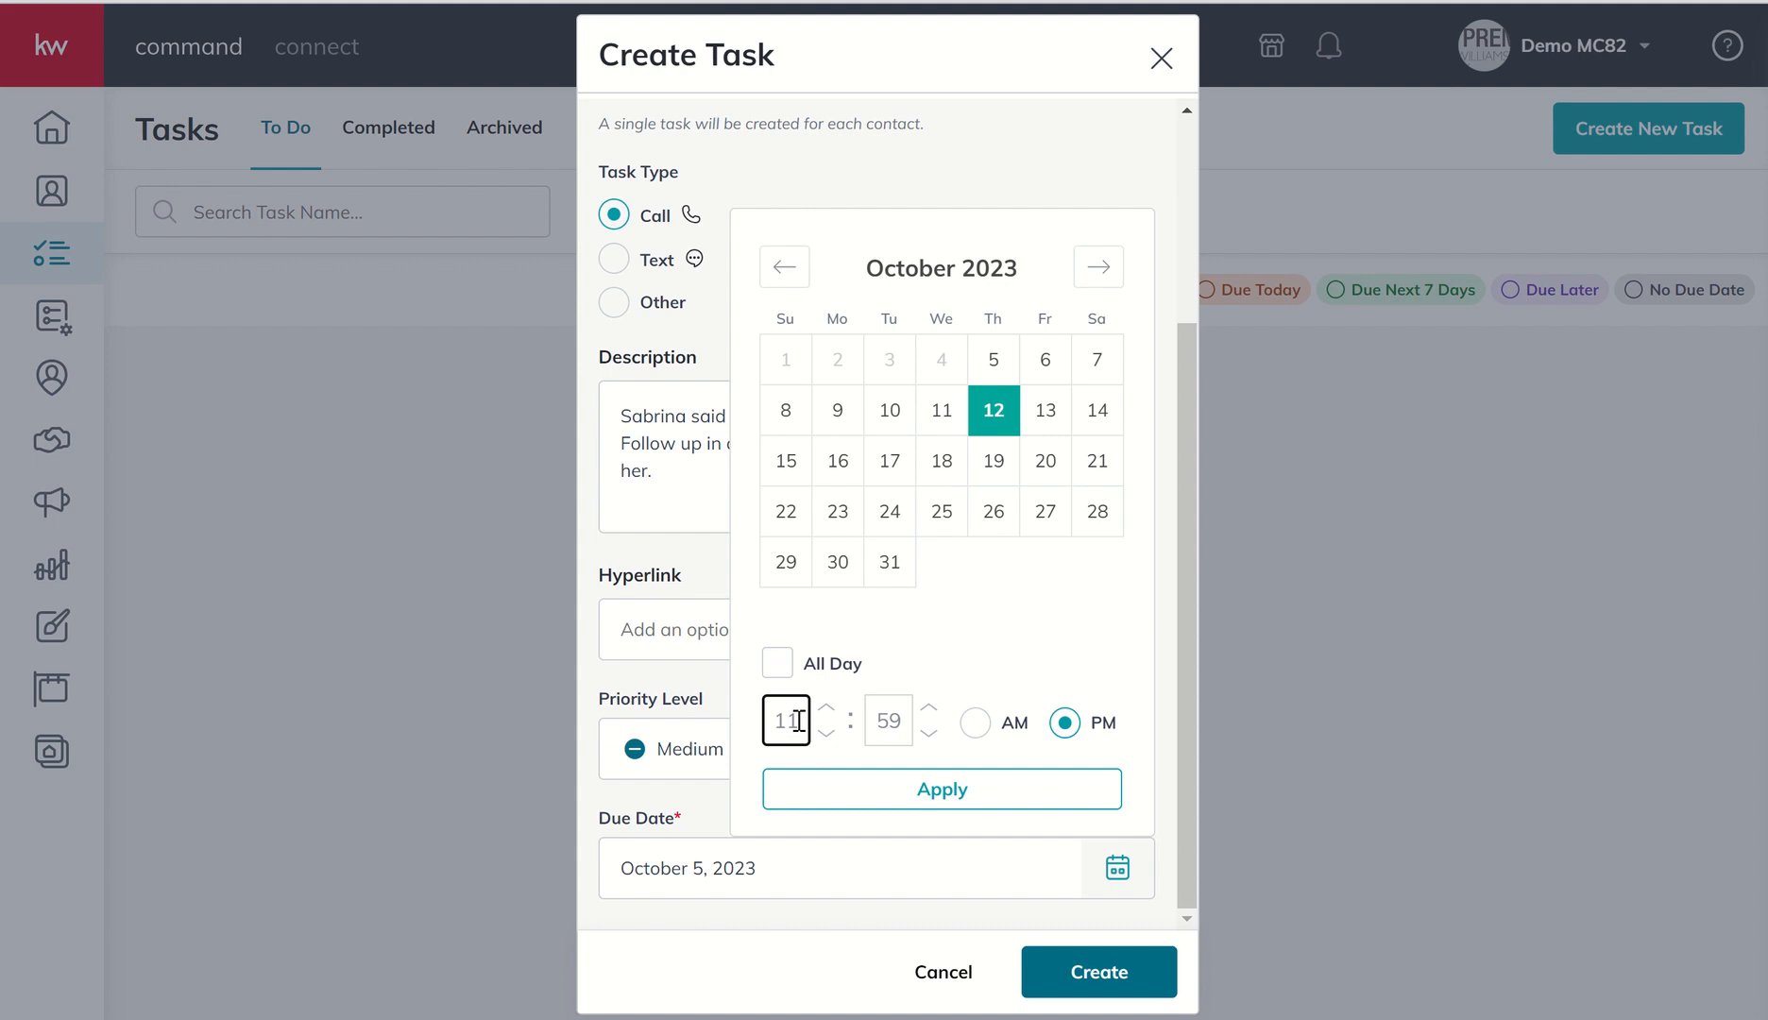
left_click(828, 733)
type("08")
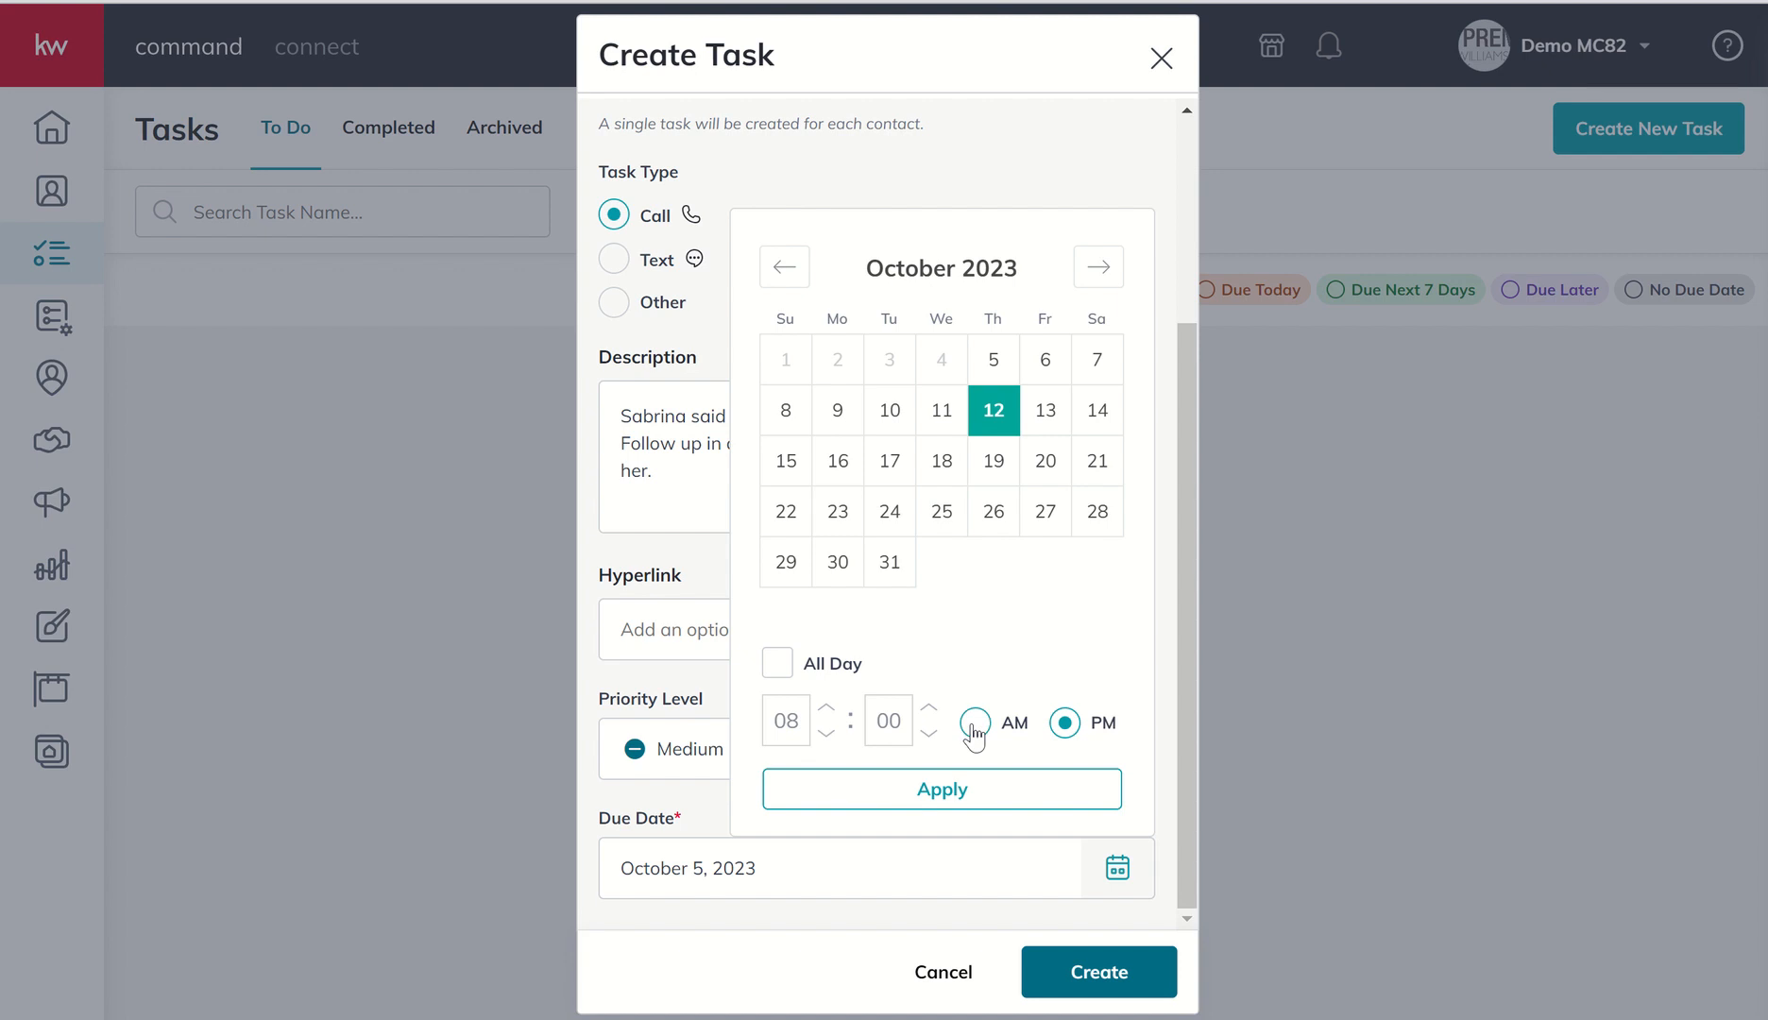
left_click(973, 721)
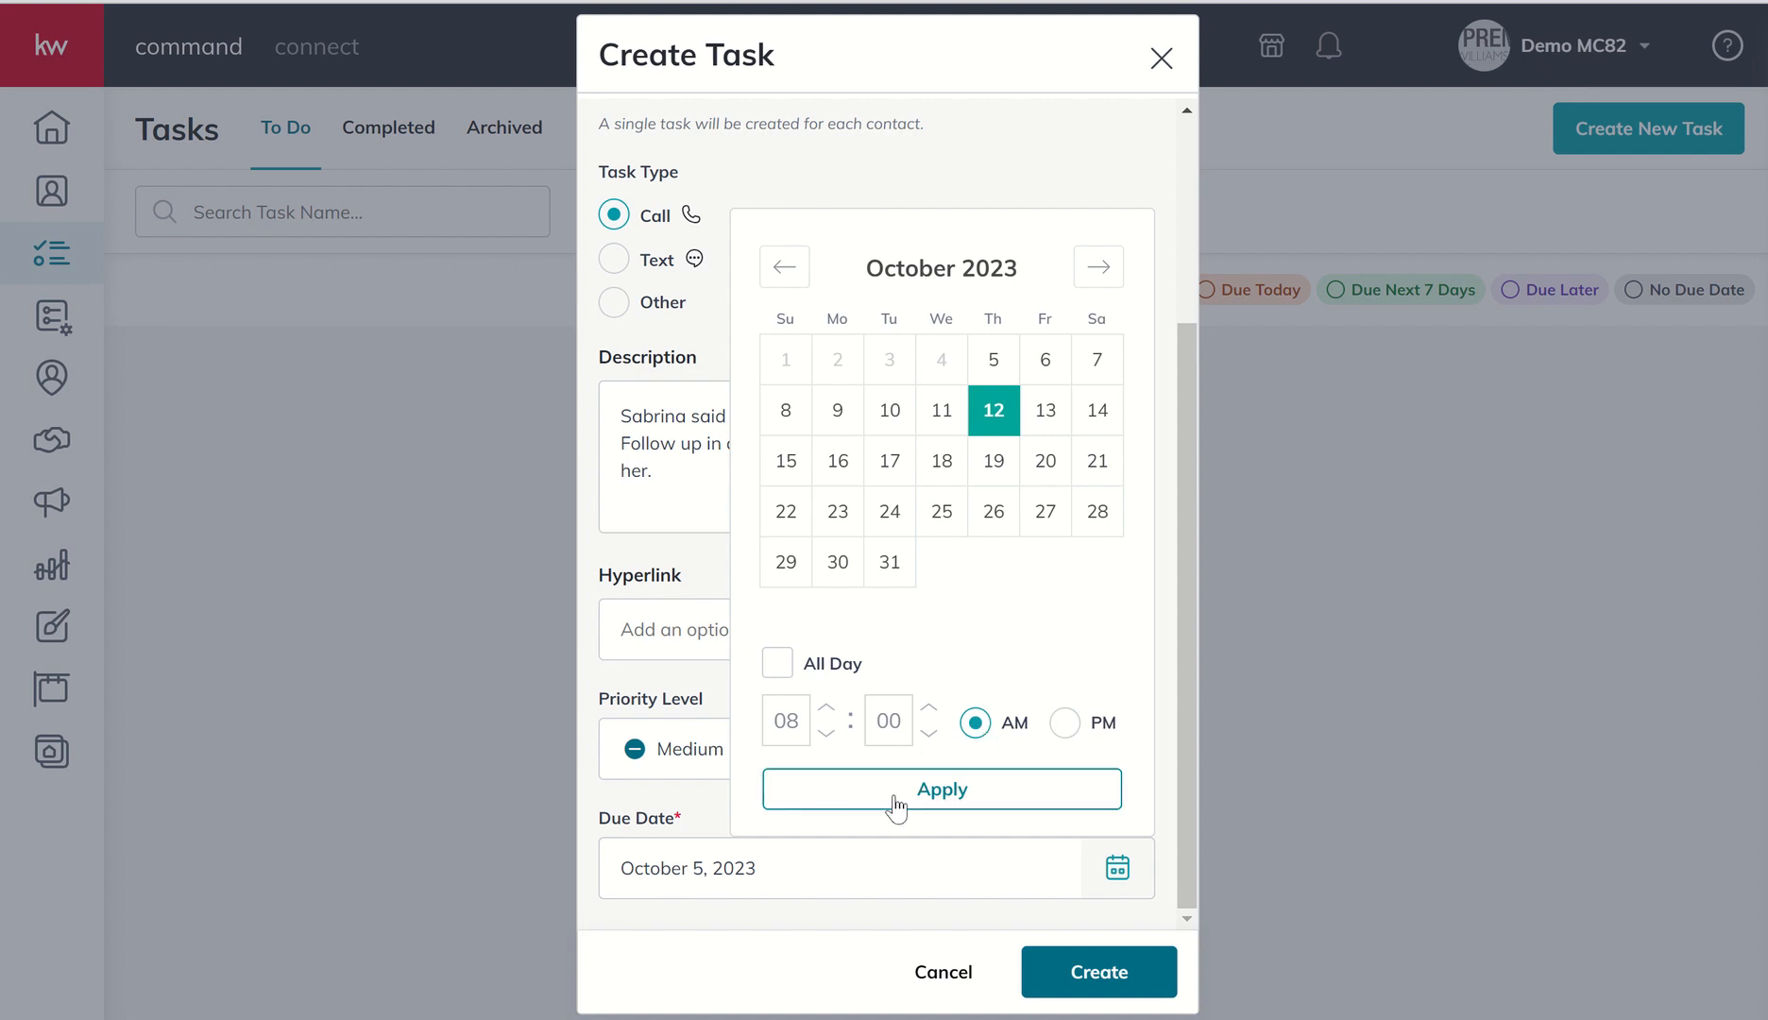
left_click(940, 788)
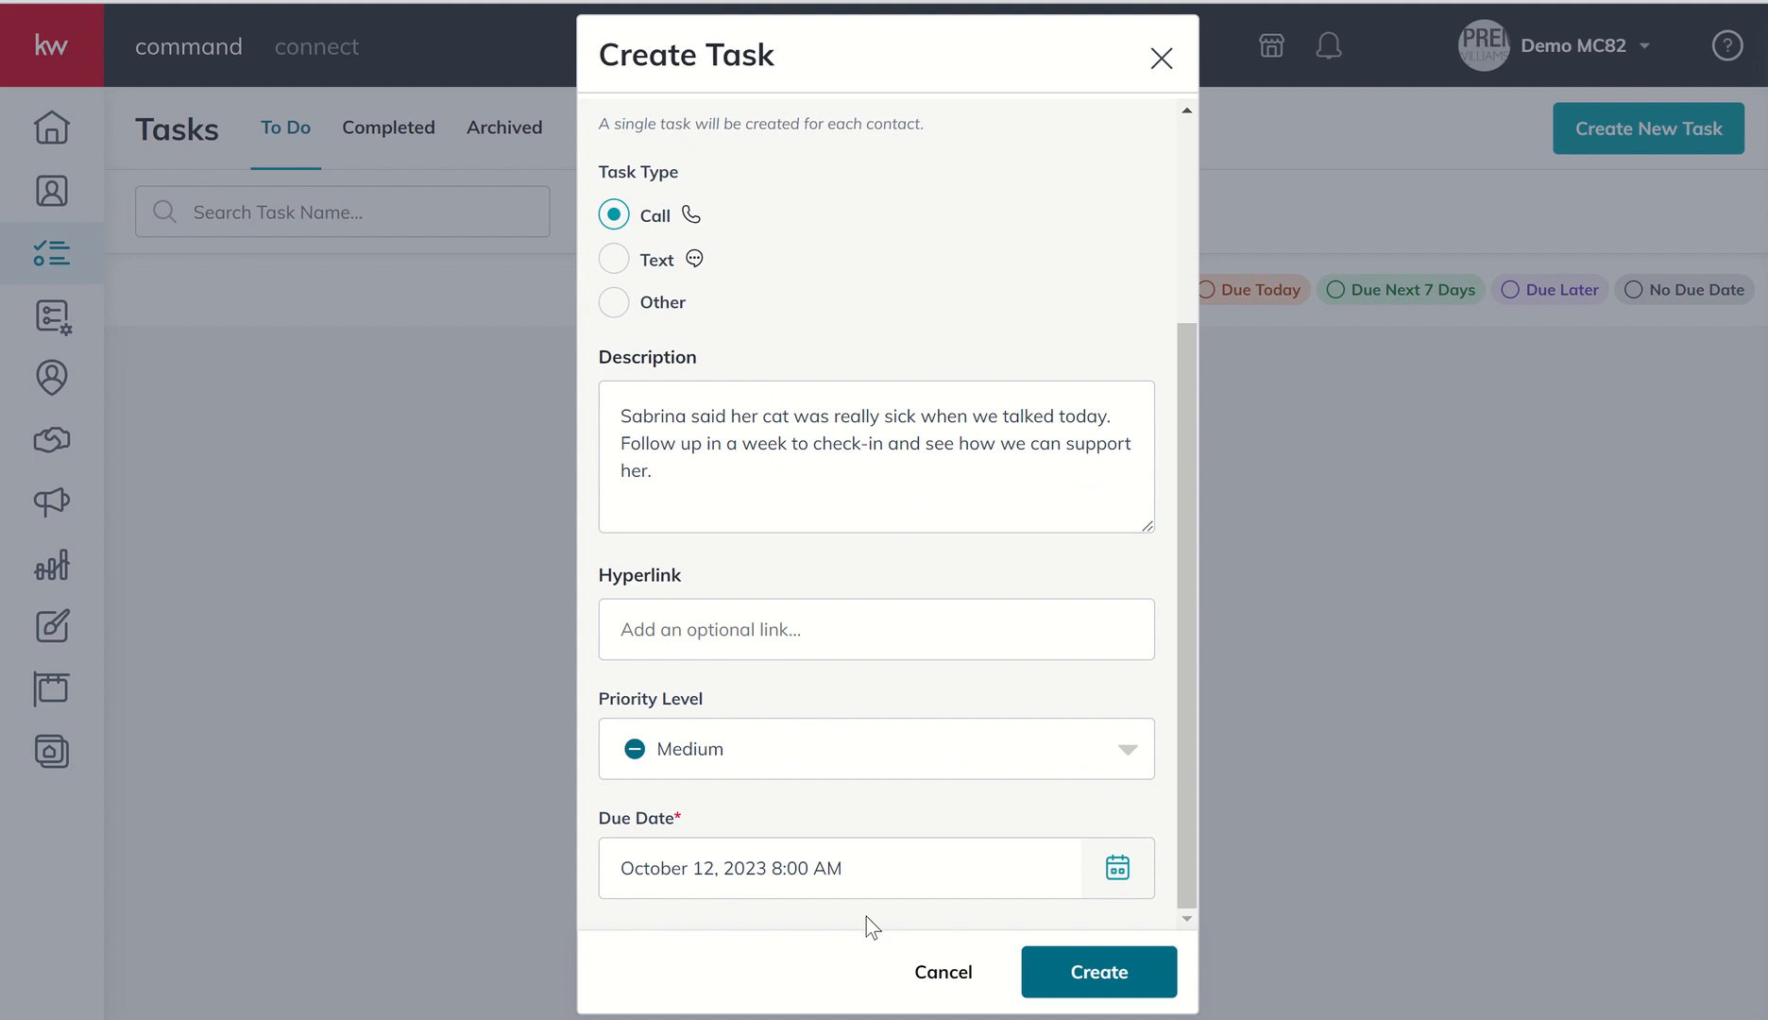
left_click(1096, 971)
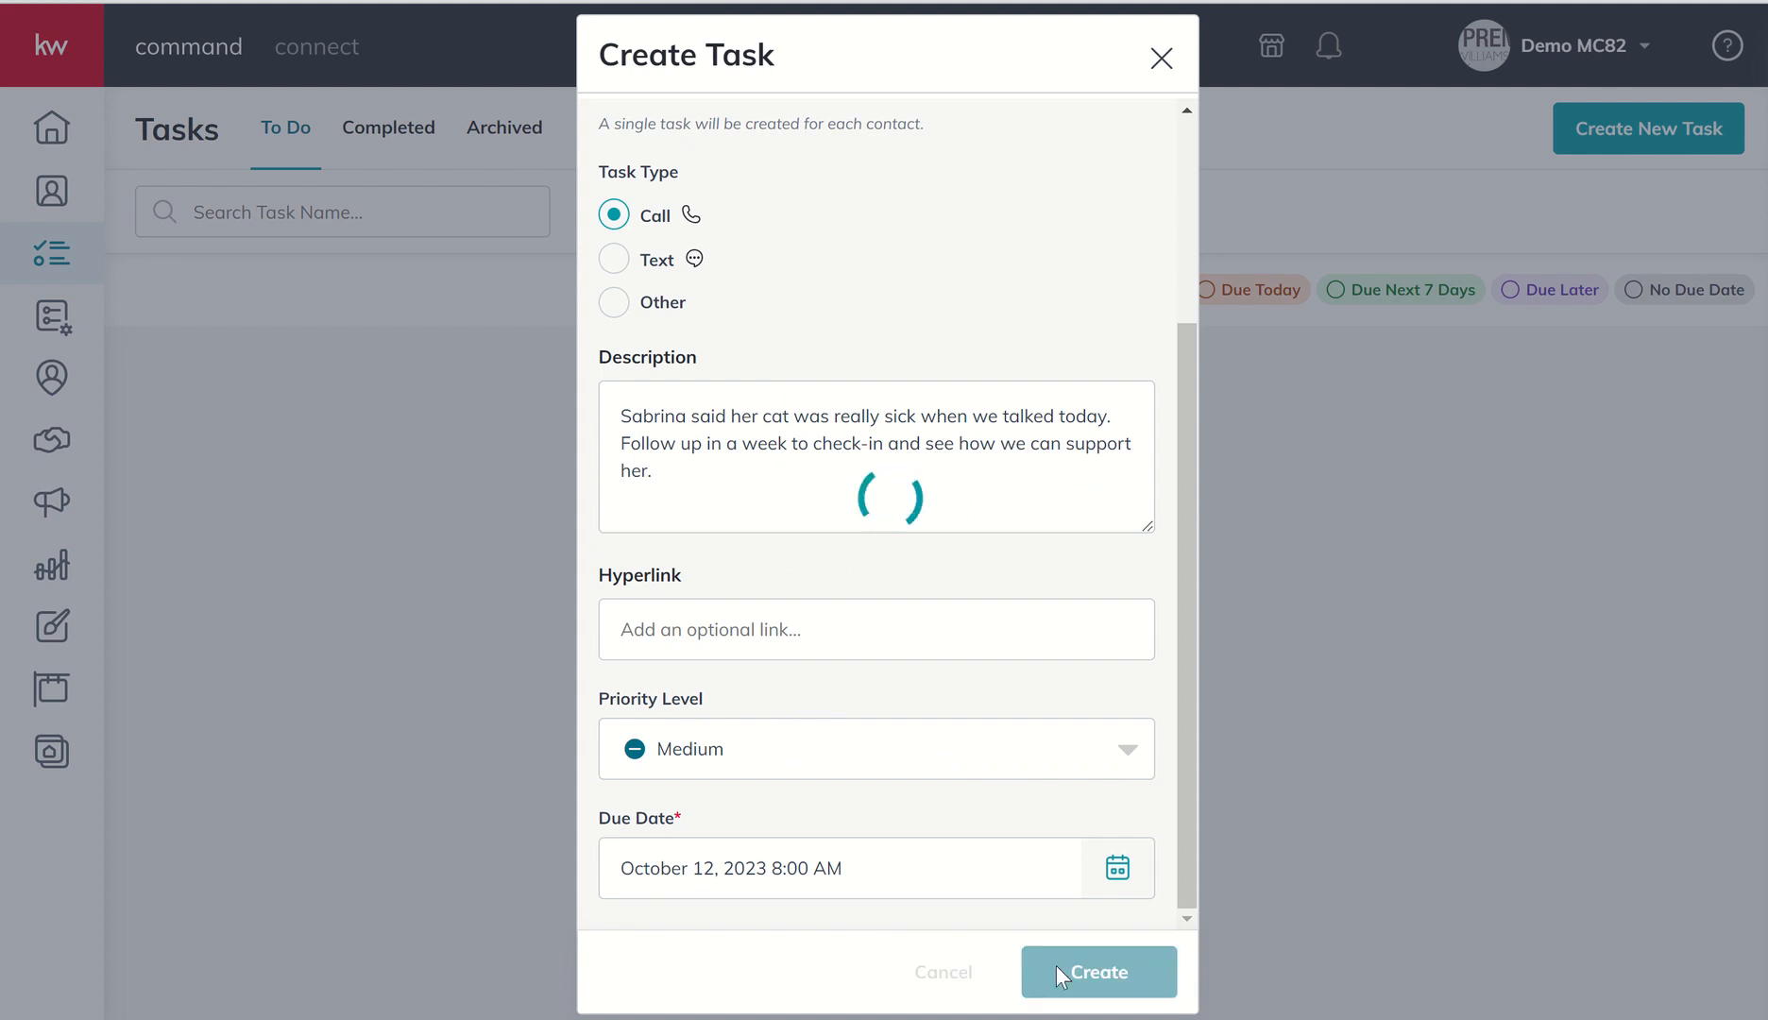
left_click(1096, 971)
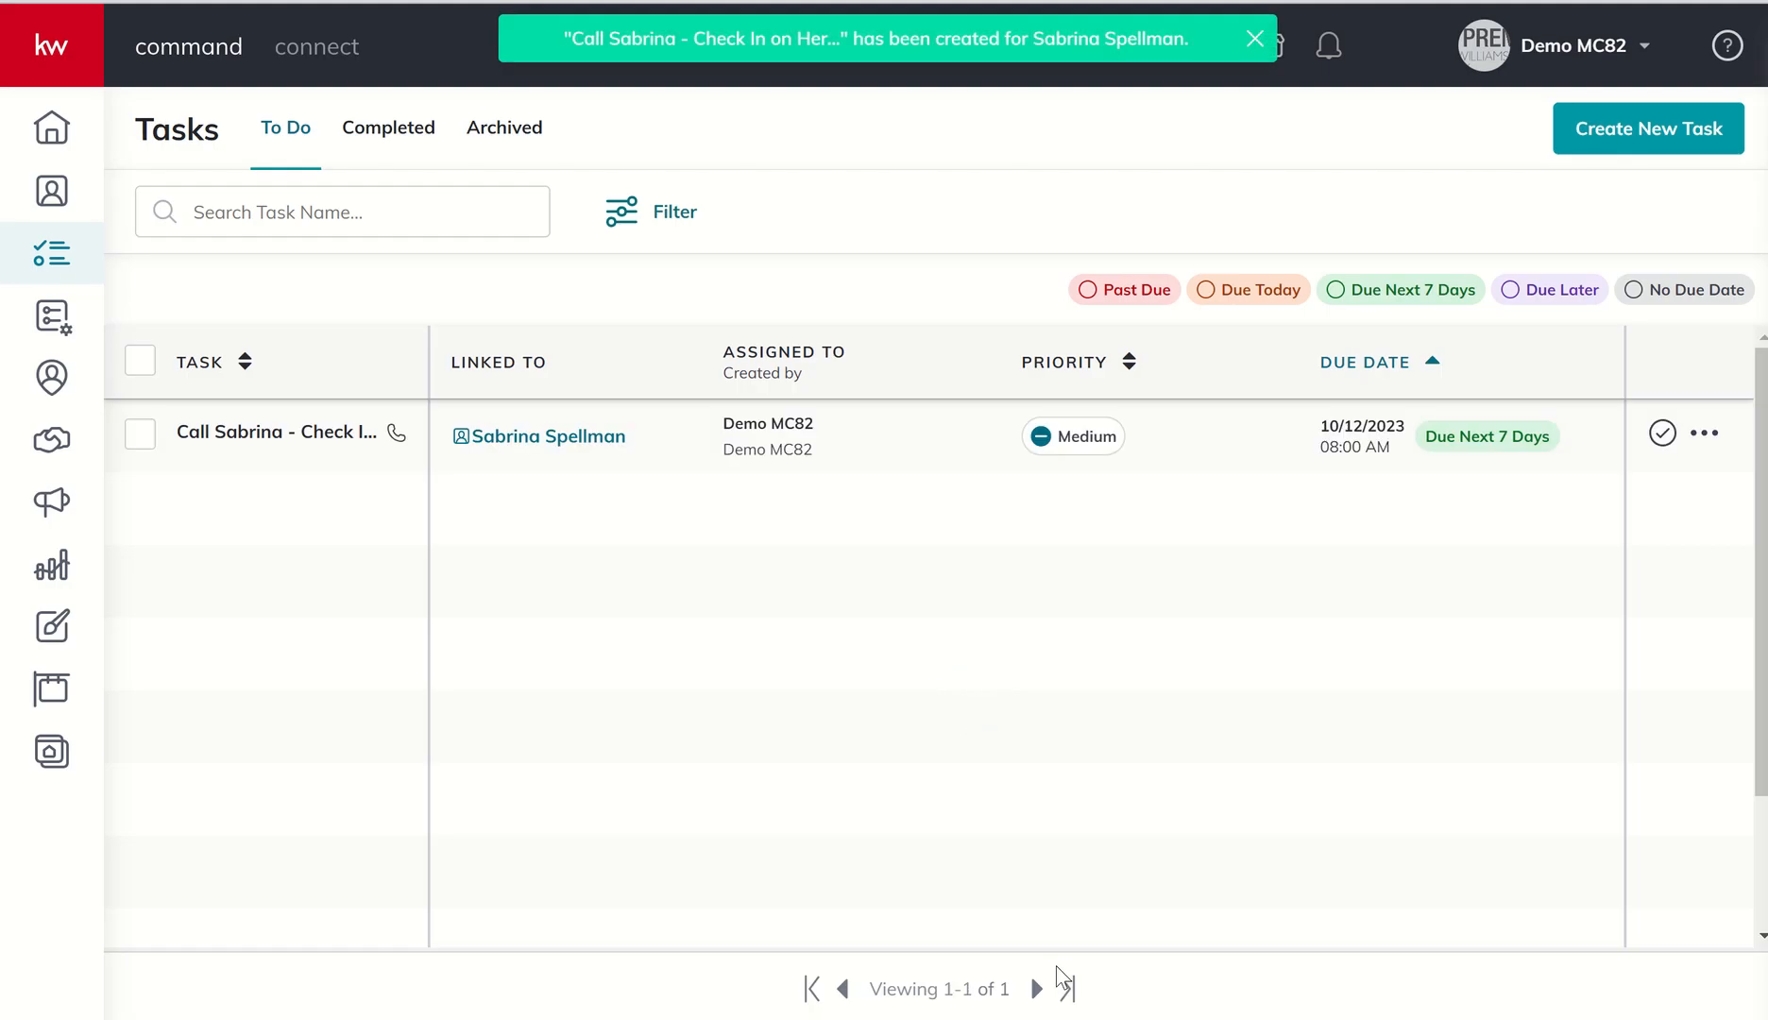
mouse_move(235, 485)
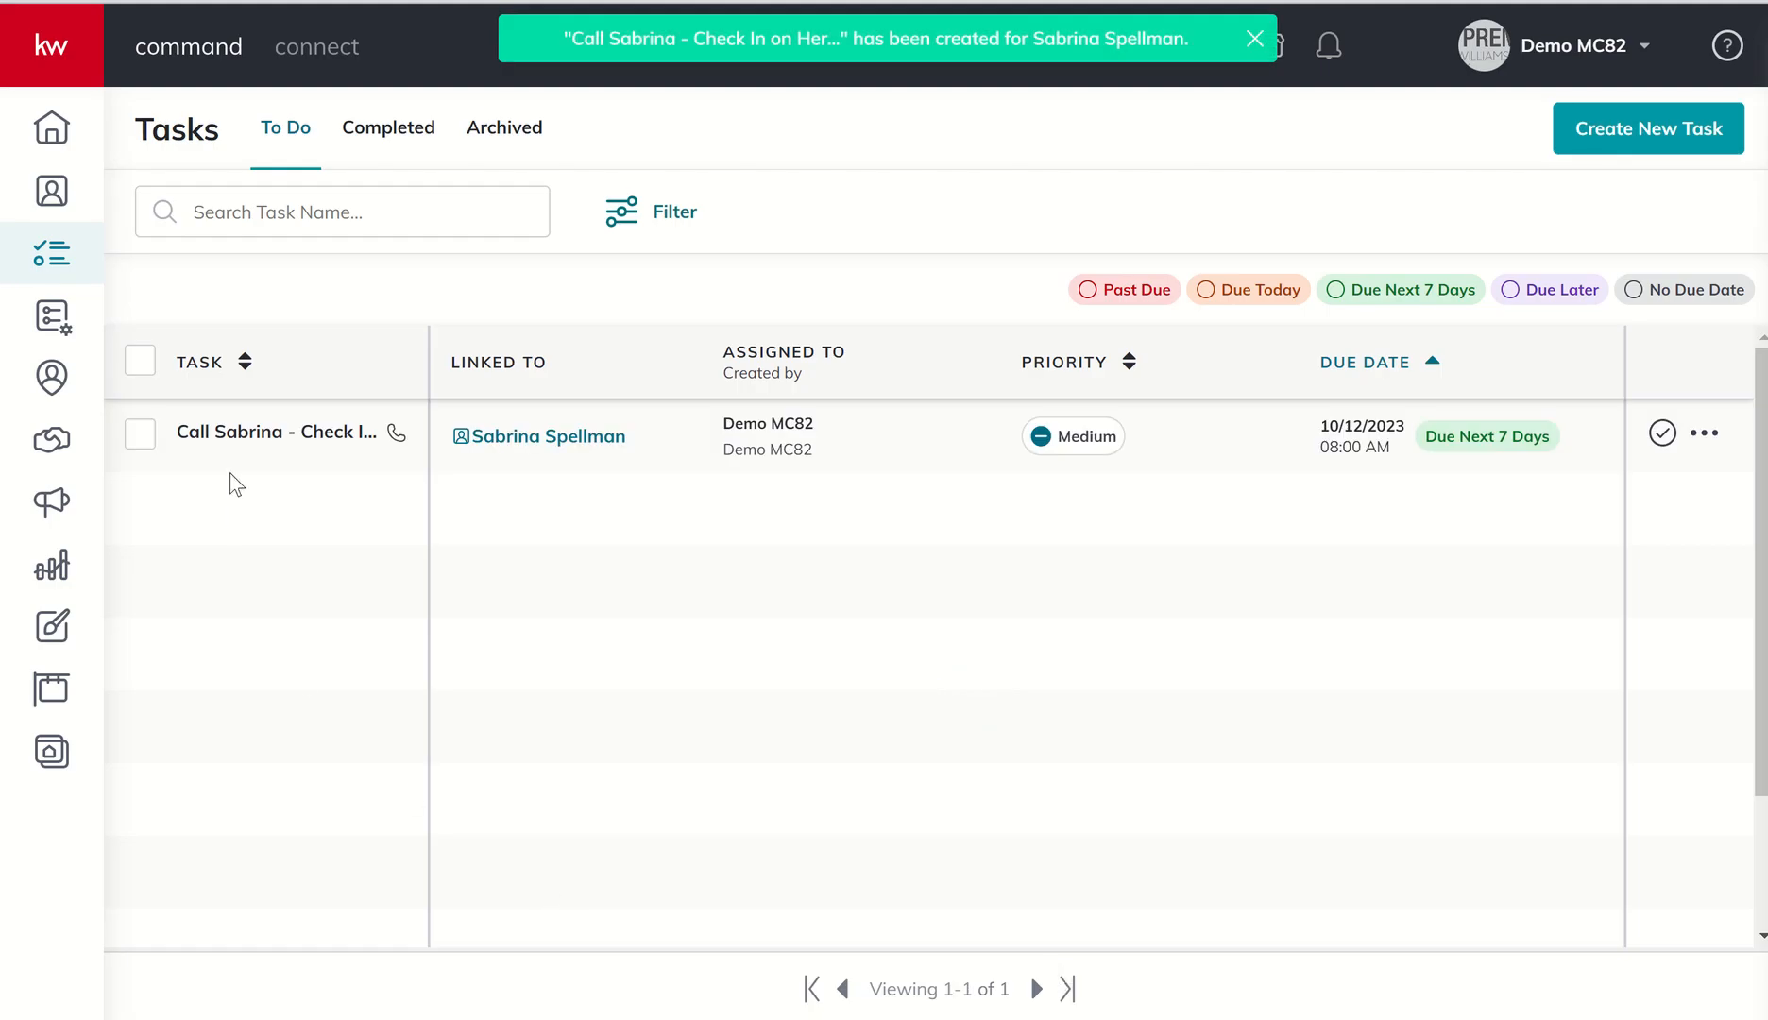
mouse_move(295, 433)
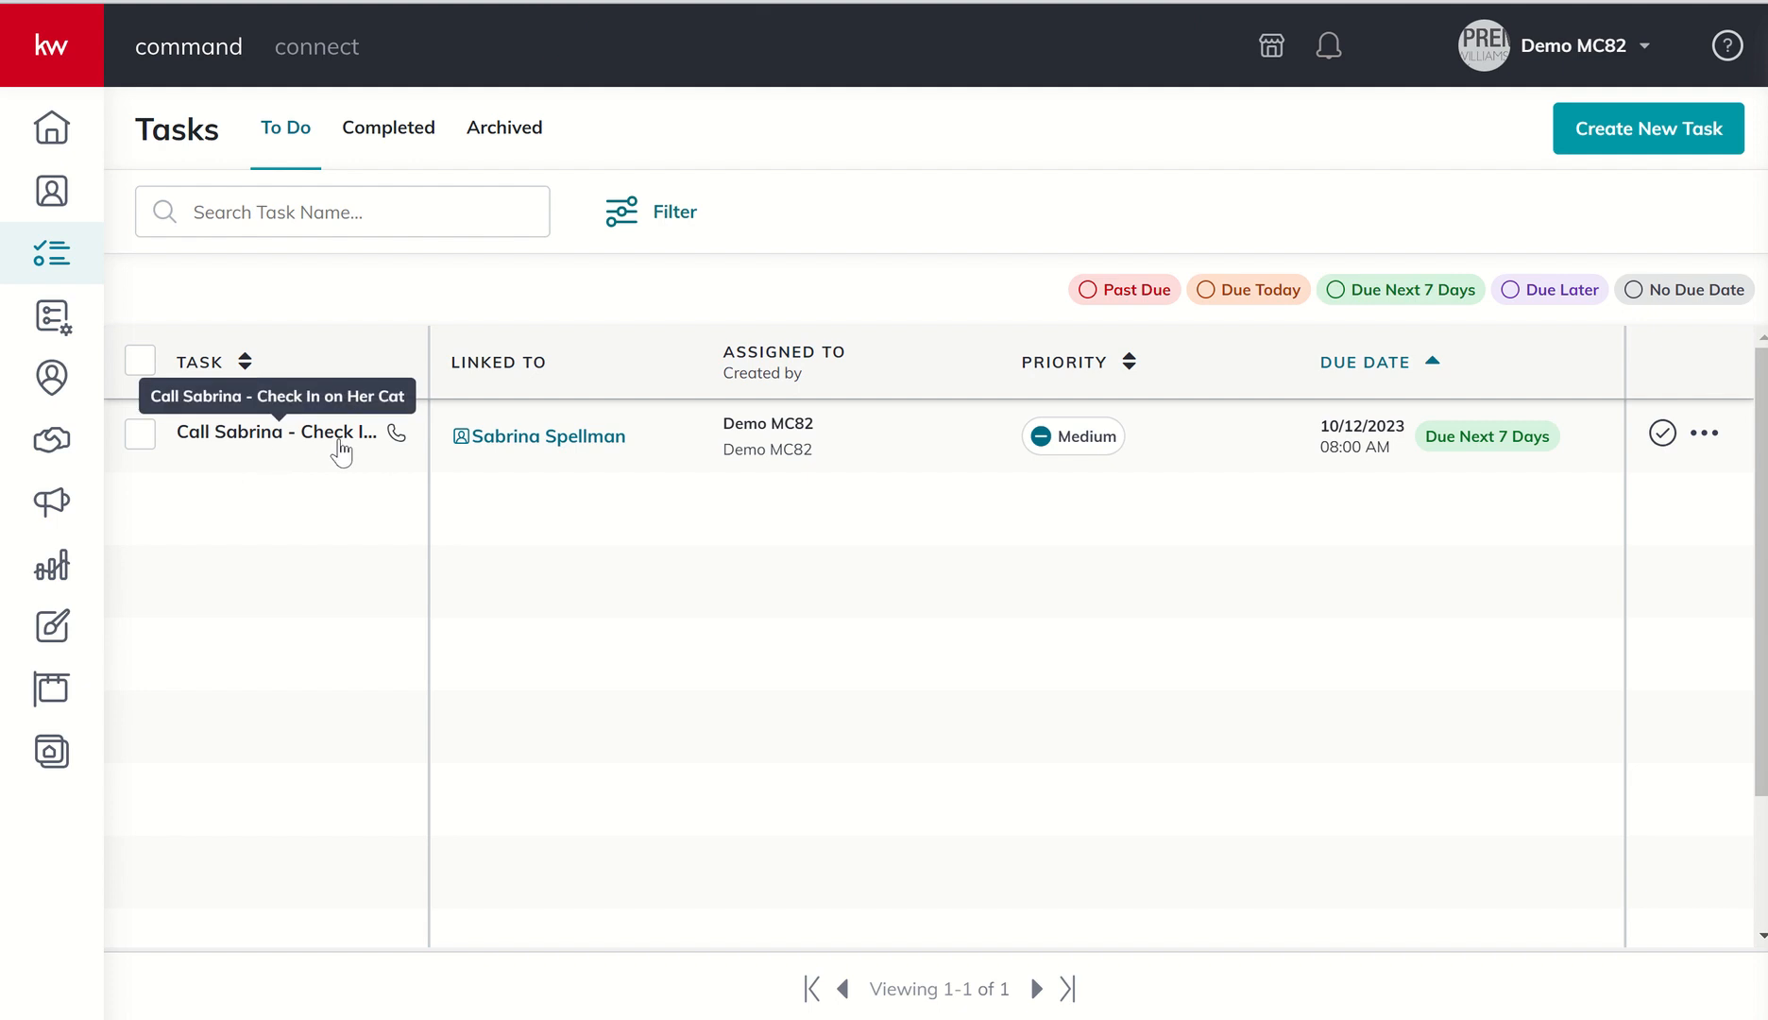
mouse_move(397, 436)
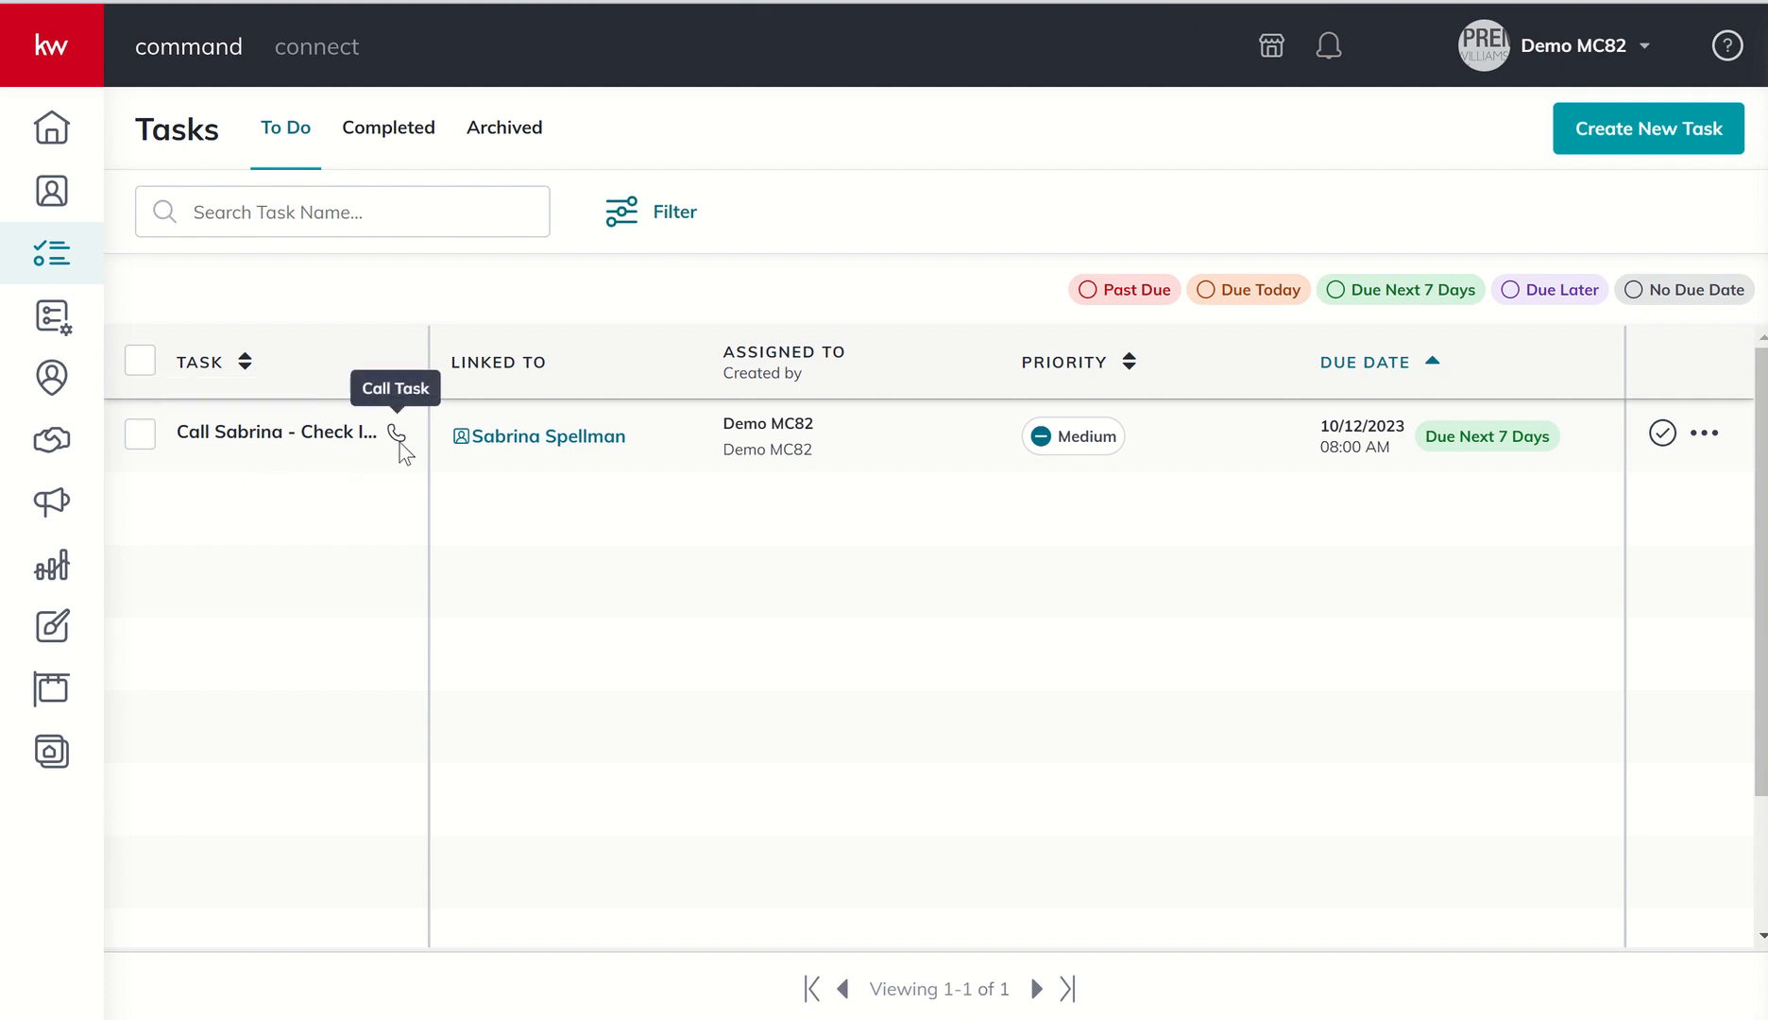
mouse_move(512, 601)
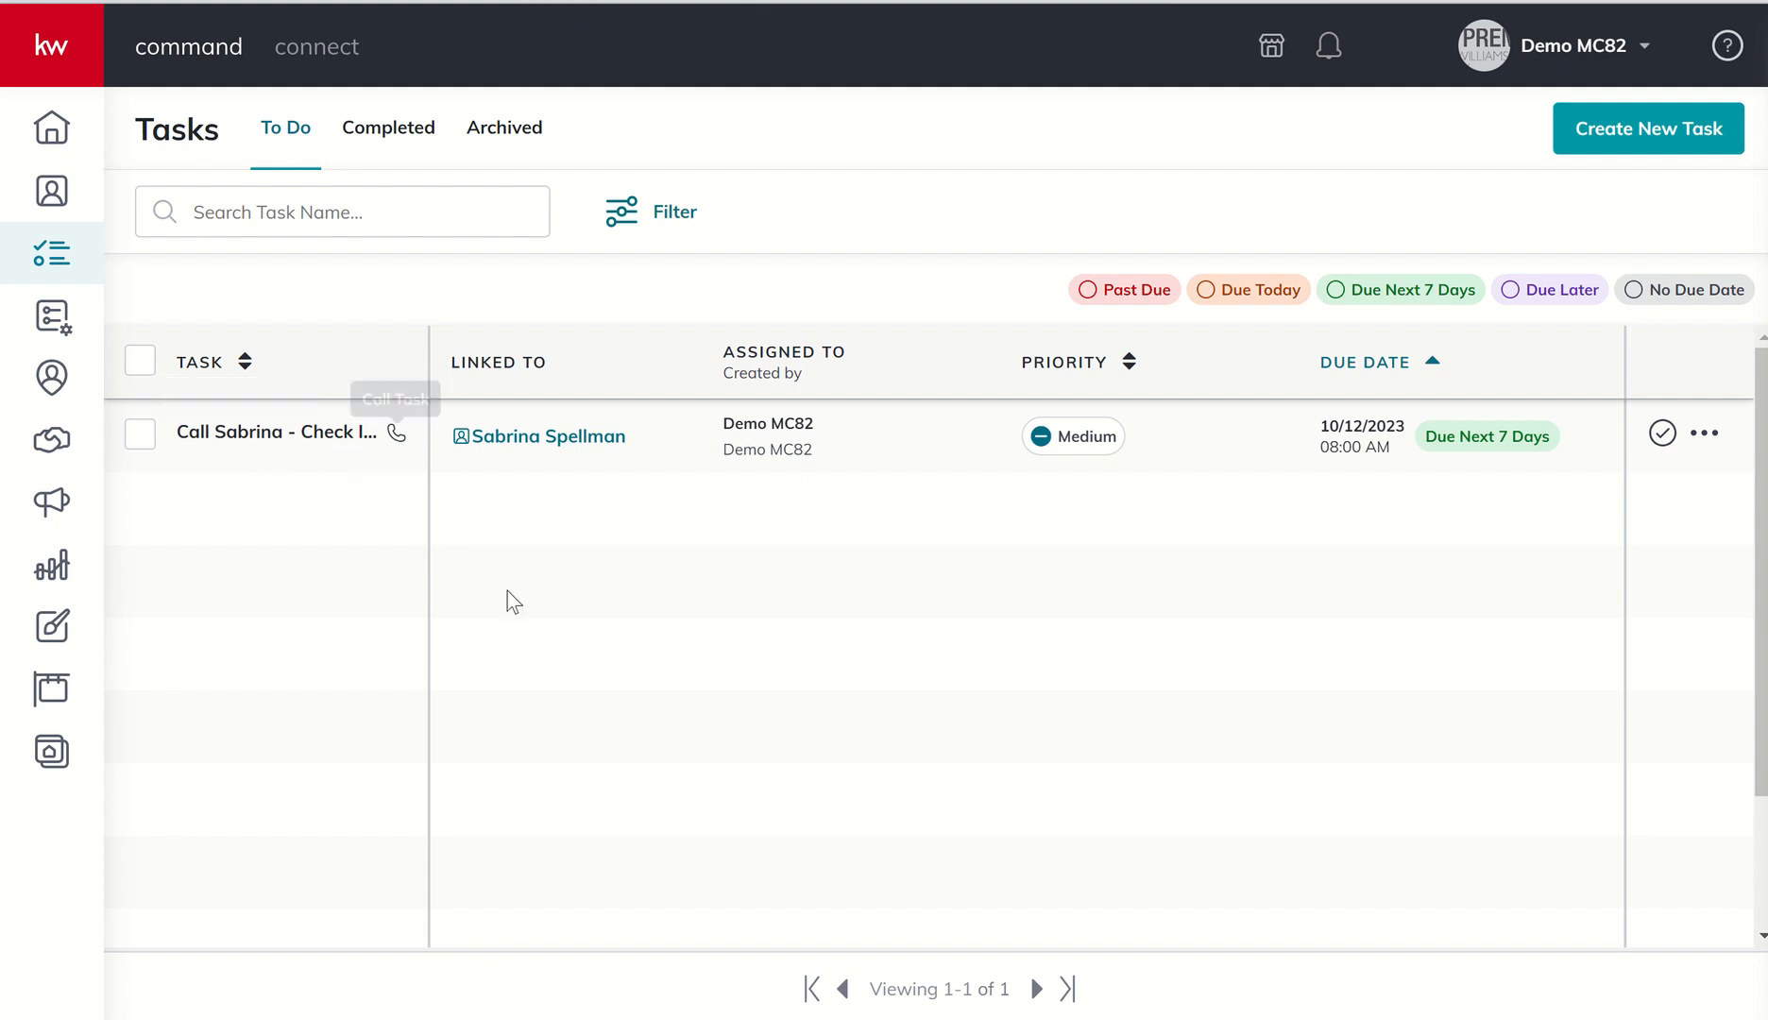
mouse_move(552, 436)
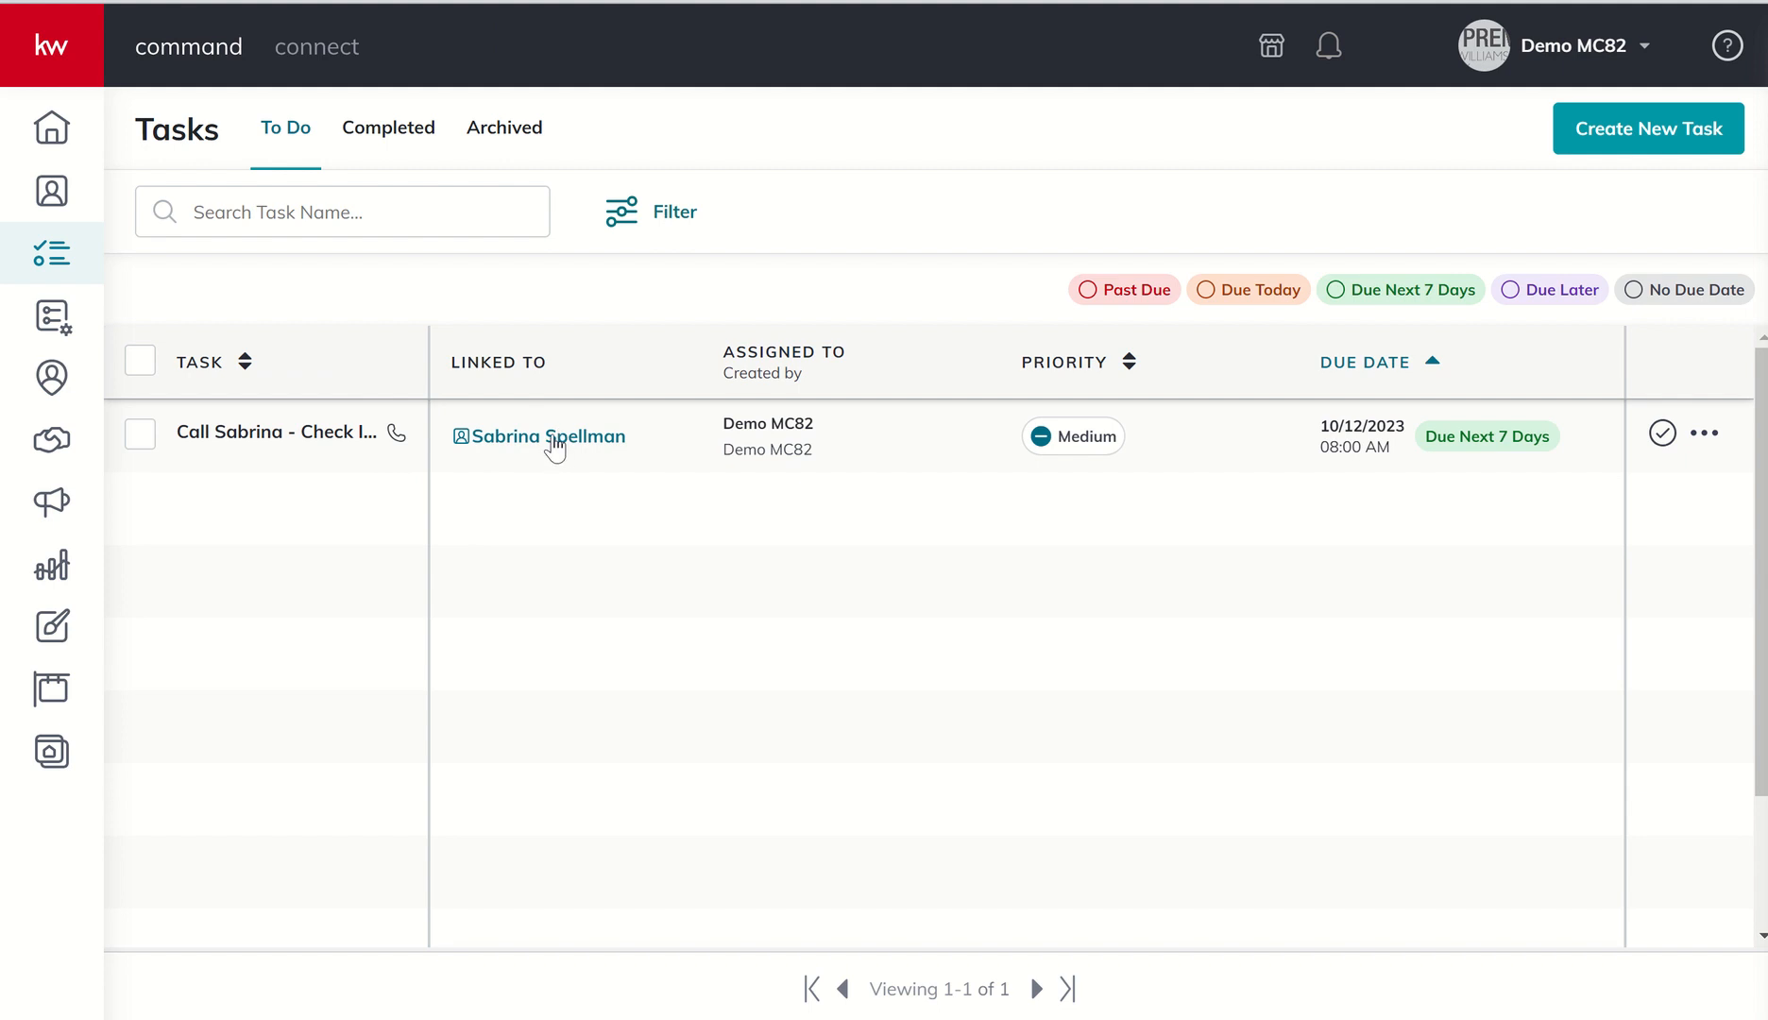
left_click(550, 437)
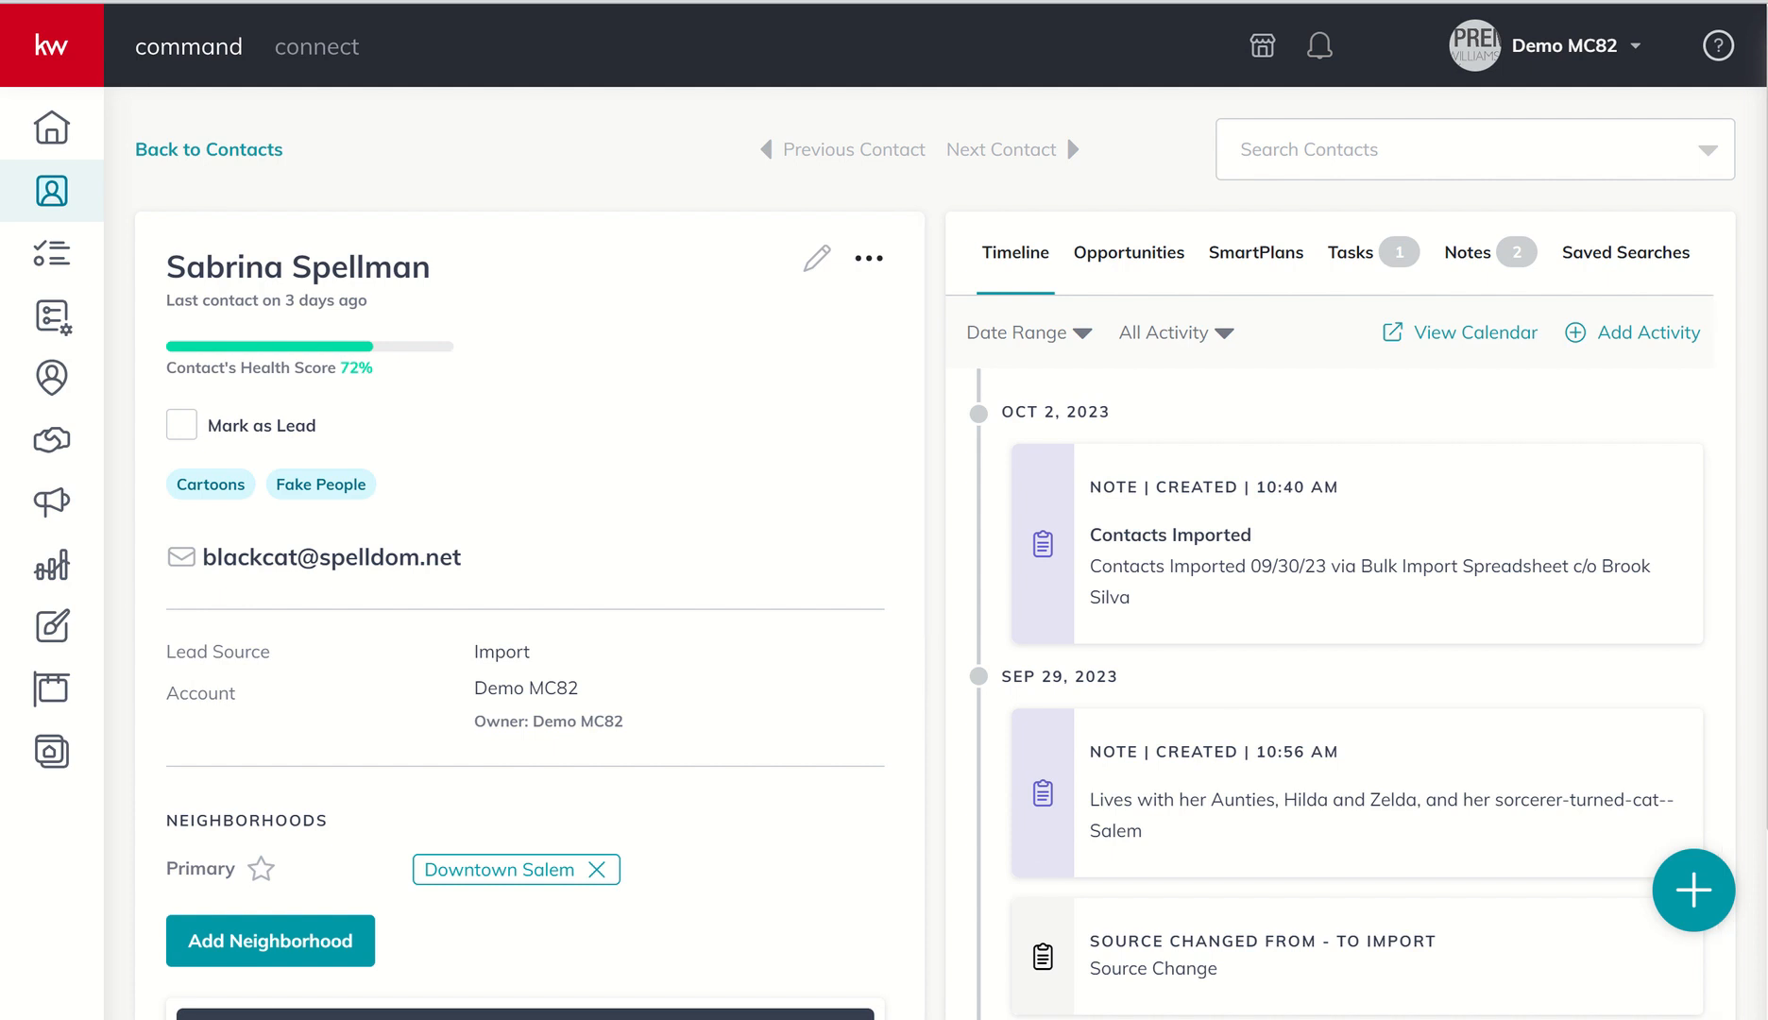
left_click(51, 253)
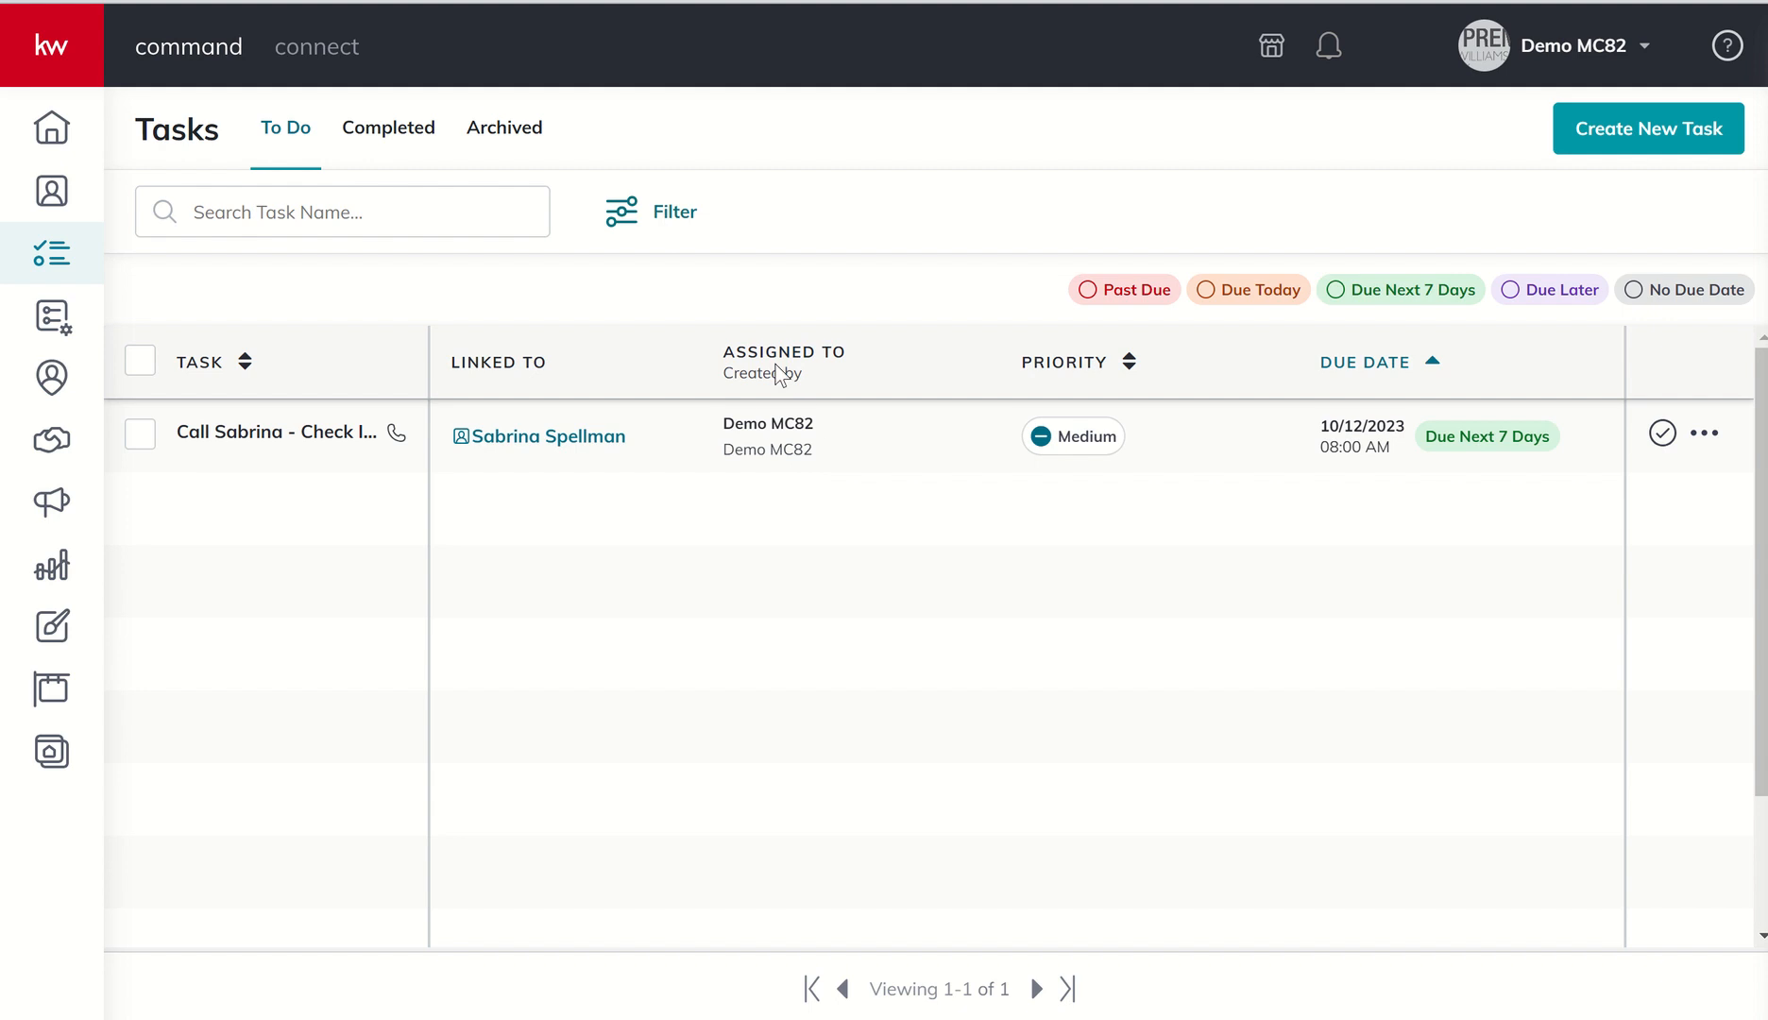
mouse_move(773, 433)
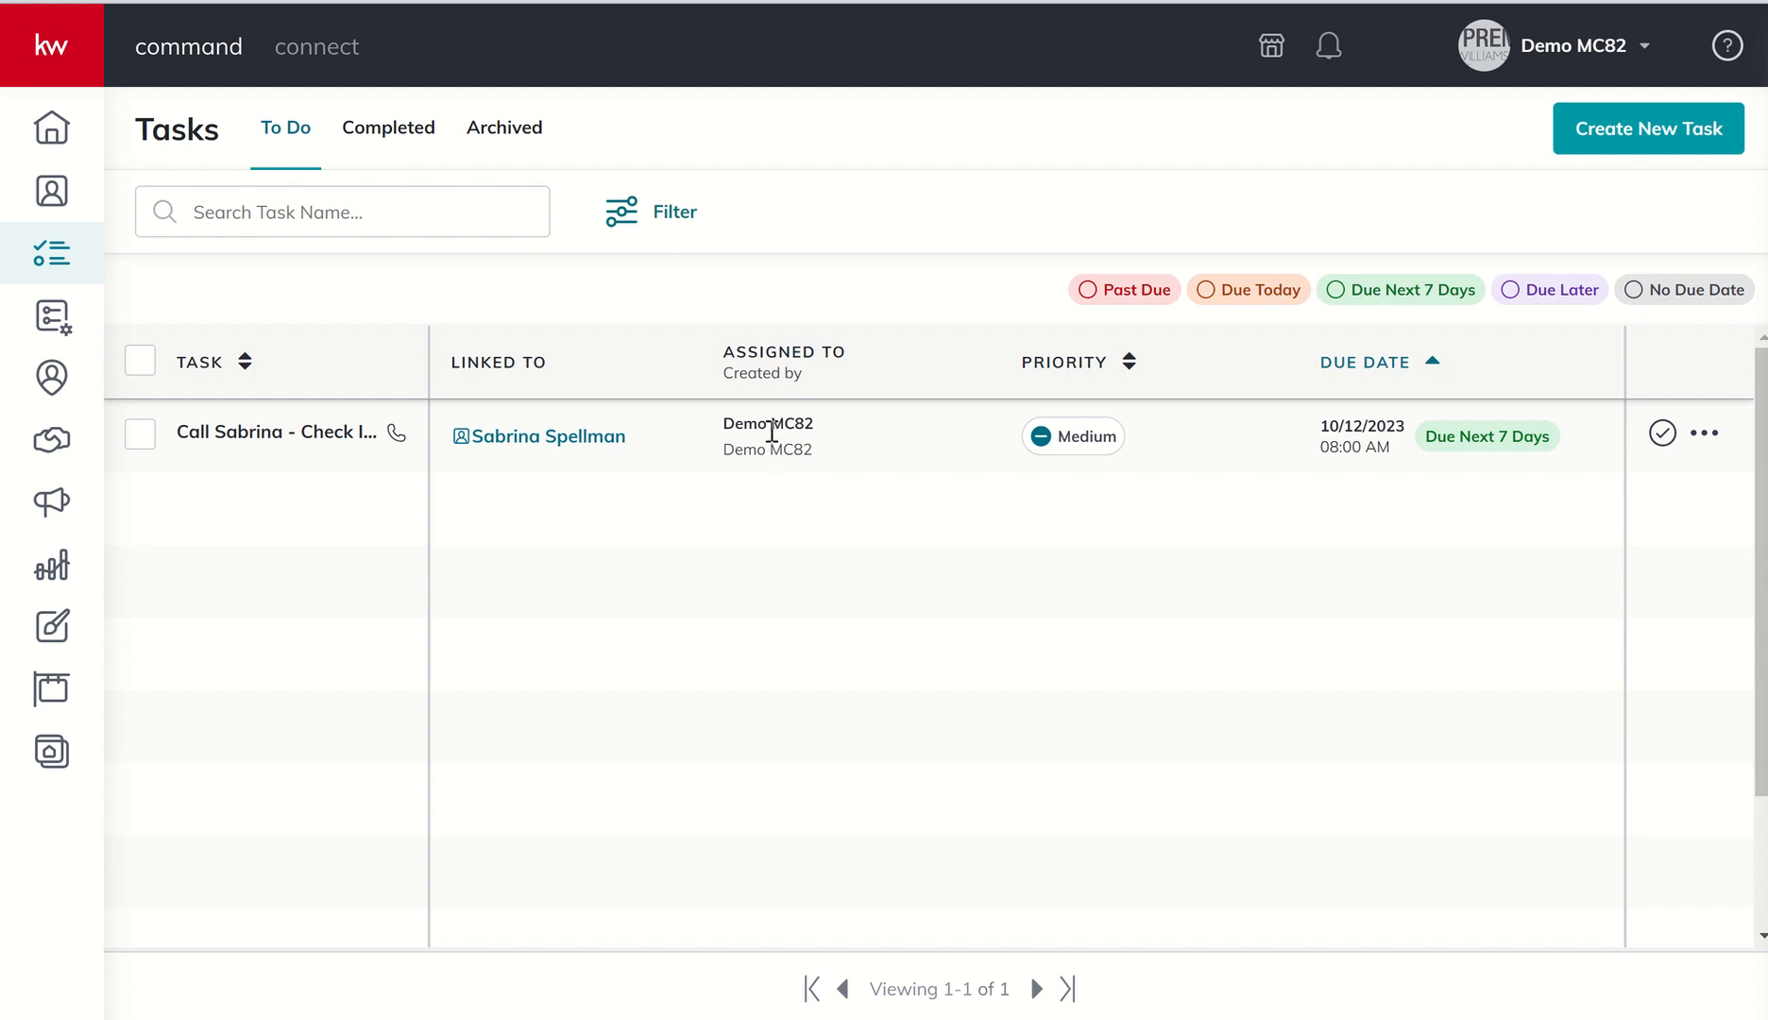
mouse_move(772, 451)
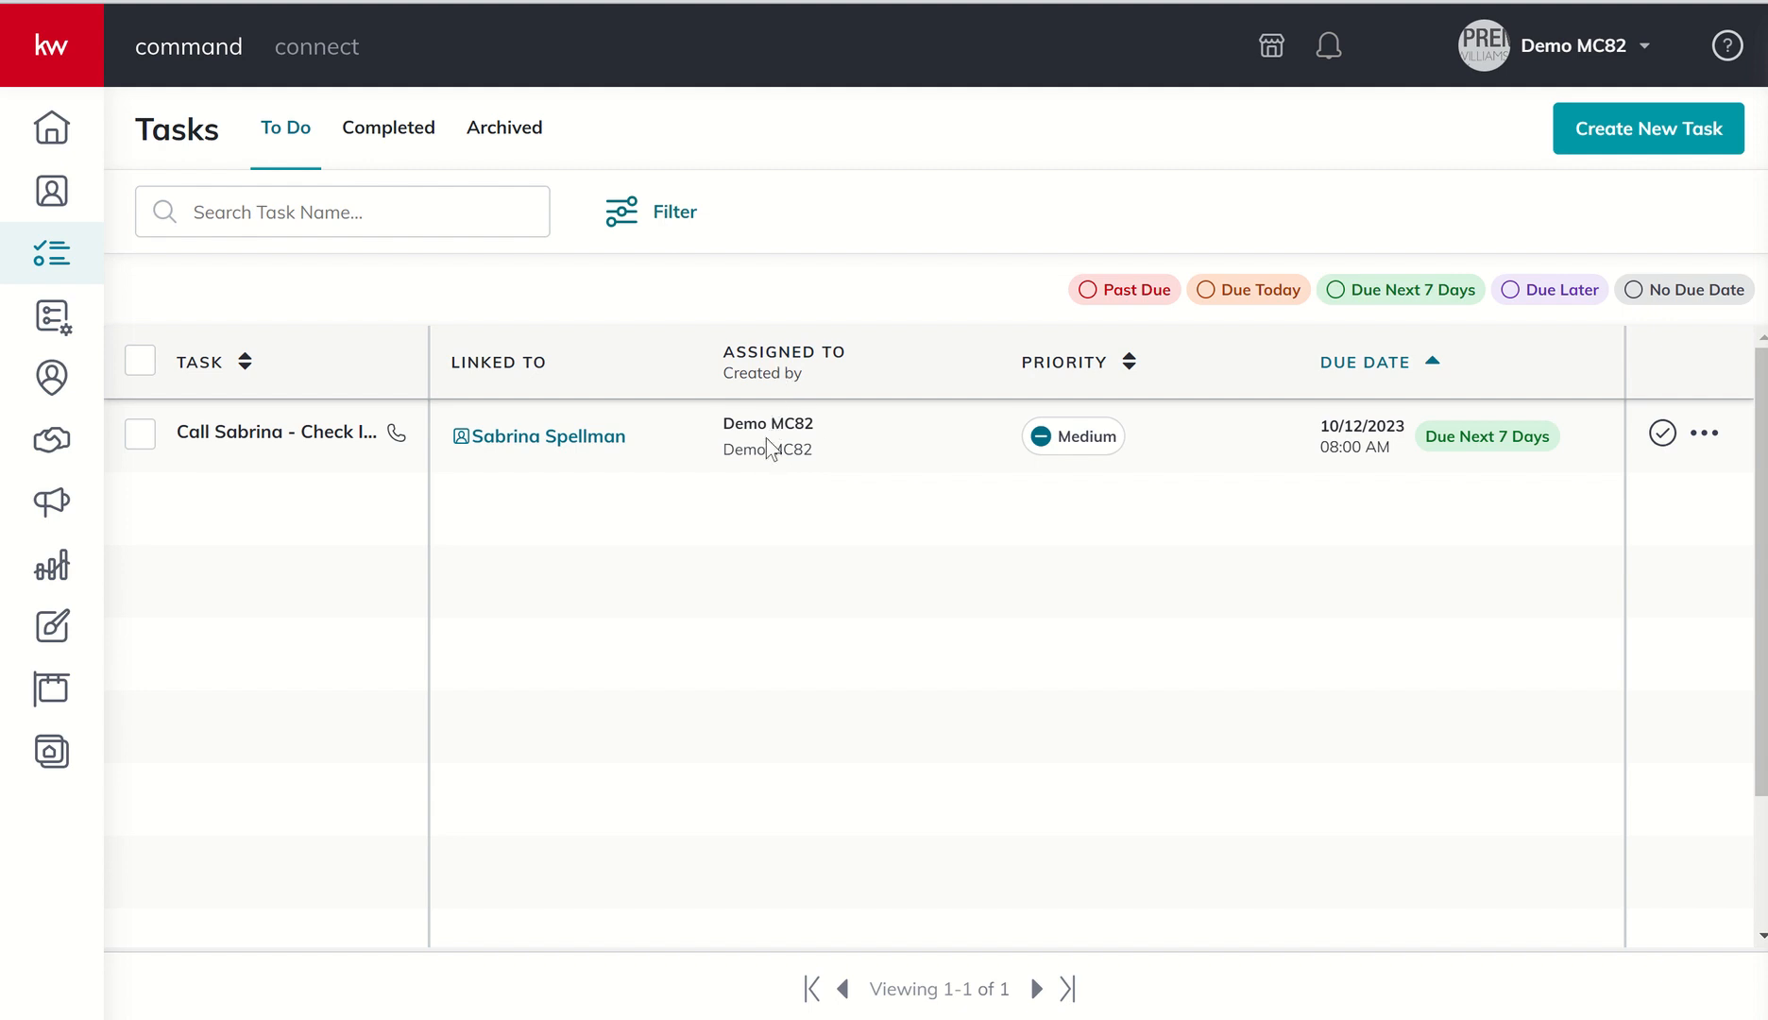
mouse_move(1086, 517)
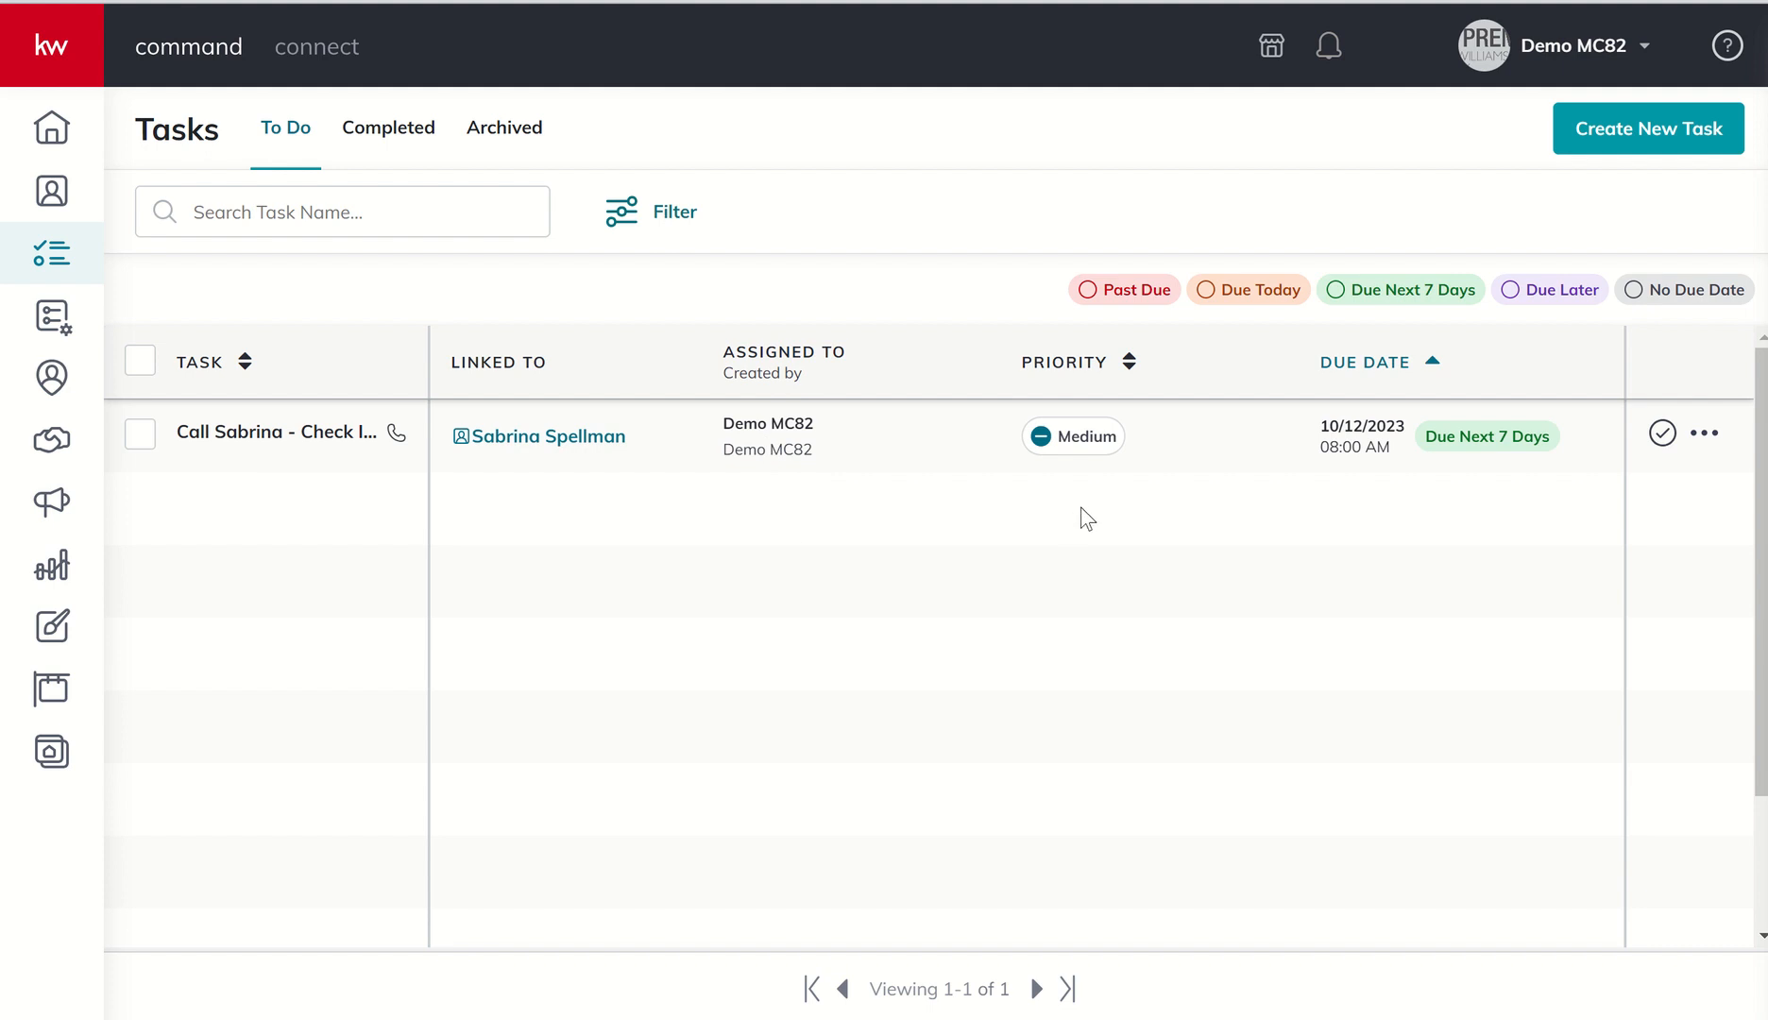
mouse_move(1528, 459)
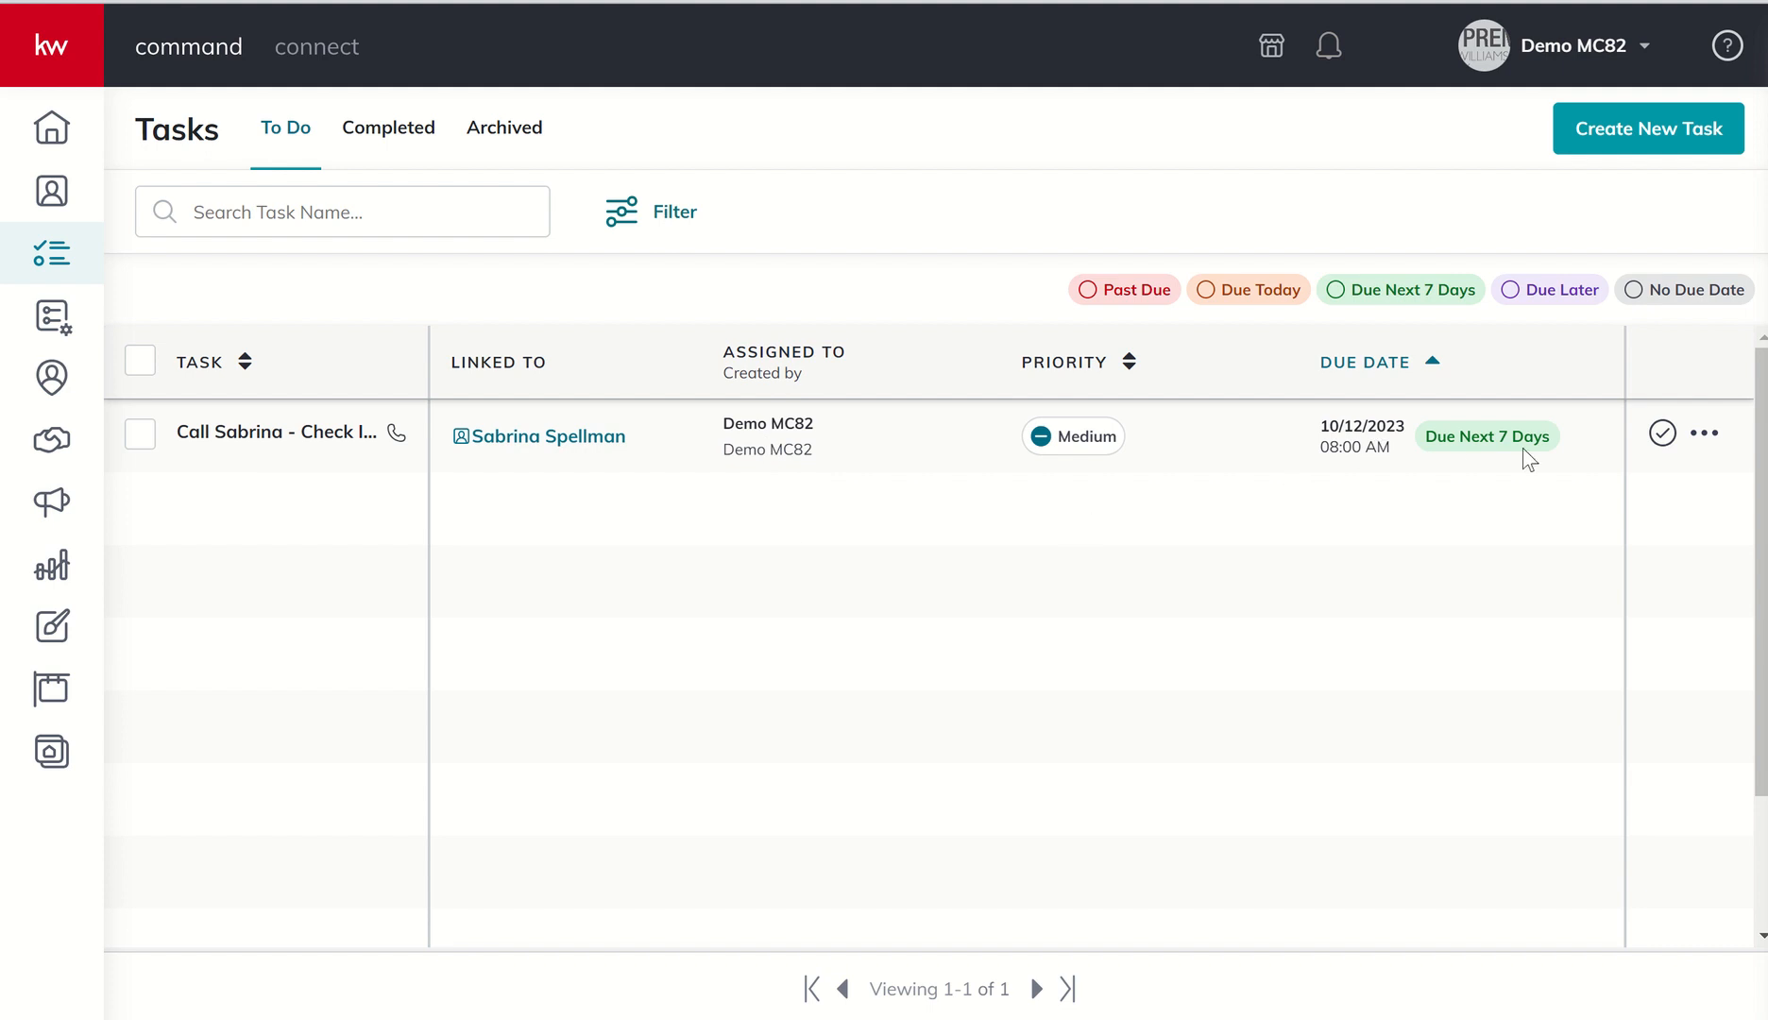
mouse_move(1685, 452)
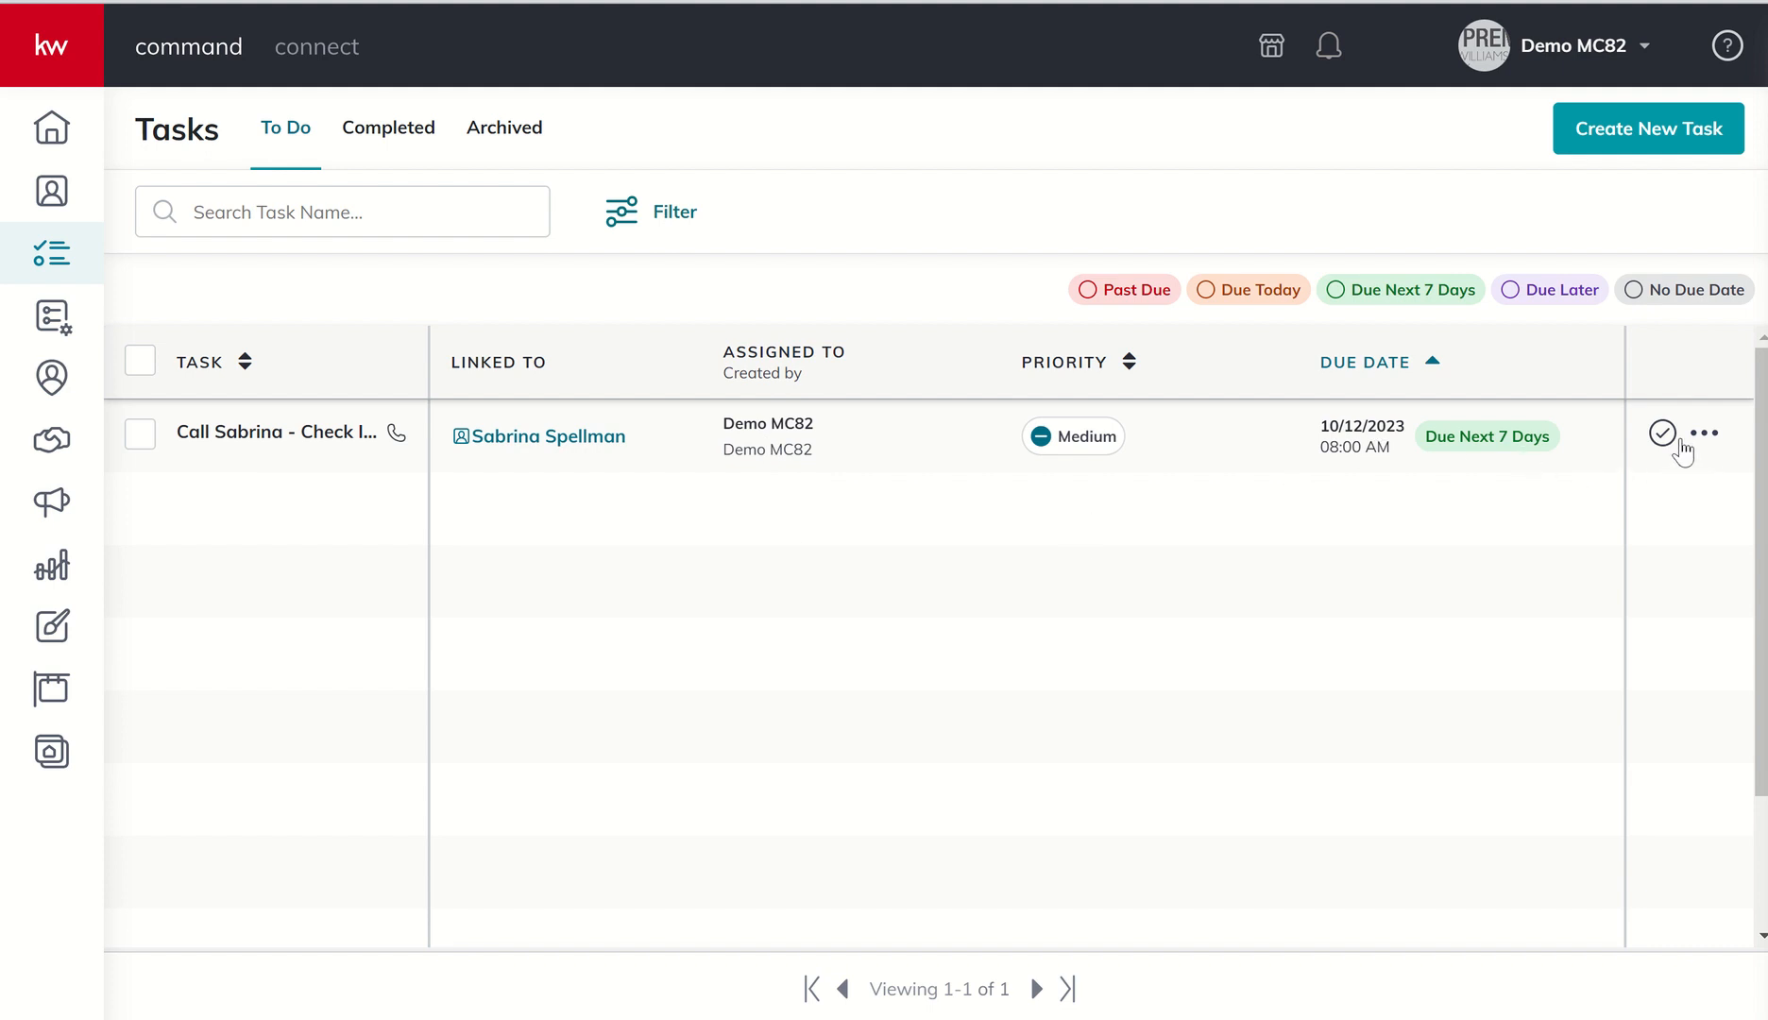
mouse_move(1665, 440)
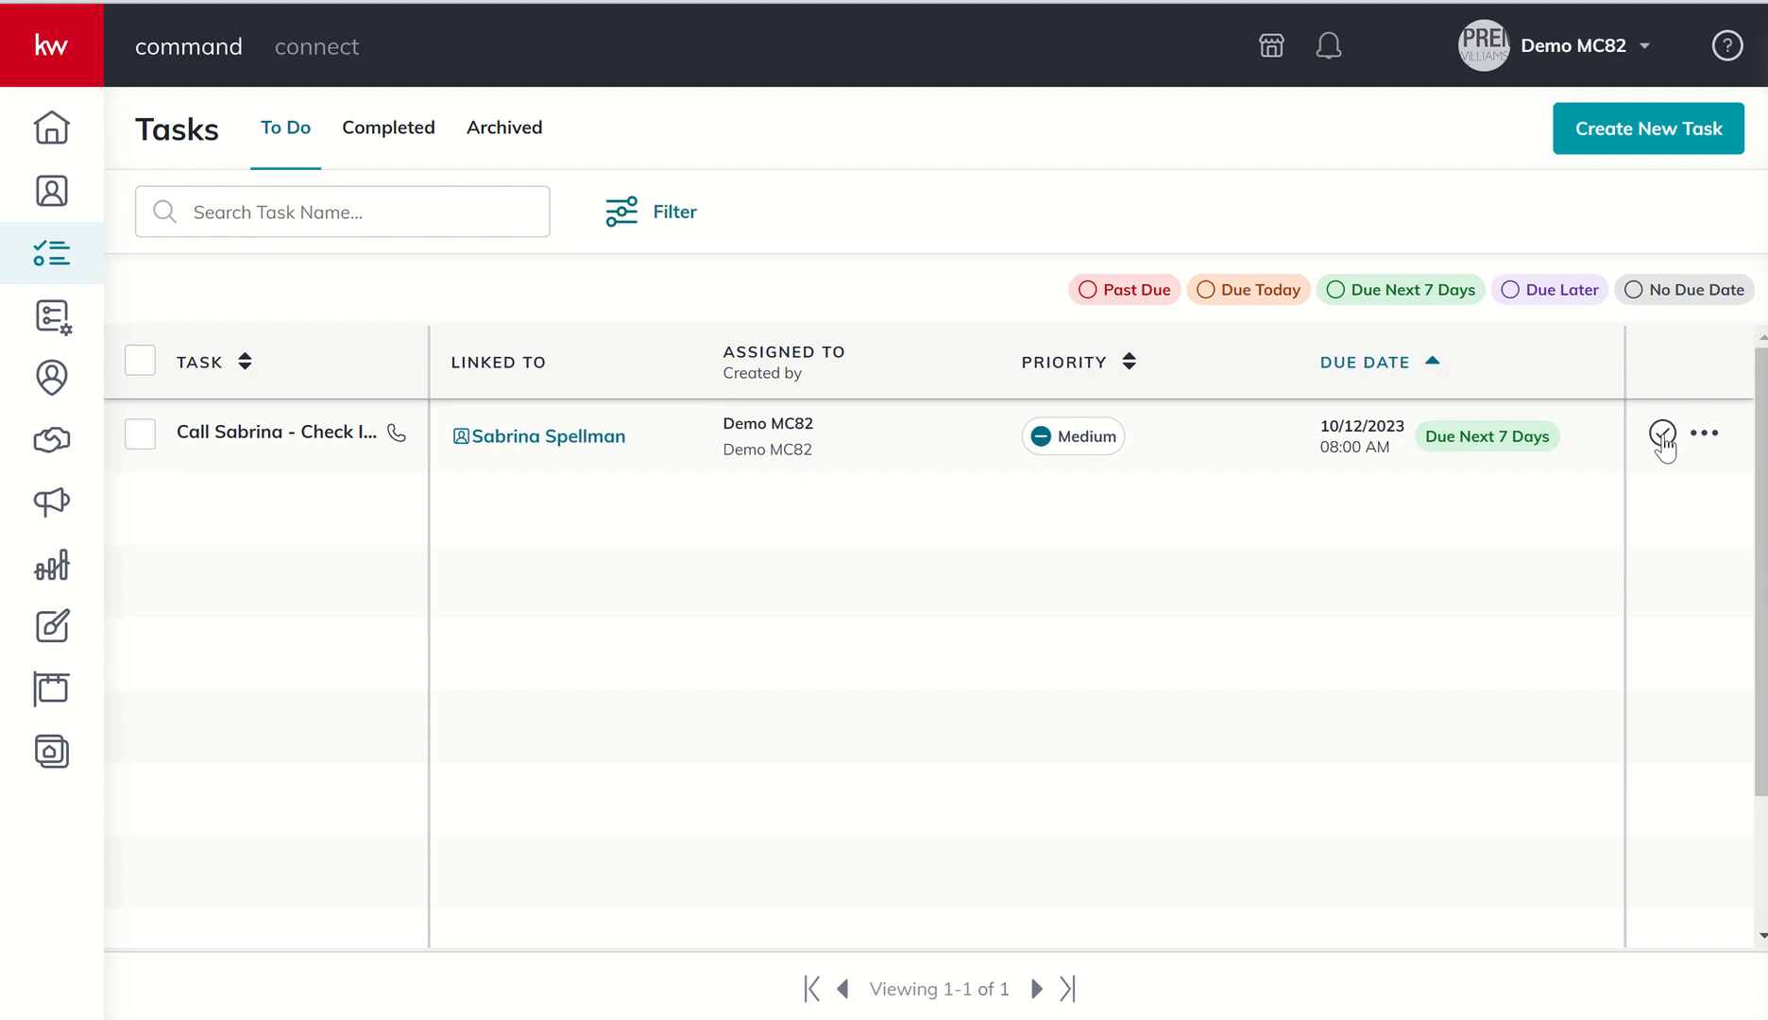
left_click(1706, 434)
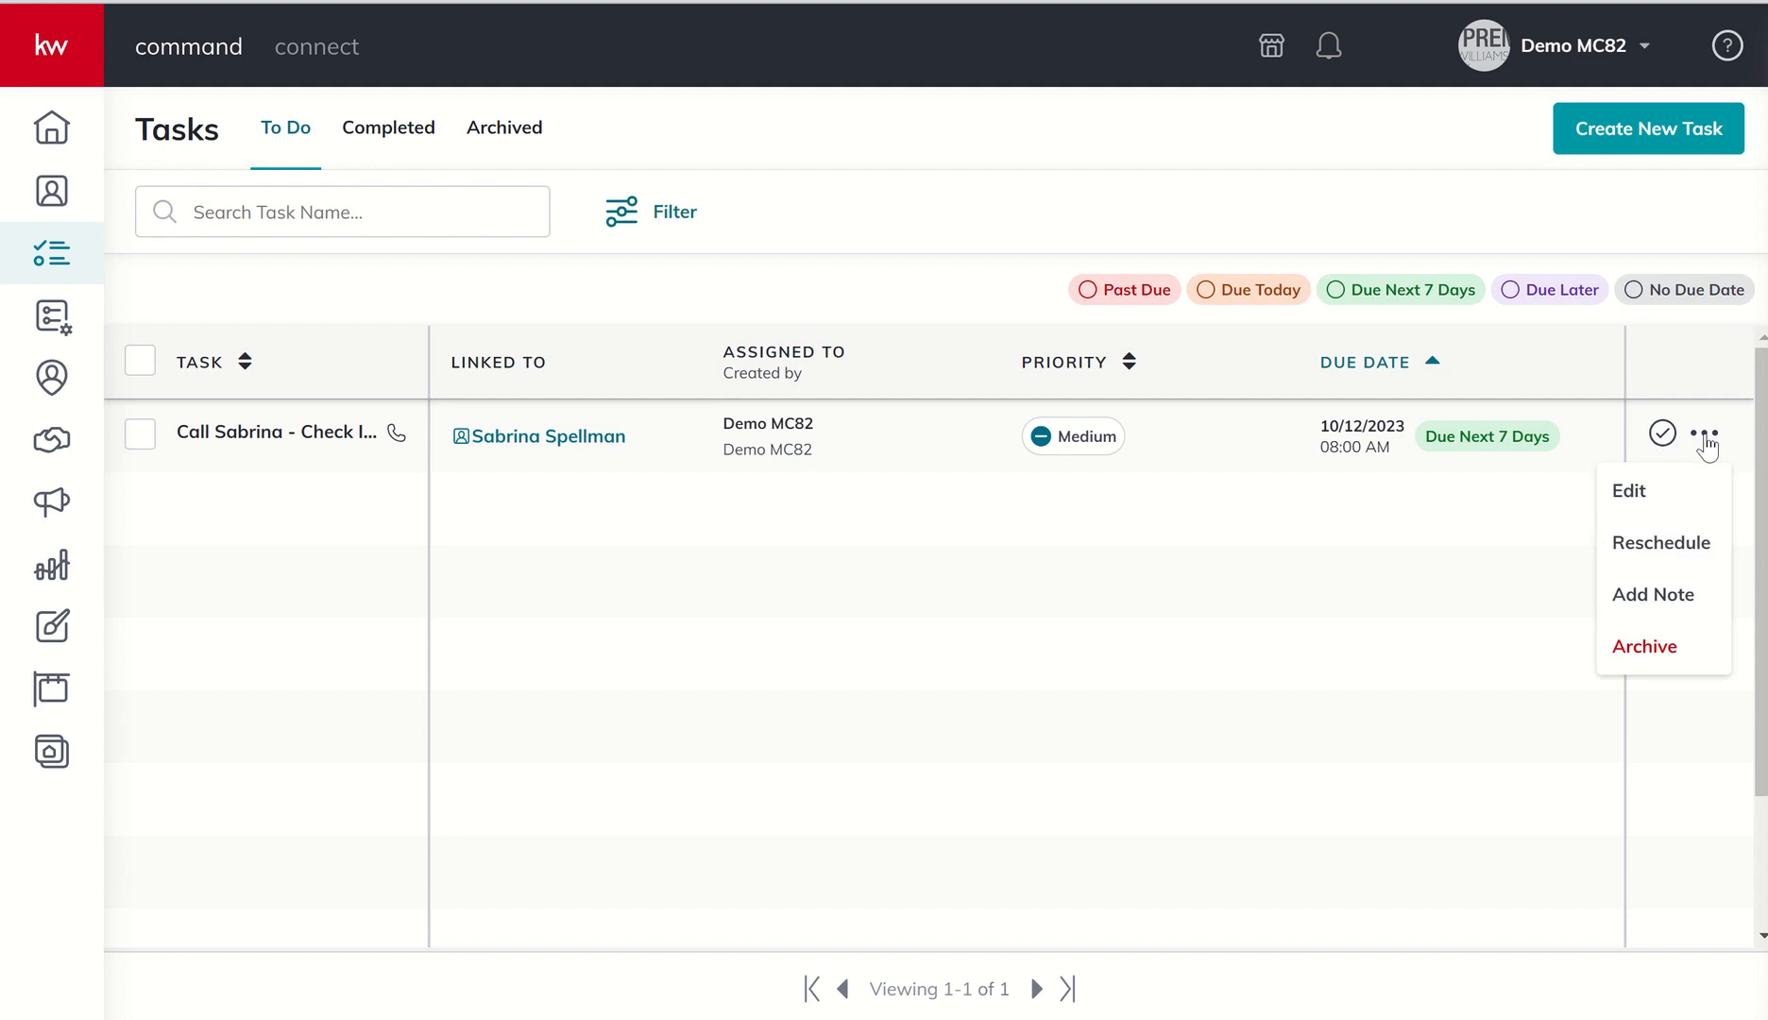
mouse_move(1663, 550)
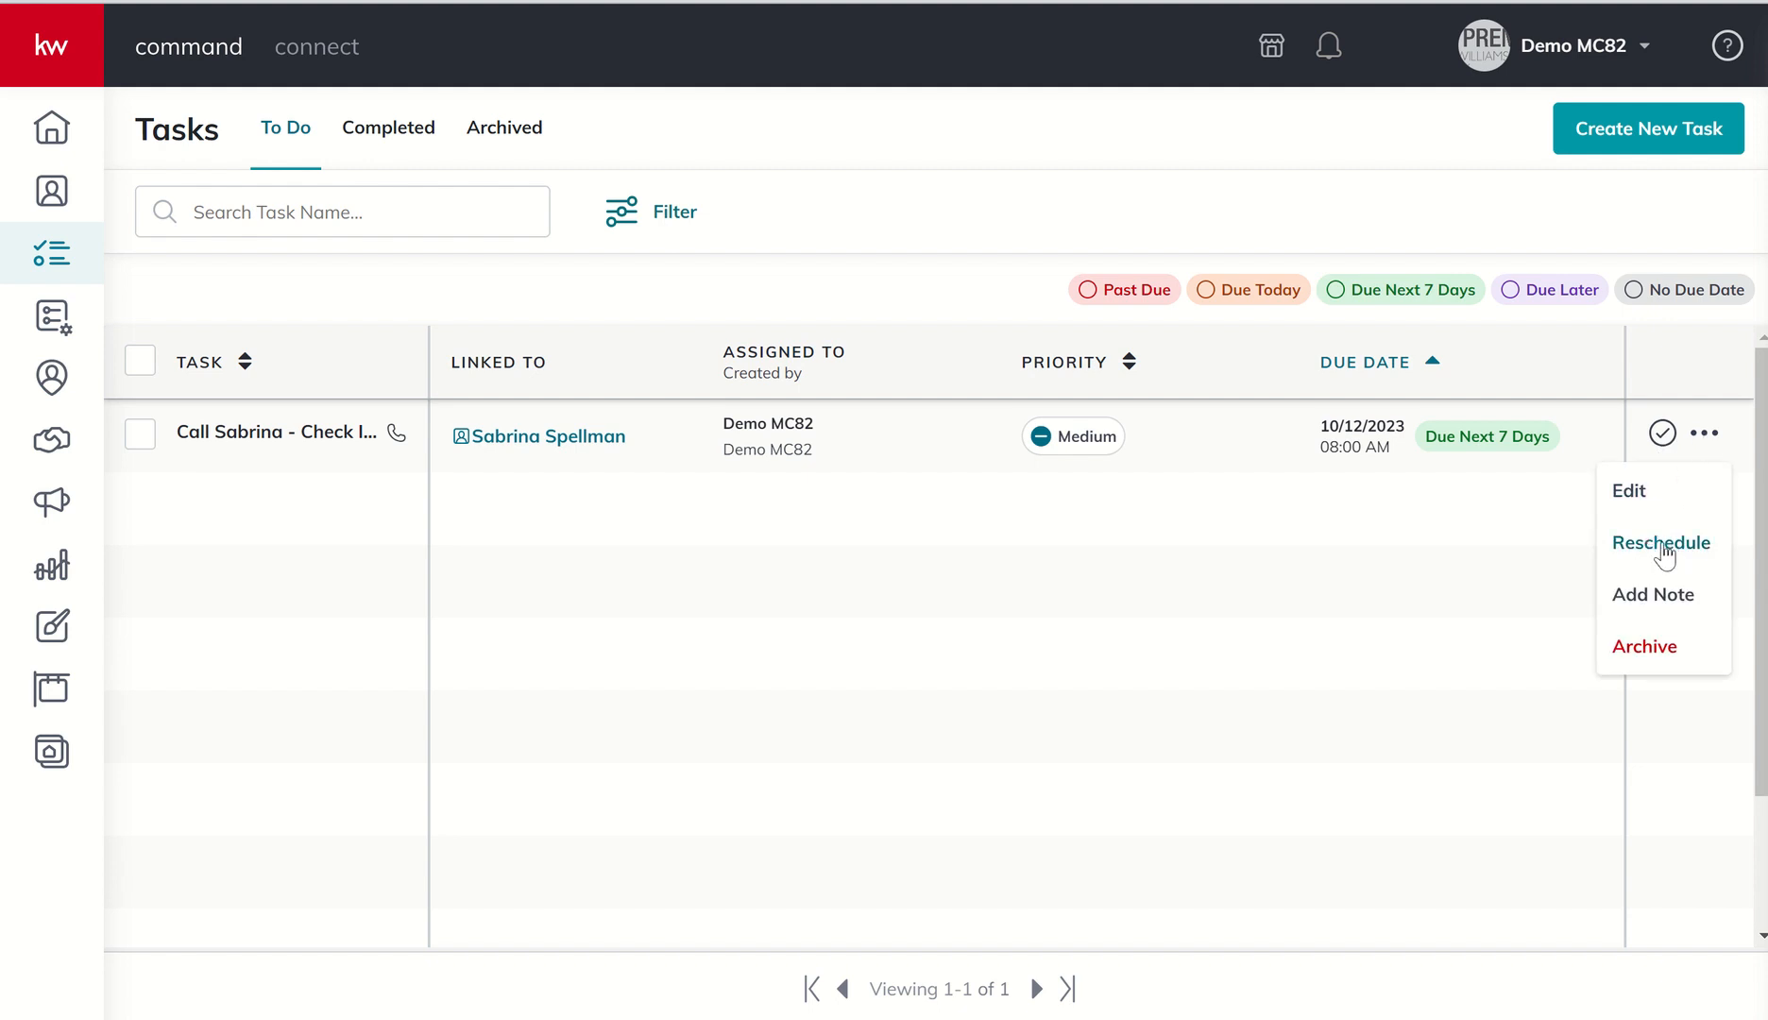
mouse_move(1653, 596)
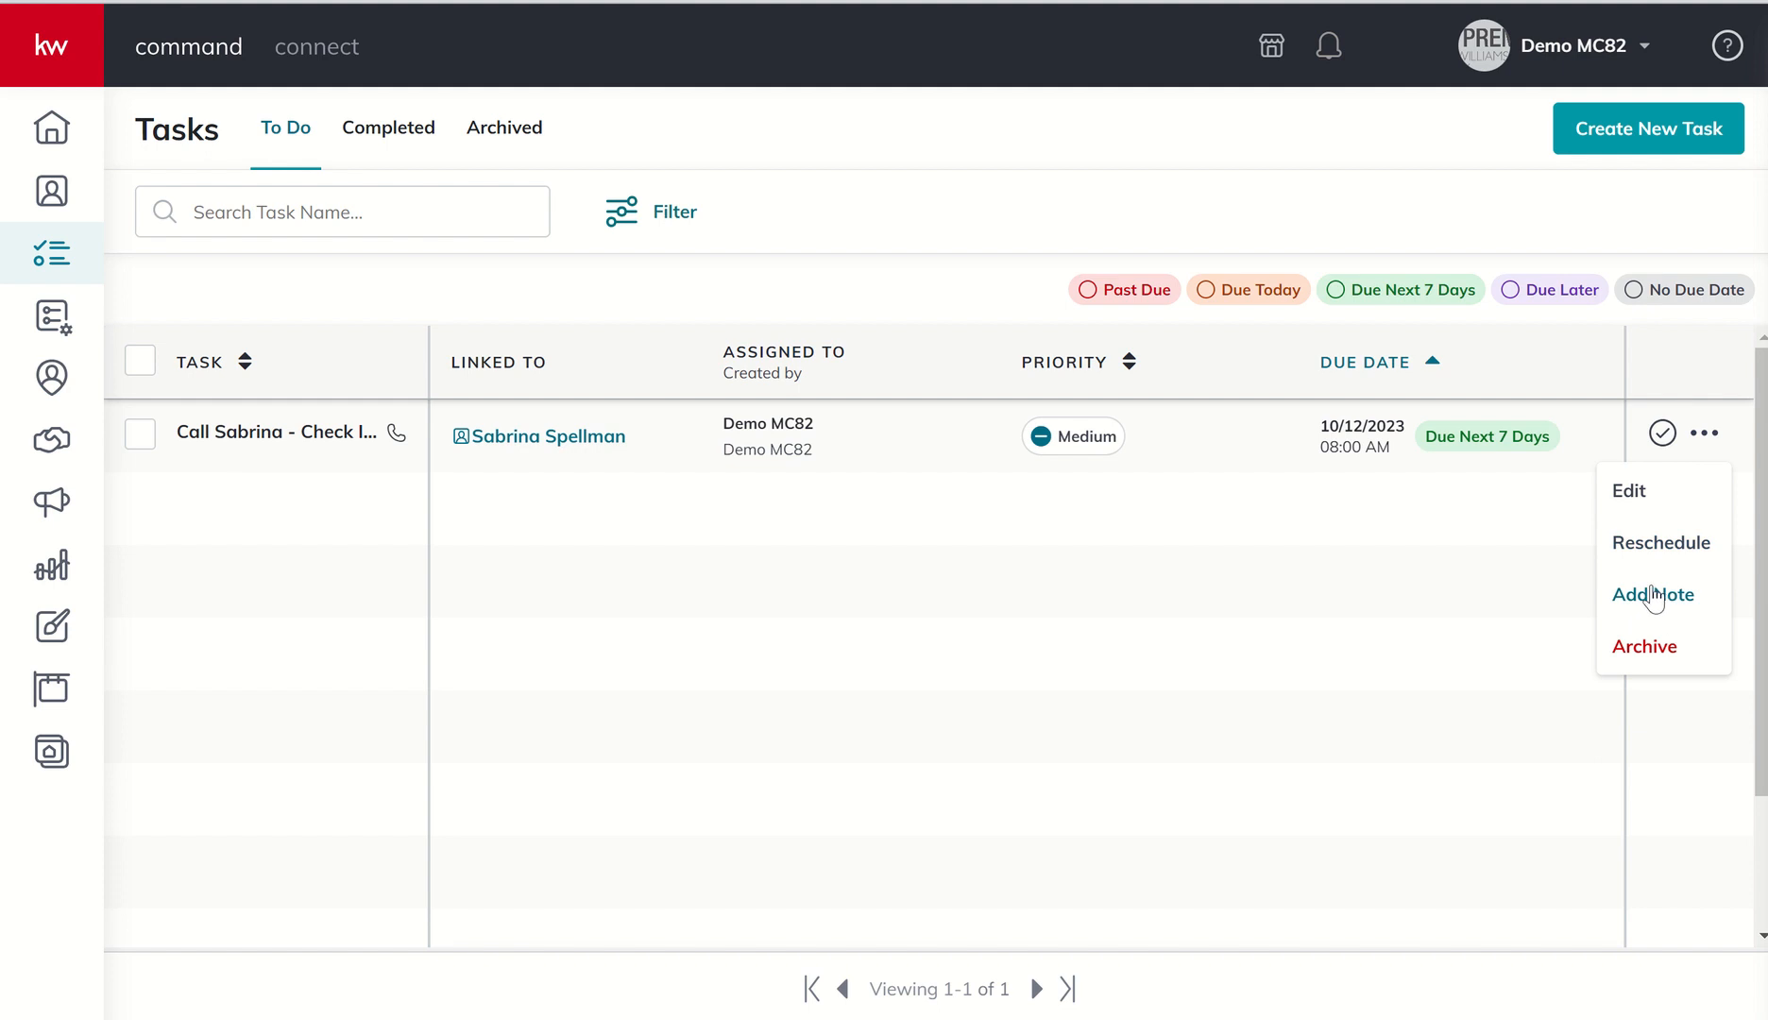
mouse_move(1653, 653)
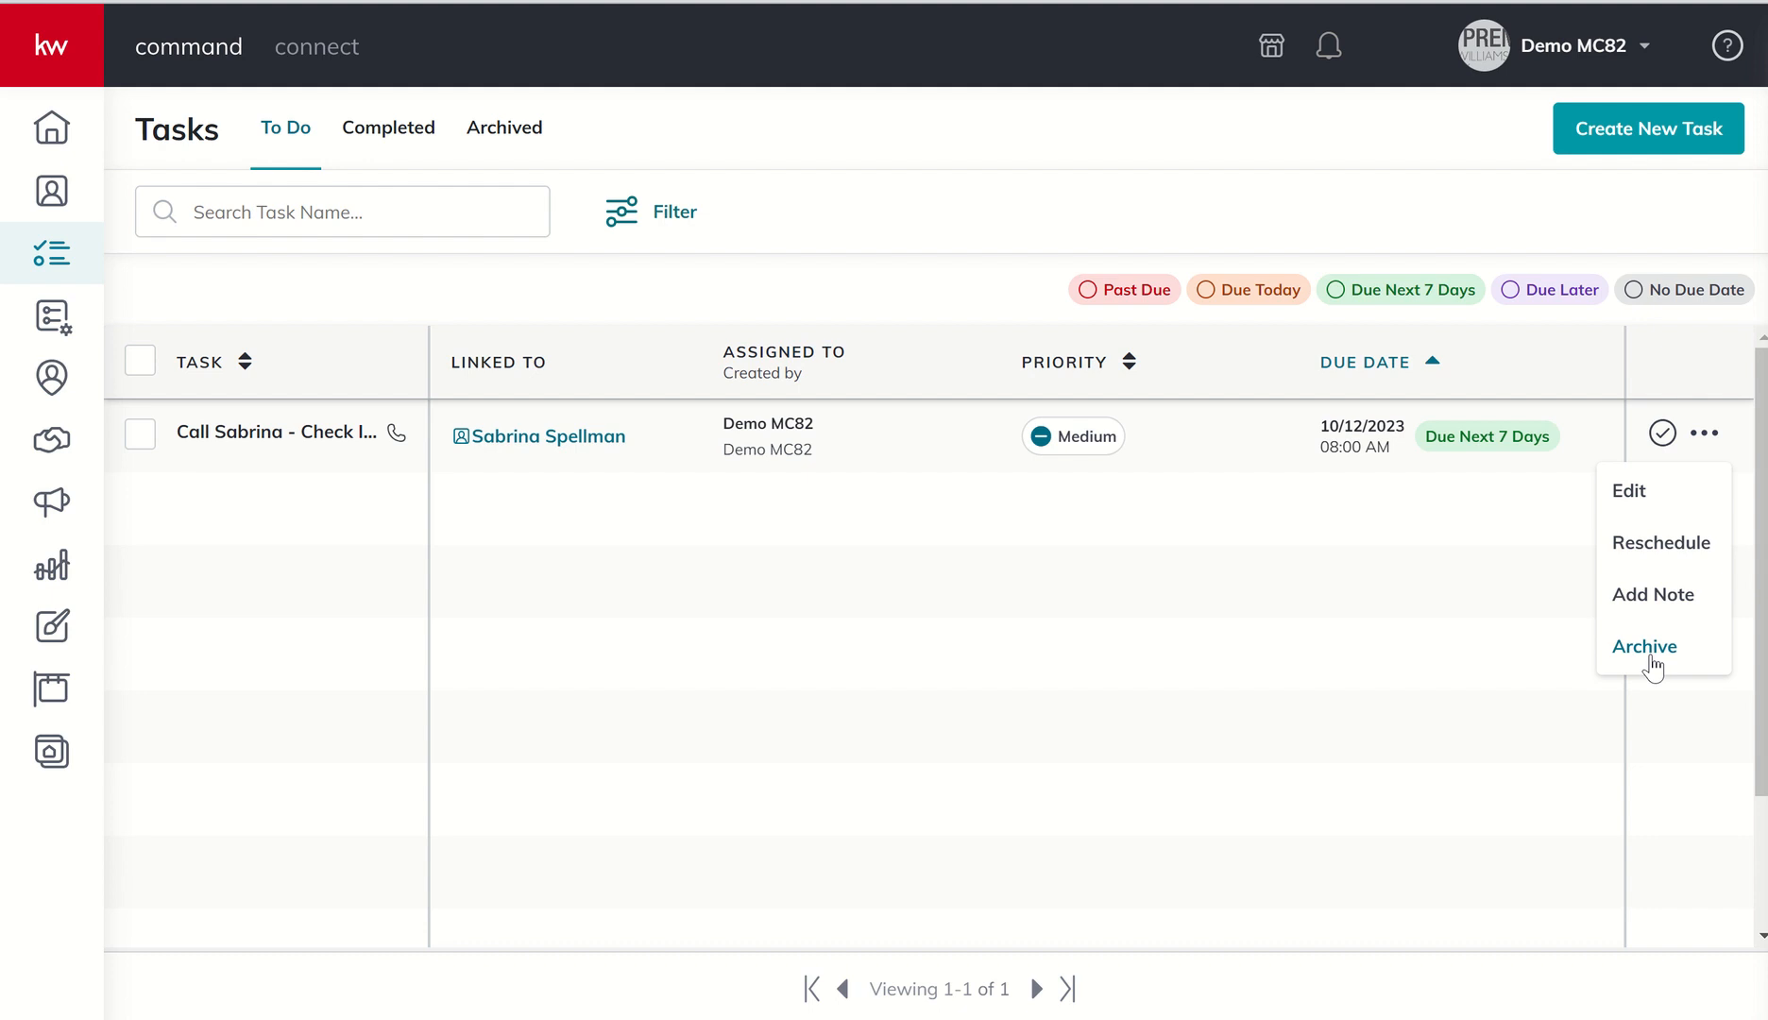
mouse_move(1641, 663)
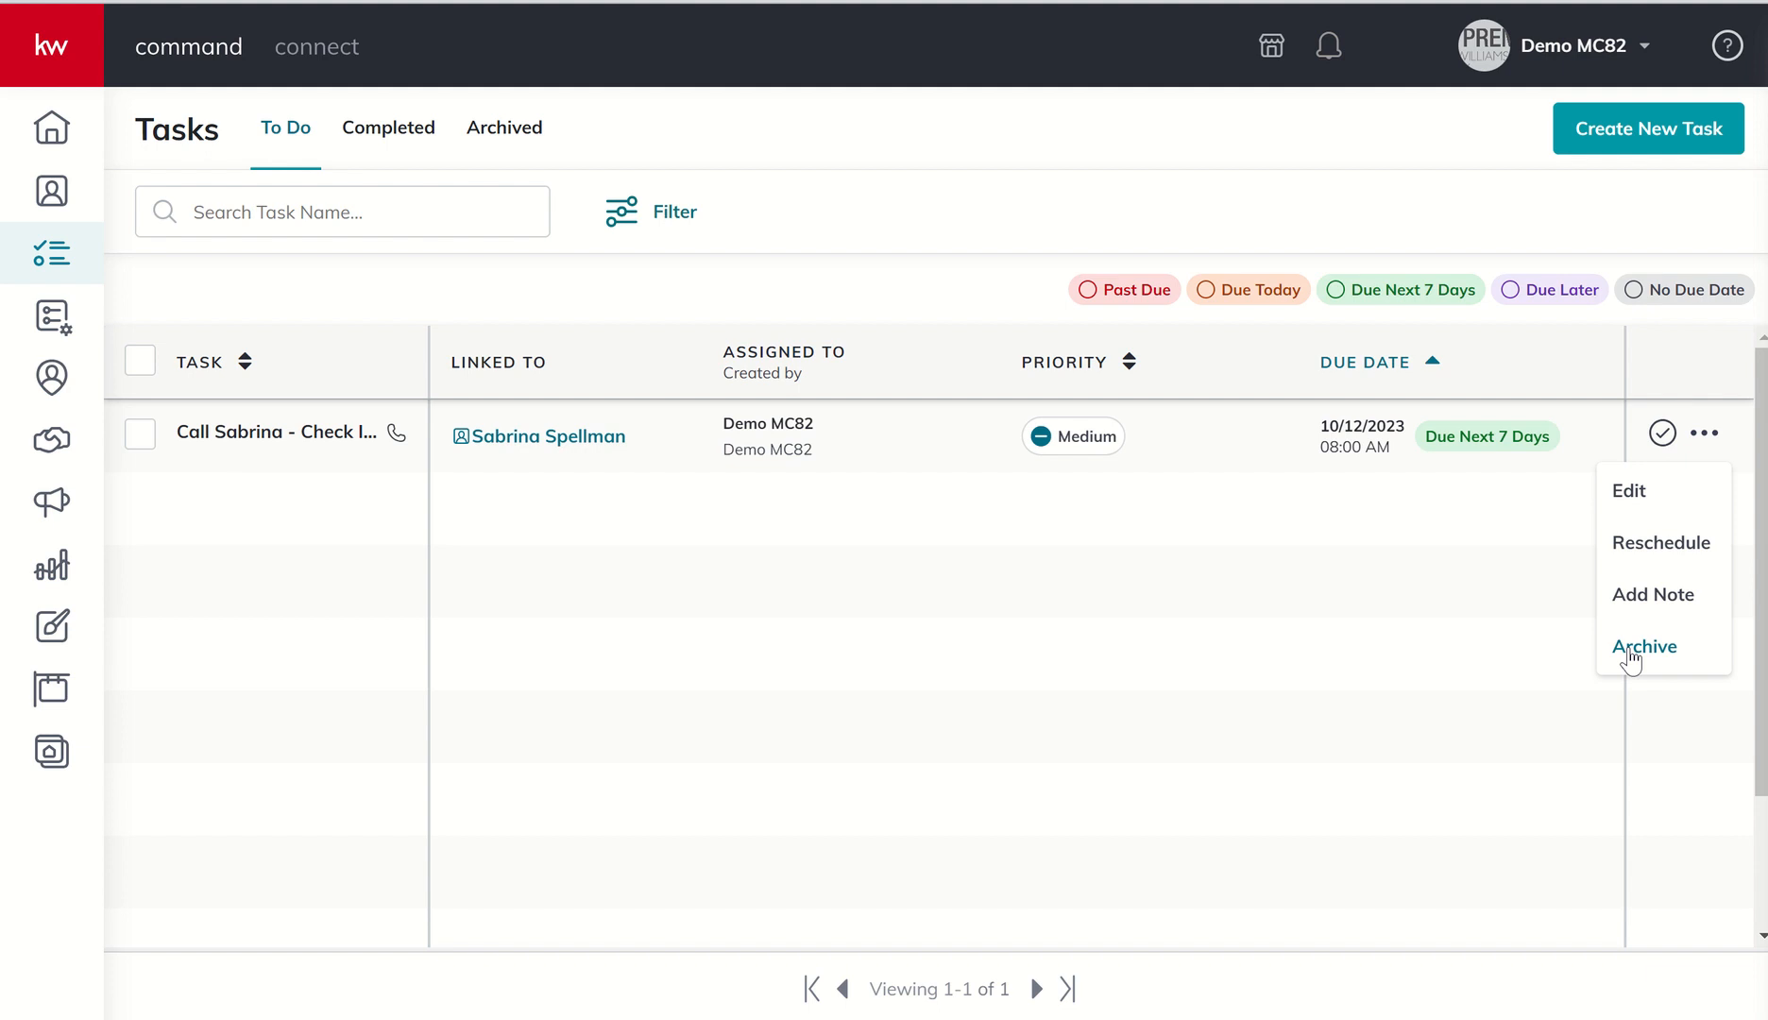
mouse_move(1630, 491)
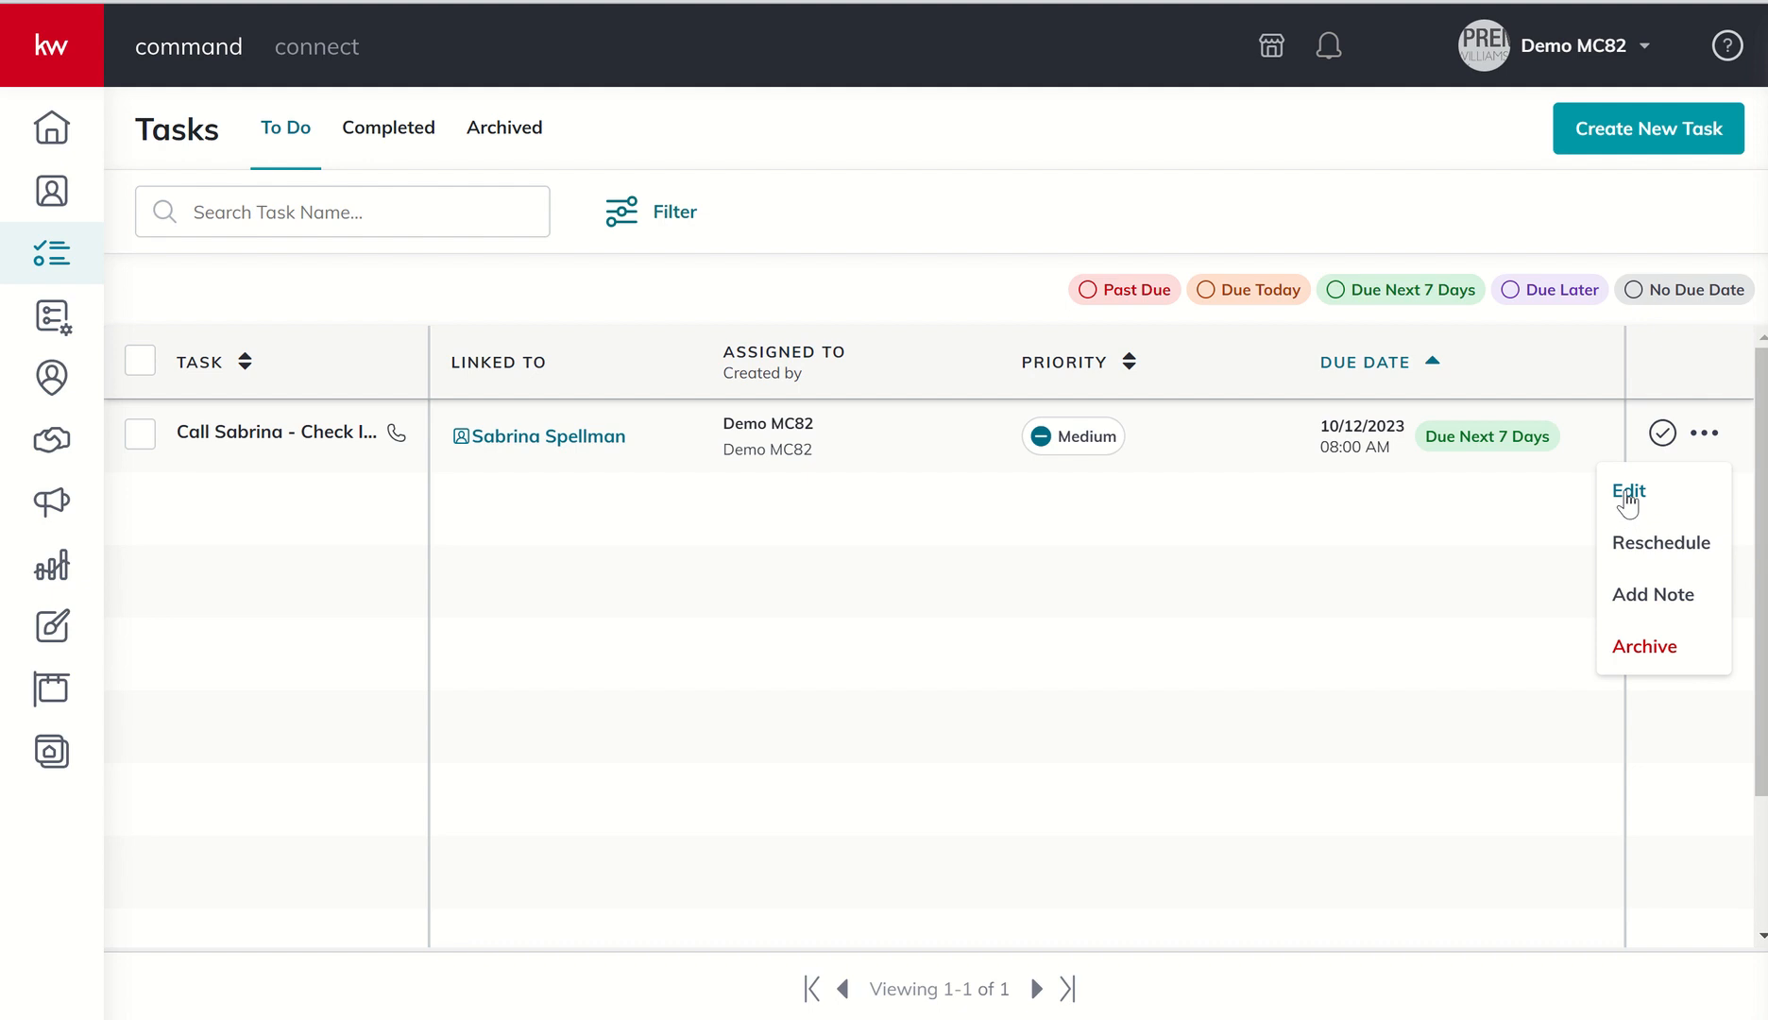
mouse_move(1479, 527)
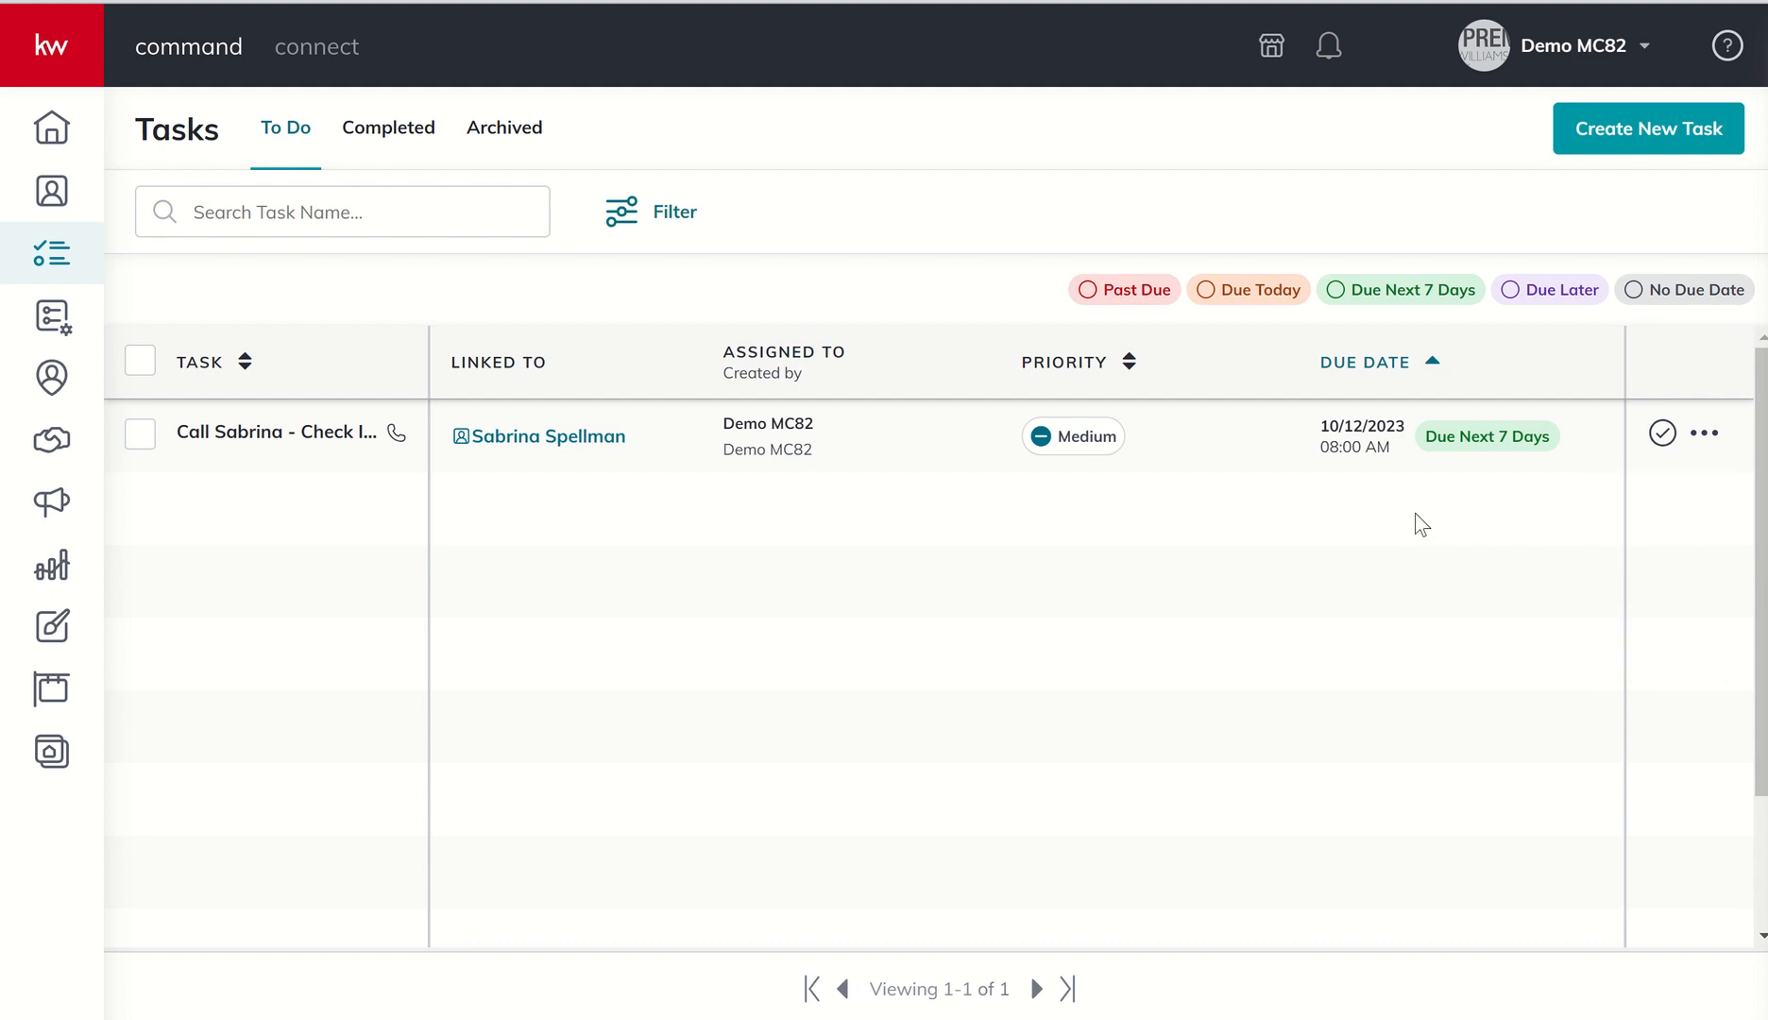
mouse_move(352, 508)
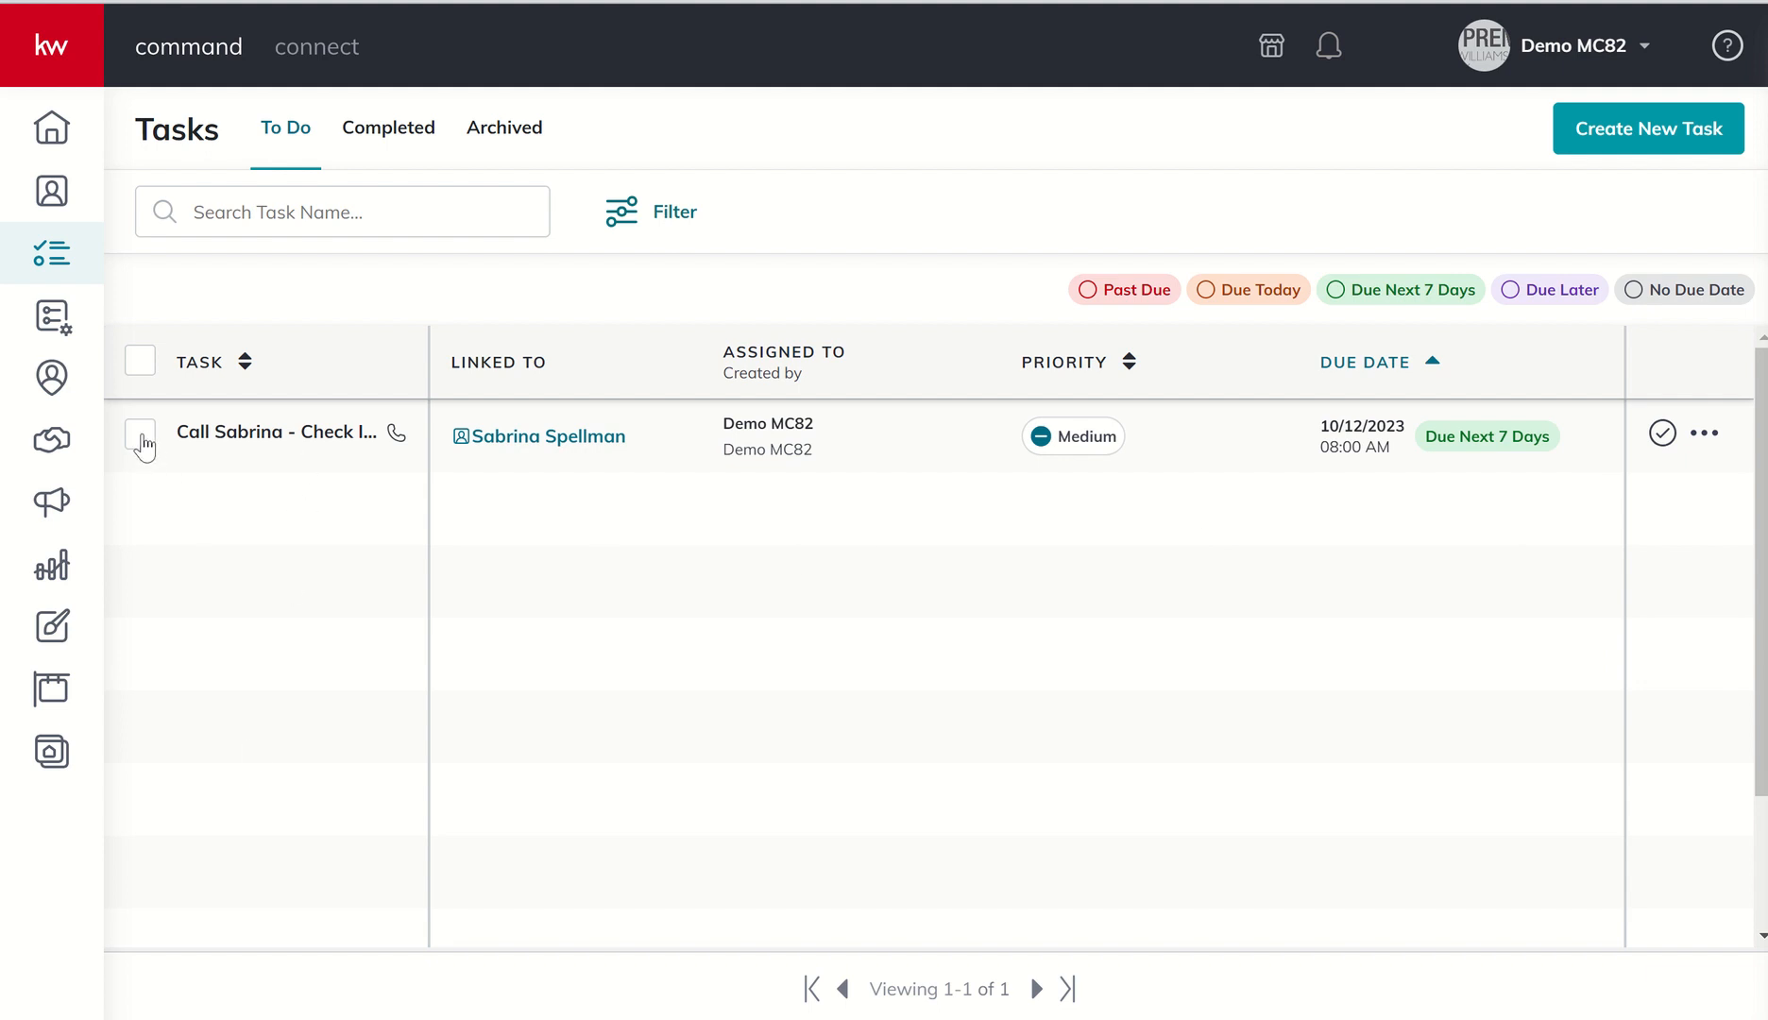
Step: Check the Call Sabrina task row so the bulk action bar appears
left_click(140, 438)
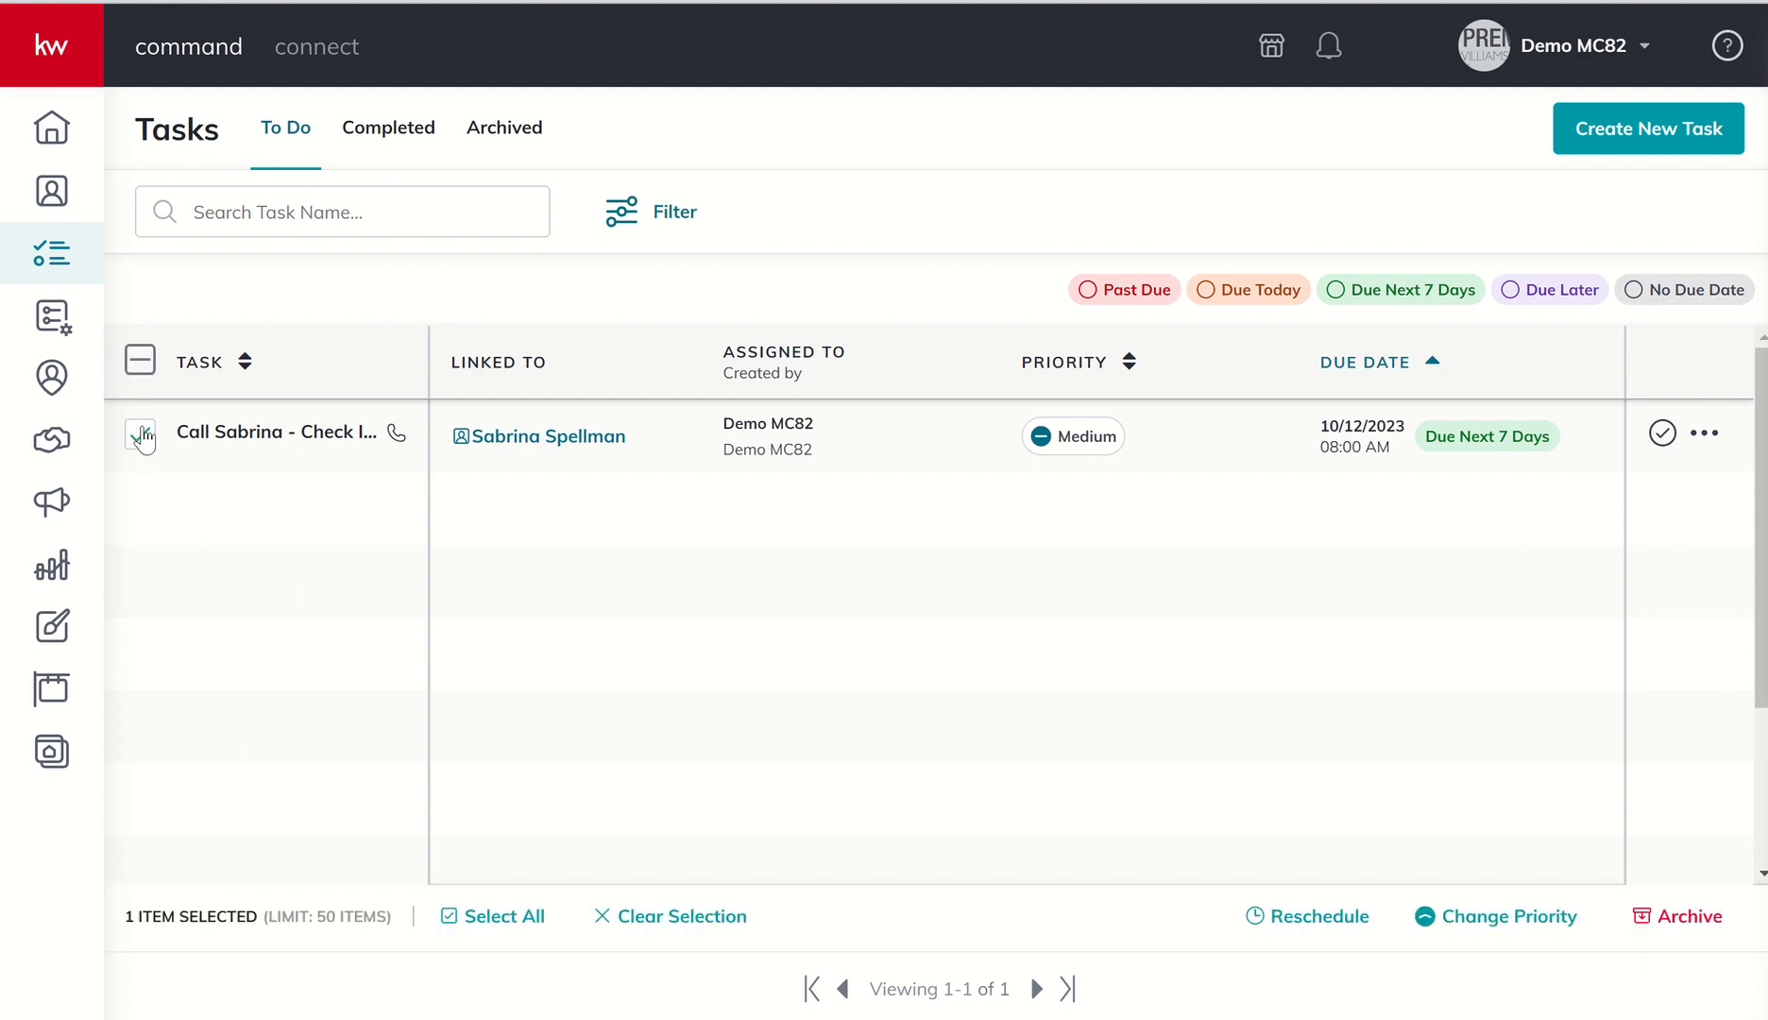
left_click(140, 363)
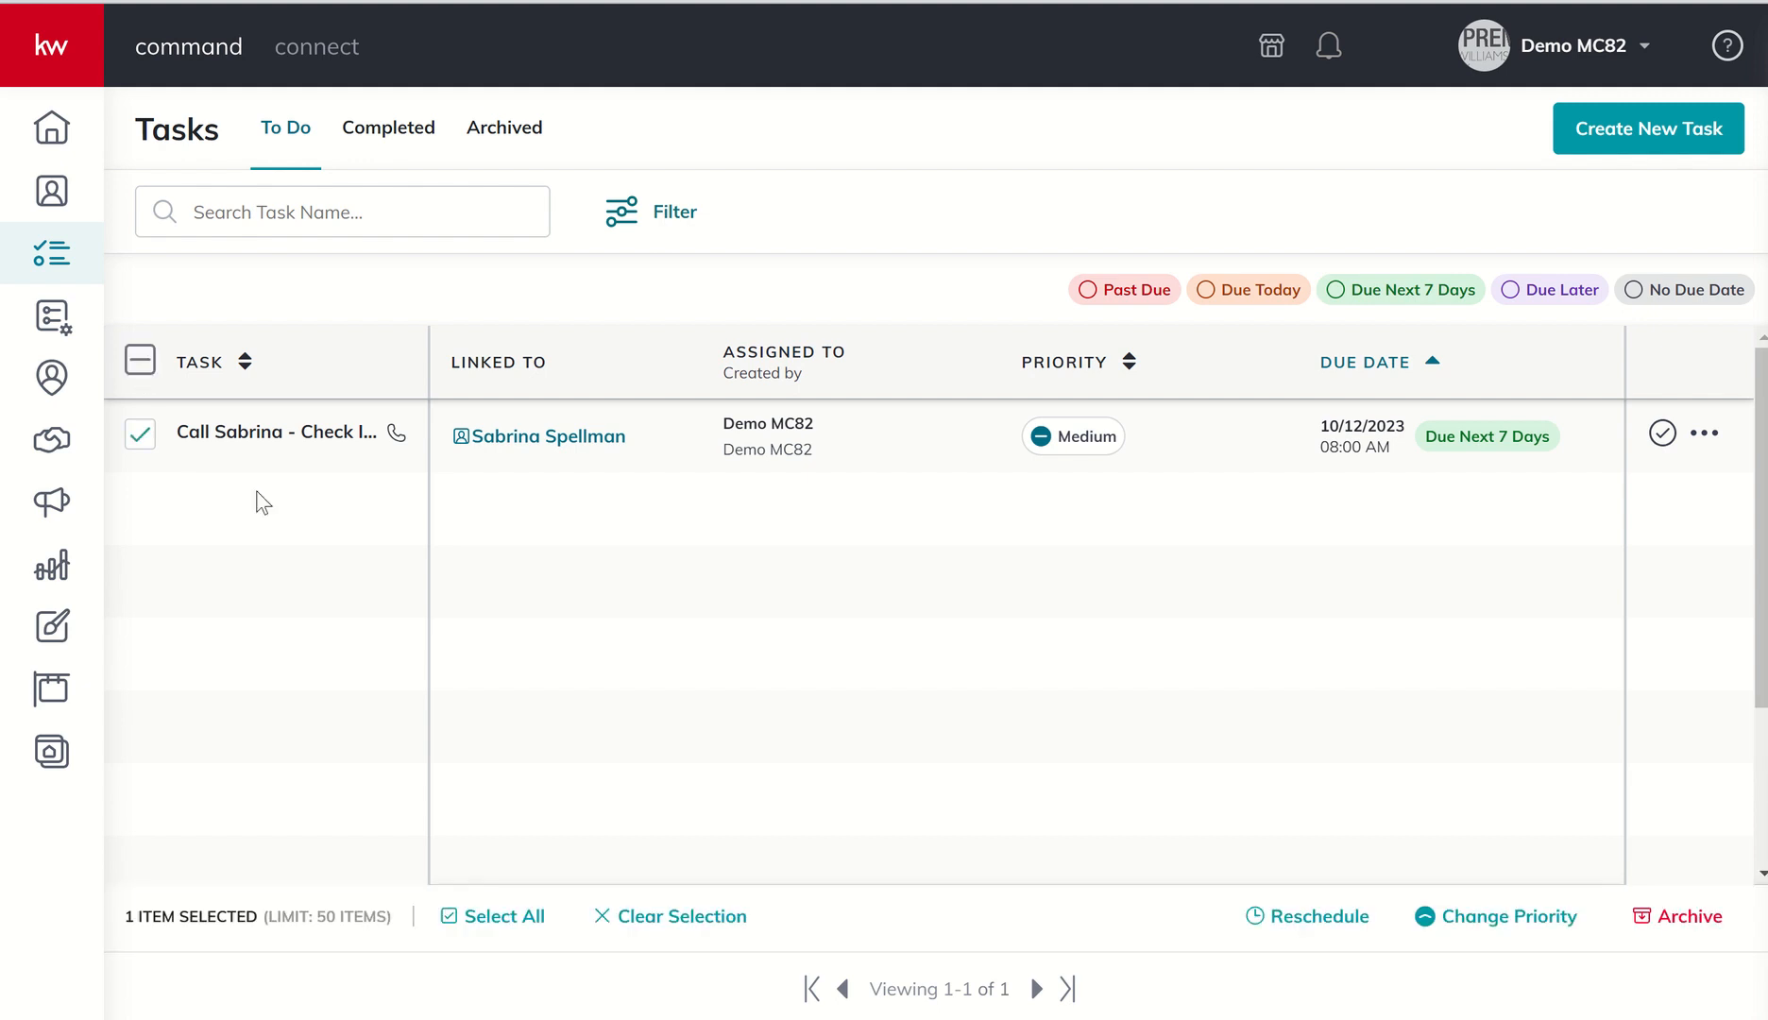
mouse_move(595, 950)
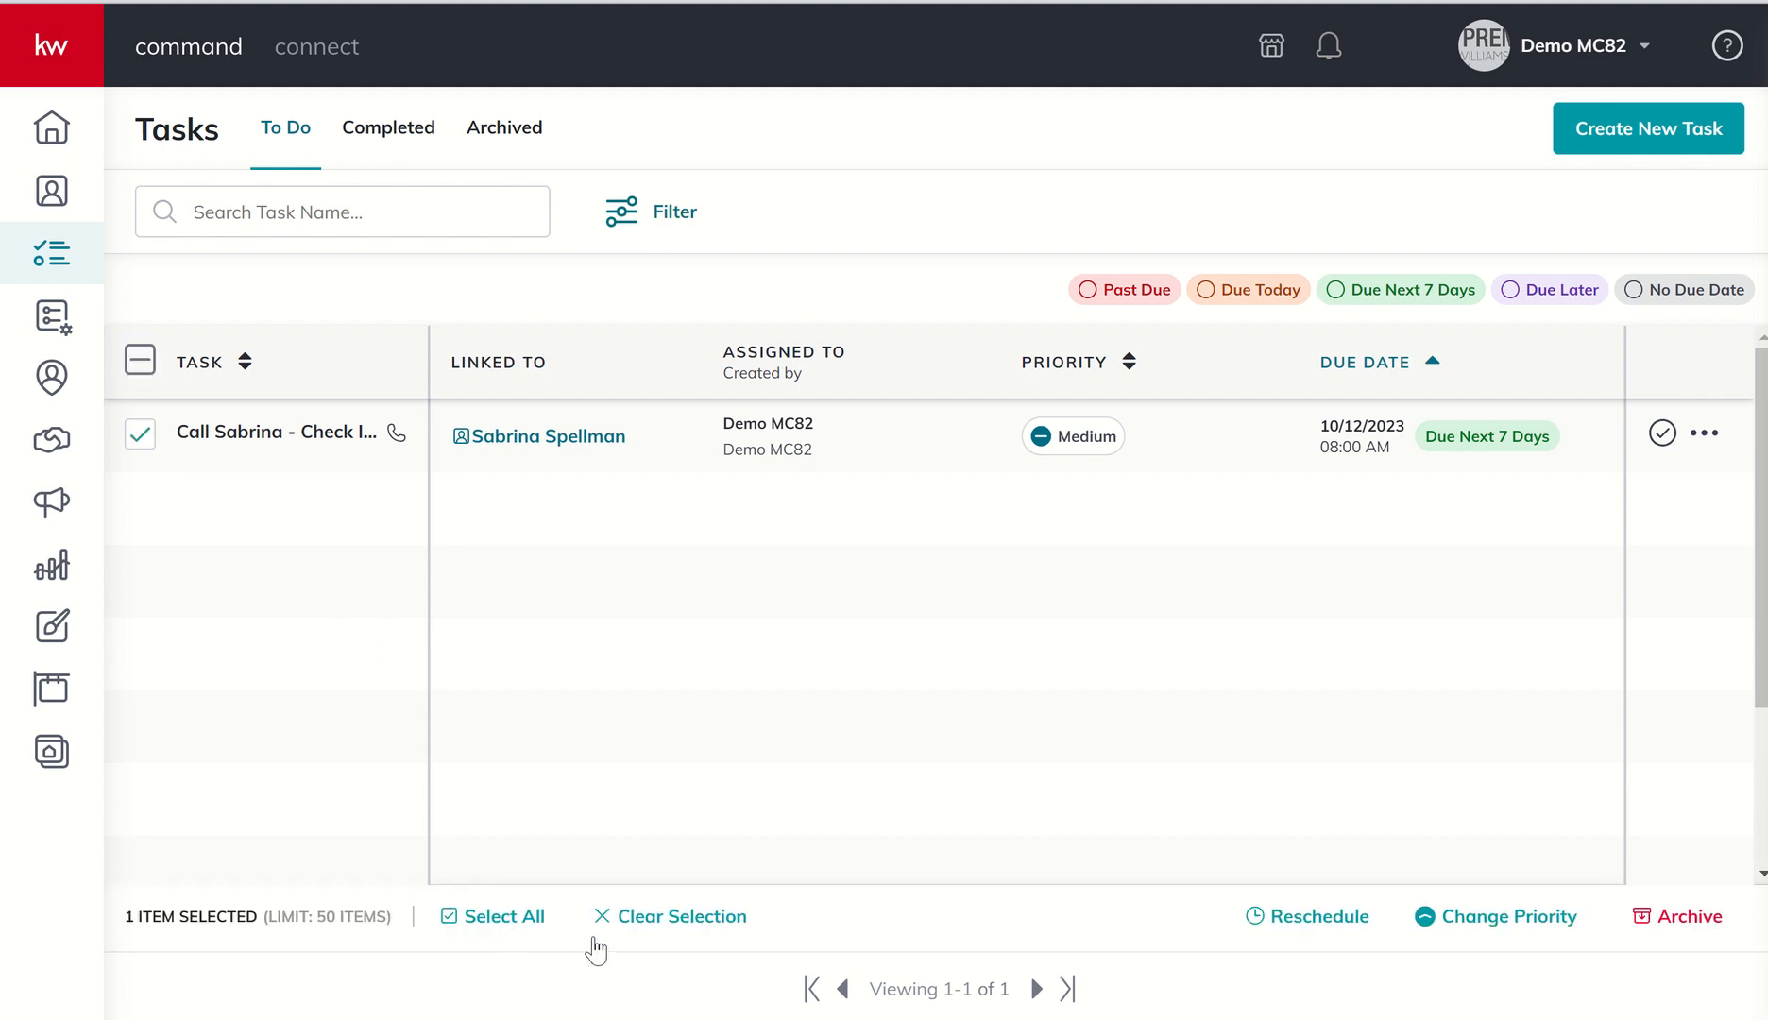
mouse_move(1396, 941)
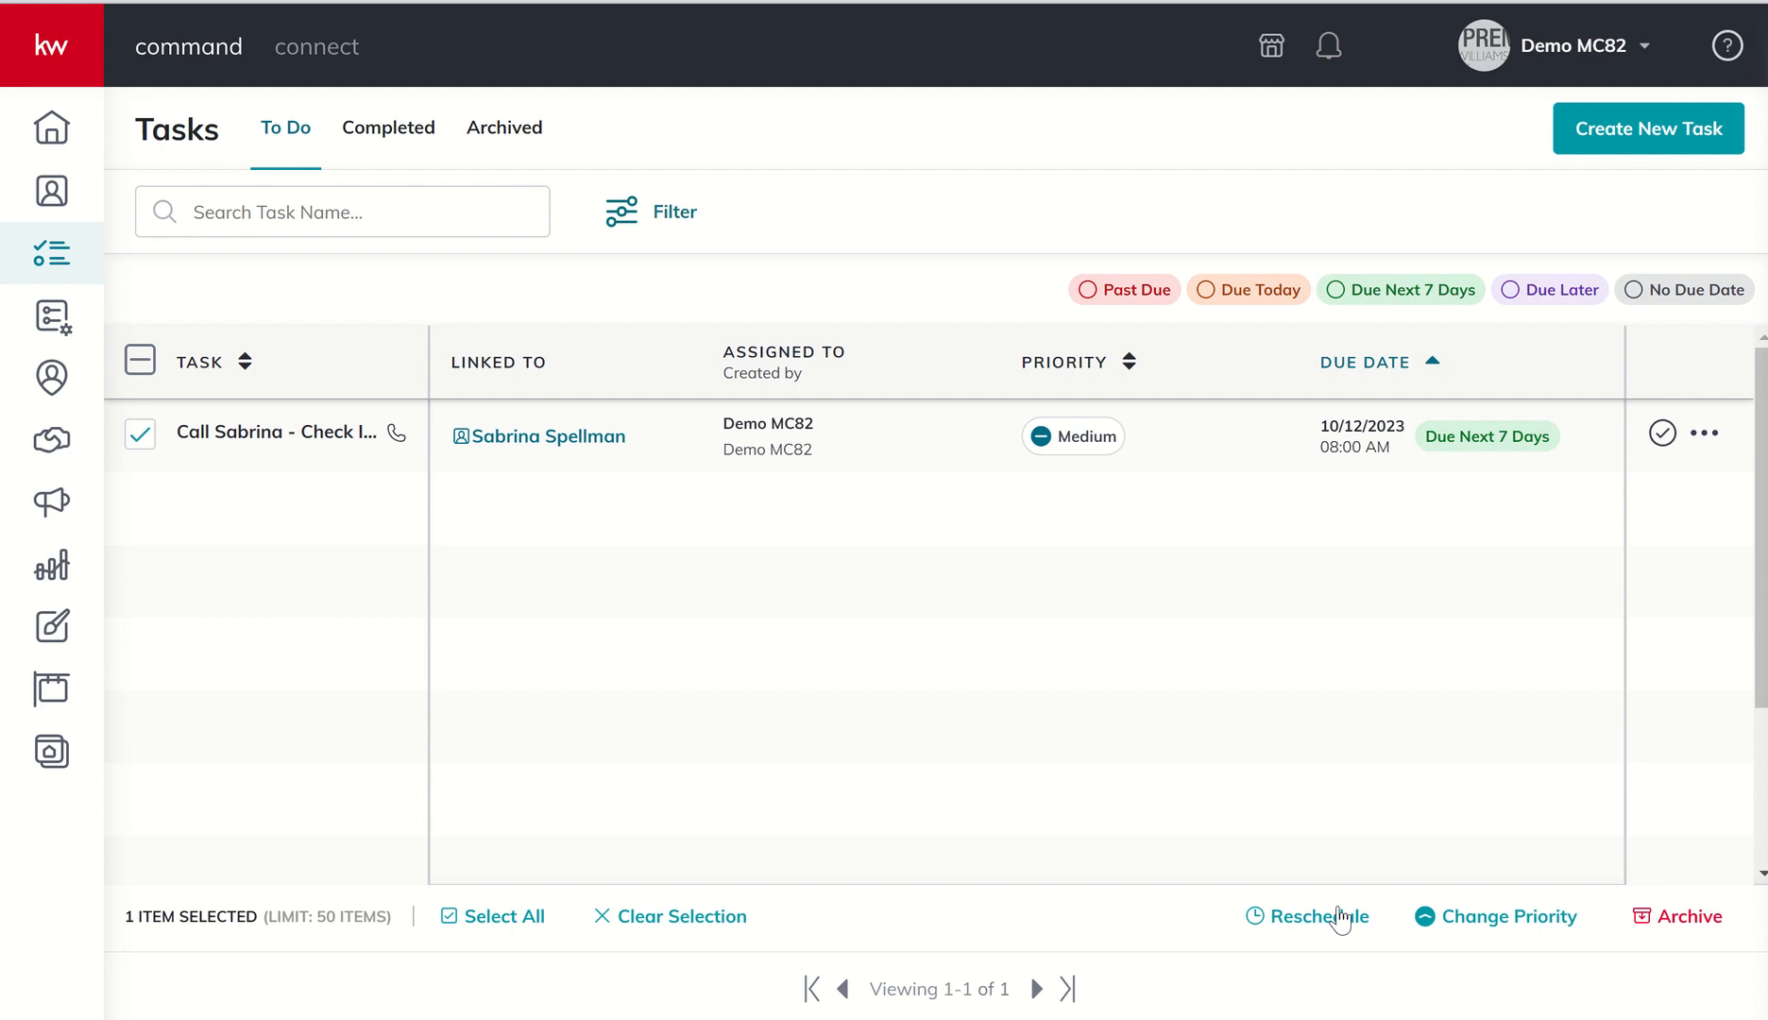
mouse_move(1478, 924)
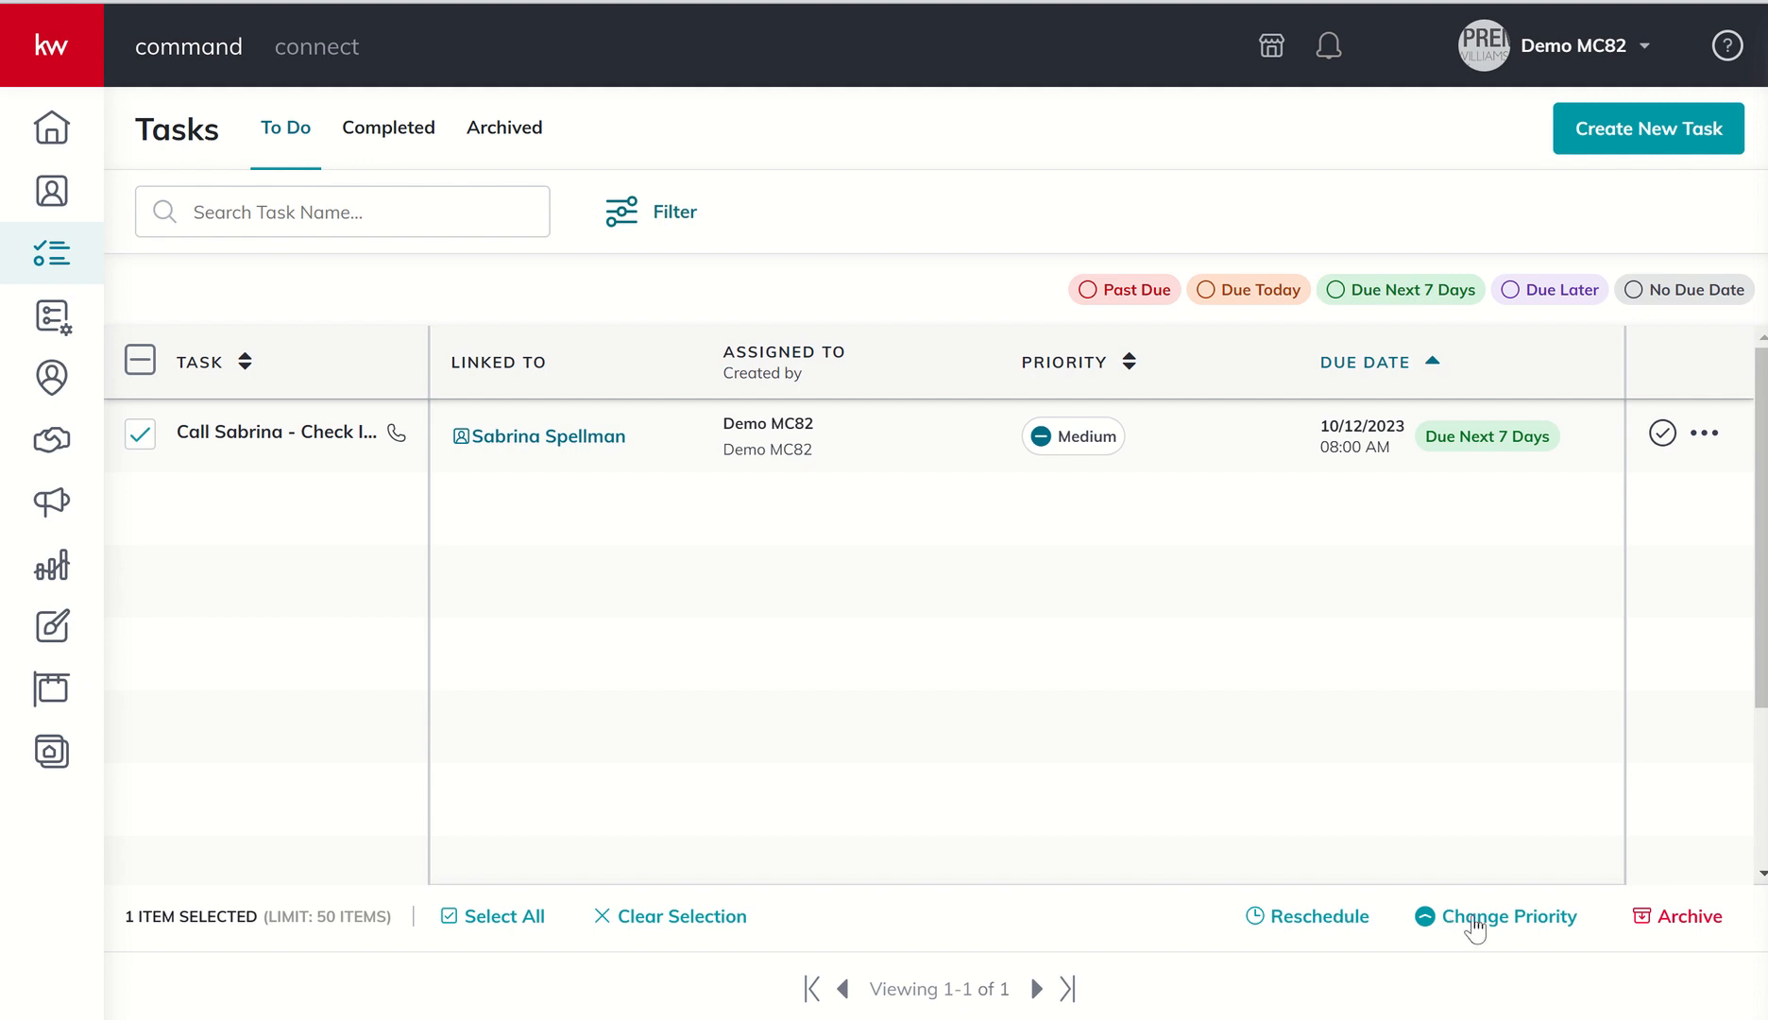
mouse_move(1494, 924)
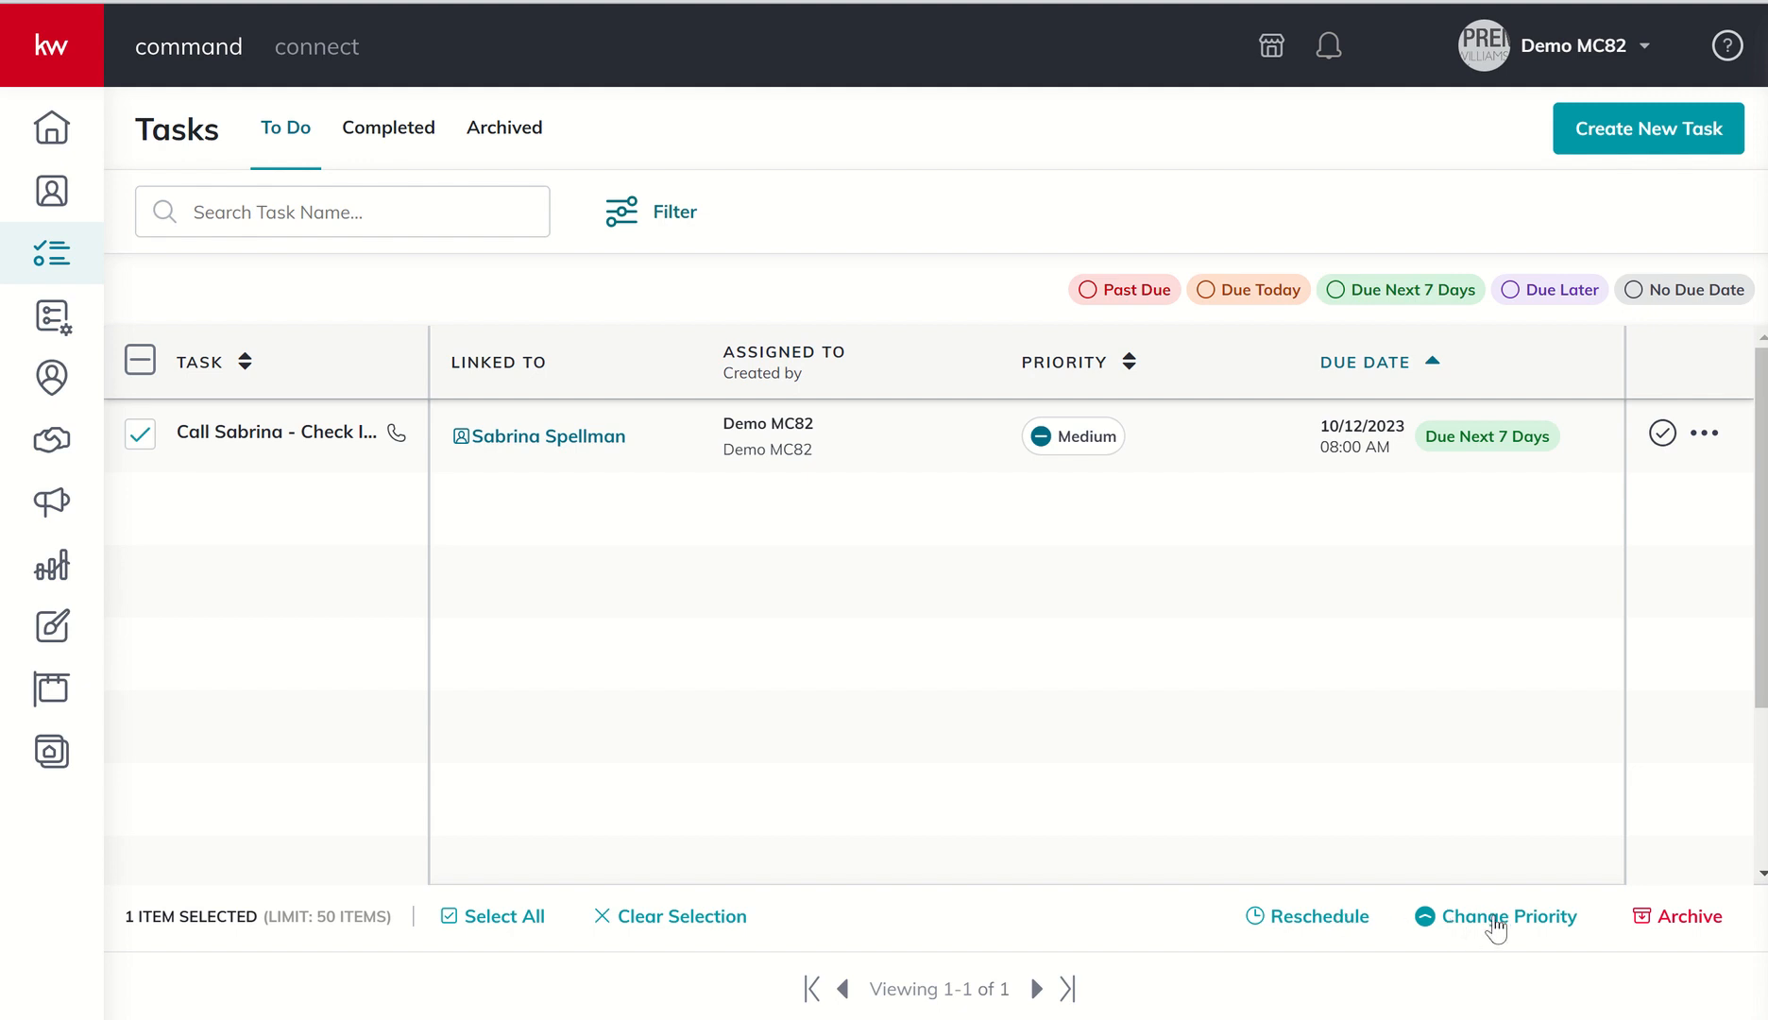
mouse_move(1693, 916)
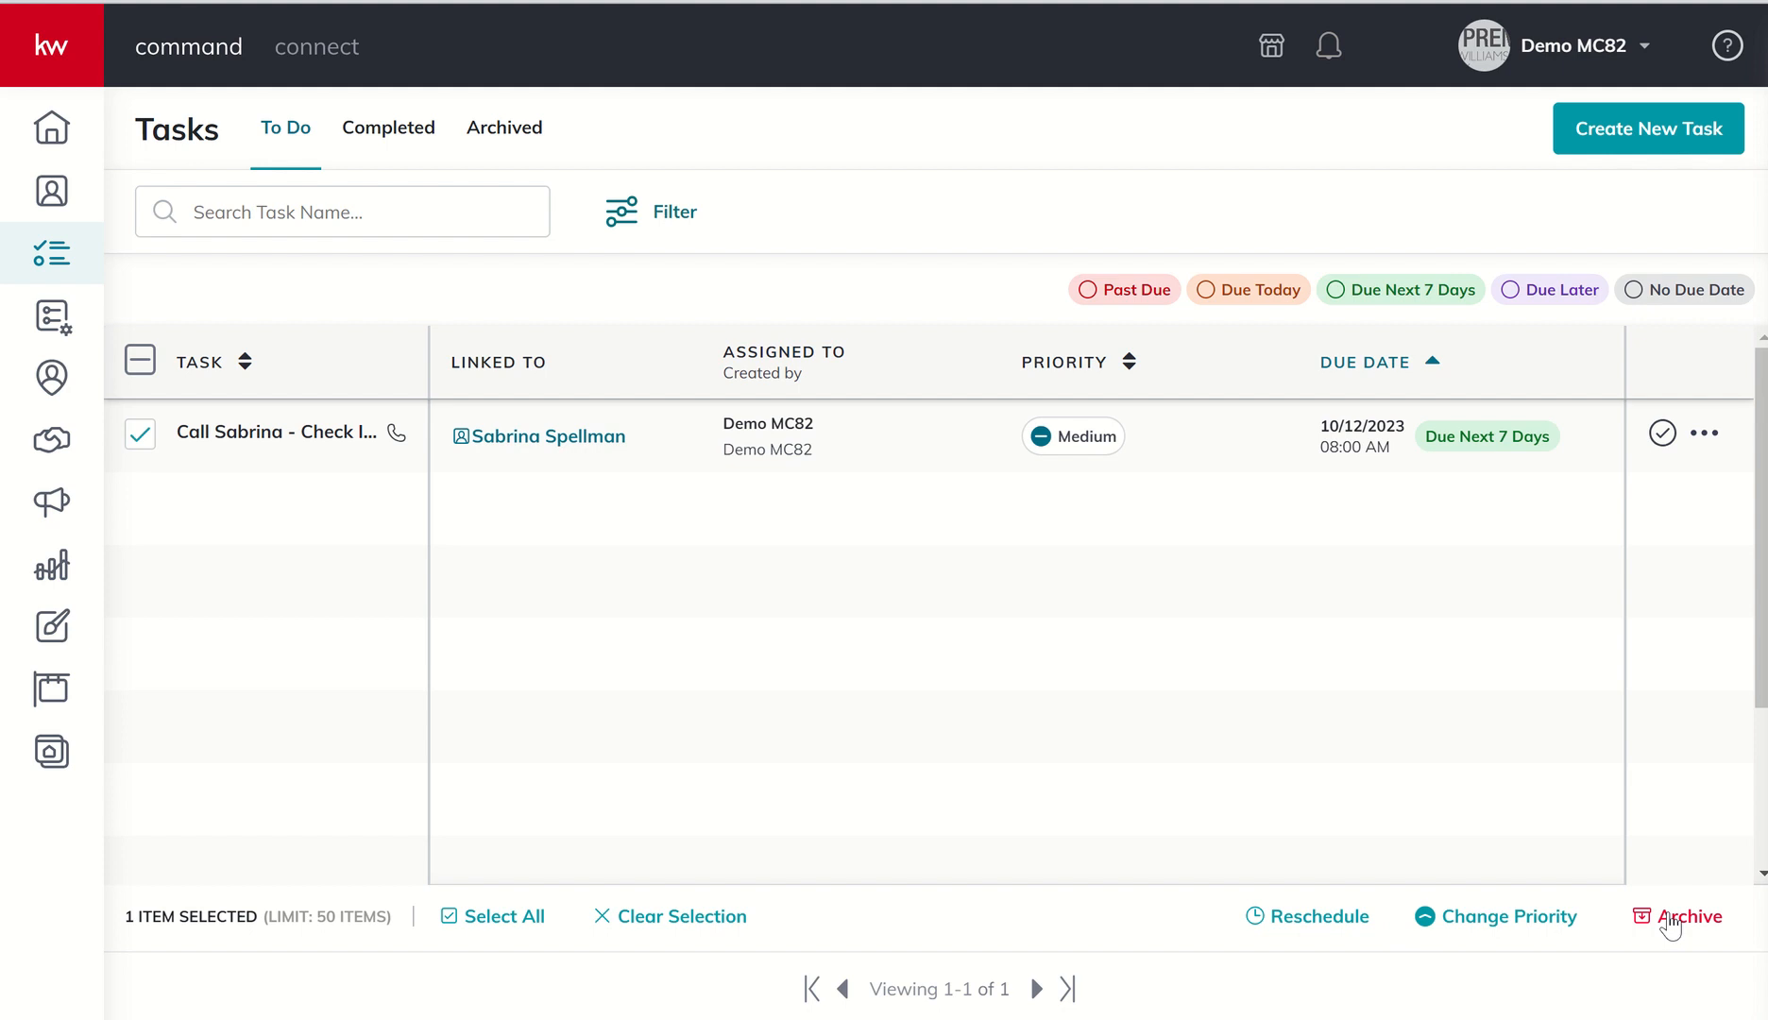
mouse_move(1481, 748)
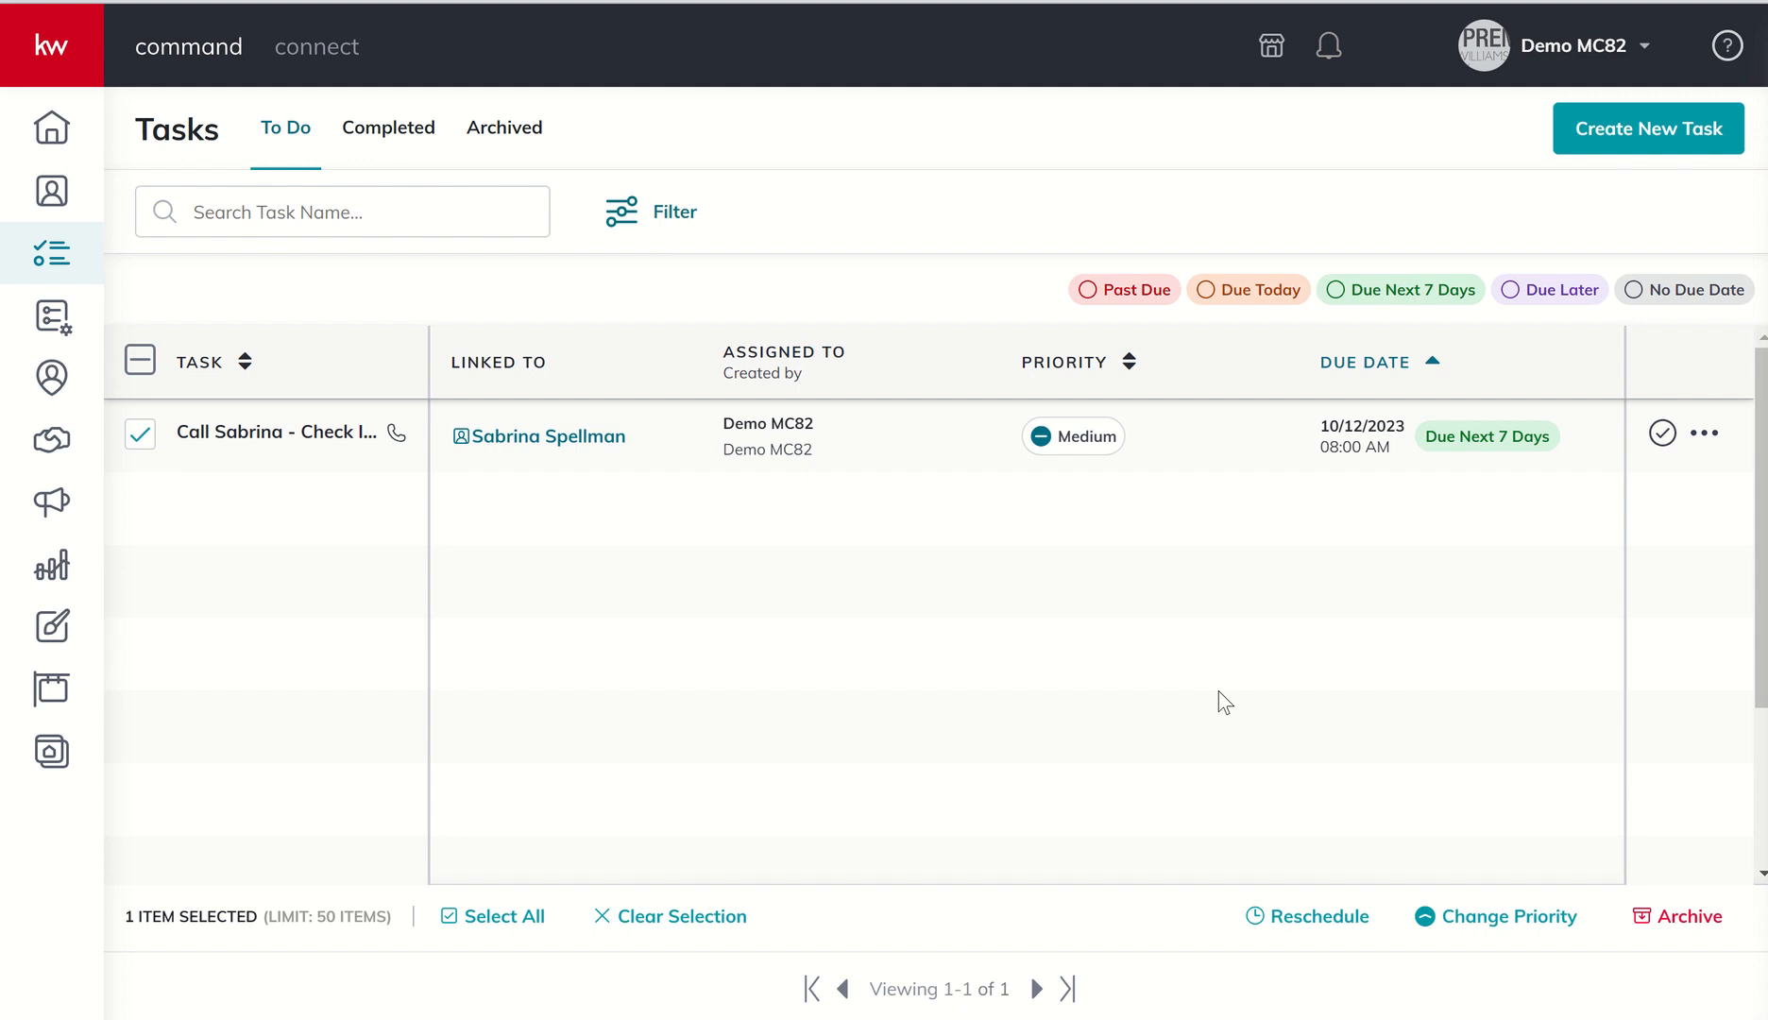
mouse_move(51, 315)
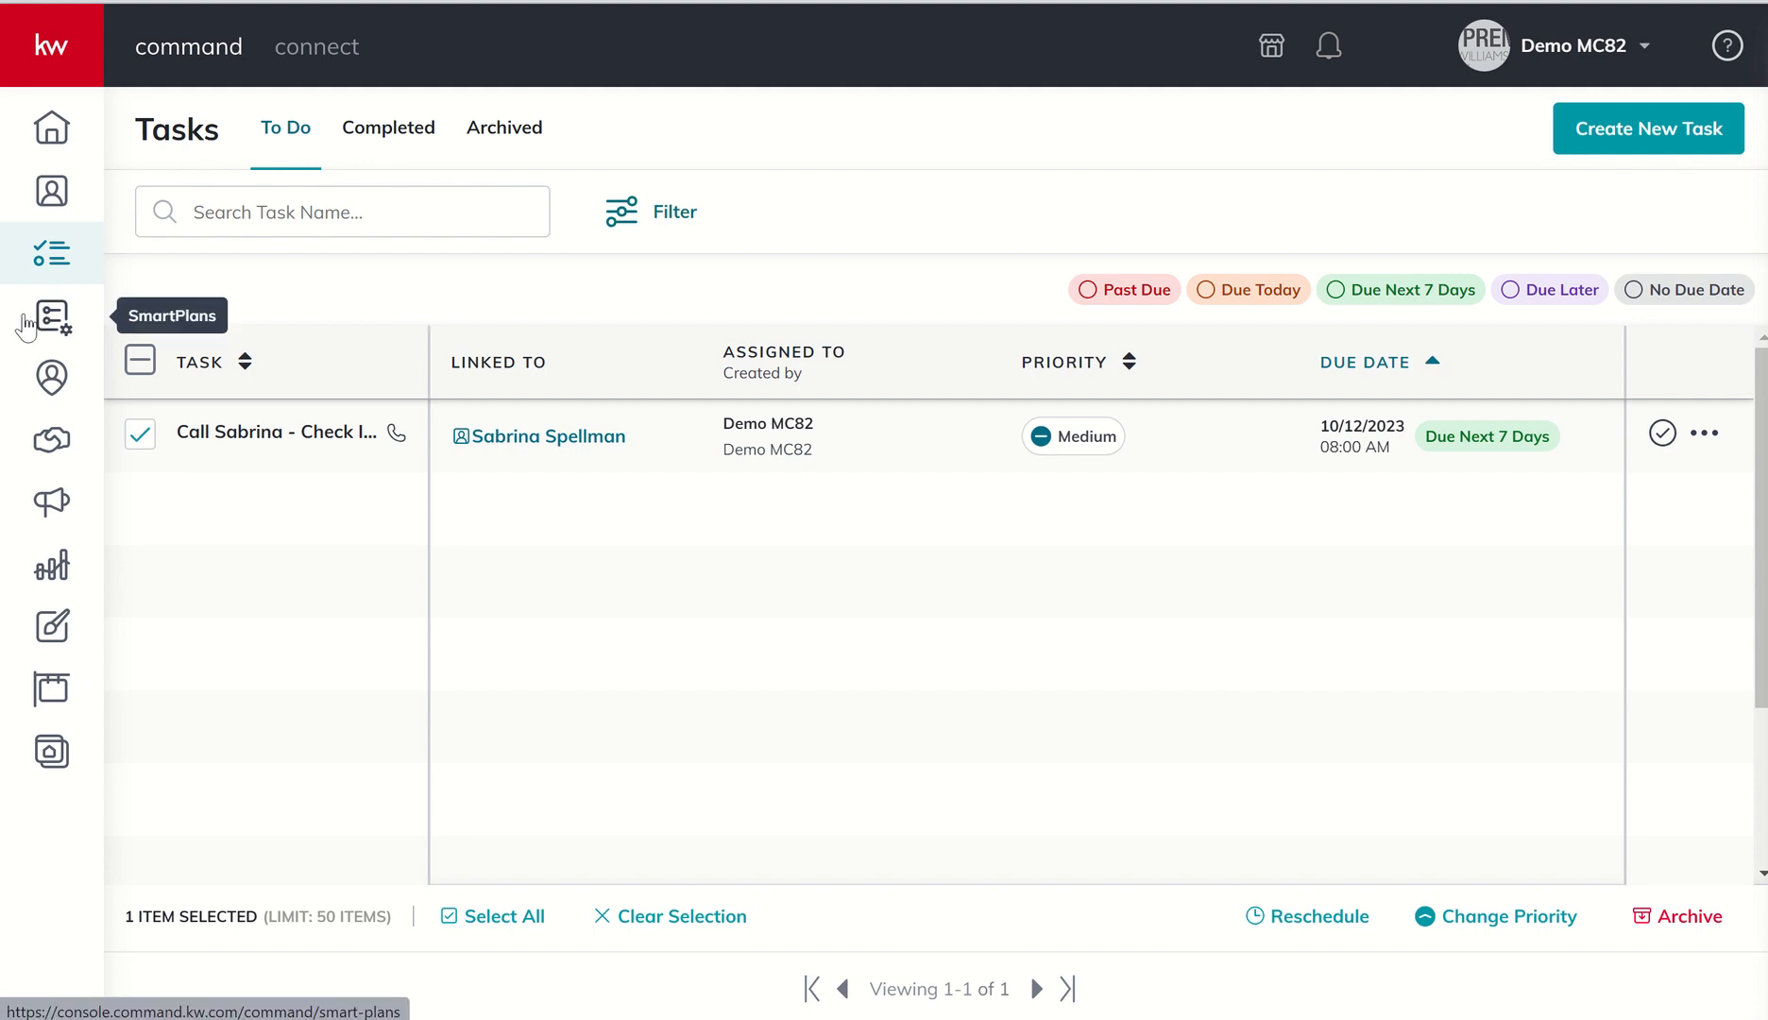
mouse_move(246, 636)
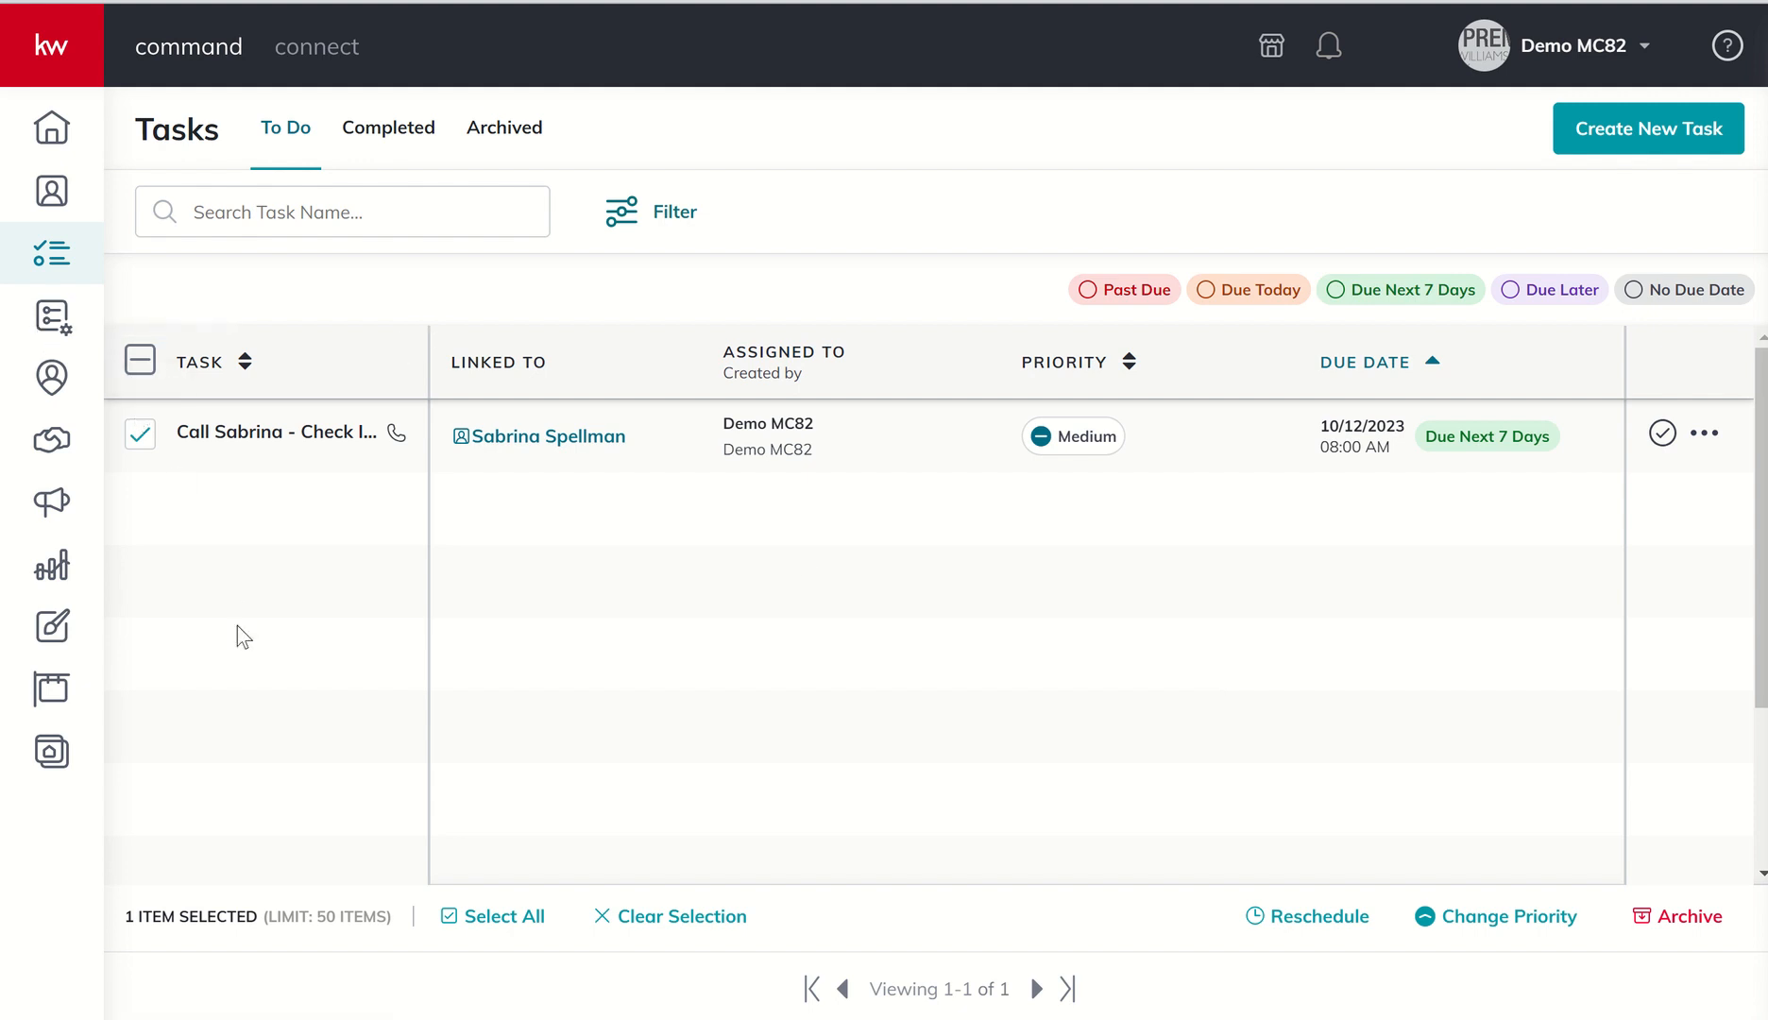